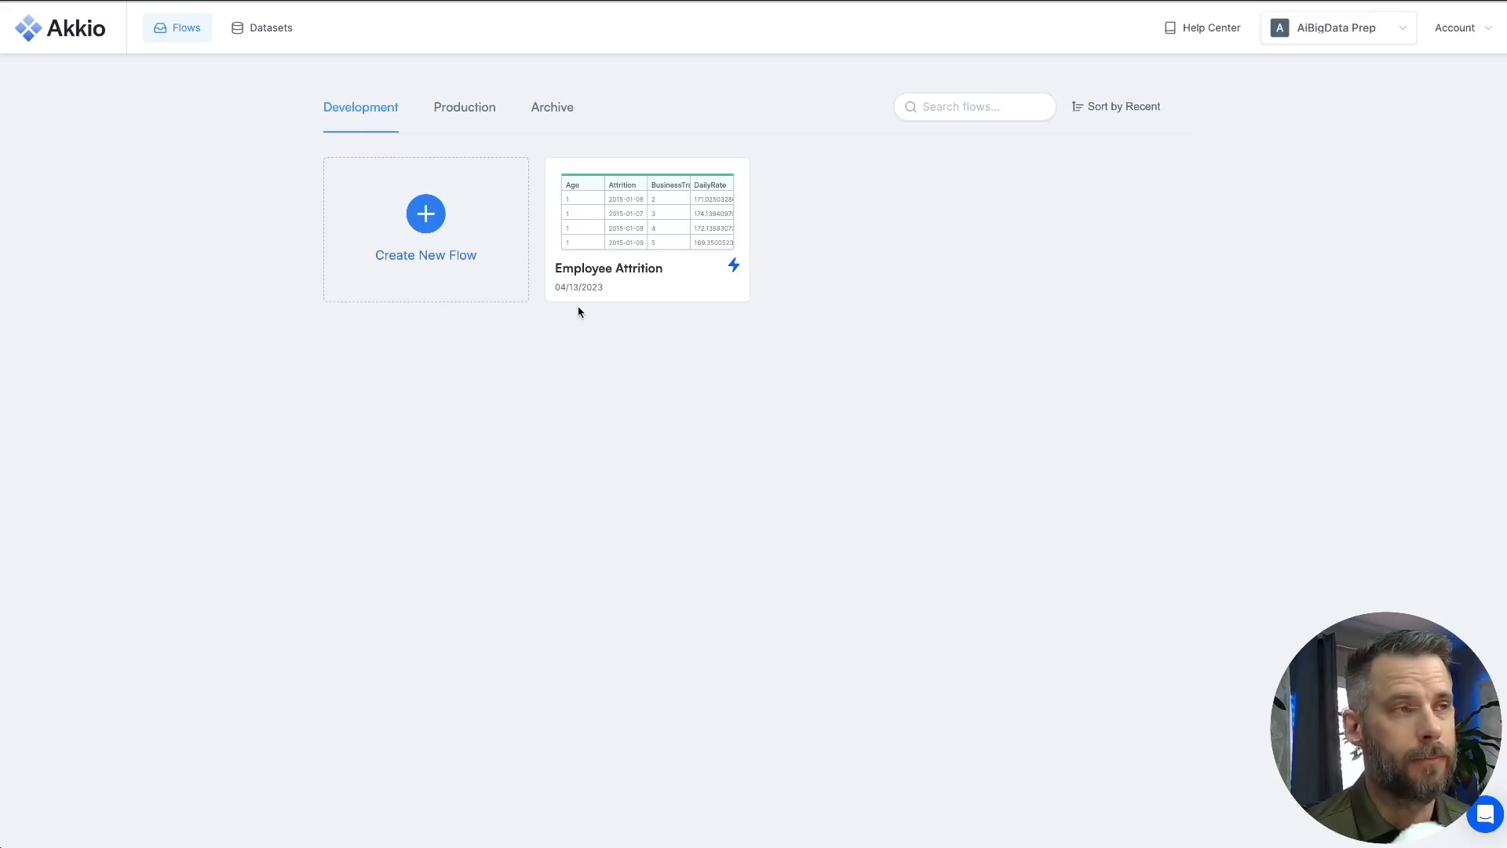
Step: Open the Employee Attrition flow showing its 1,470-row, 35-column training table
{"action": "left_click", "coordinate": [425, 213]}
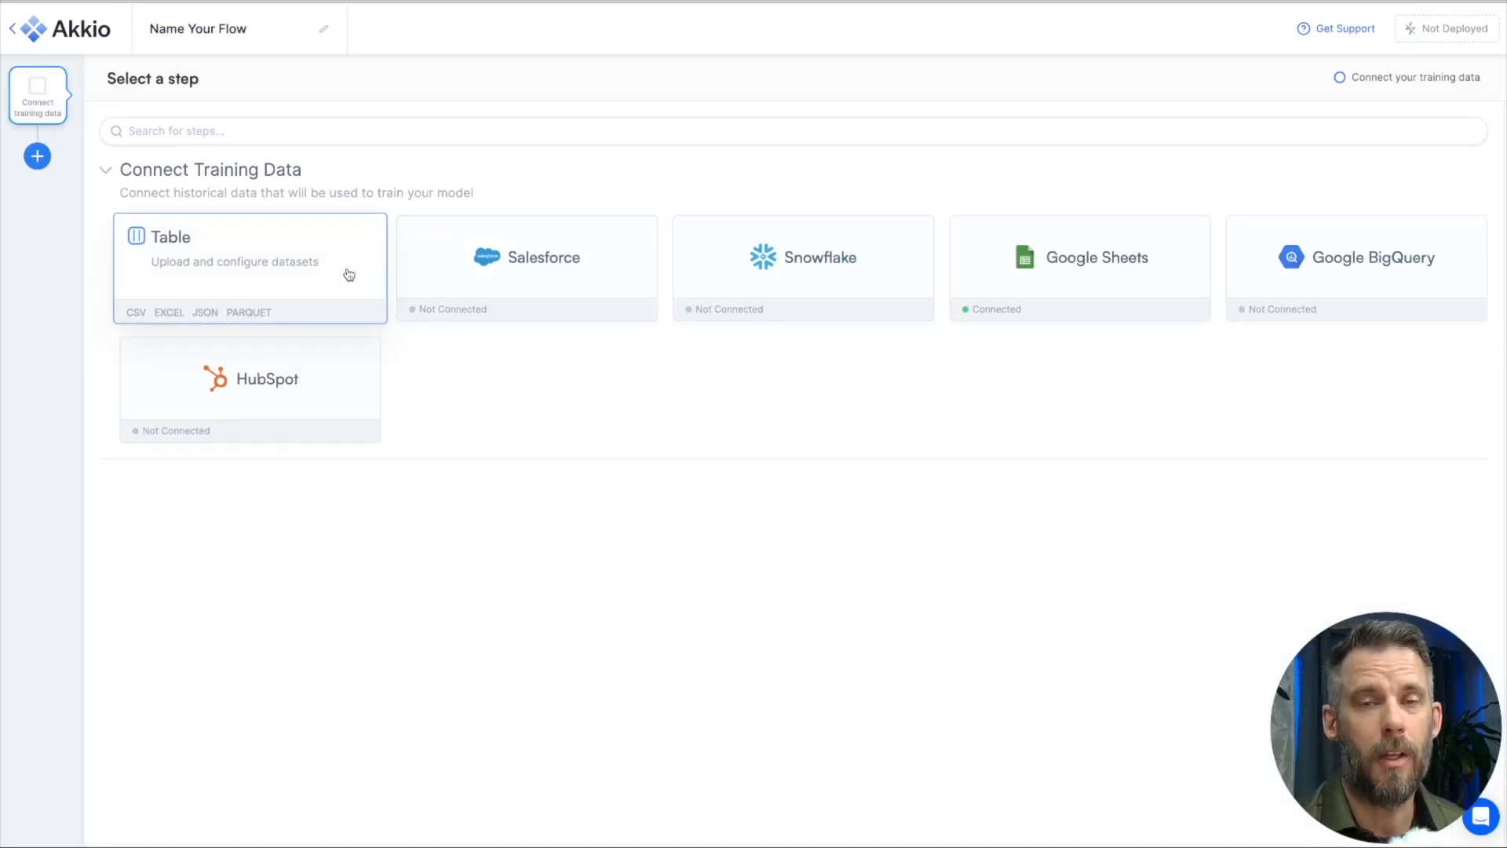
{"action": "mouse_move", "coordinate": [441, 329]}
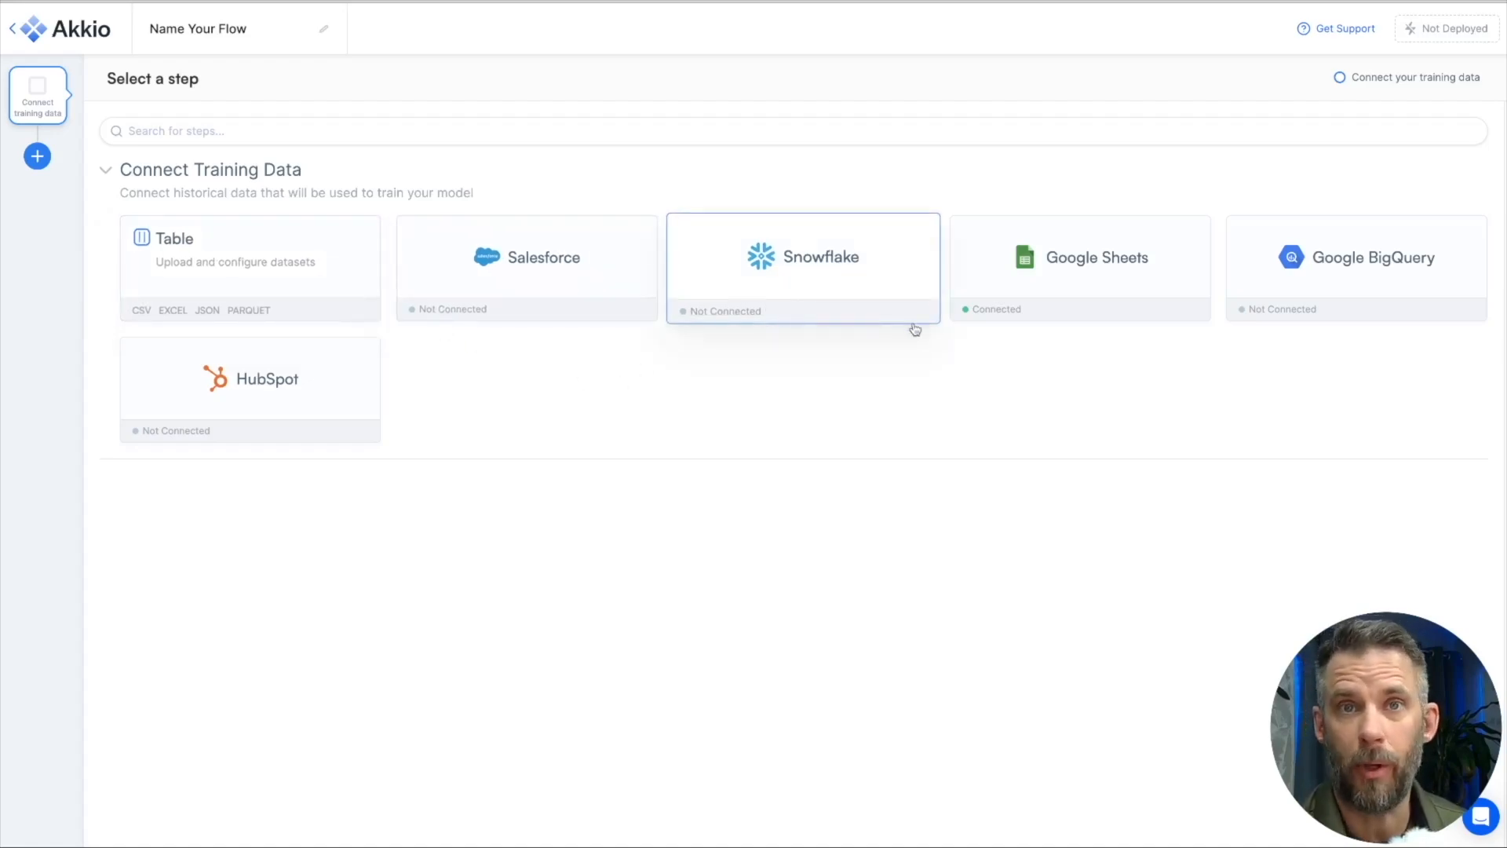
{"action": "mouse_move", "coordinate": [871, 392]}
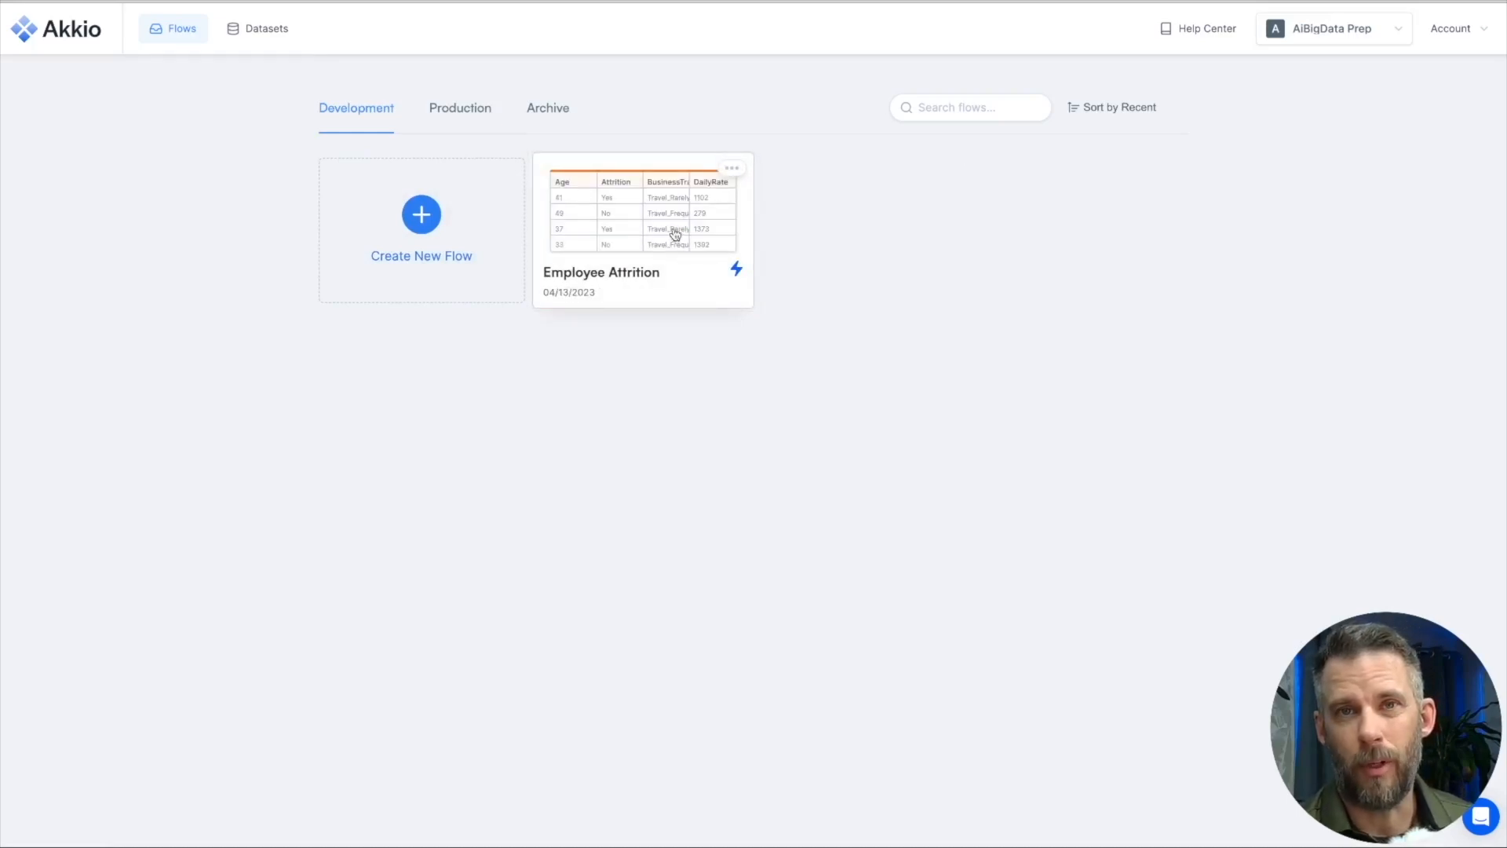
{"action": "left_click", "coordinate": [642, 230]}
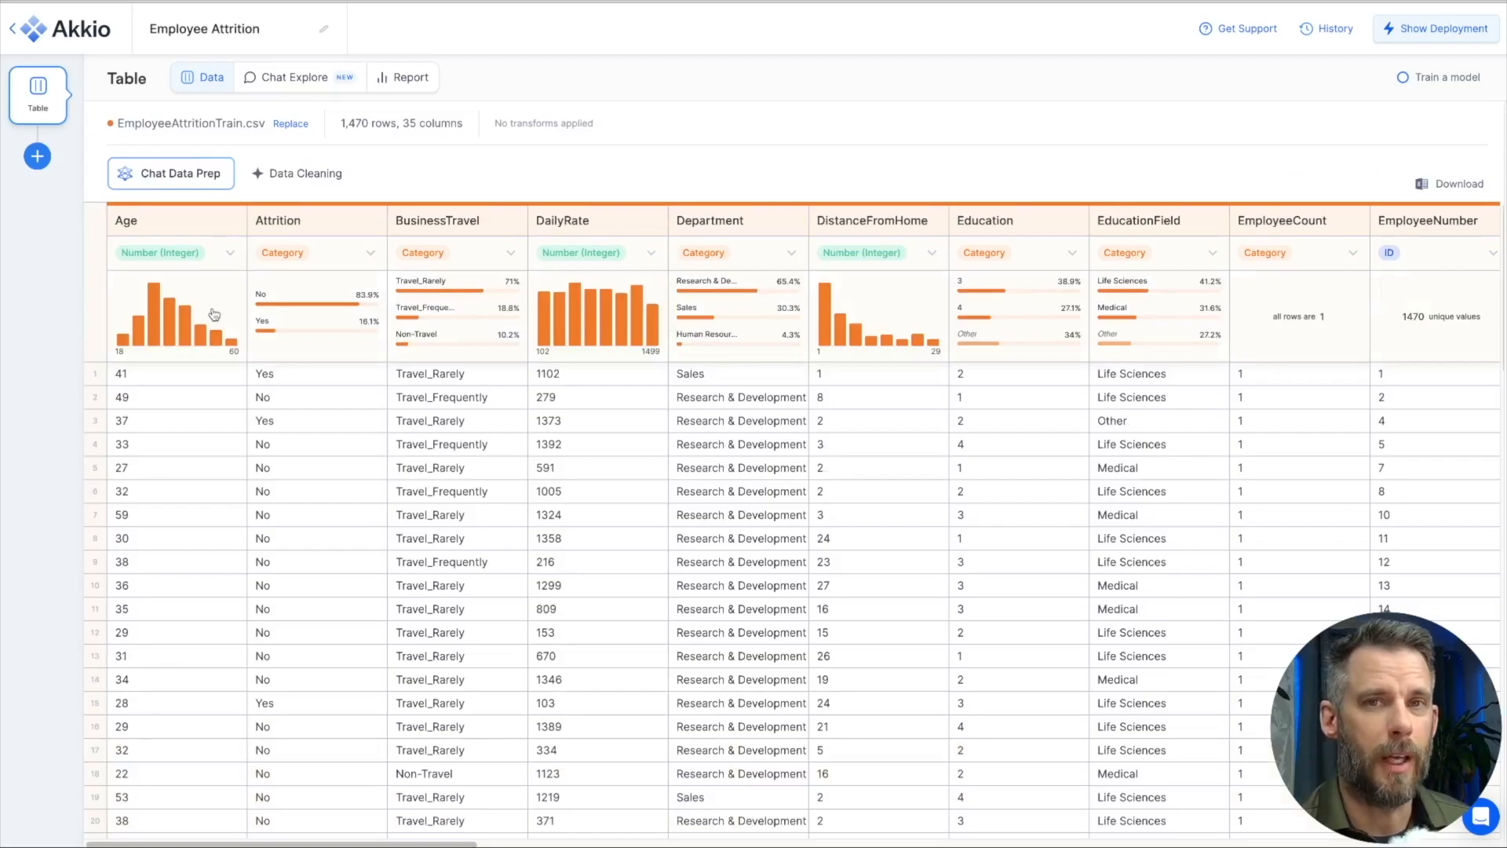
{"action": "mouse_move", "coordinate": [286, 314]}
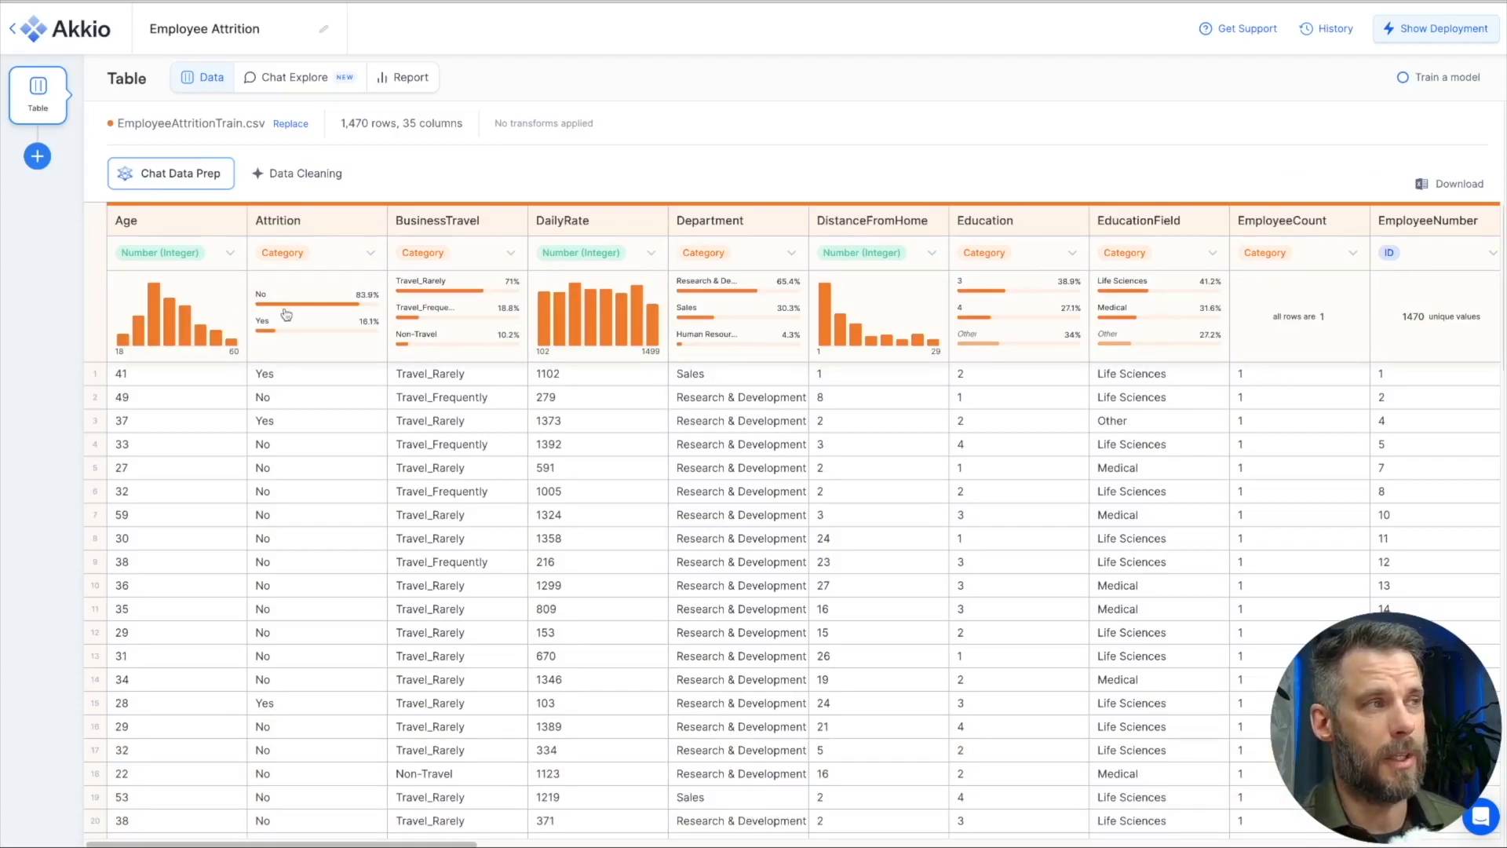
{"action": "mouse_move", "coordinate": [569, 303]}
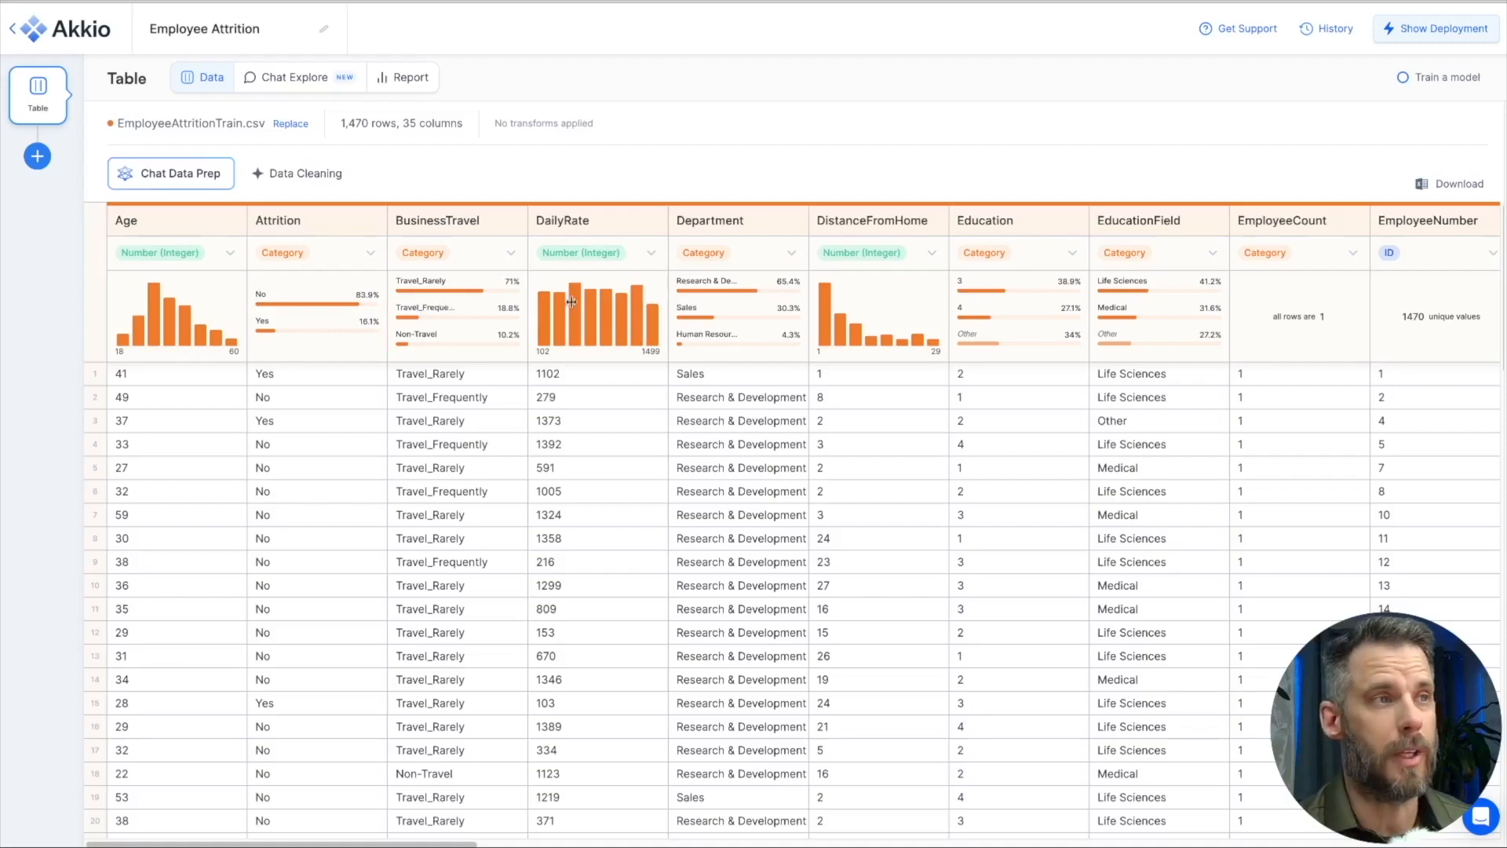
{"action": "mouse_move", "coordinate": [594, 330]}
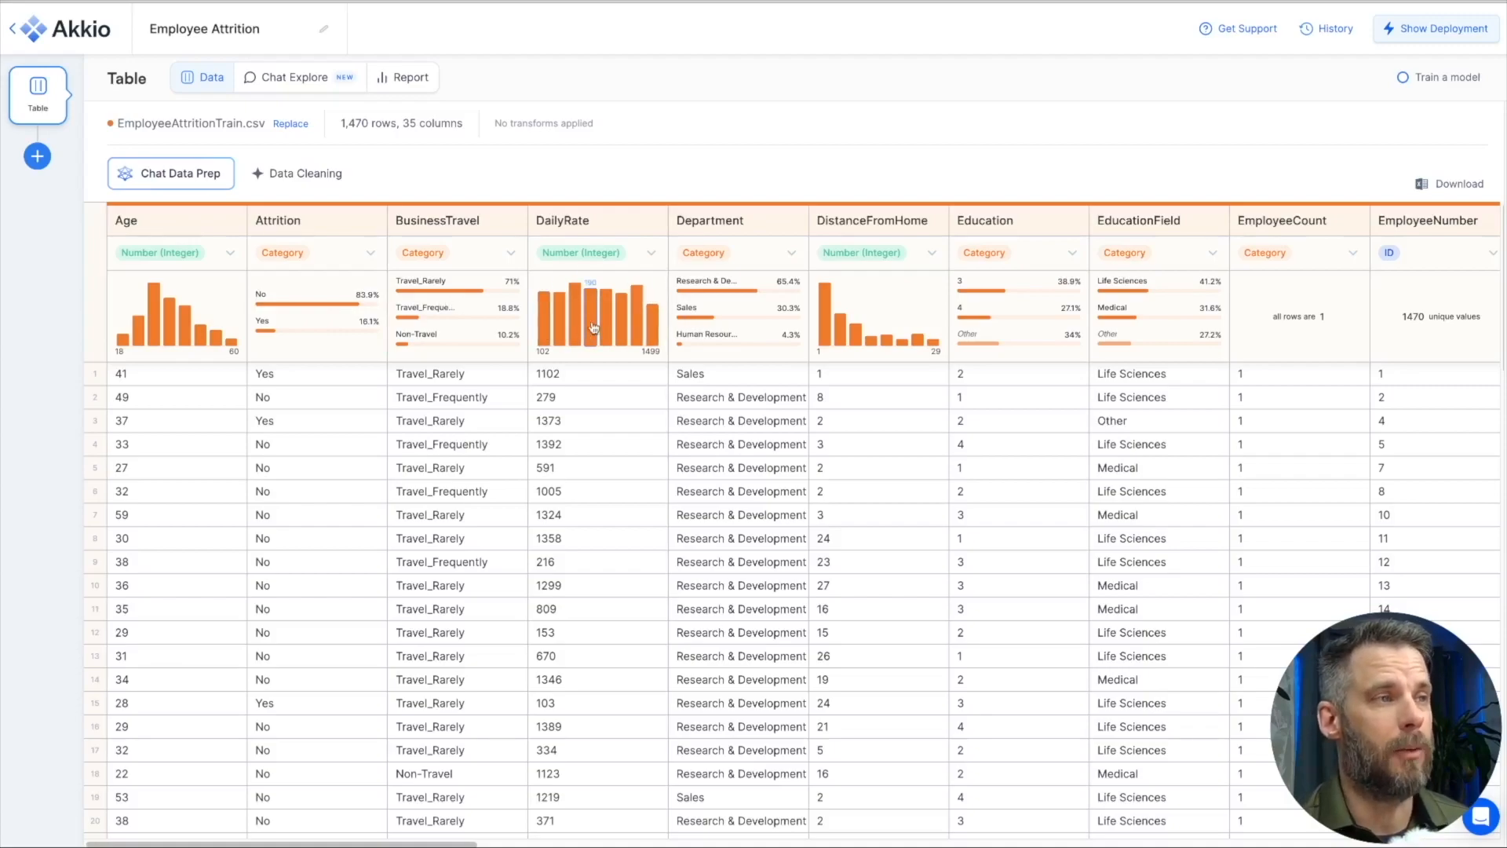
{"action": "mouse_move", "coordinate": [892, 321]}
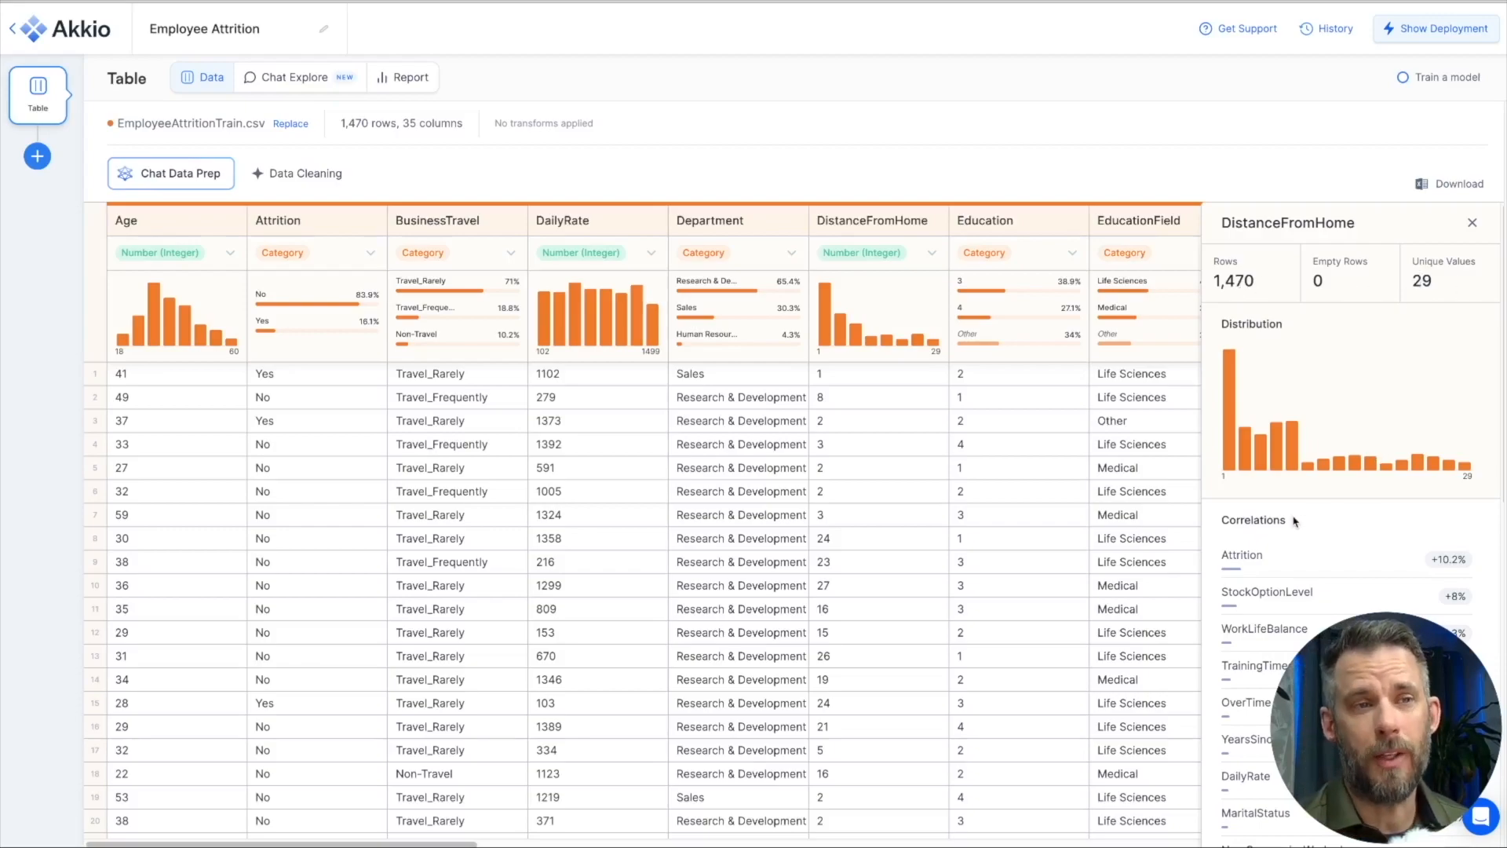
{"action": "mouse_move", "coordinate": [1263, 409]}
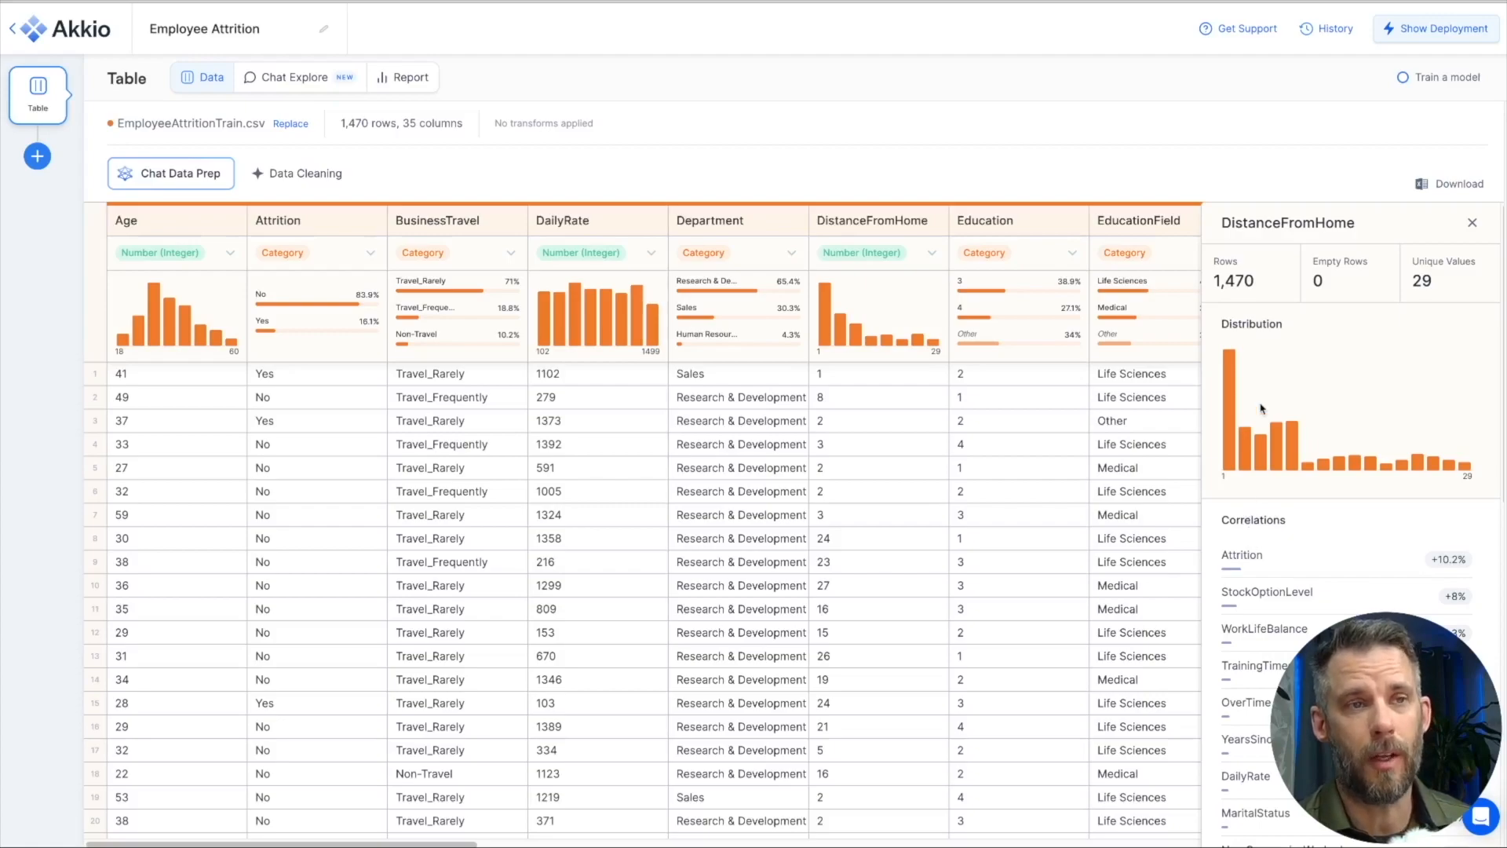
{"action": "mouse_move", "coordinate": [1273, 596]}
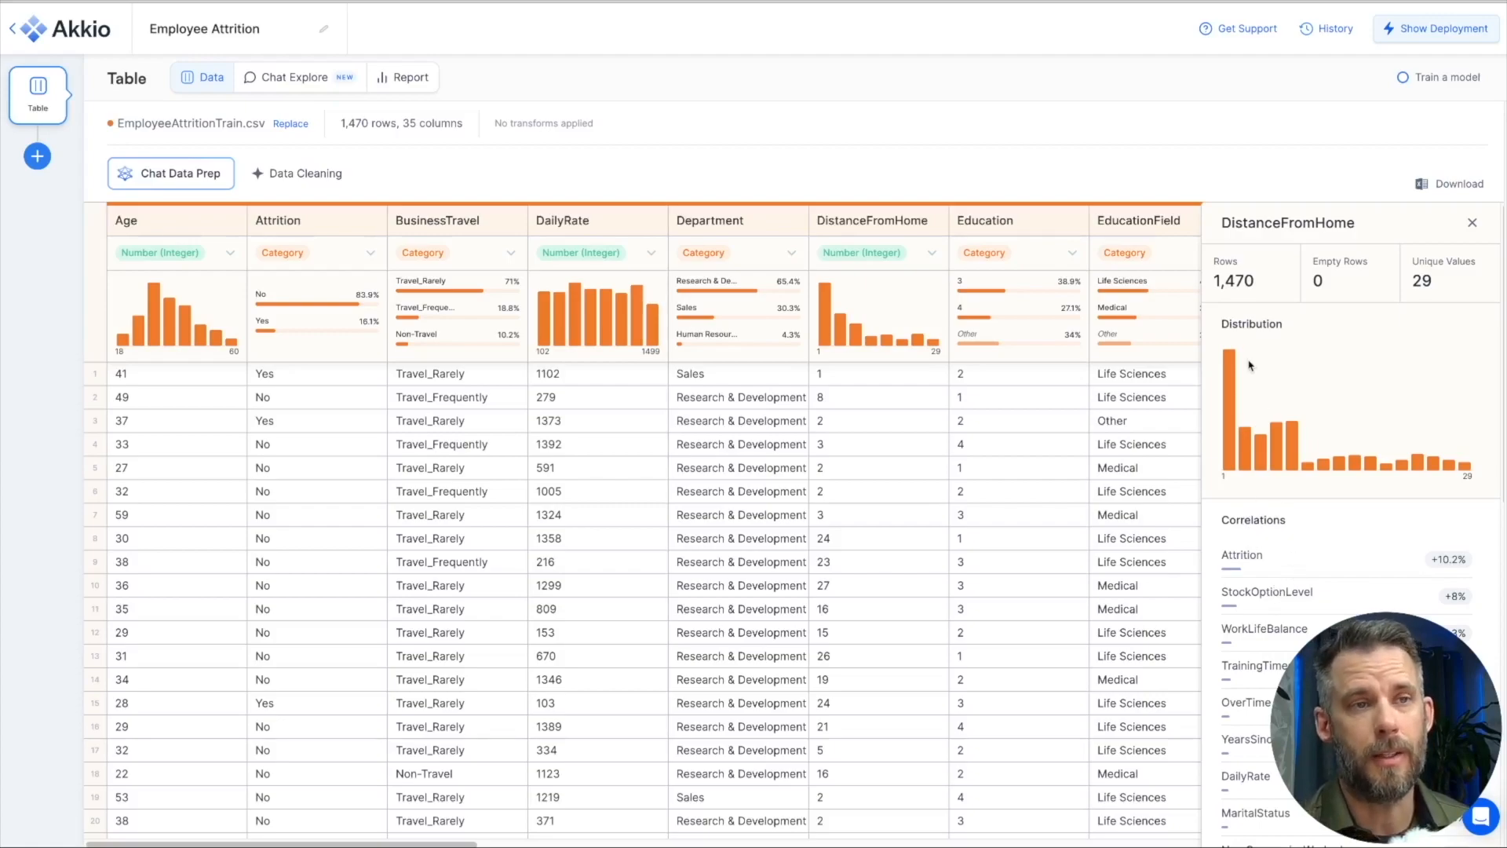
{"action": "mouse_move", "coordinate": [1250, 560]}
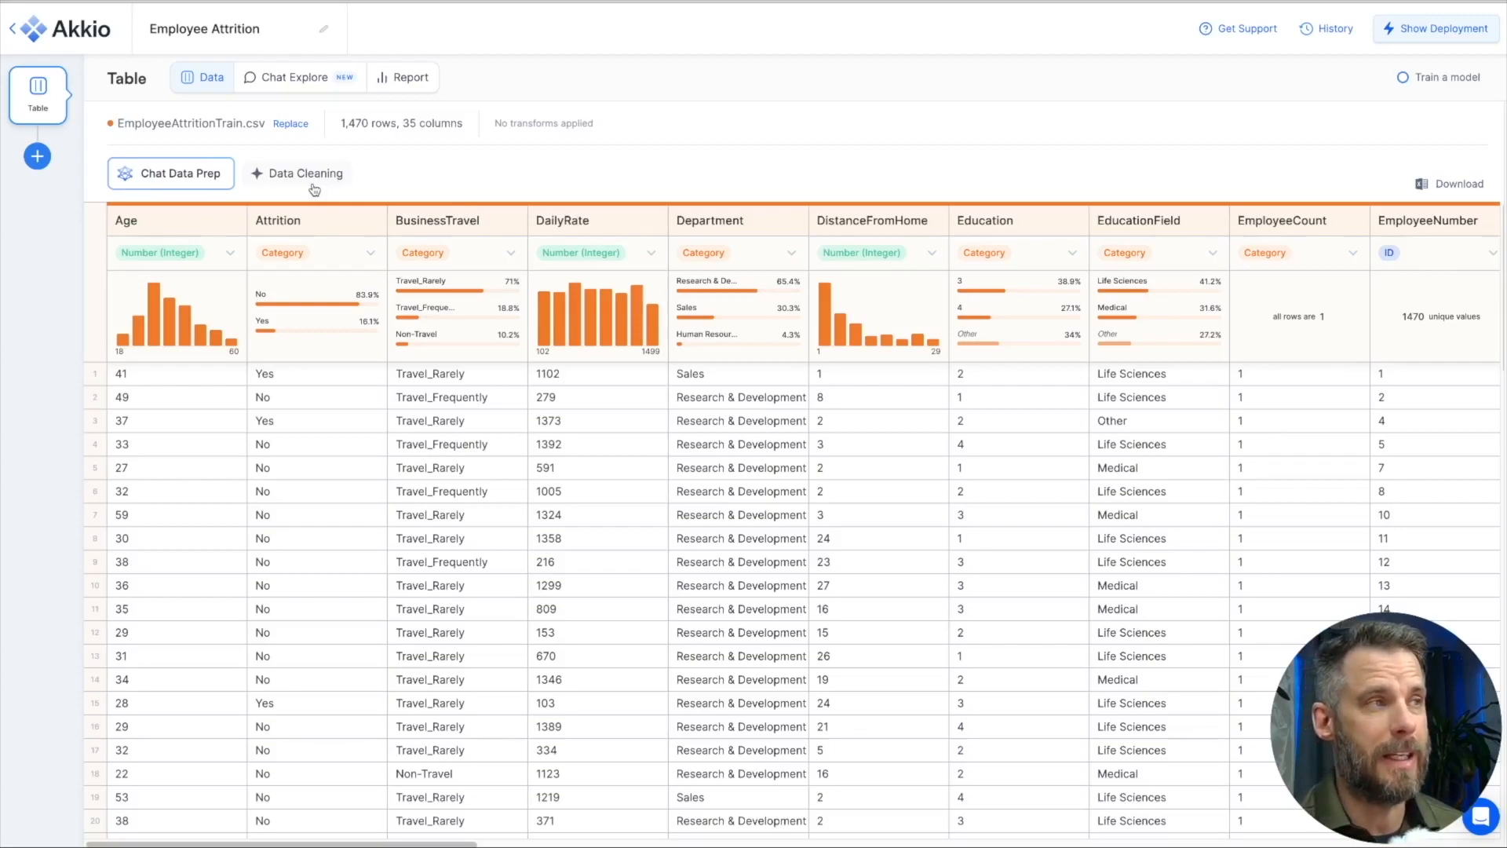
{"action": "left_click", "coordinate": [304, 173]}
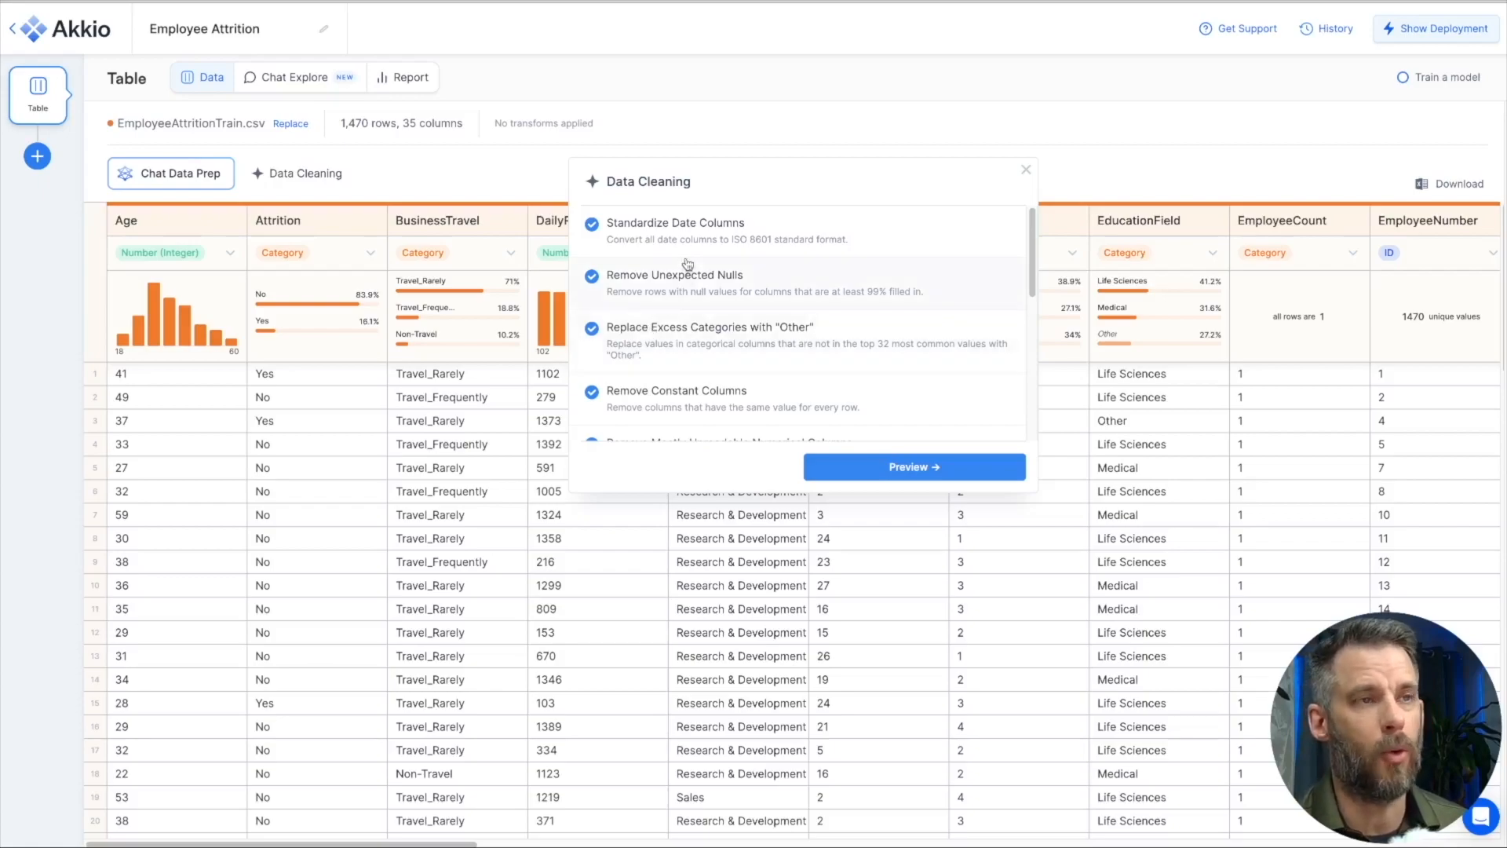
{"action": "mouse_move", "coordinate": [716, 287]}
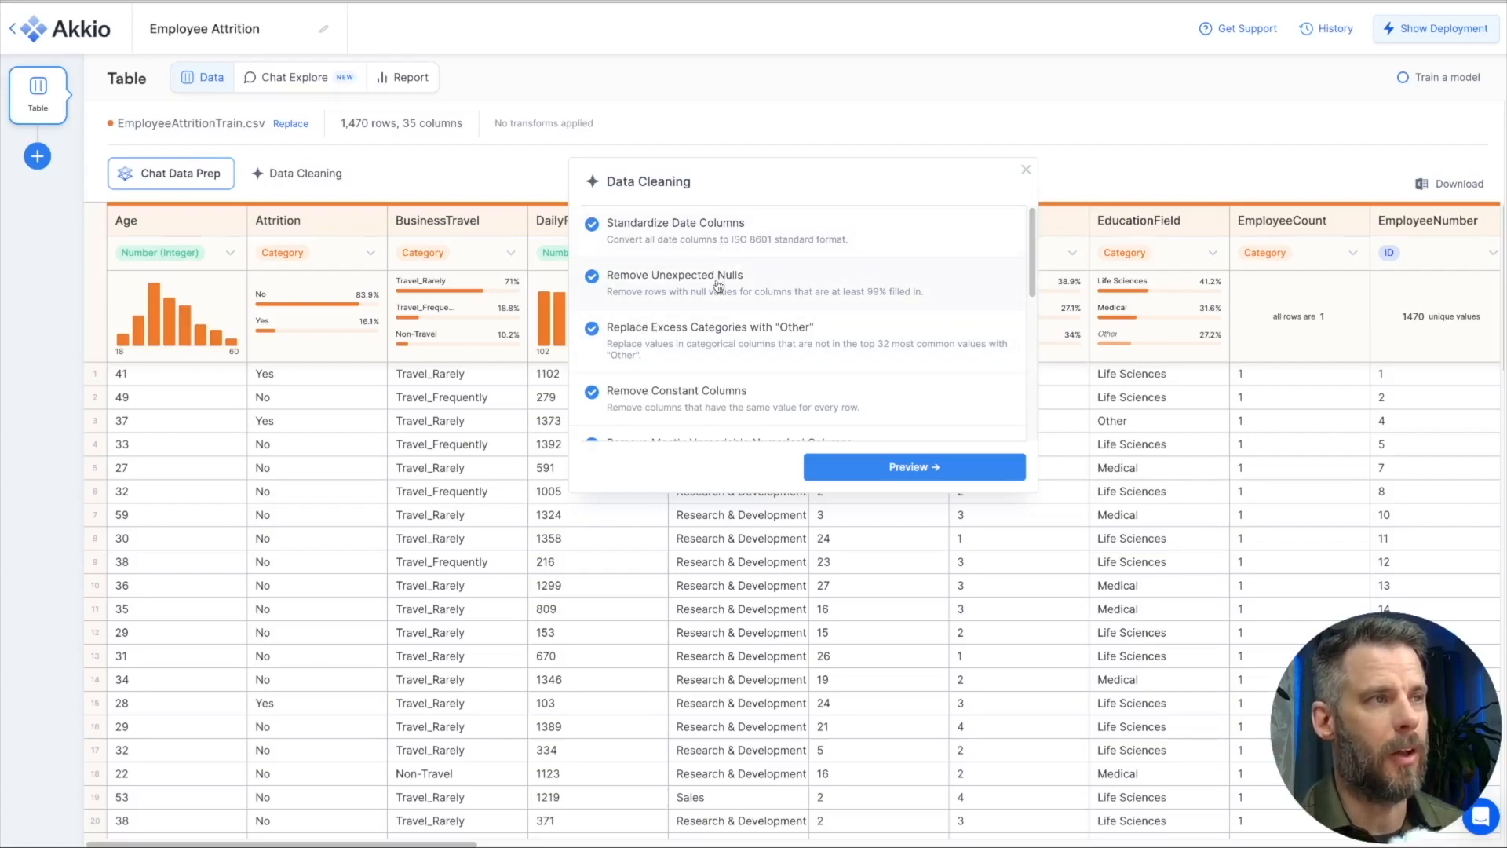
{"action": "scroll", "scroll_direction": "down", "scroll_amount": 3}
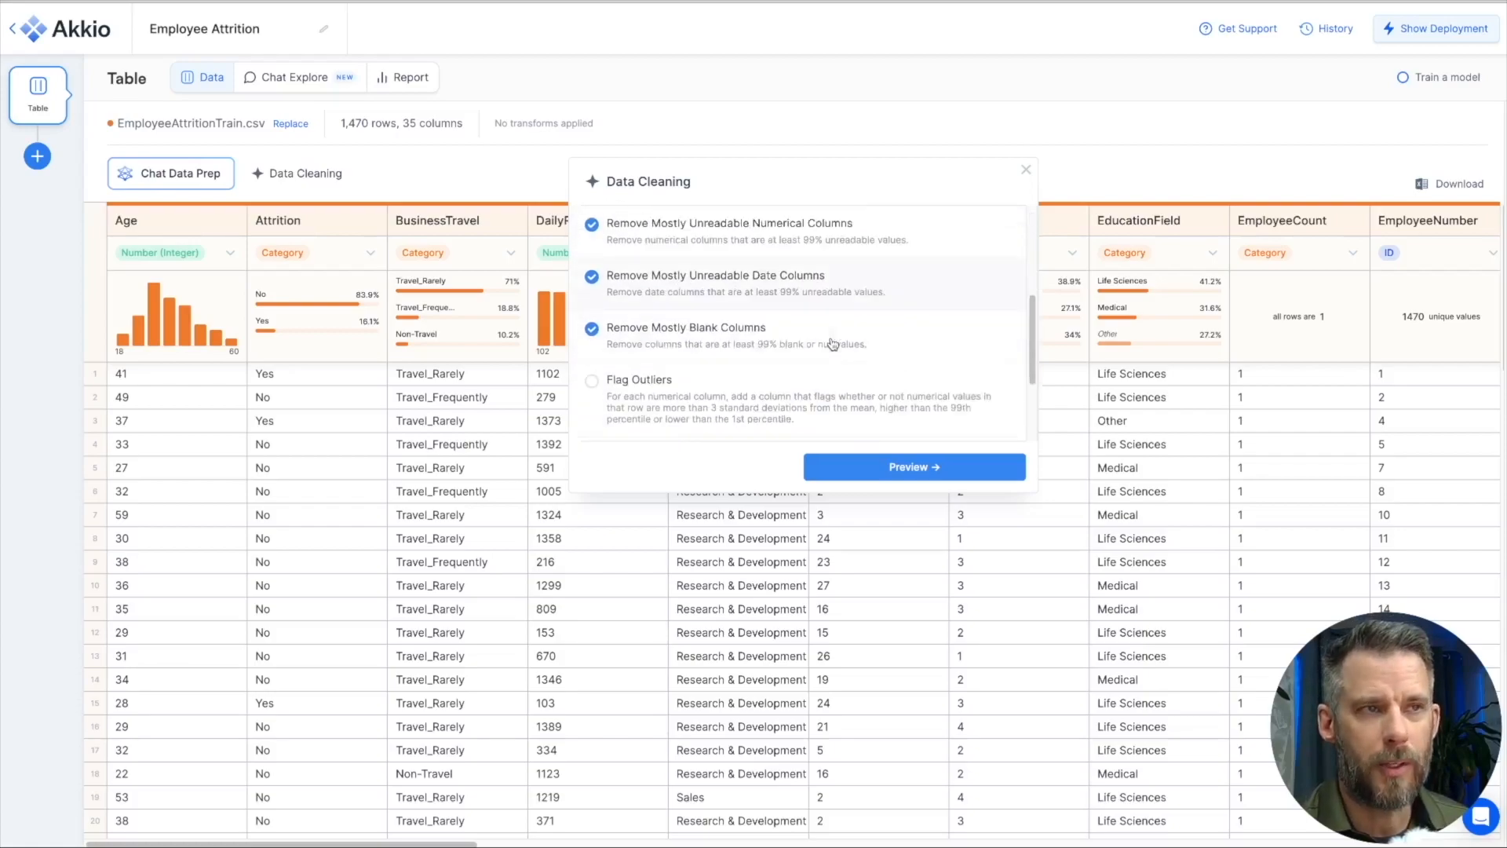
{"action": "scroll", "scroll_direction": "down", "scroll_amount": 3}
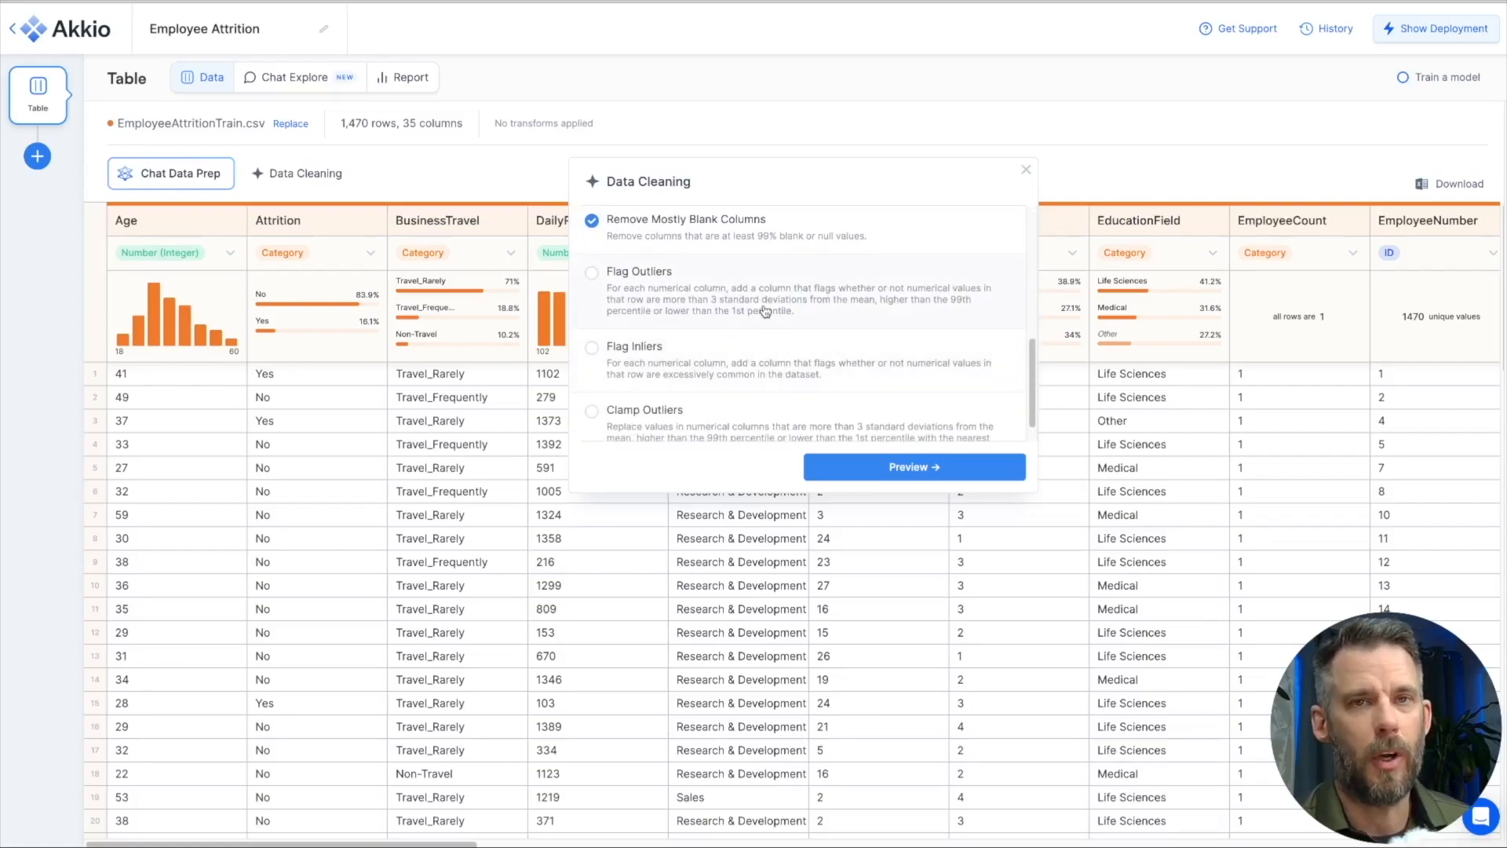
{"action": "mouse_move", "coordinate": [793, 420]}
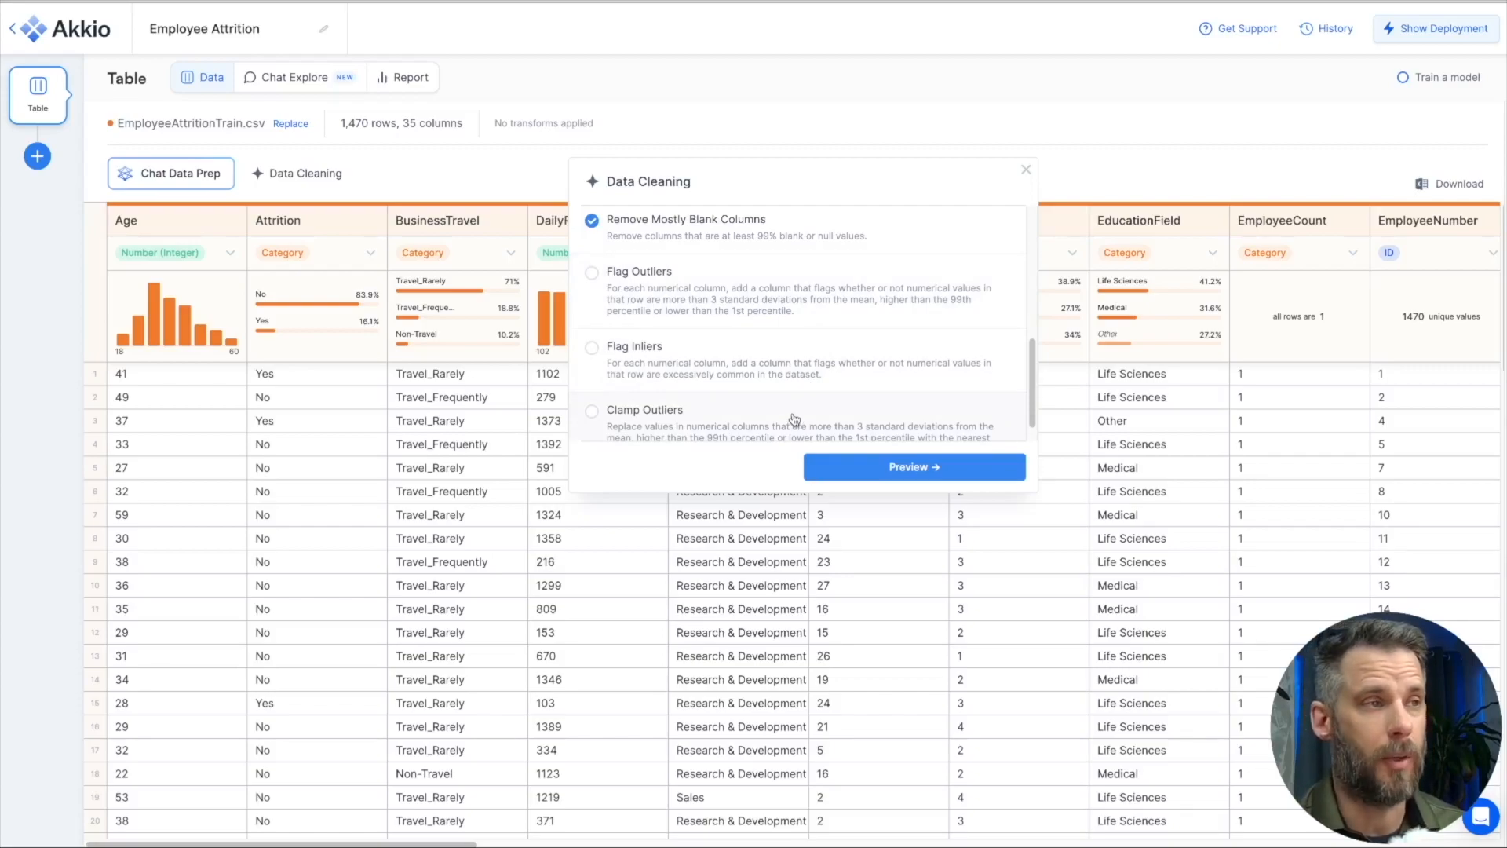
{"action": "mouse_move", "coordinate": [1000, 210]}
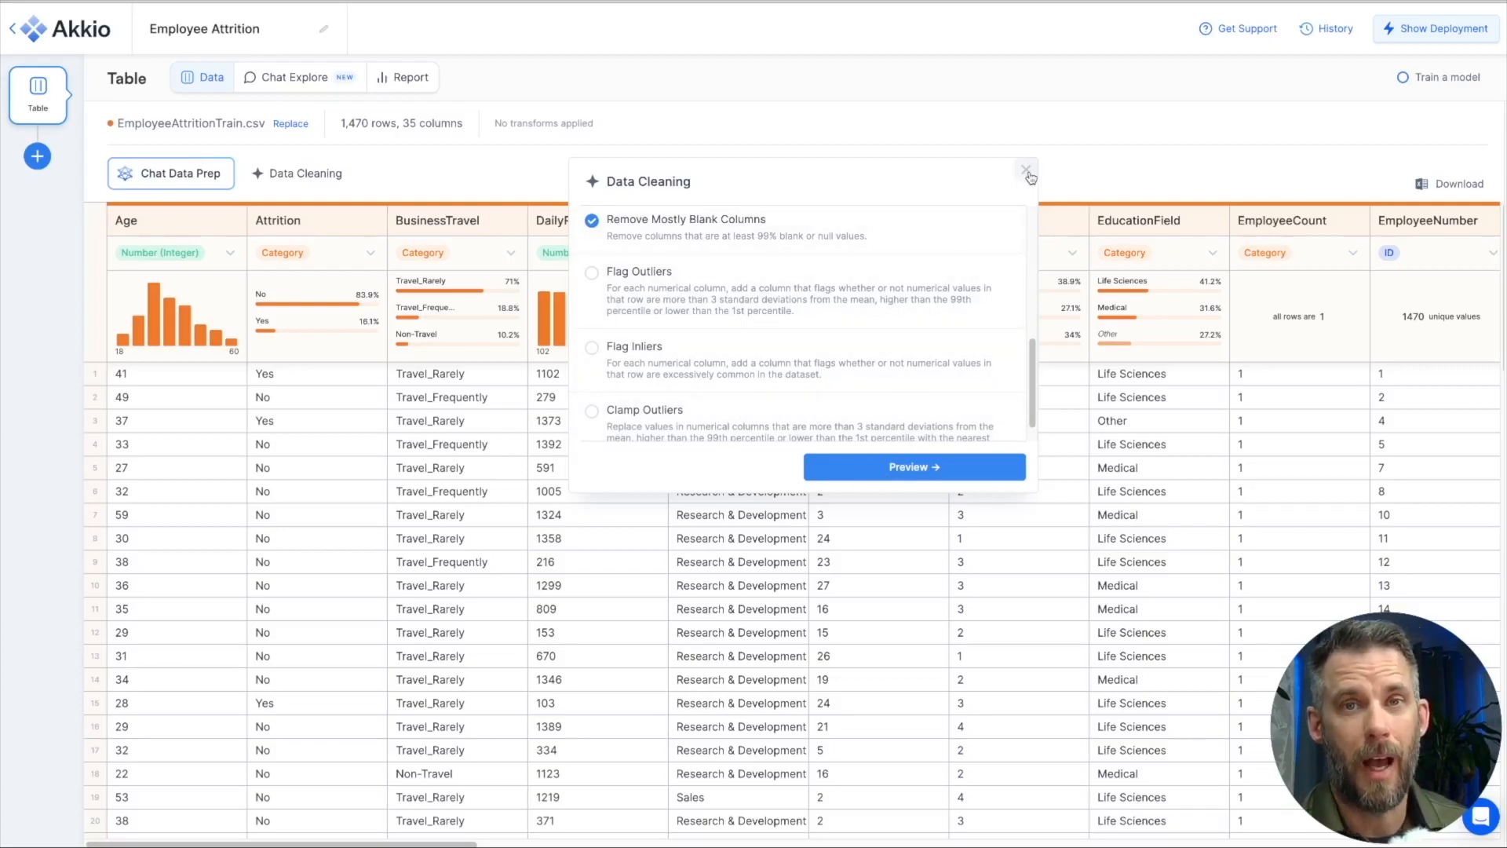
{"action": "left_click", "coordinate": [1028, 174]}
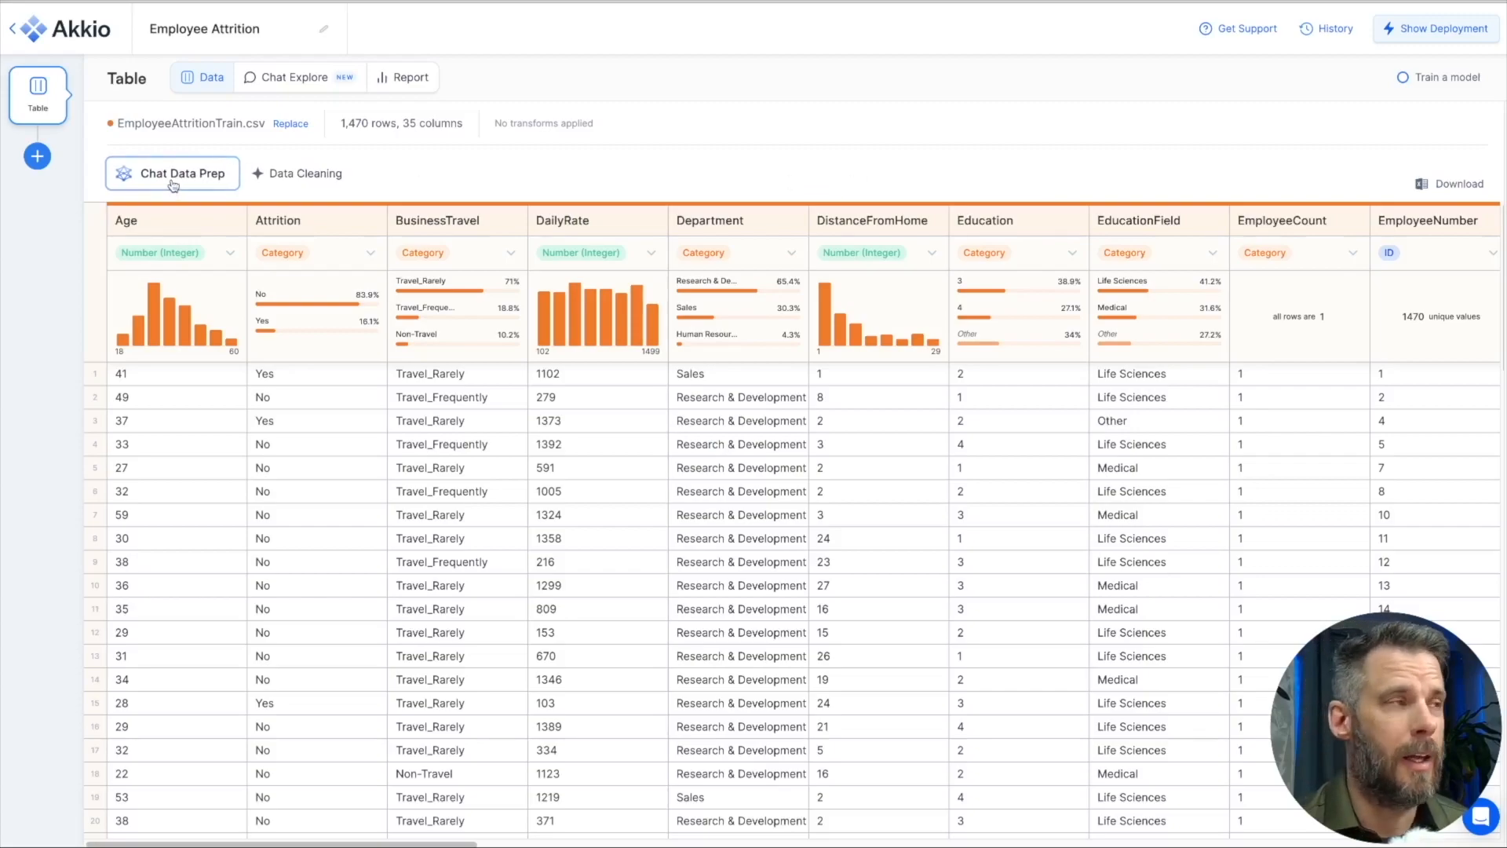
Step: Via Chat Data Prep, request 'create a new column for average job length', preview and apply it
{"action": "left_click", "coordinate": [172, 173]}
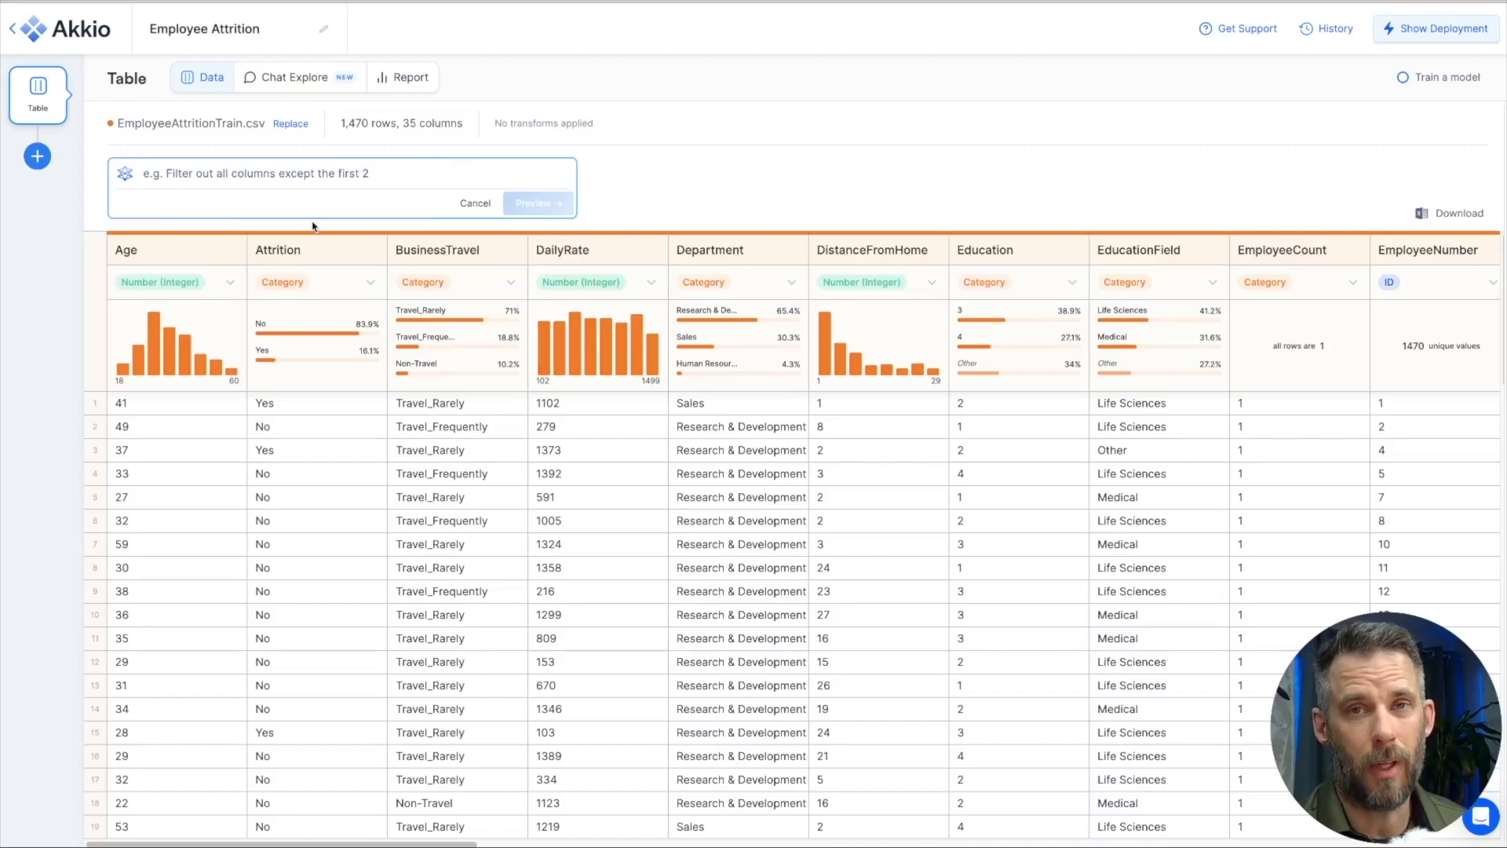
{"action": "mouse_move", "coordinate": [291, 174]}
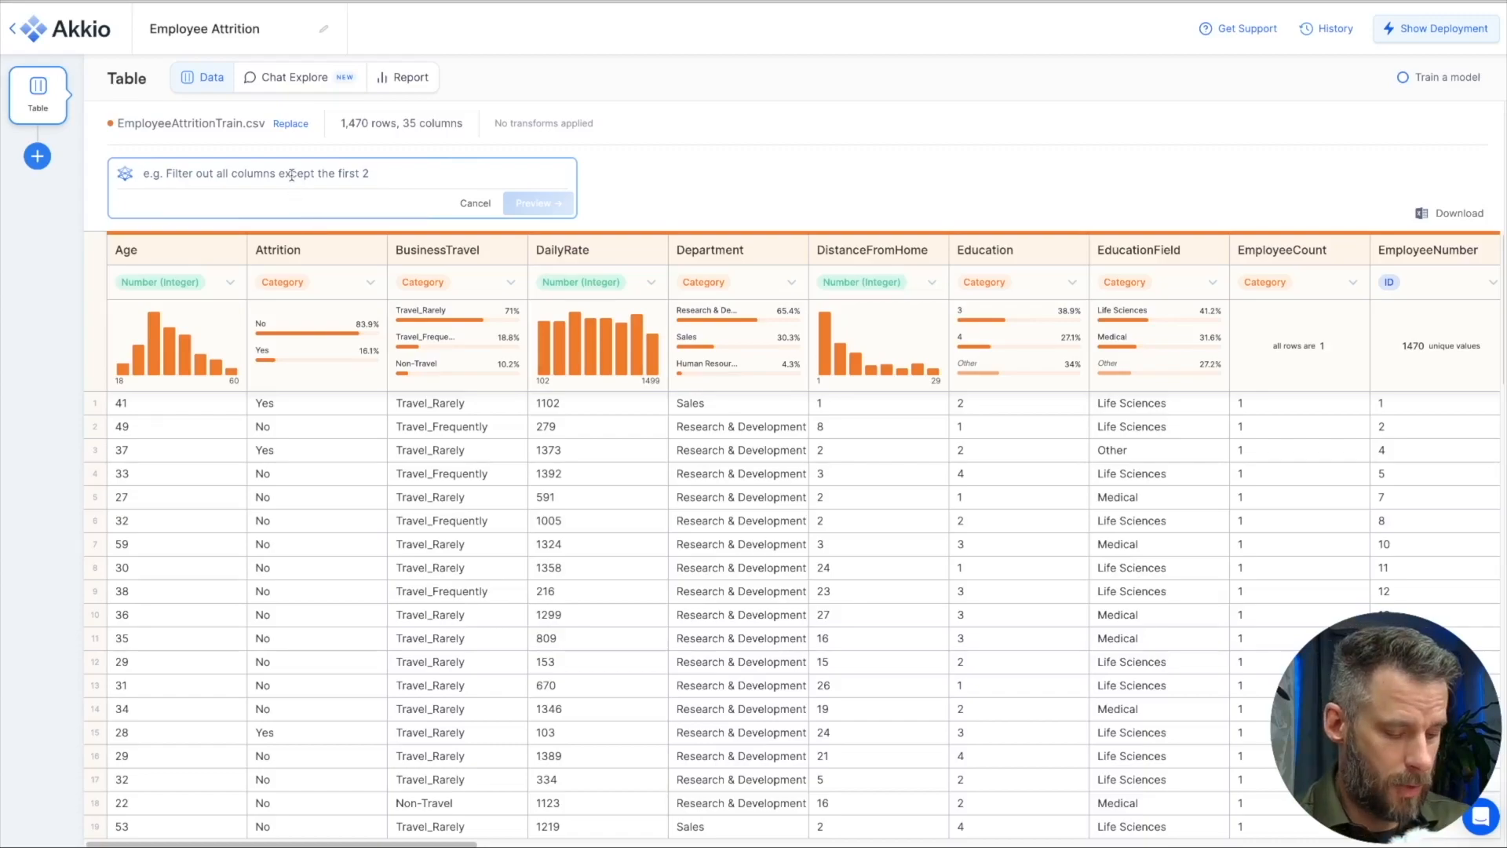
{"action": "type", "text": "create a new column for average job length"}
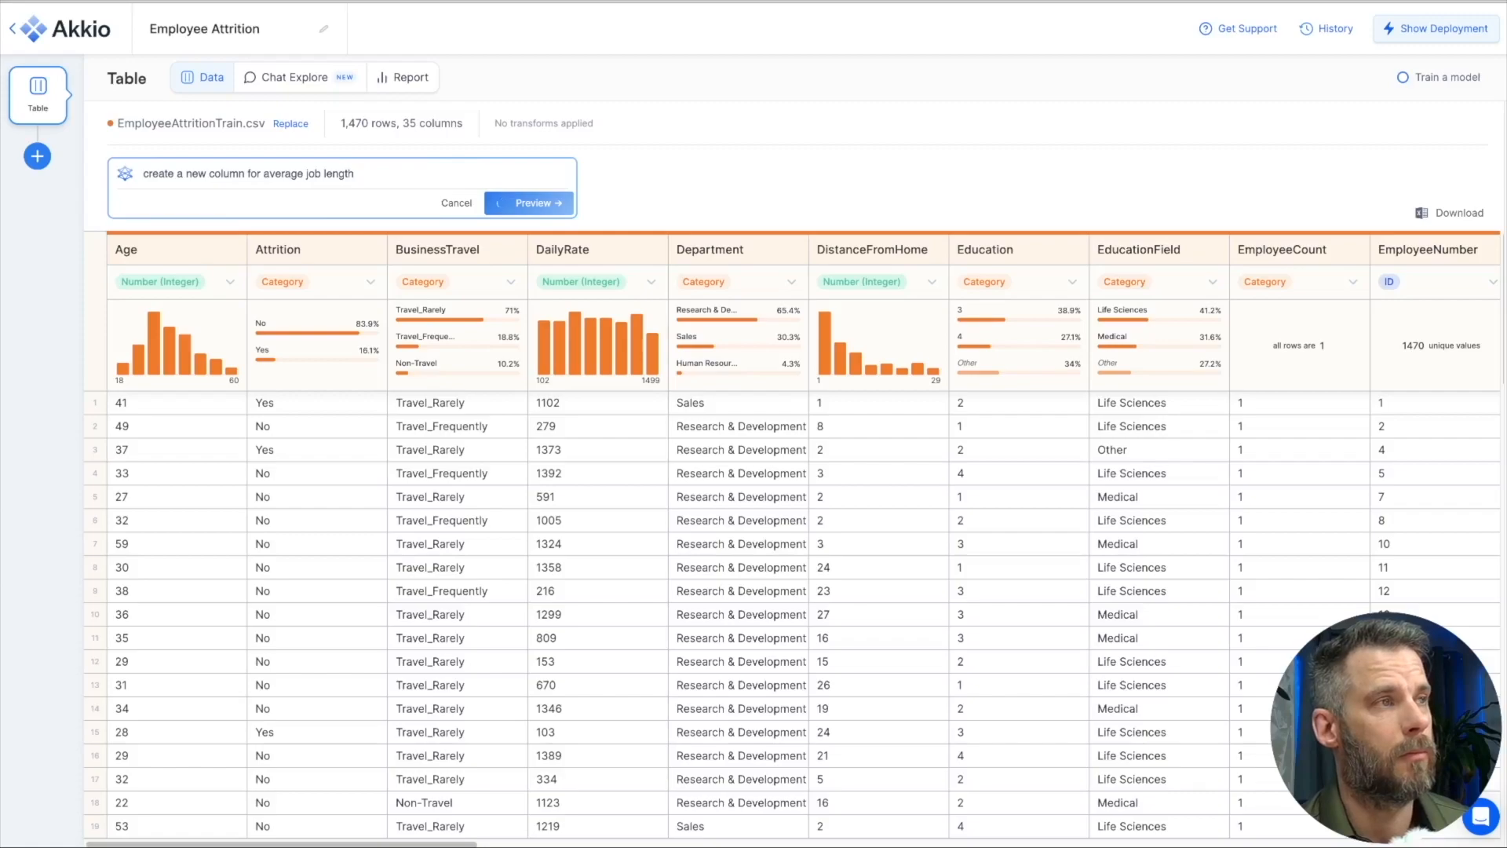
{"action": "left_click", "coordinate": [530, 203]}
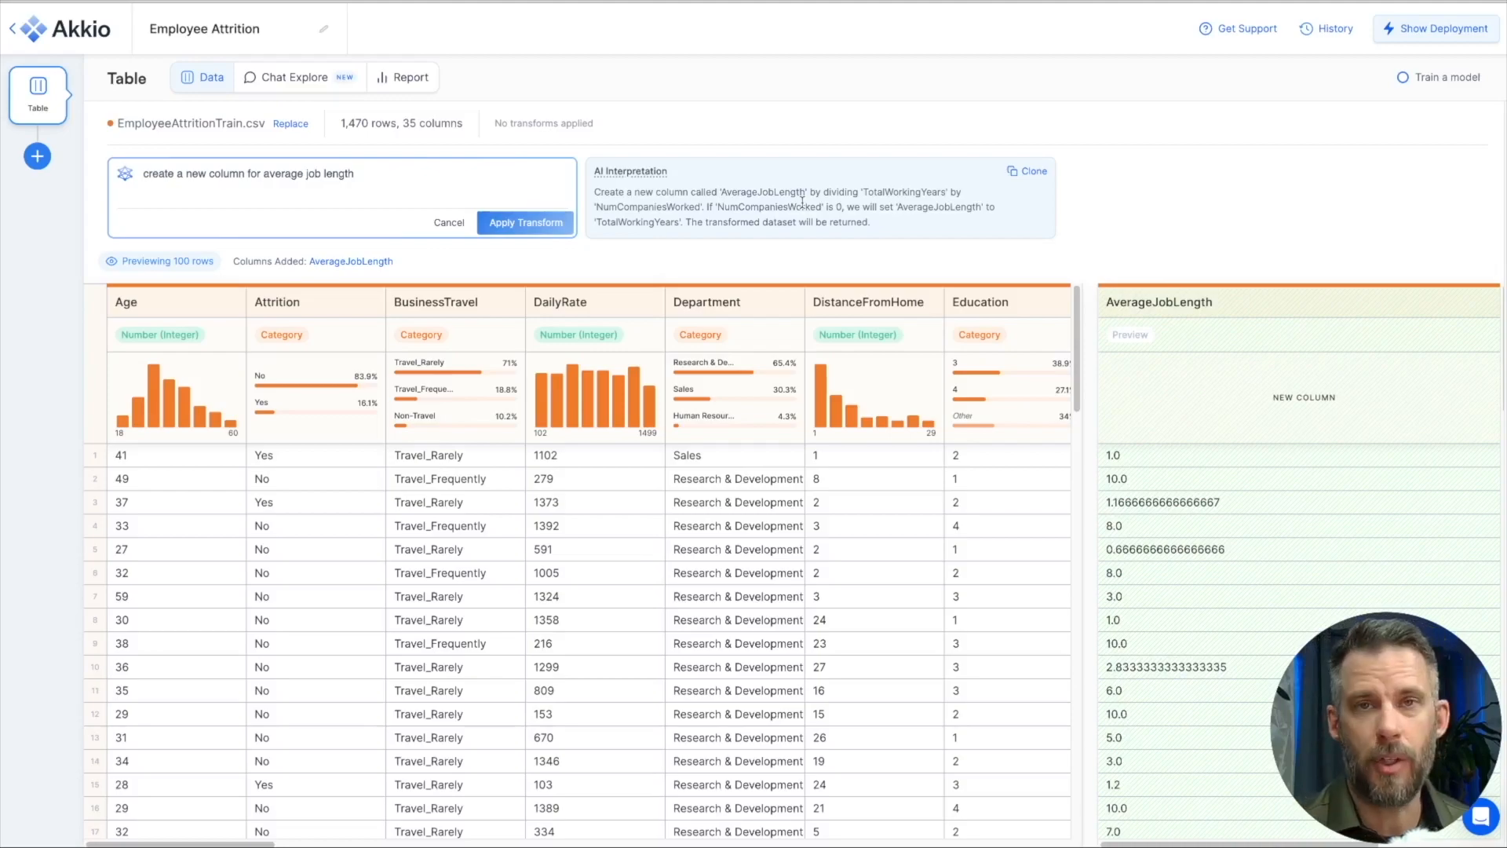
{"action": "mouse_move", "coordinate": [1094, 301]}
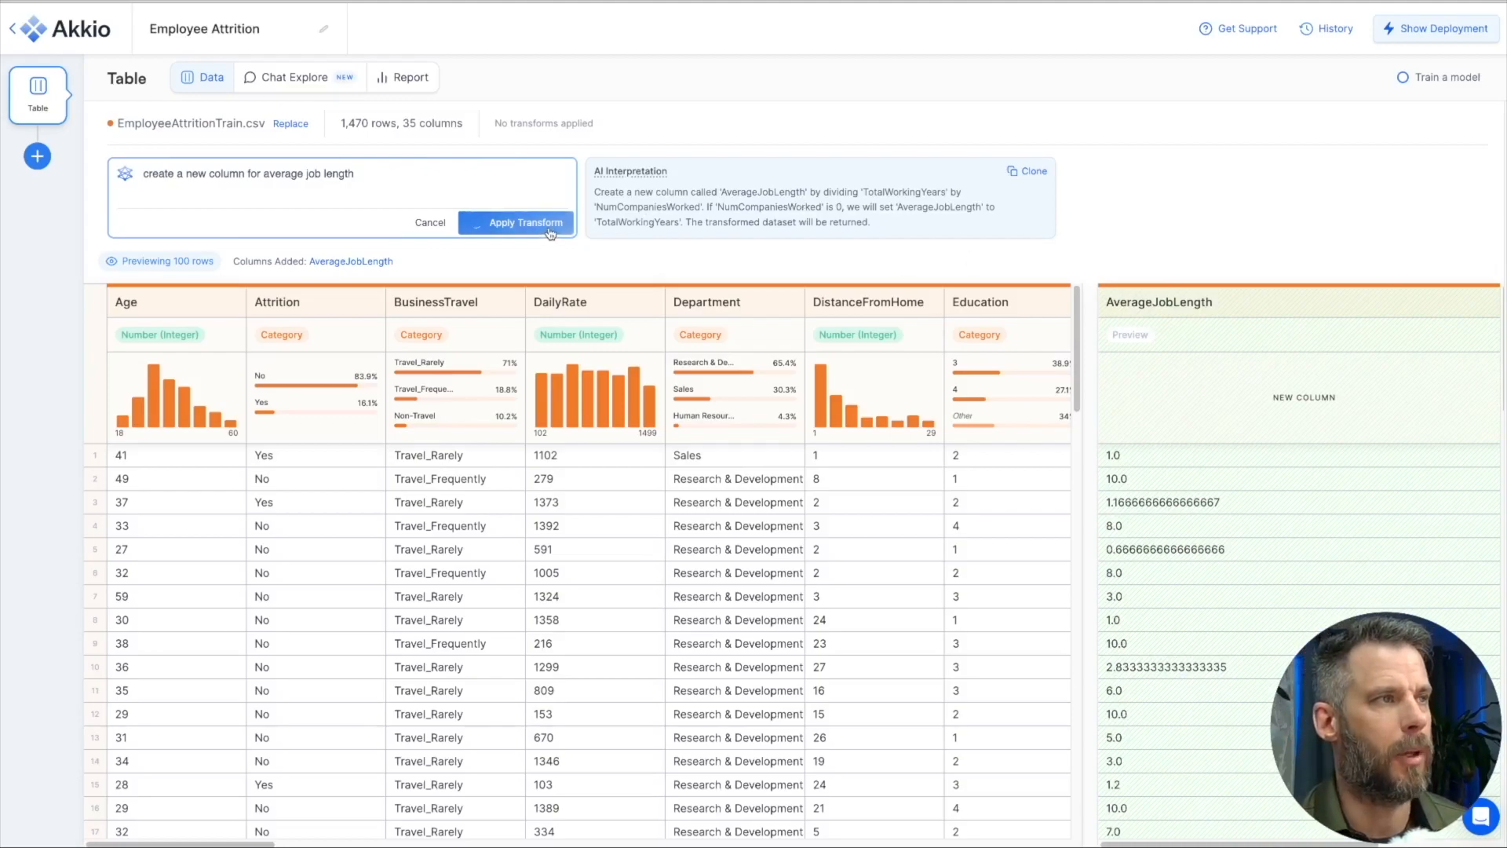
{"action": "left_click", "coordinate": [523, 222]}
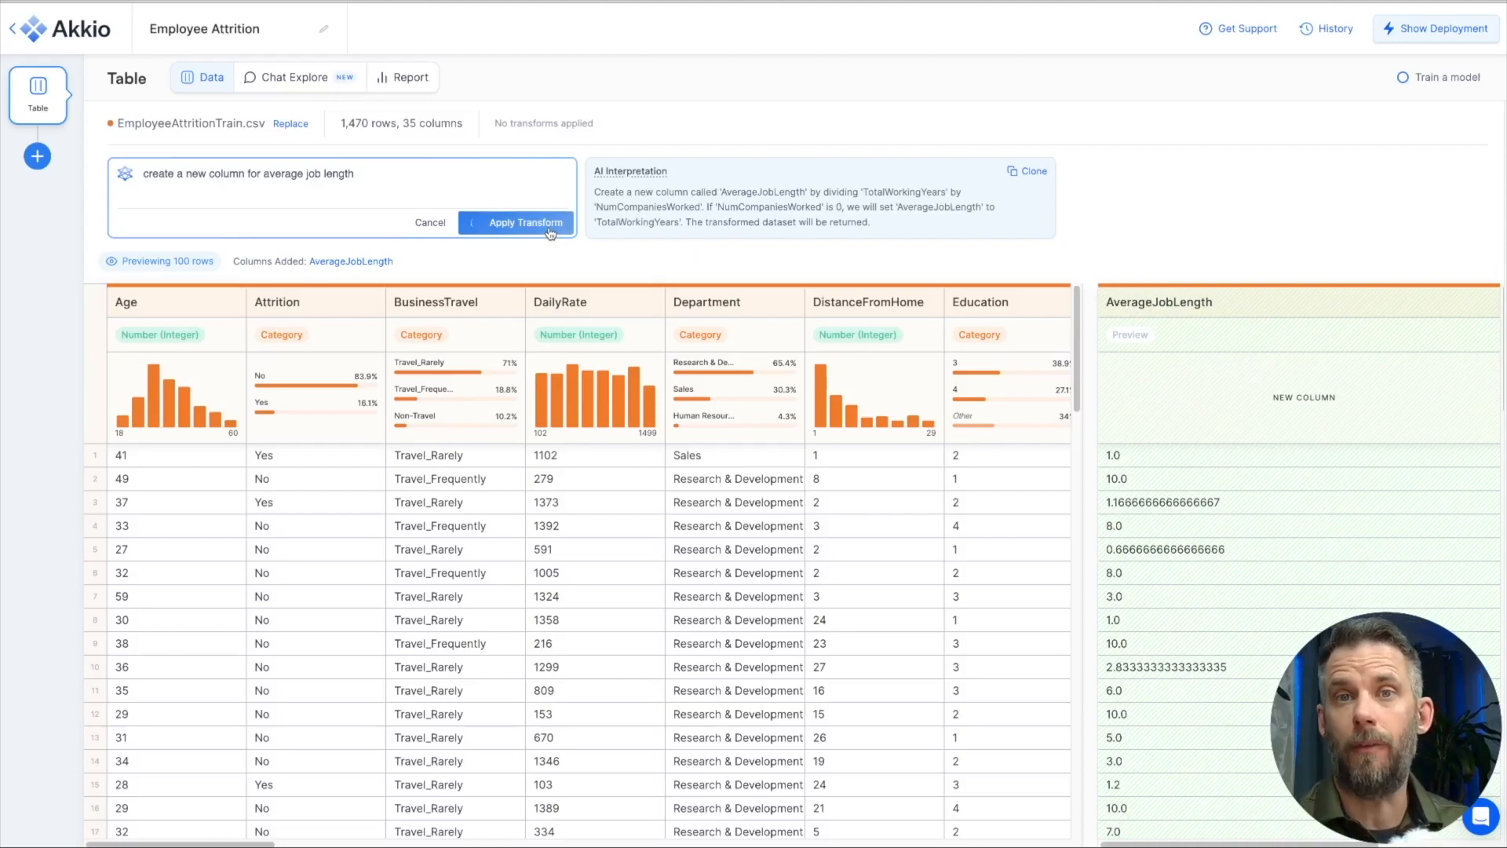
{"action": "left_click", "coordinate": [524, 223]}
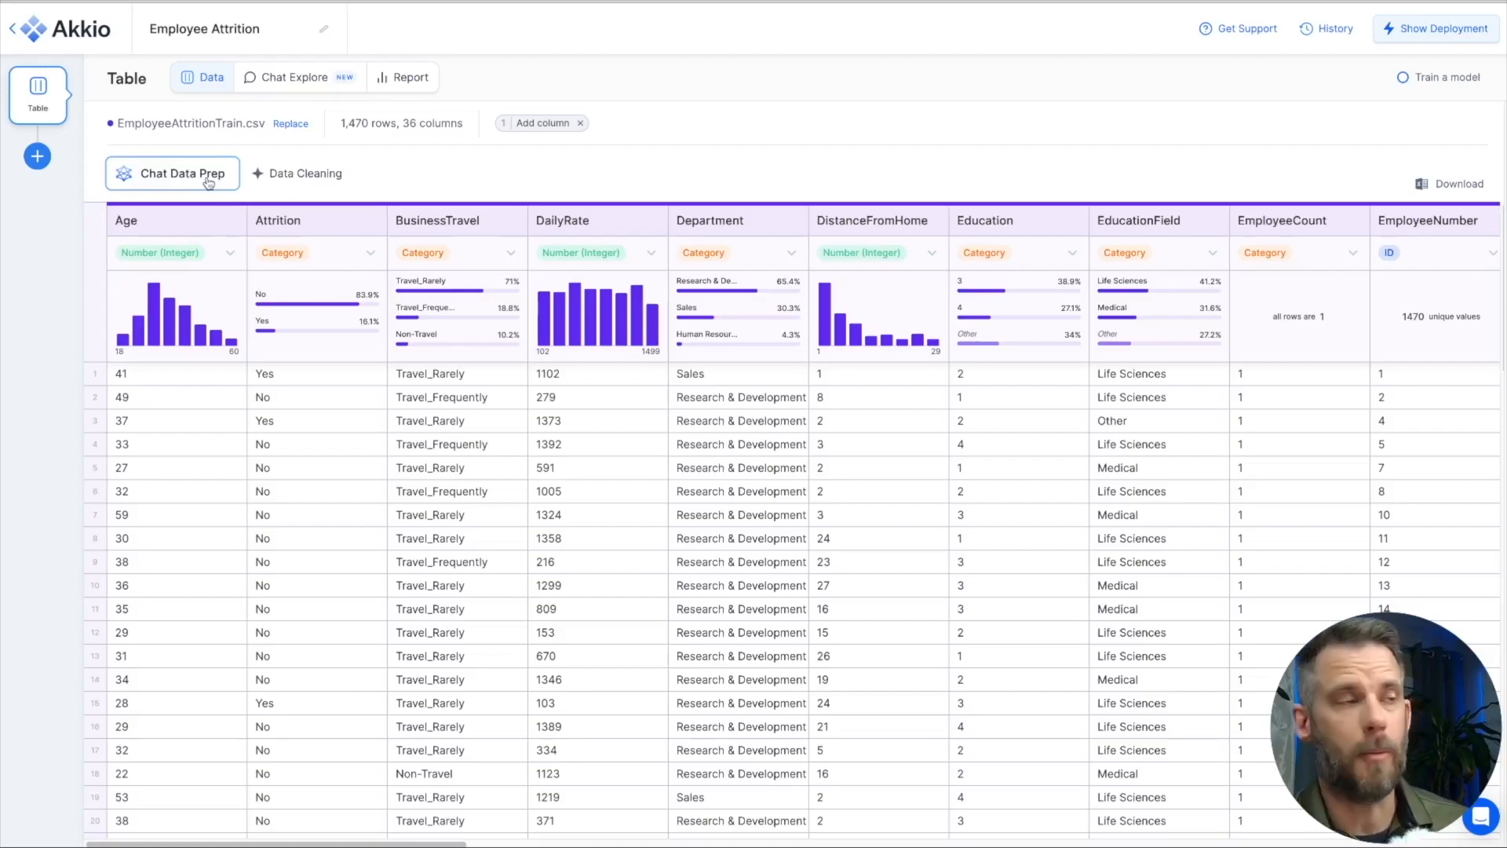
Step: Via Chat Data Prep, filter out rows where age is less than 19, leaving 1,462 rows
{"action": "left_click", "coordinate": [183, 172]}
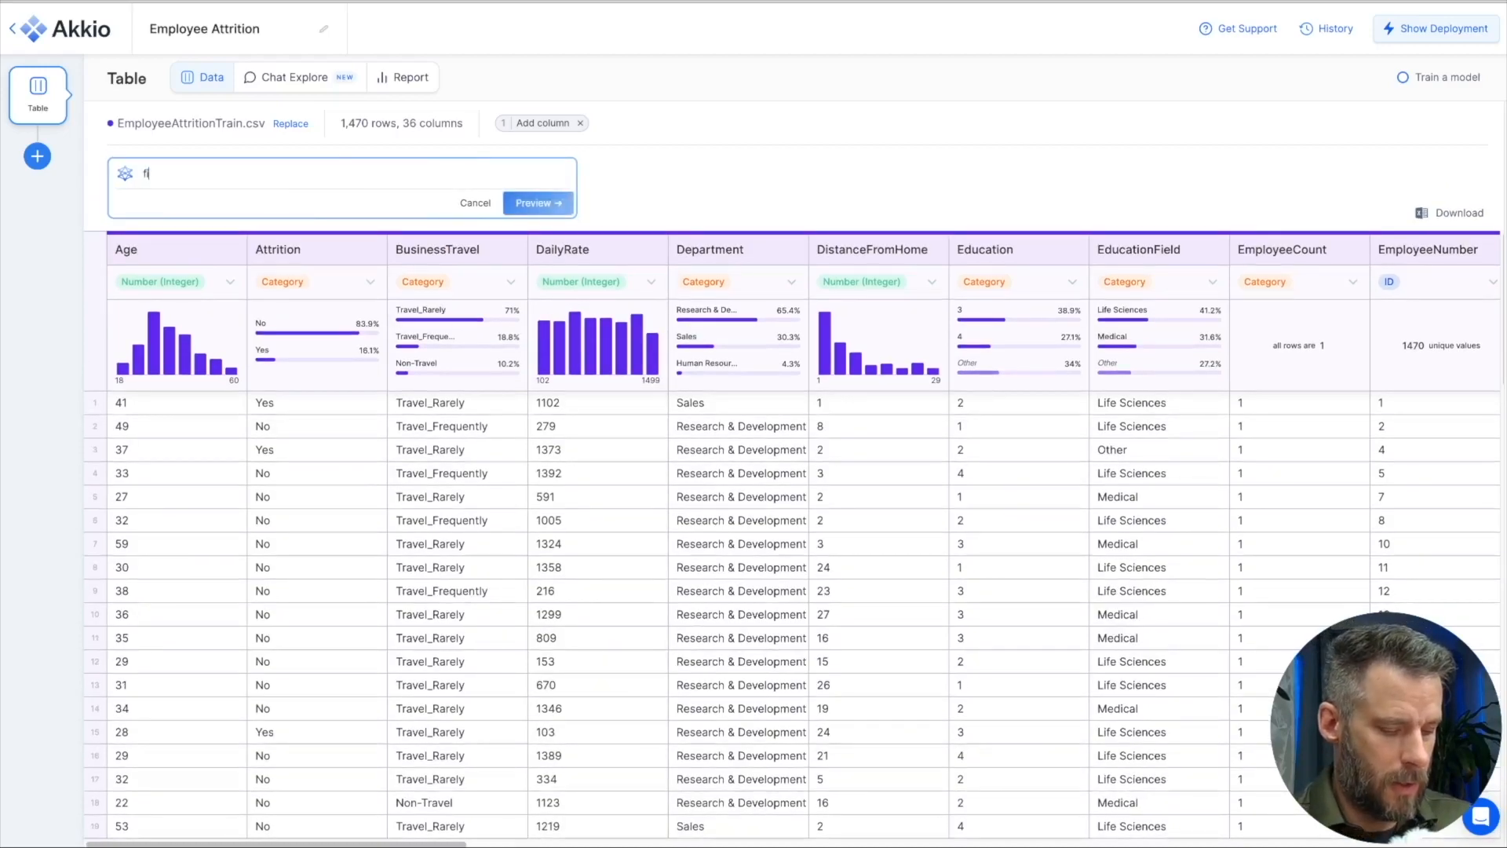
{"action": "type", "text": "ilter out any rows where age is less than"}
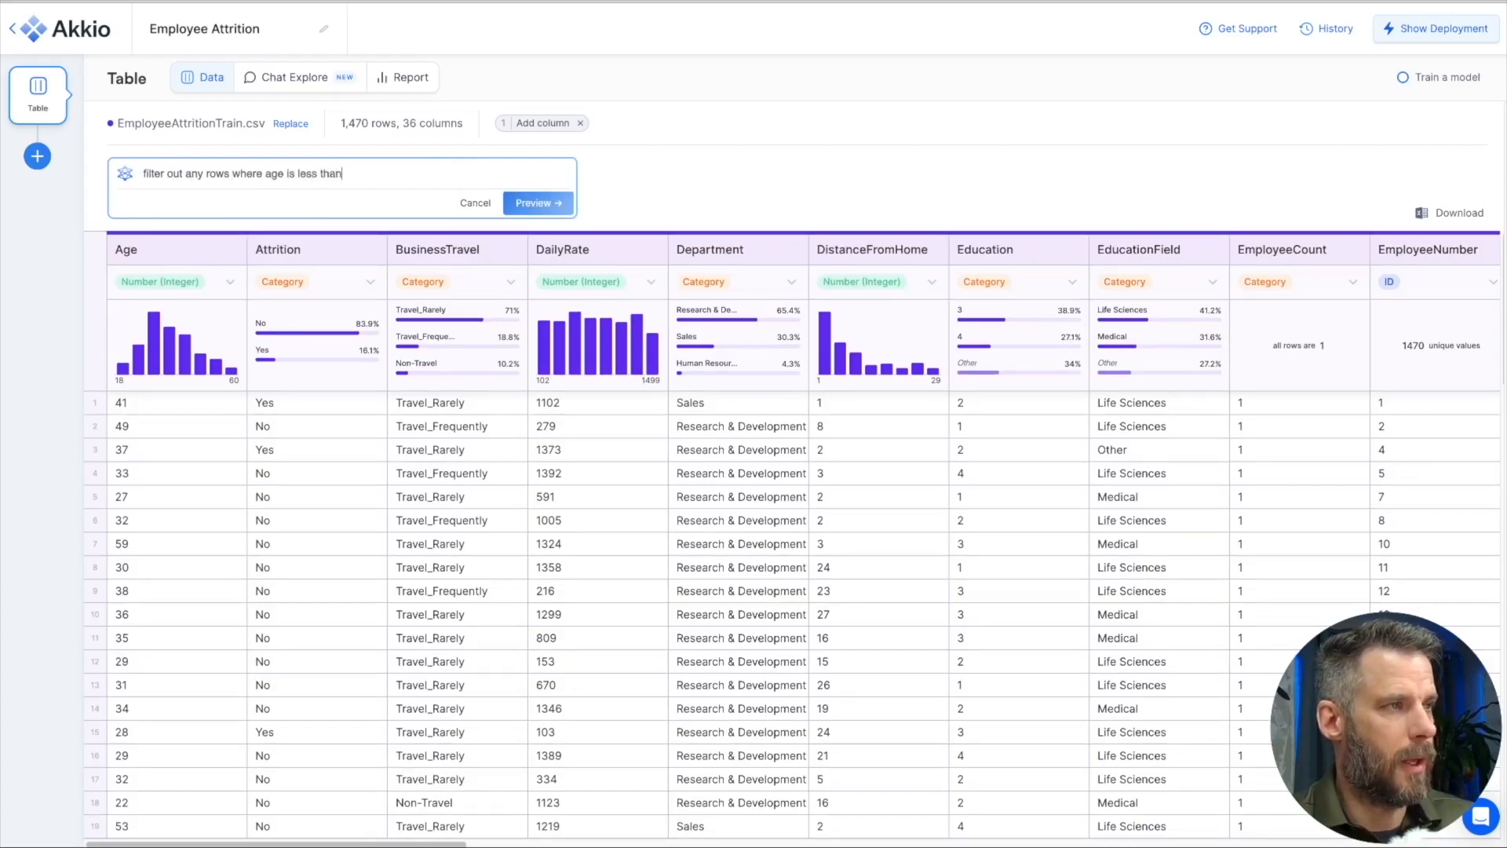
{"action": "type", "text": "19"}
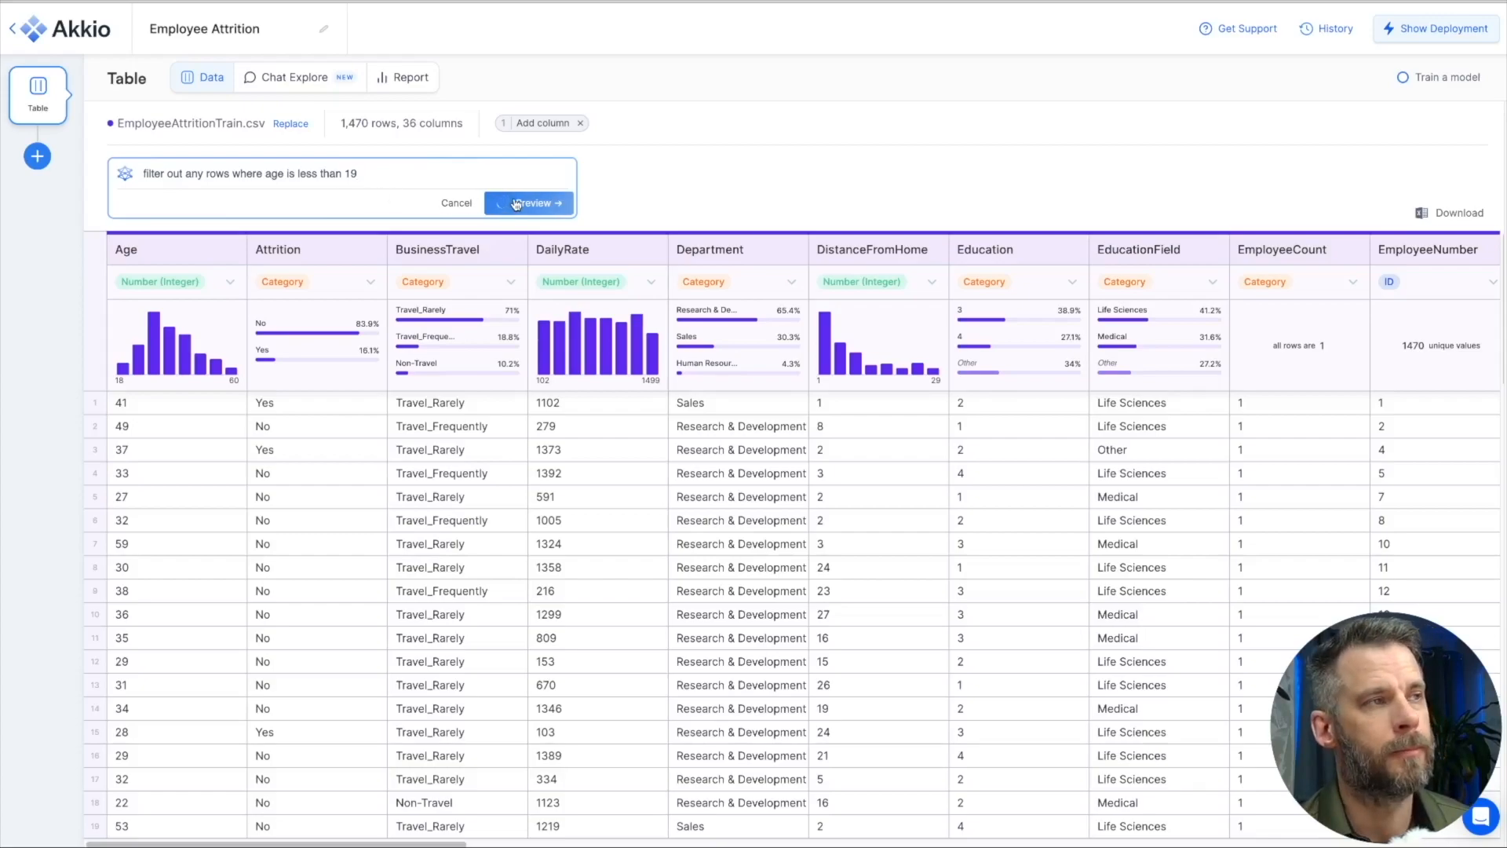
{"action": "left_click", "coordinate": [530, 202]}
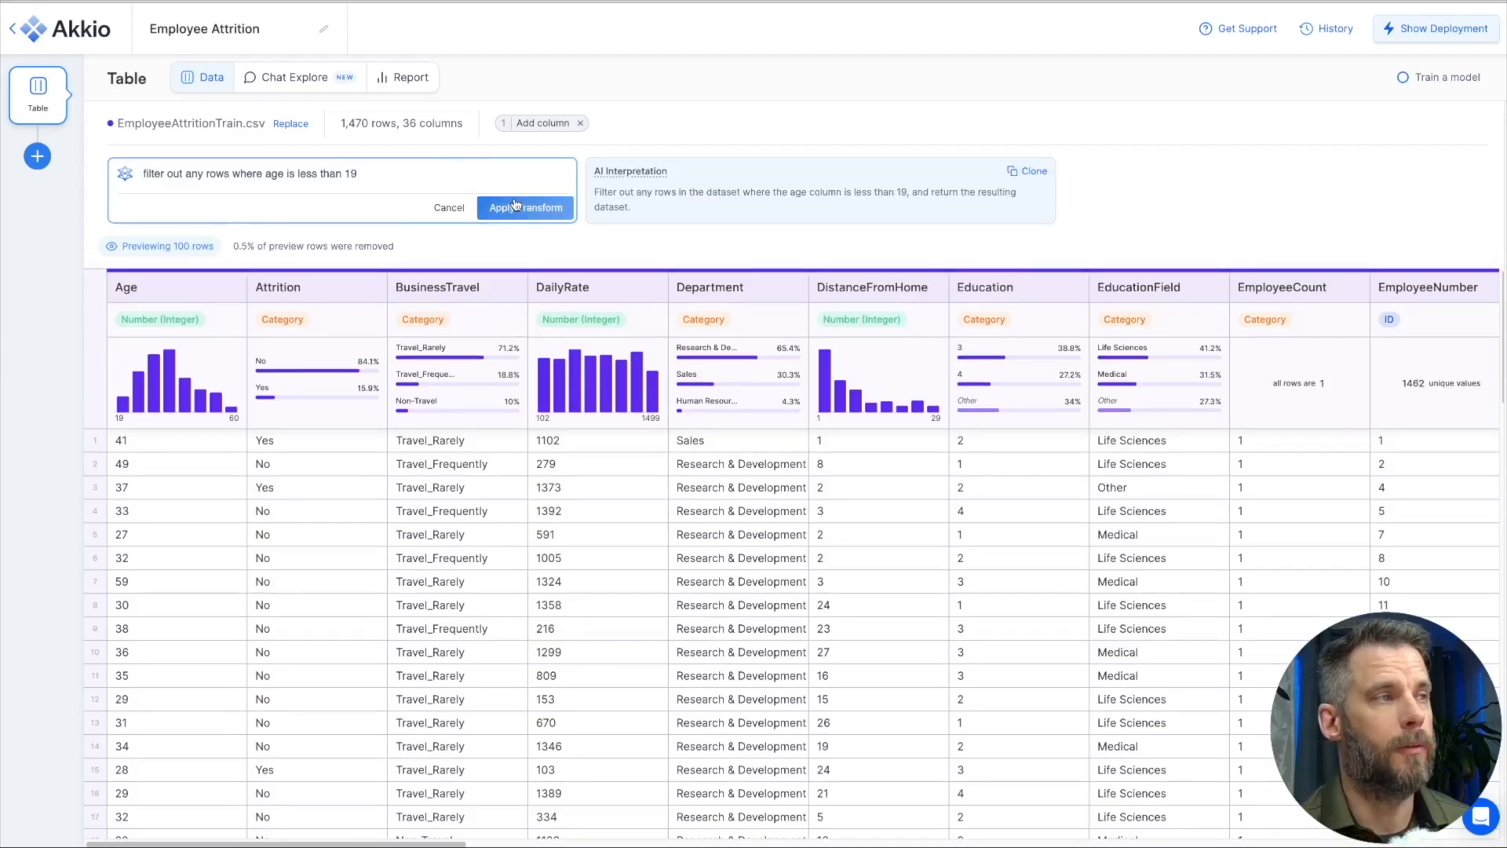
{"action": "mouse_move", "coordinate": [770, 209]}
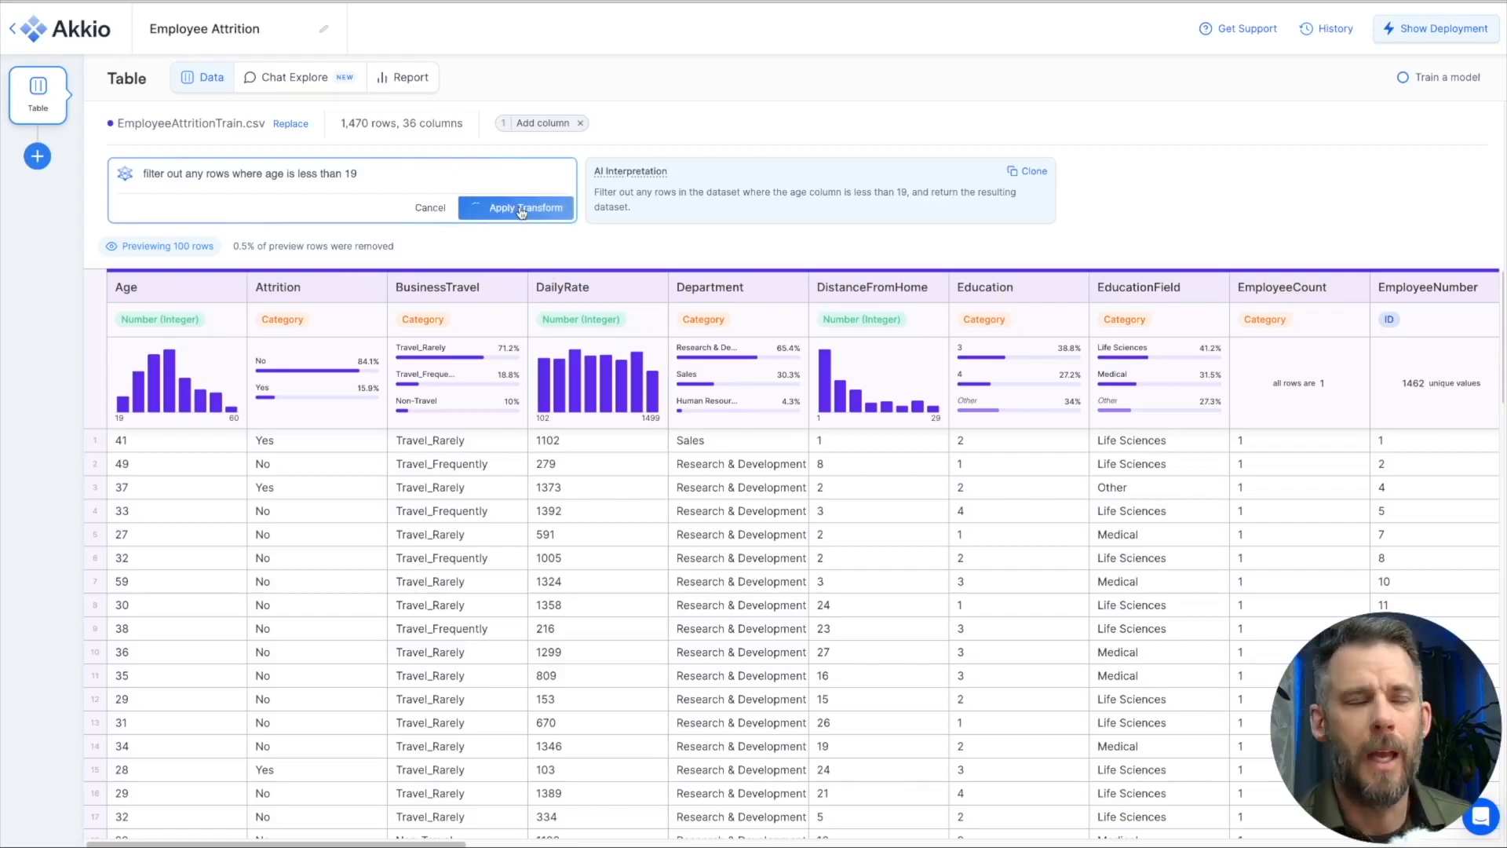
{"action": "left_click", "coordinate": [526, 208]}
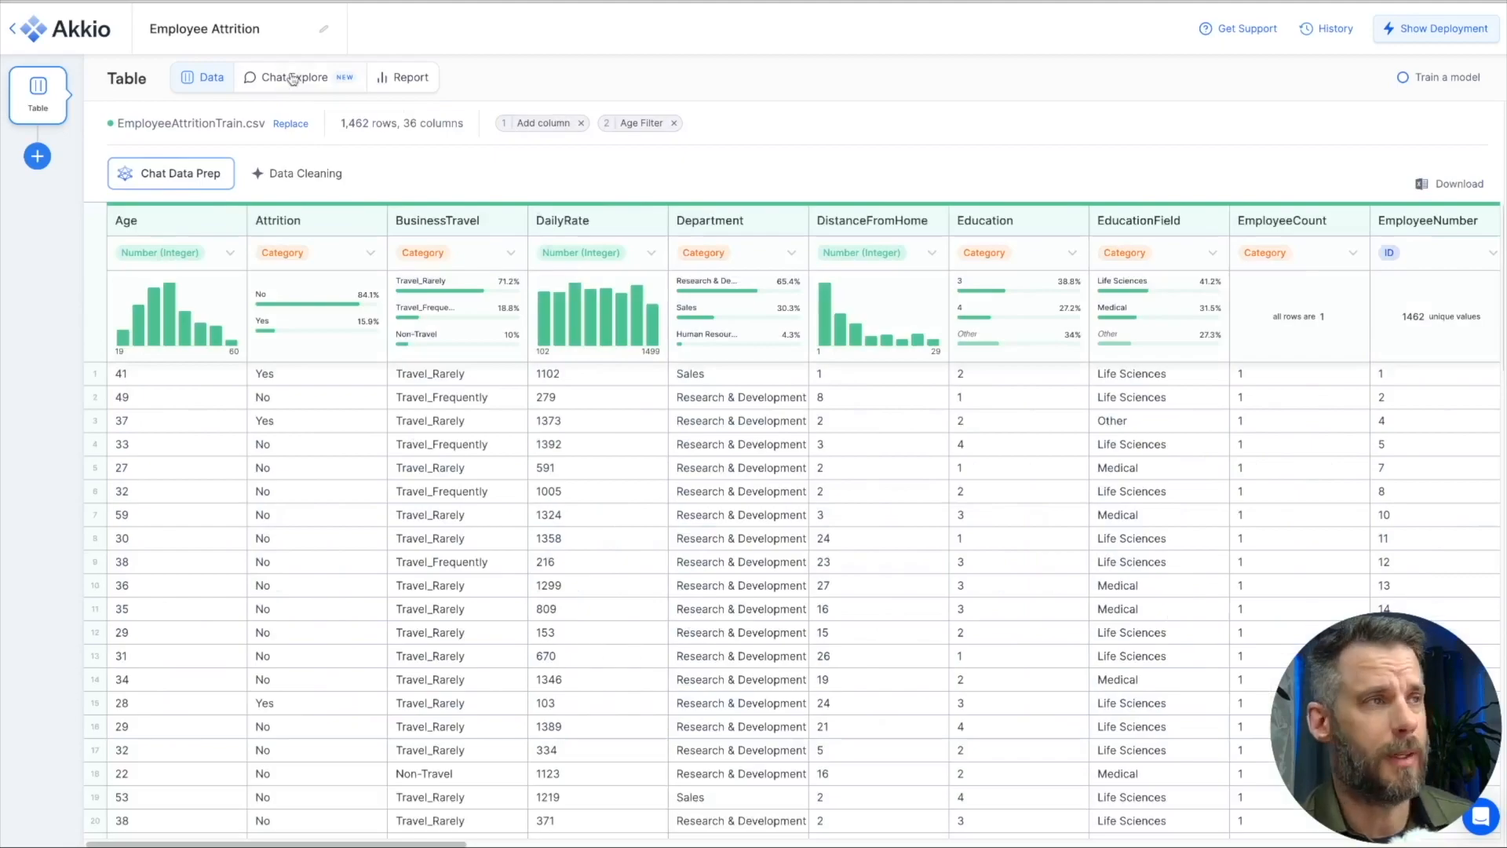
Step: In Chat Explore, ask for insights about attrition's relationship to other columns and view the correlation table
{"action": "left_click", "coordinate": [294, 77]}
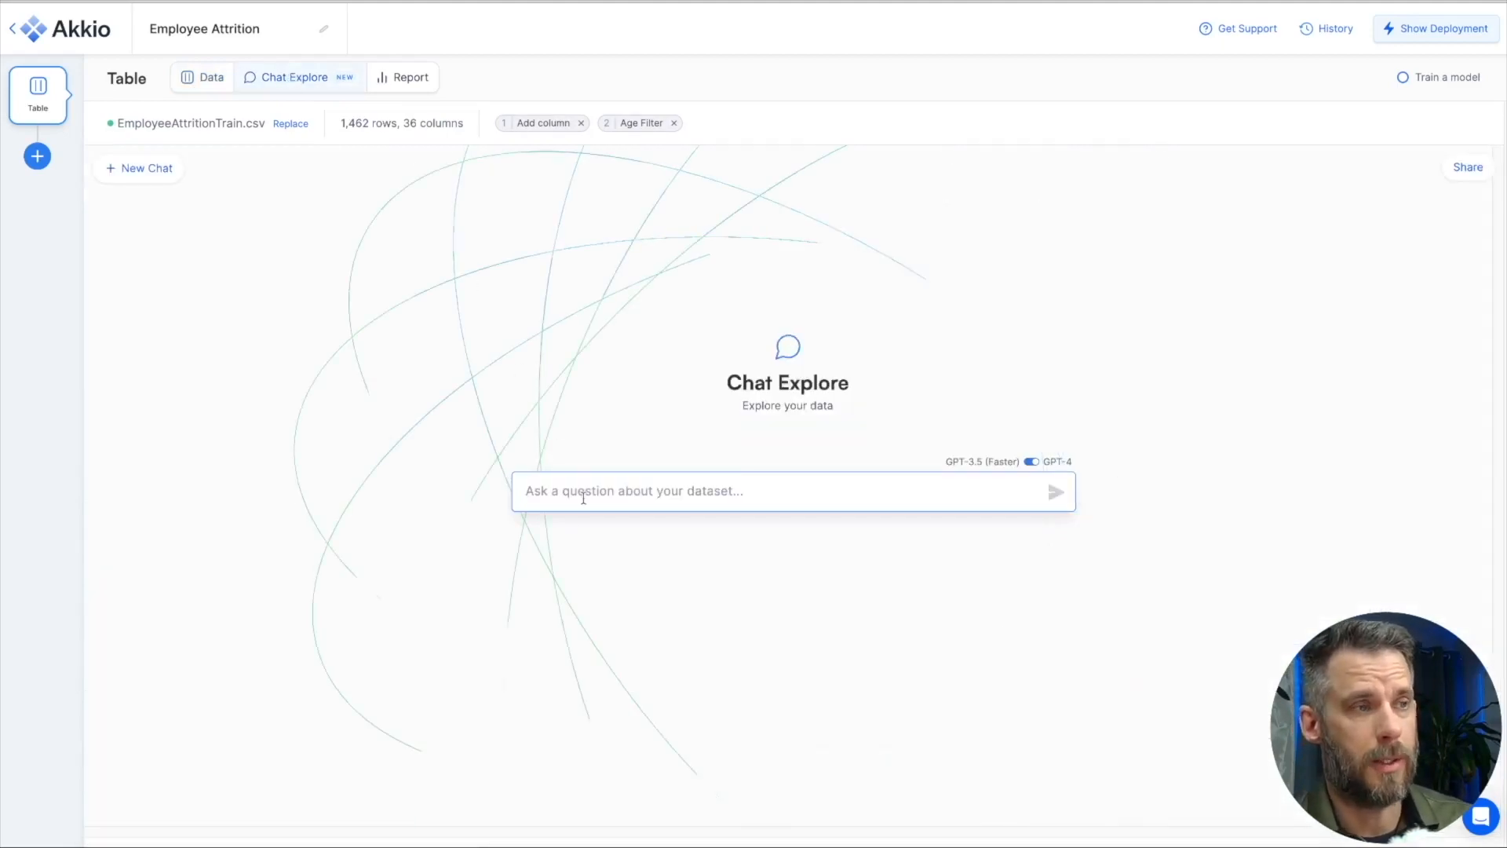
{"action": "type", "text": "Show me any"}
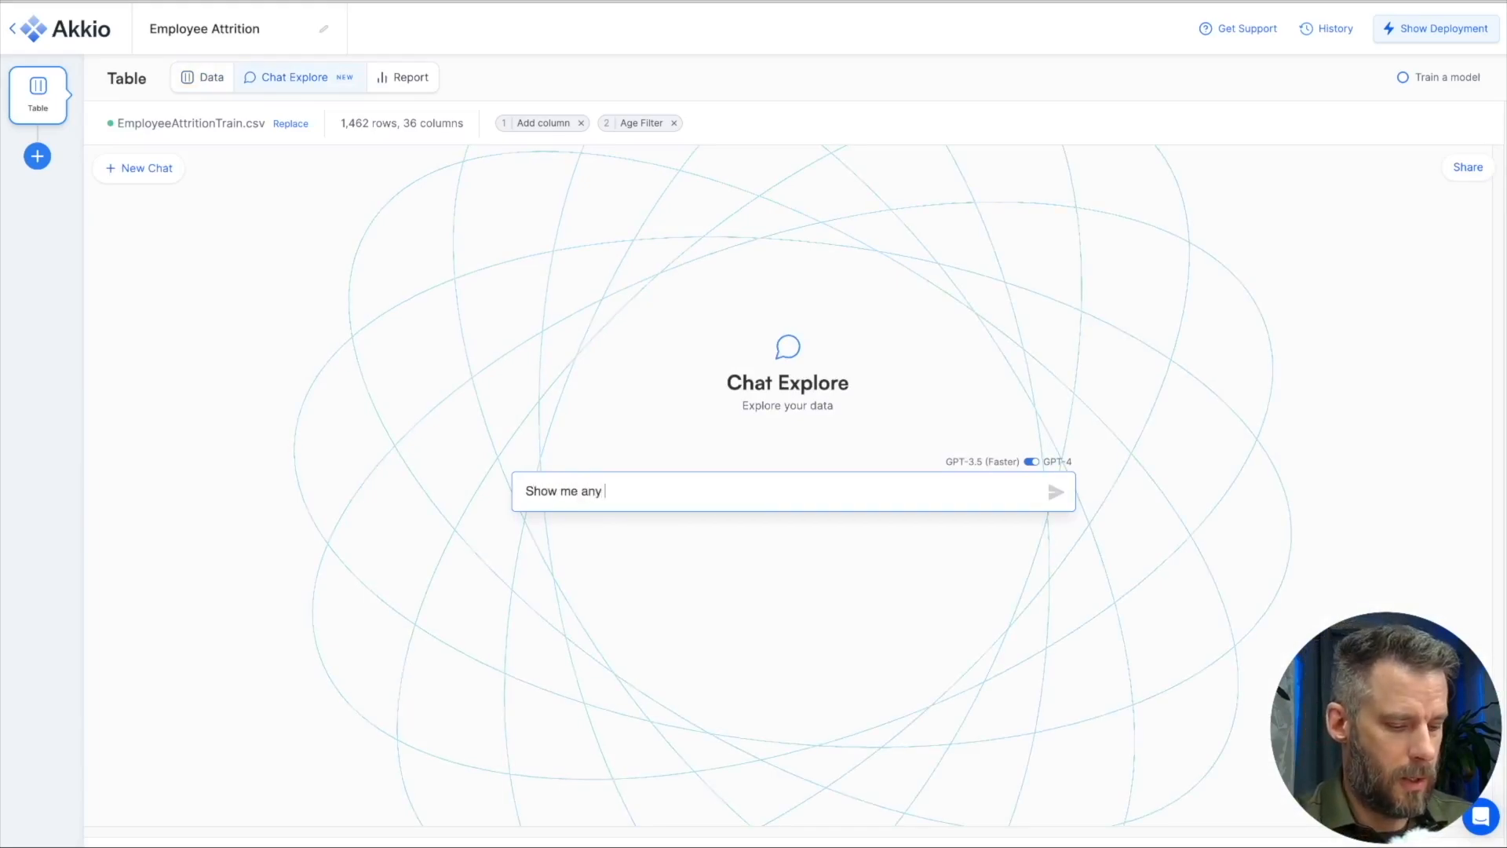
{"action": "type", "text": "insights about attri"}
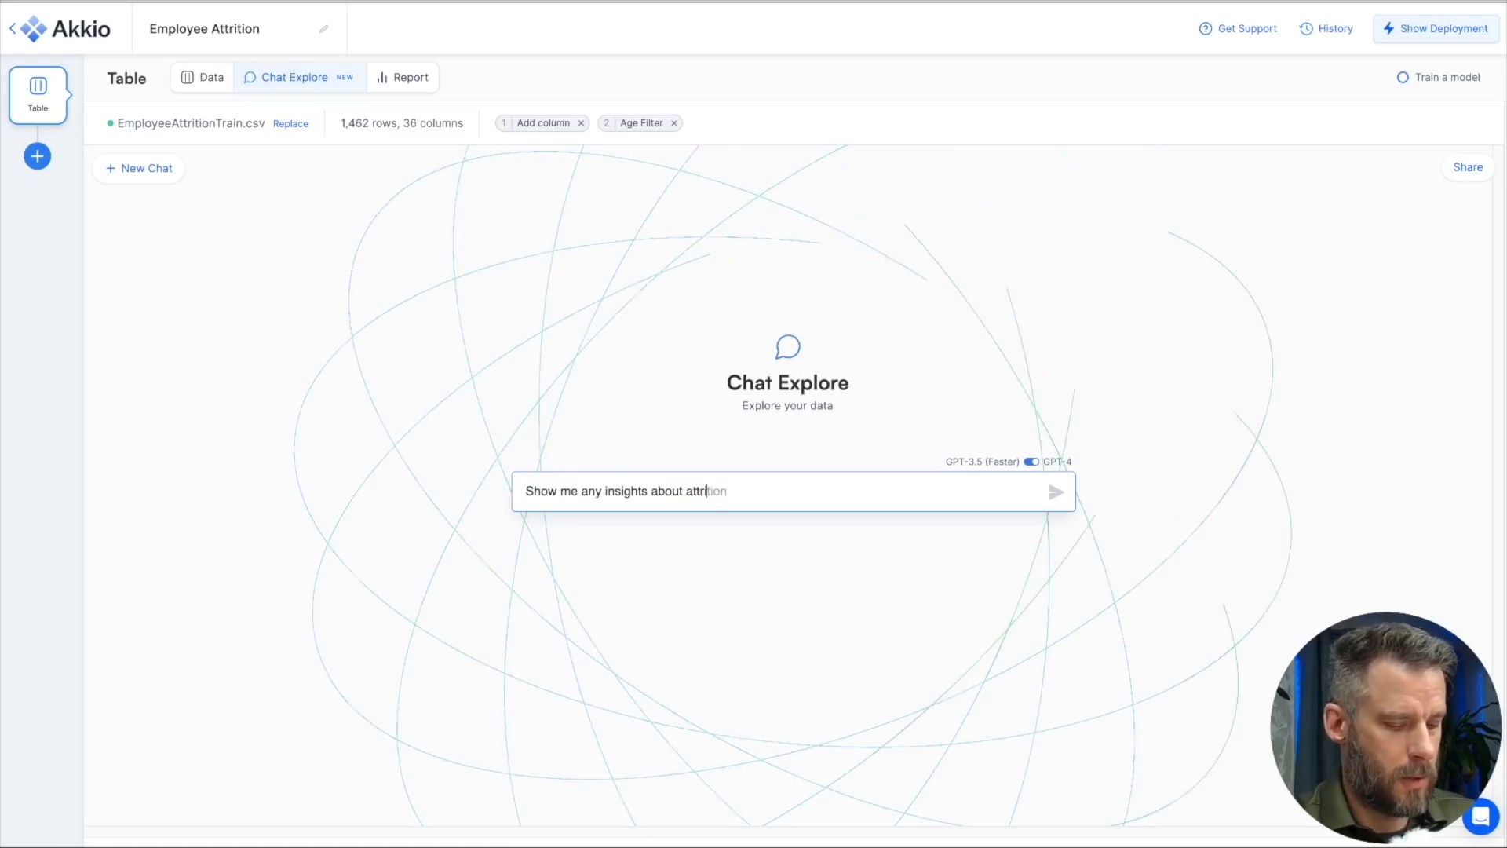
{"action": "type", "text": "relationshipSatisfaction"}
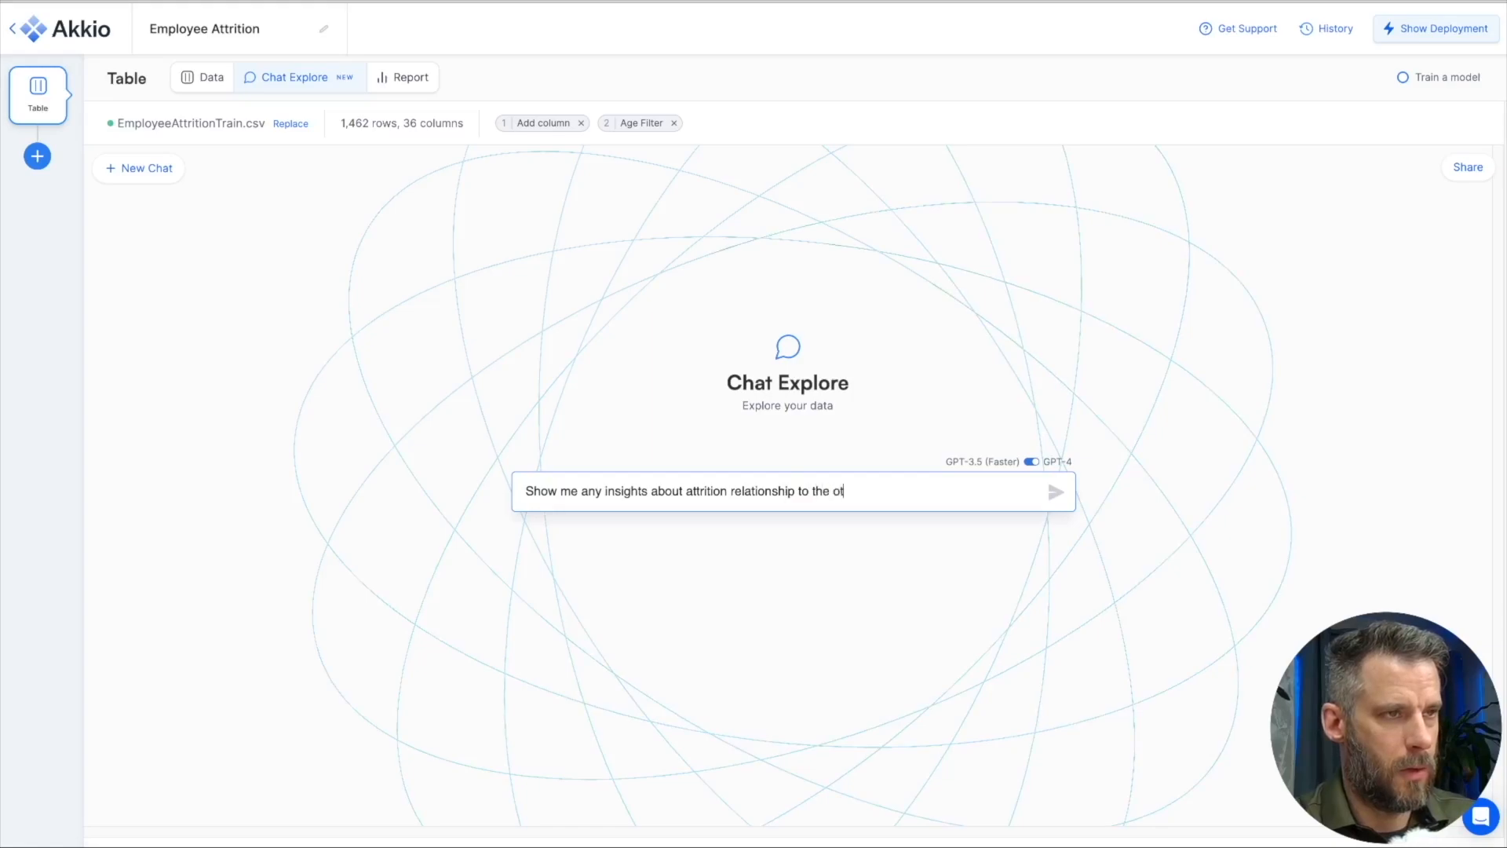
{"action": "type", "text": "her d"}
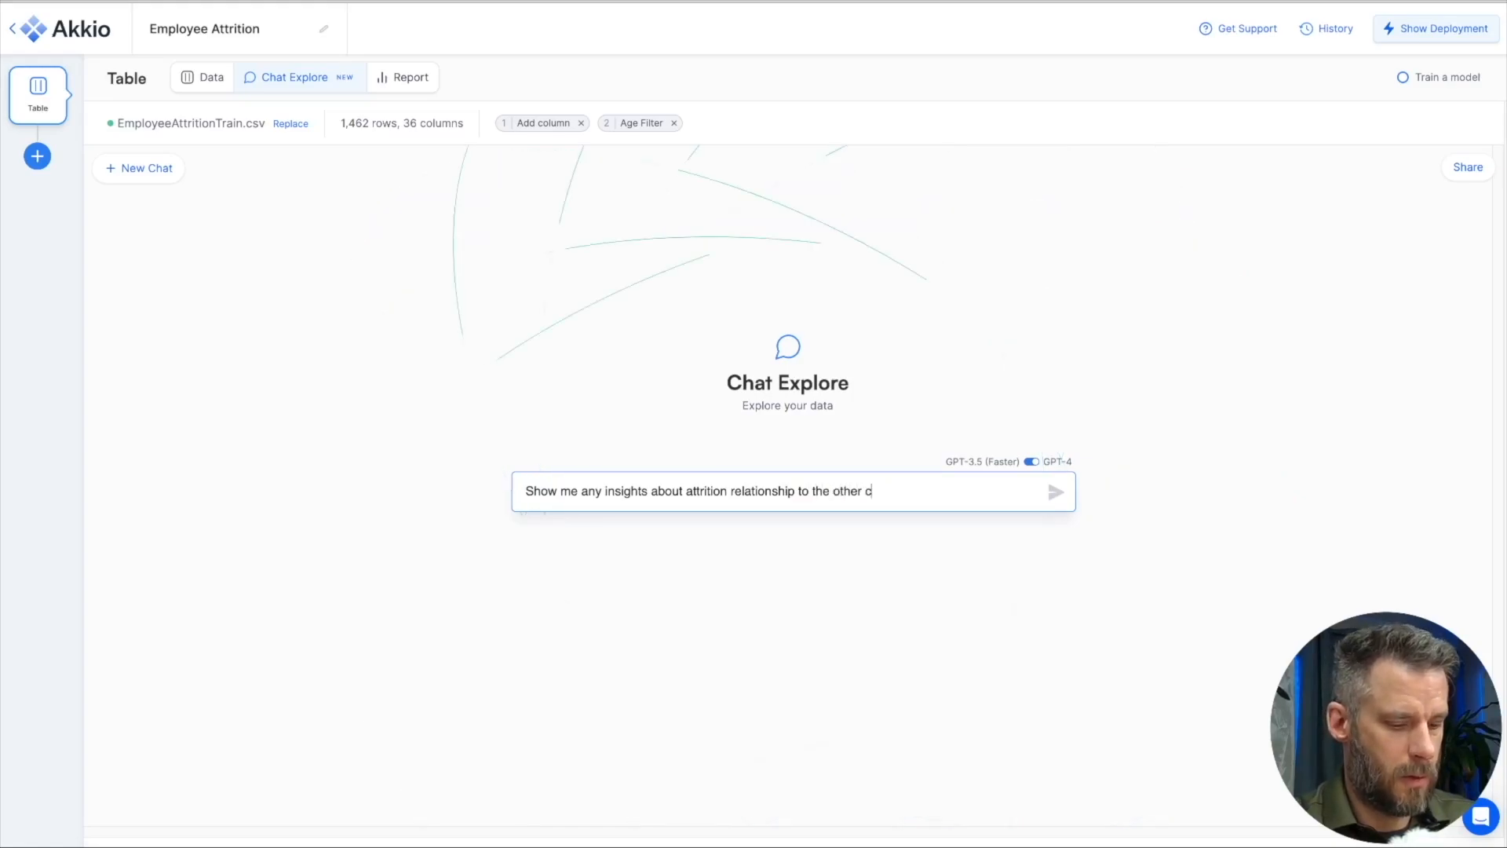
{"action": "type", "text": "olumns"}
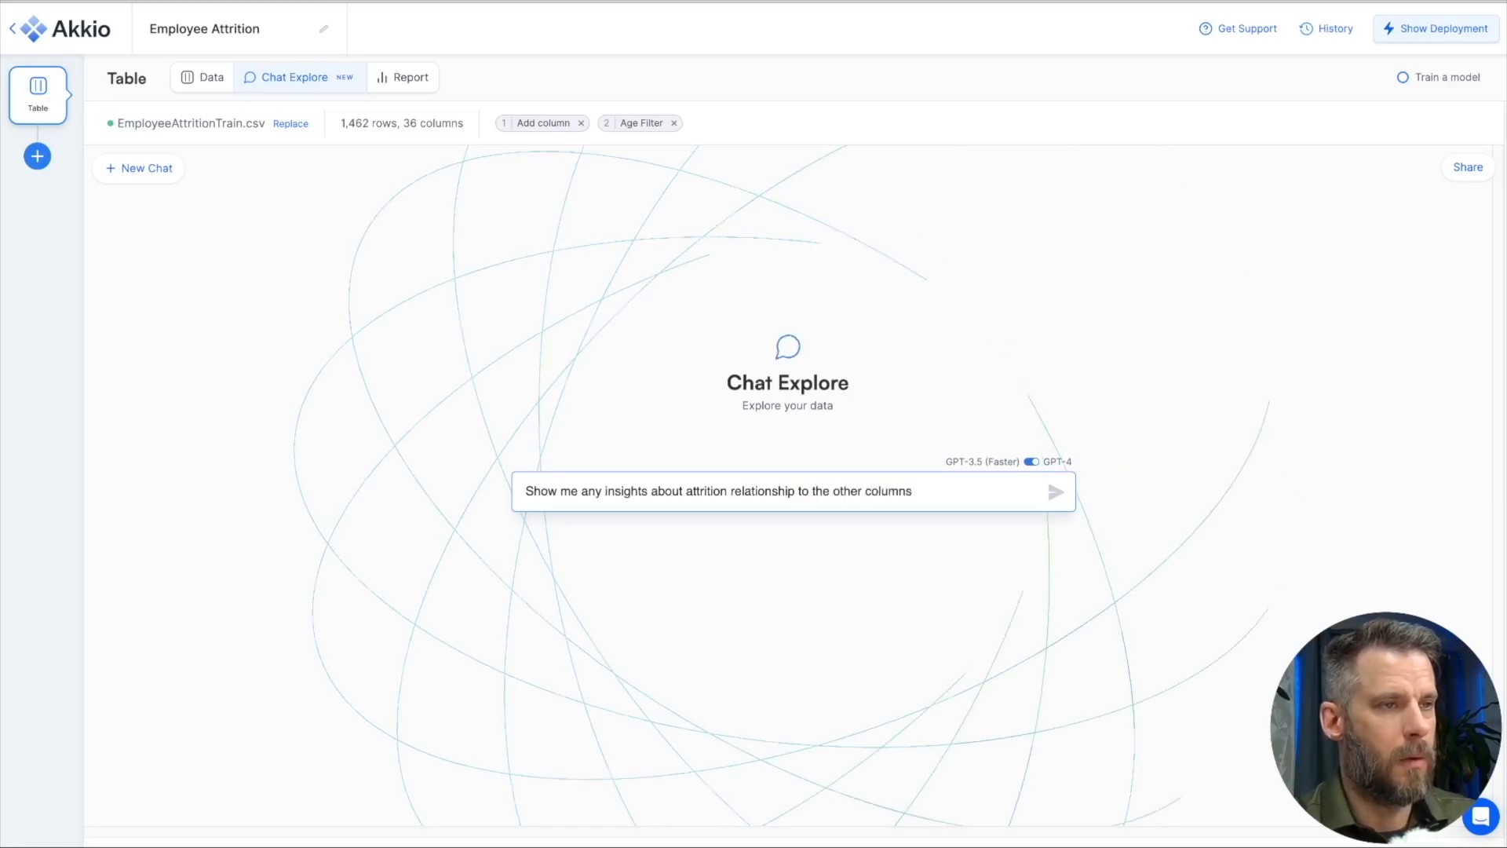
{"action": "left_click", "coordinate": [1057, 493]}
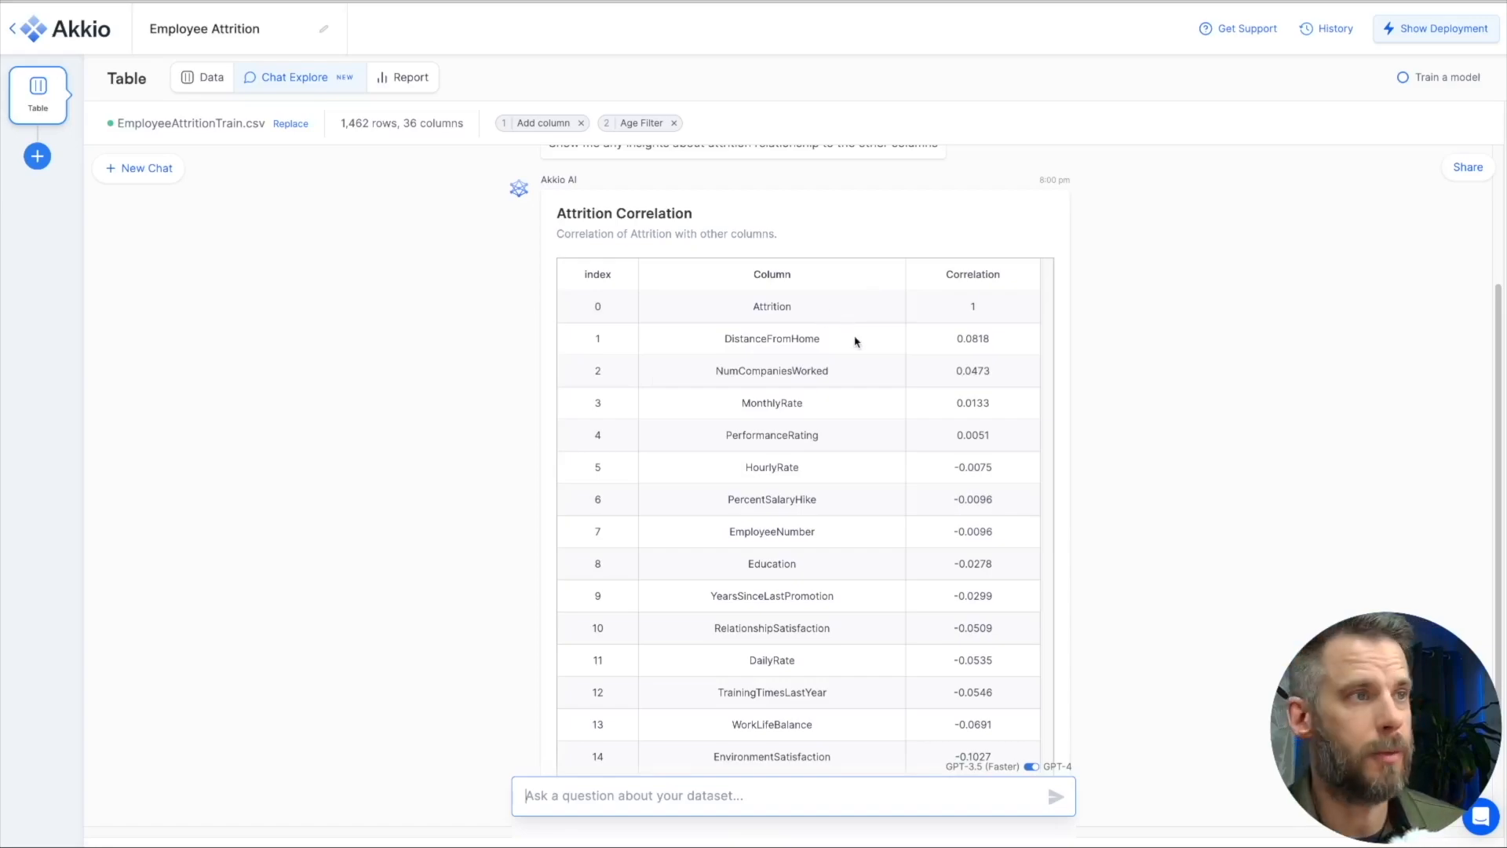
{"action": "mouse_move", "coordinate": [1003, 348]}
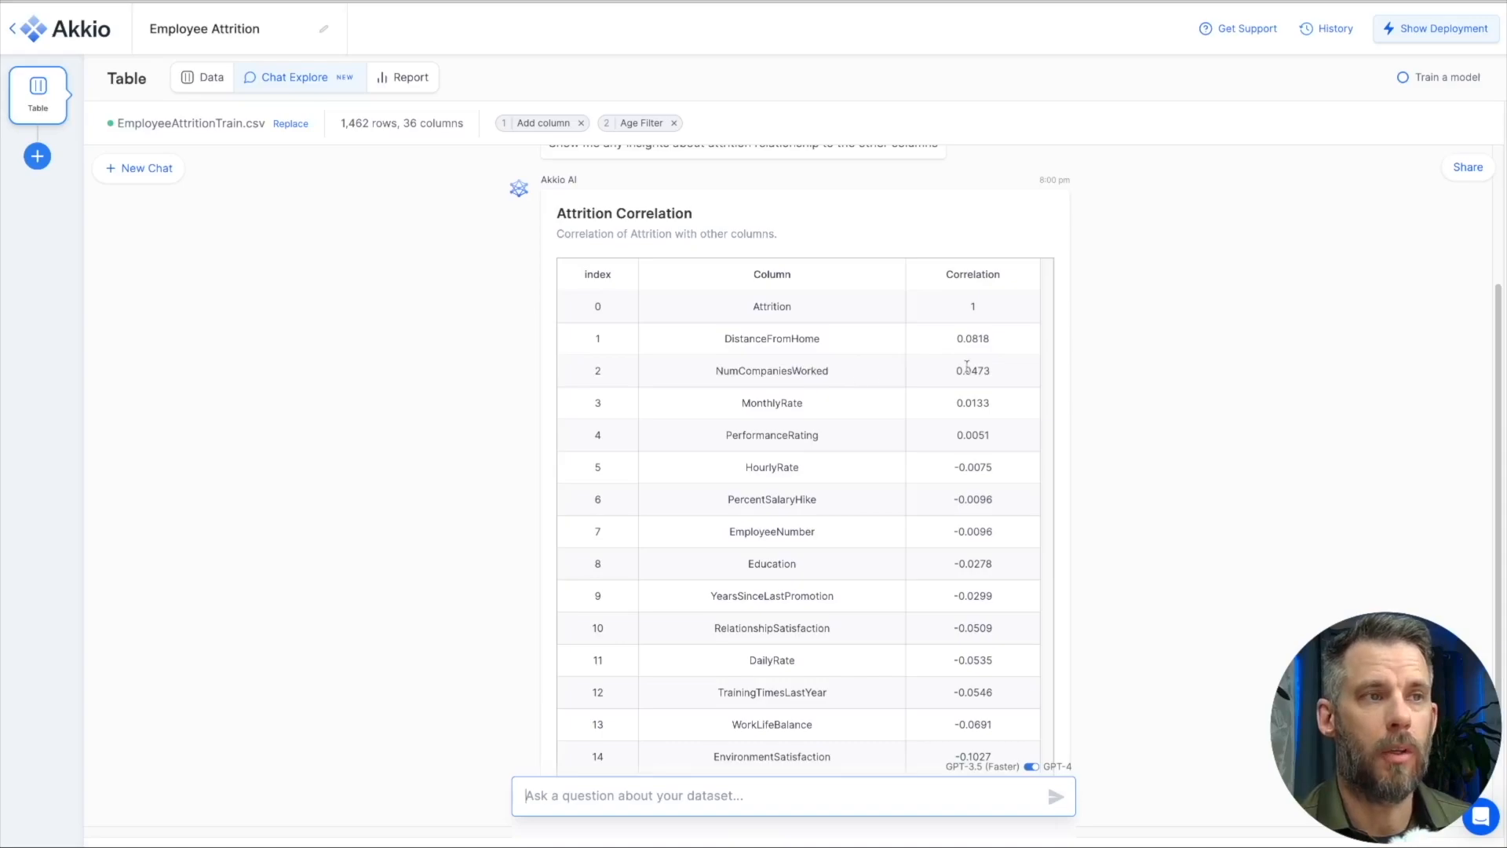
{"action": "scroll", "scroll_direction": "down", "scroll_amount": 3}
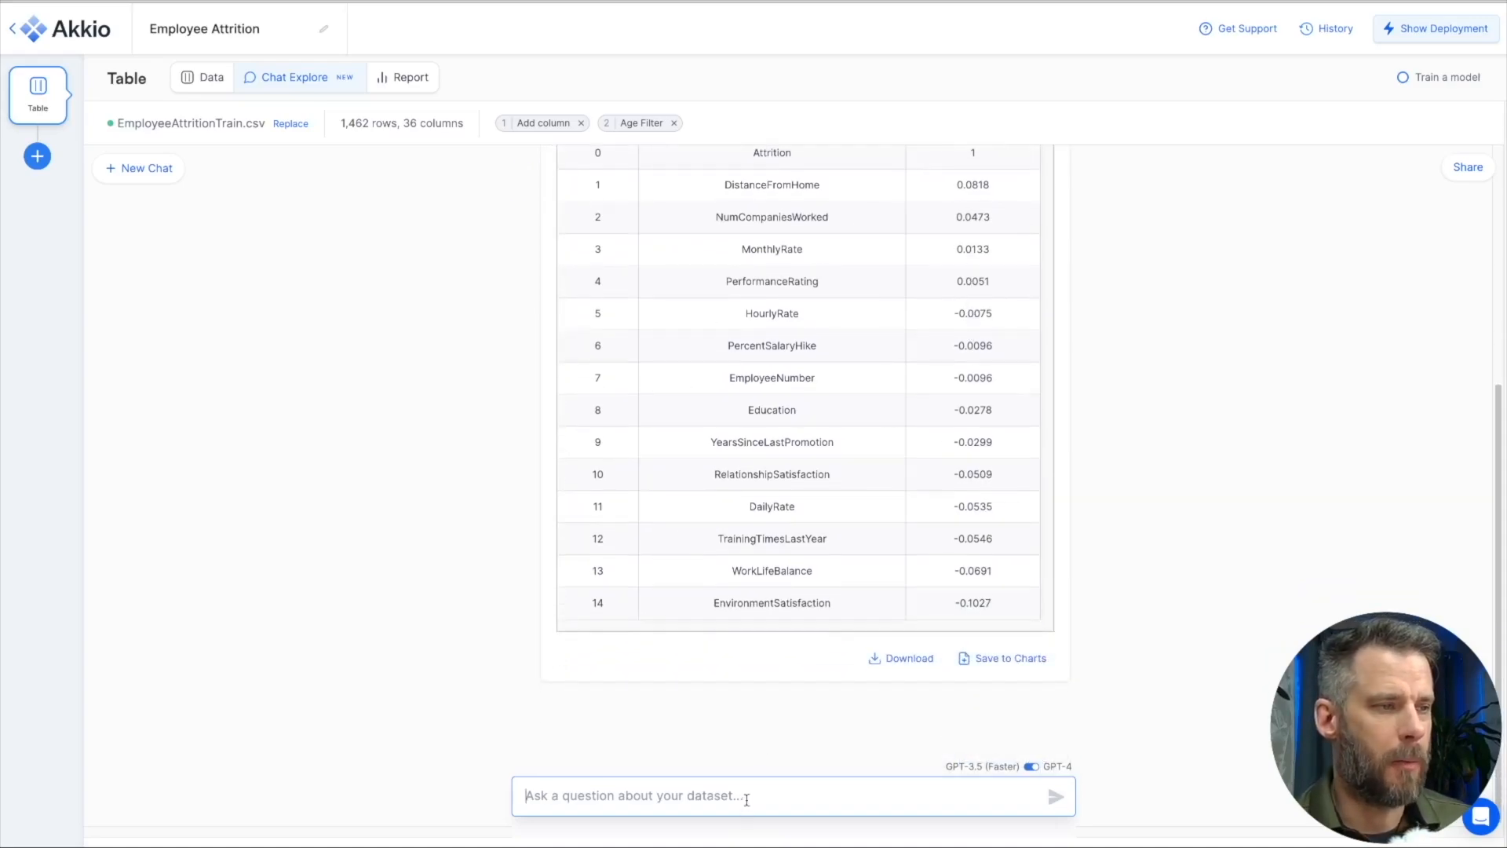
Step: Ask the chat what other things to ask about the attrition data
{"action": "type", "text": "What other"}
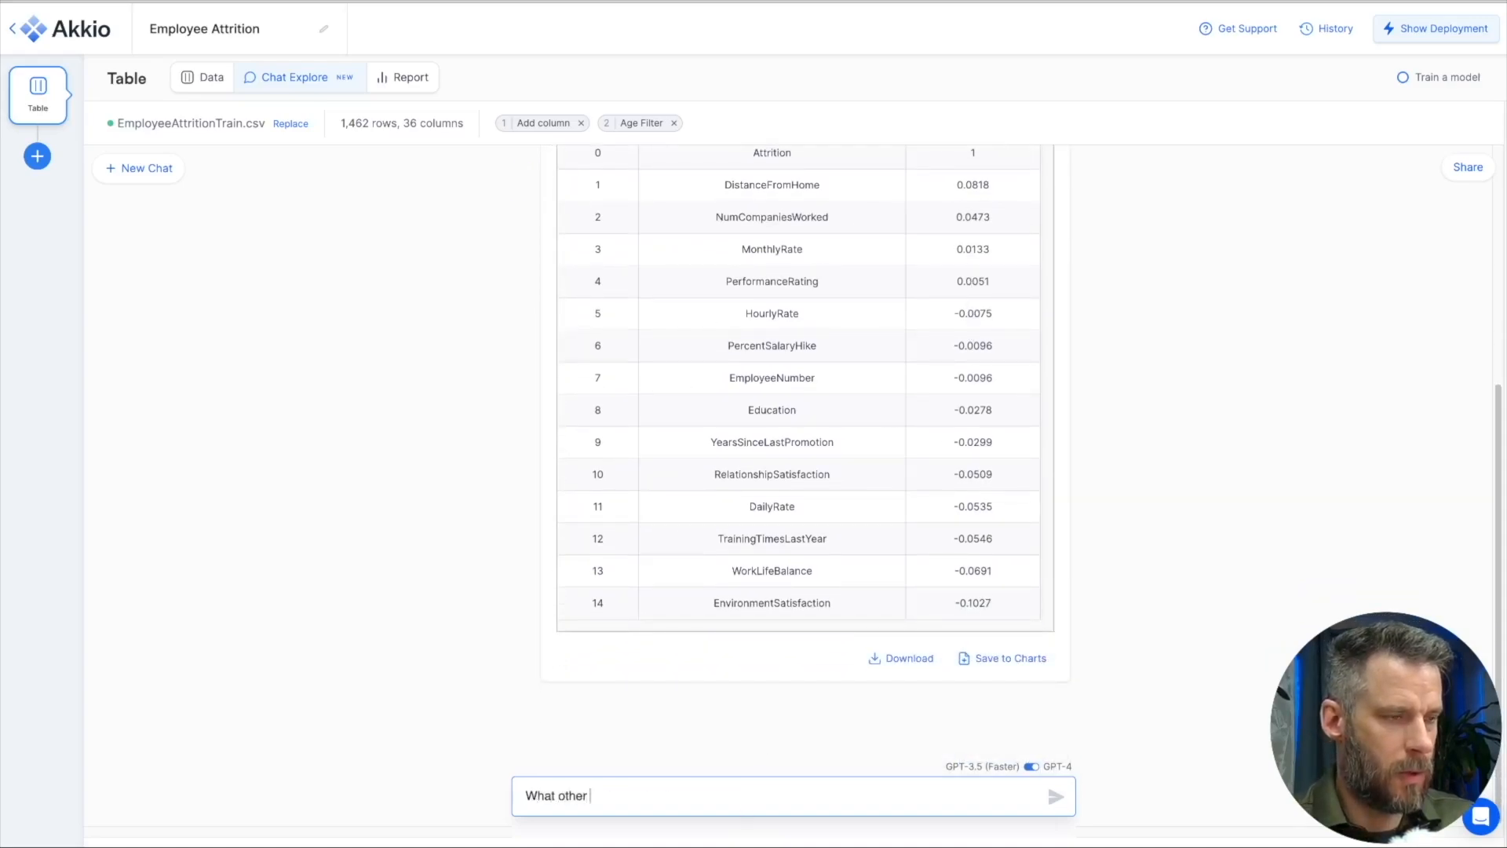
{"action": "type", "text": "things should"}
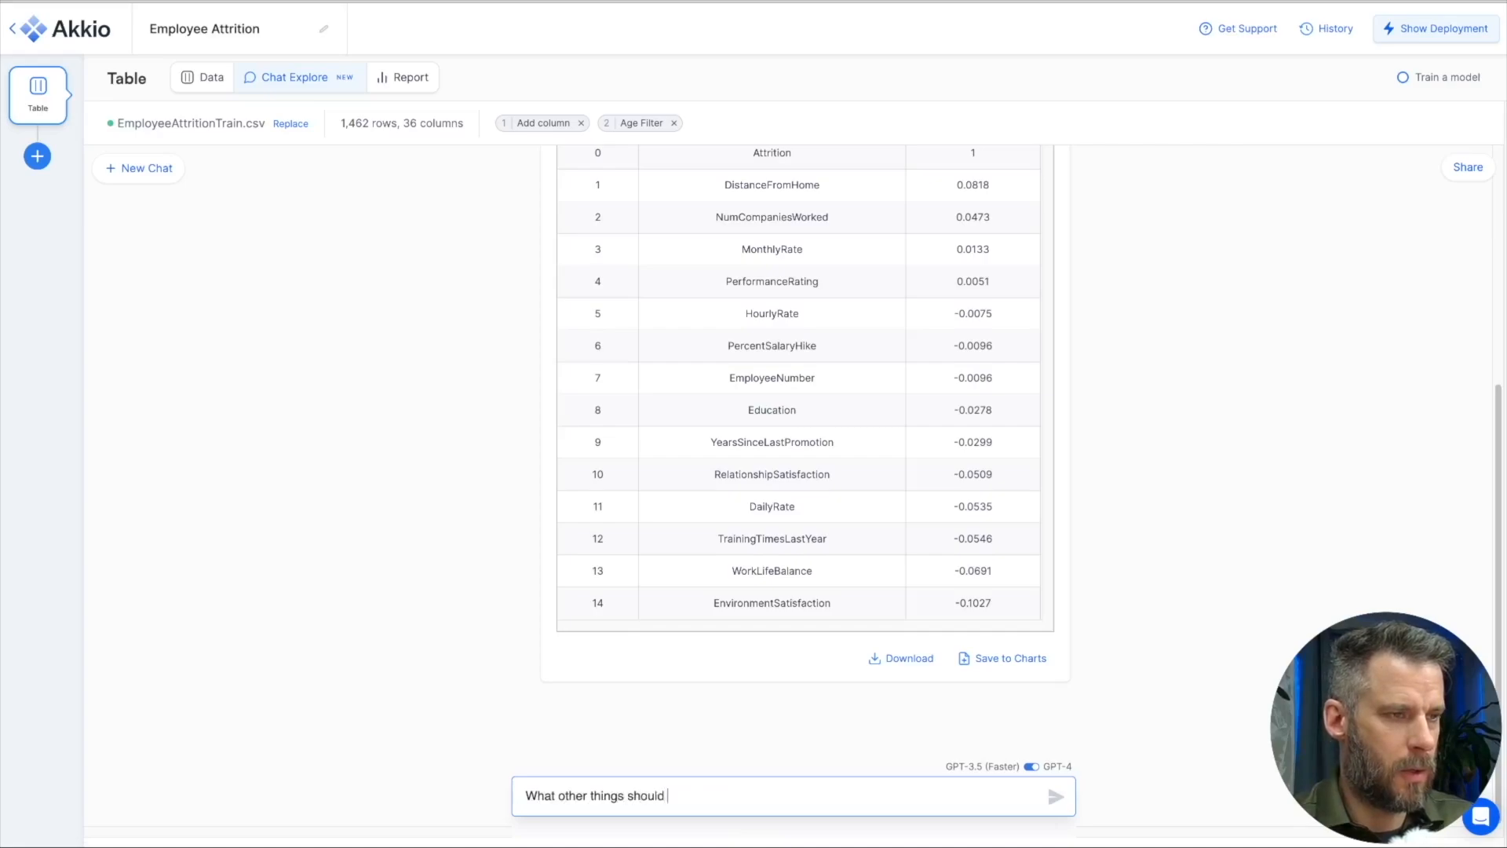
{"action": "type", "text": "I ask abou"}
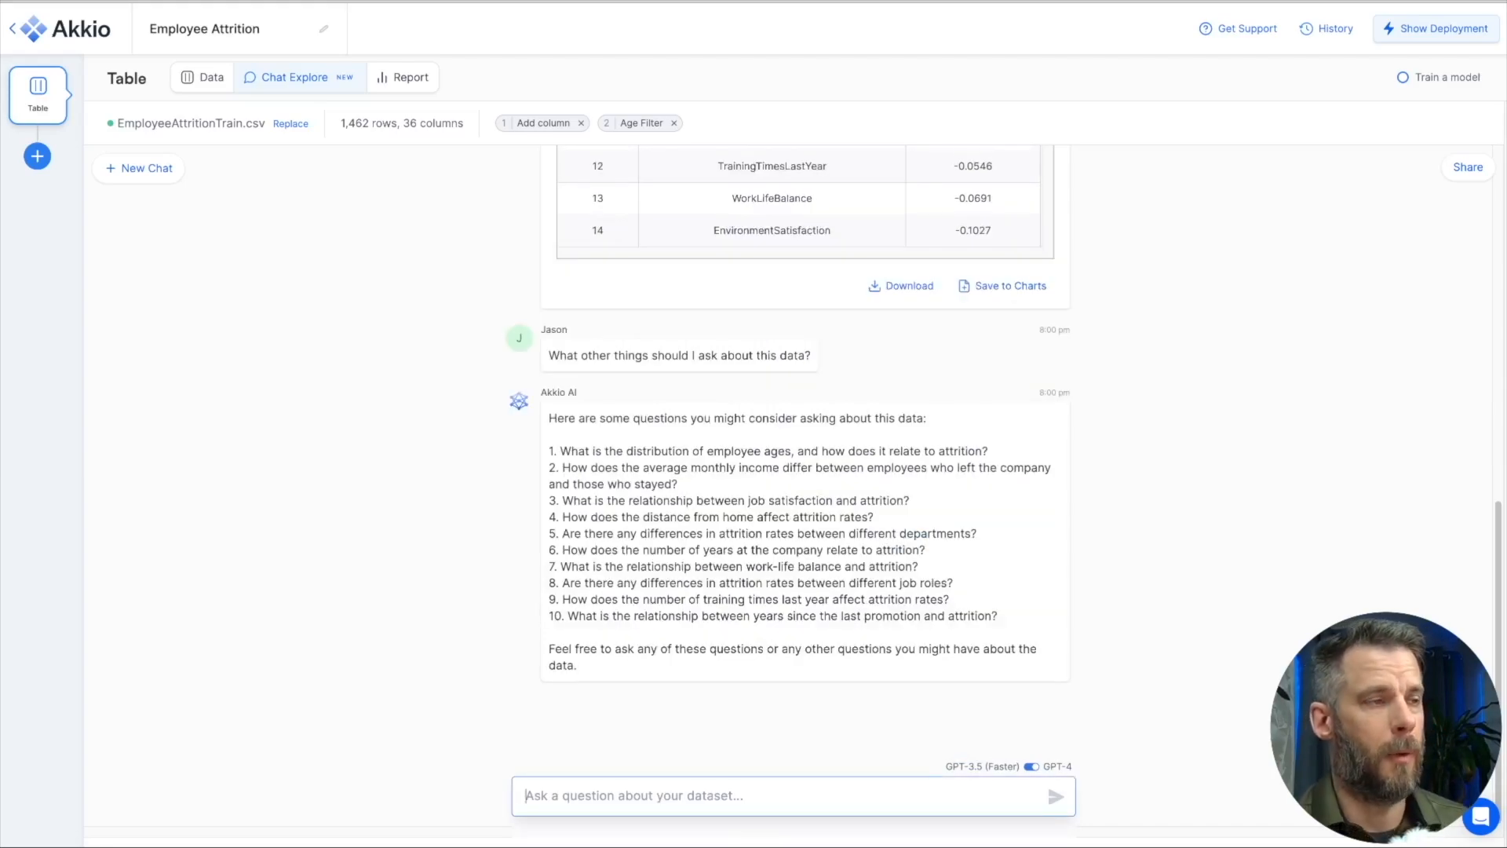
{"action": "mouse_move", "coordinate": [736, 639]}
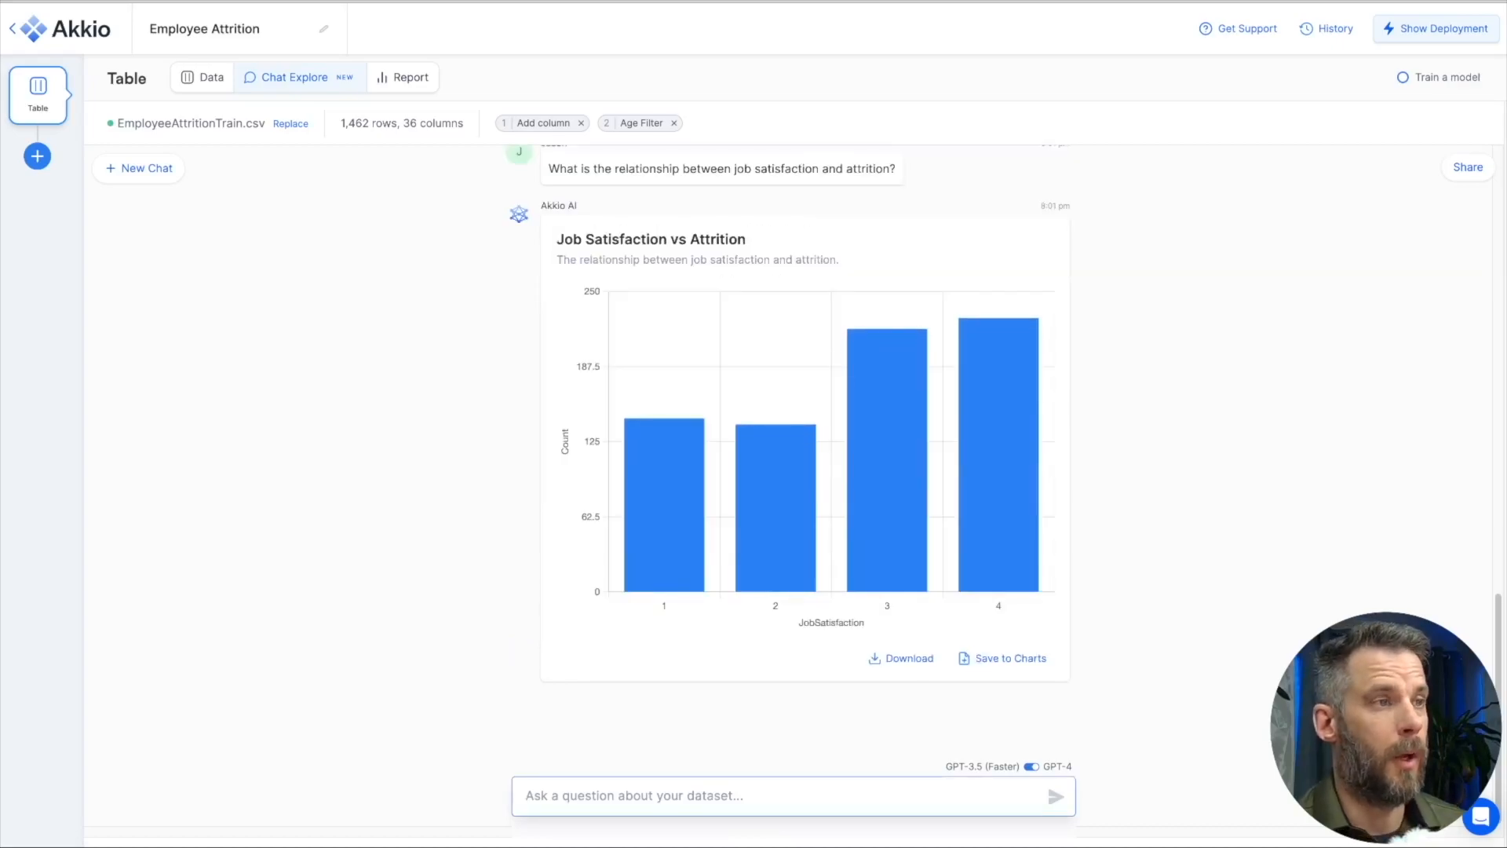
{"action": "mouse_move", "coordinate": [806, 615]}
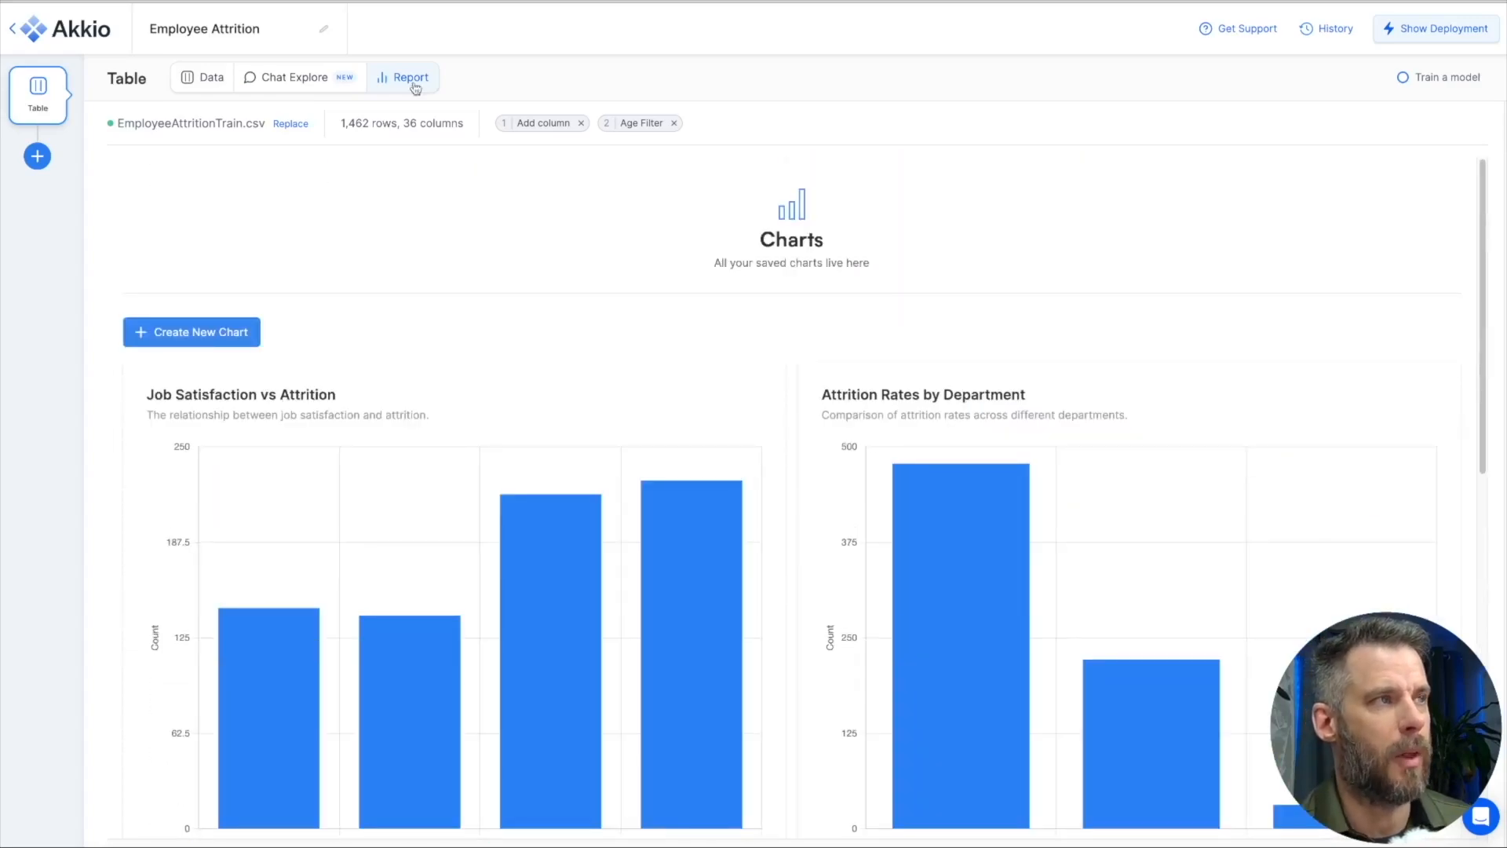
Step: Include chat history in the Chat Explore share link, then begin adding a new flow step
{"action": "left_click", "coordinate": [292, 77]}
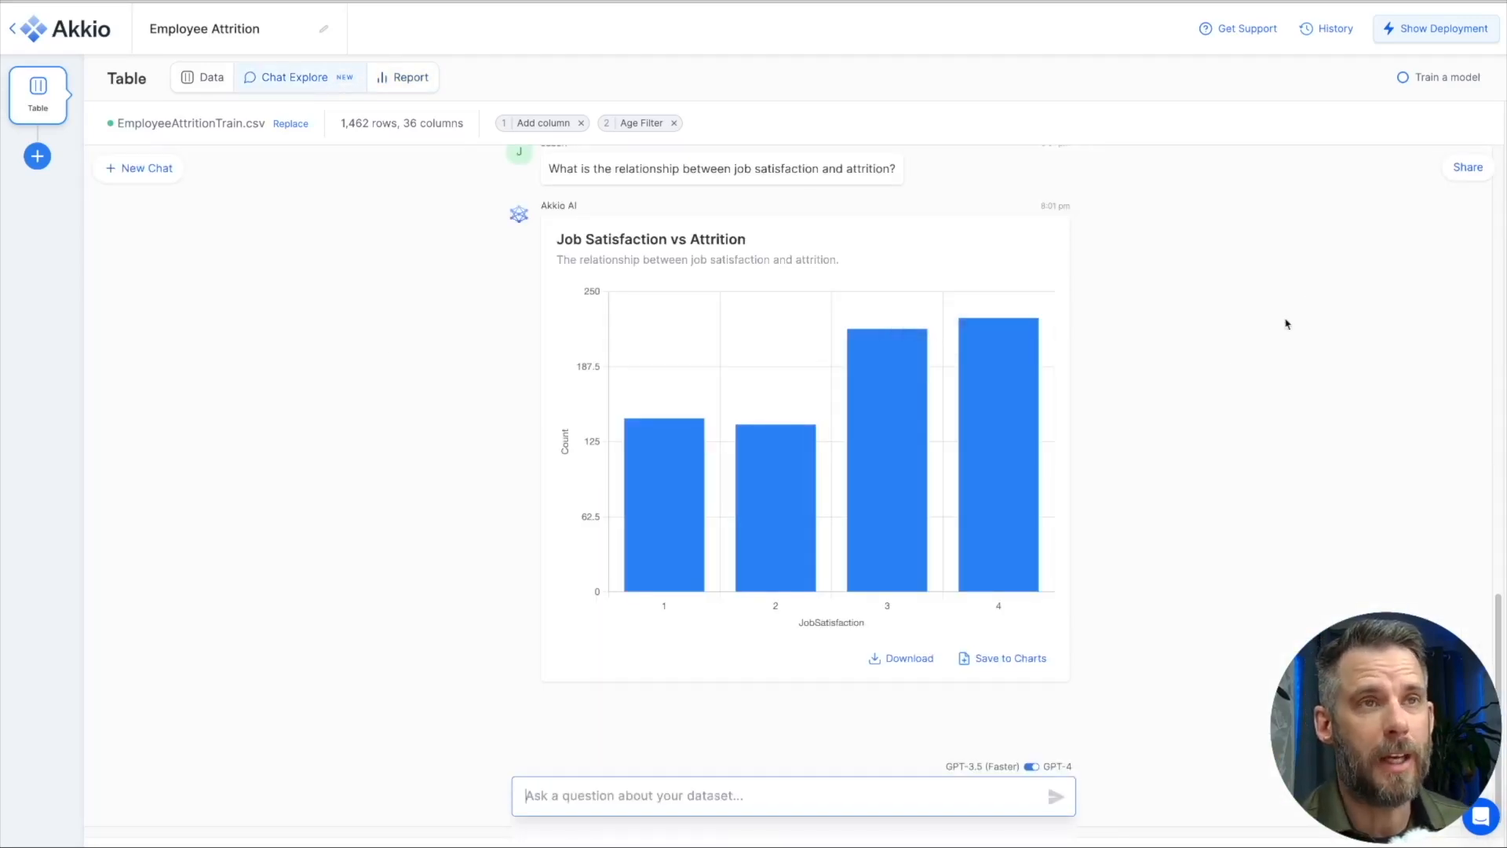
{"action": "left_click", "coordinate": [1469, 166]}
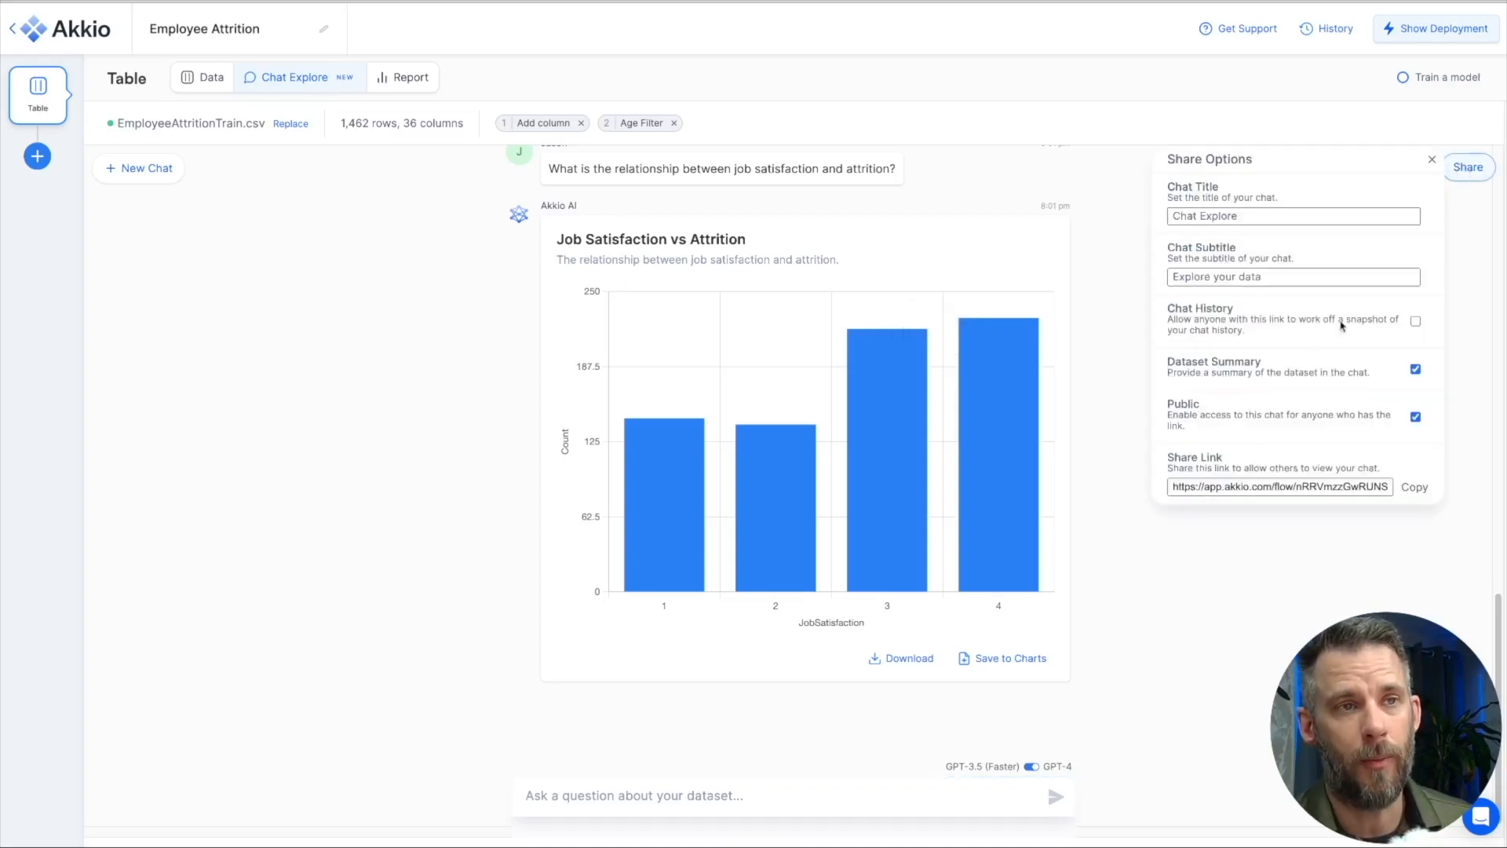
{"action": "mouse_move", "coordinate": [1272, 352]}
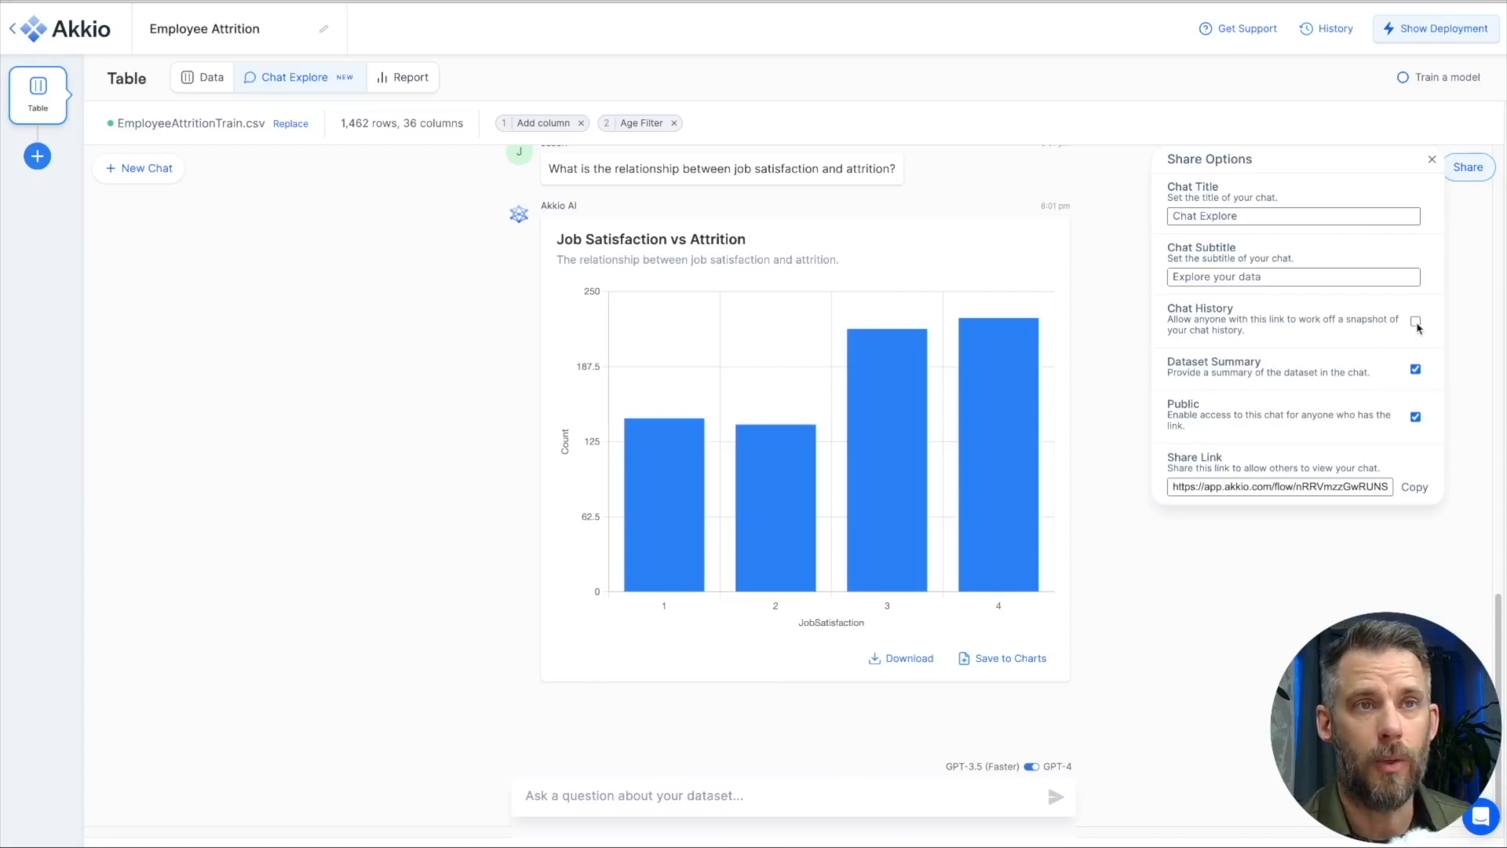
{"action": "left_click", "coordinate": [1415, 321]}
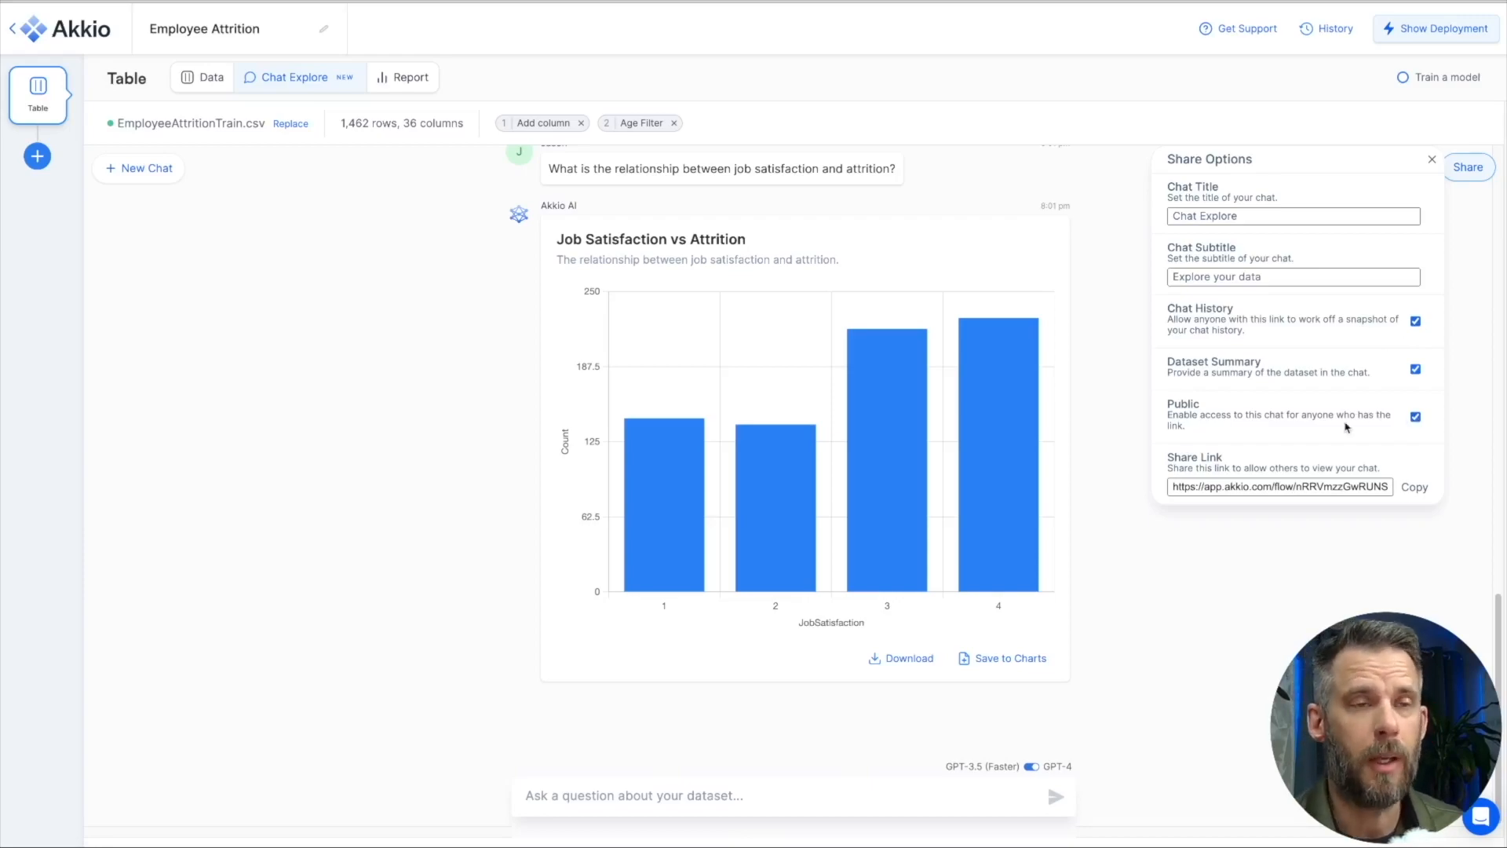
{"action": "mouse_move", "coordinate": [1370, 303]}
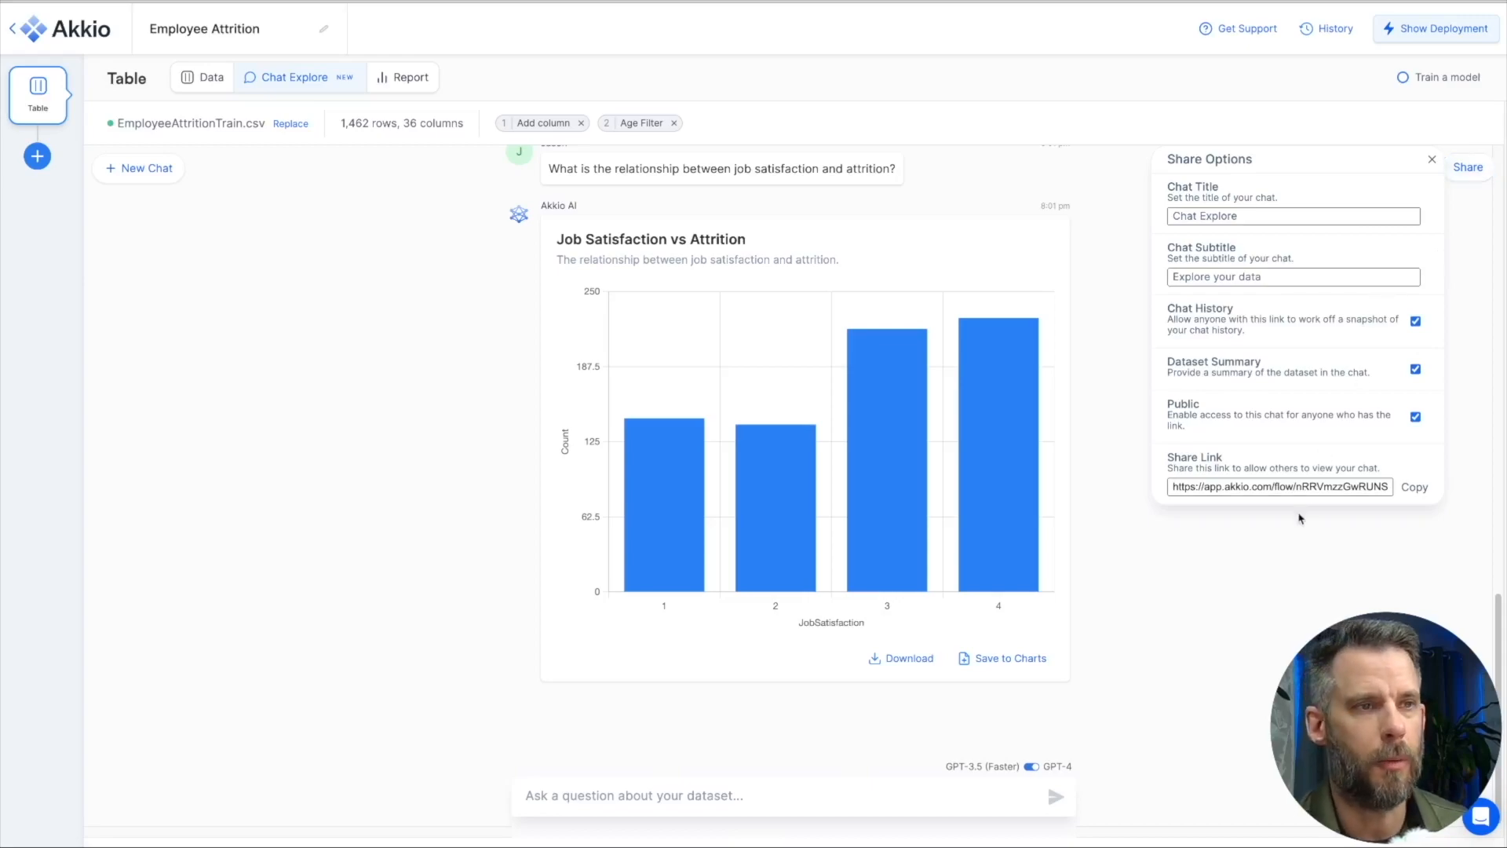
{"action": "left_click", "coordinate": [202, 76]}
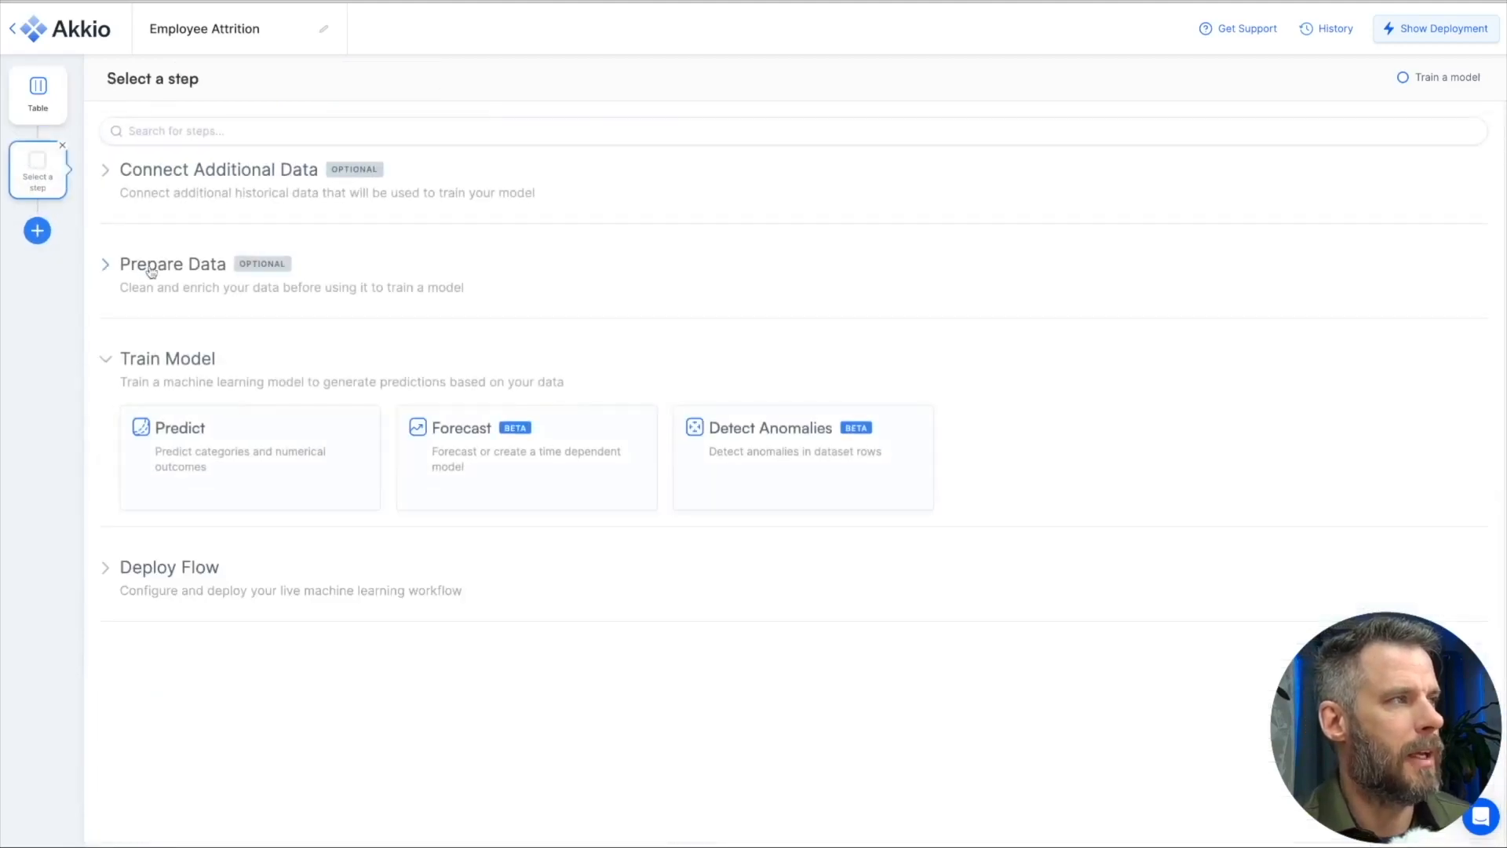
Step: Expand the Prepare Data choices, revealing Merge and Filter Rows options
{"action": "left_click", "coordinate": [172, 263]}
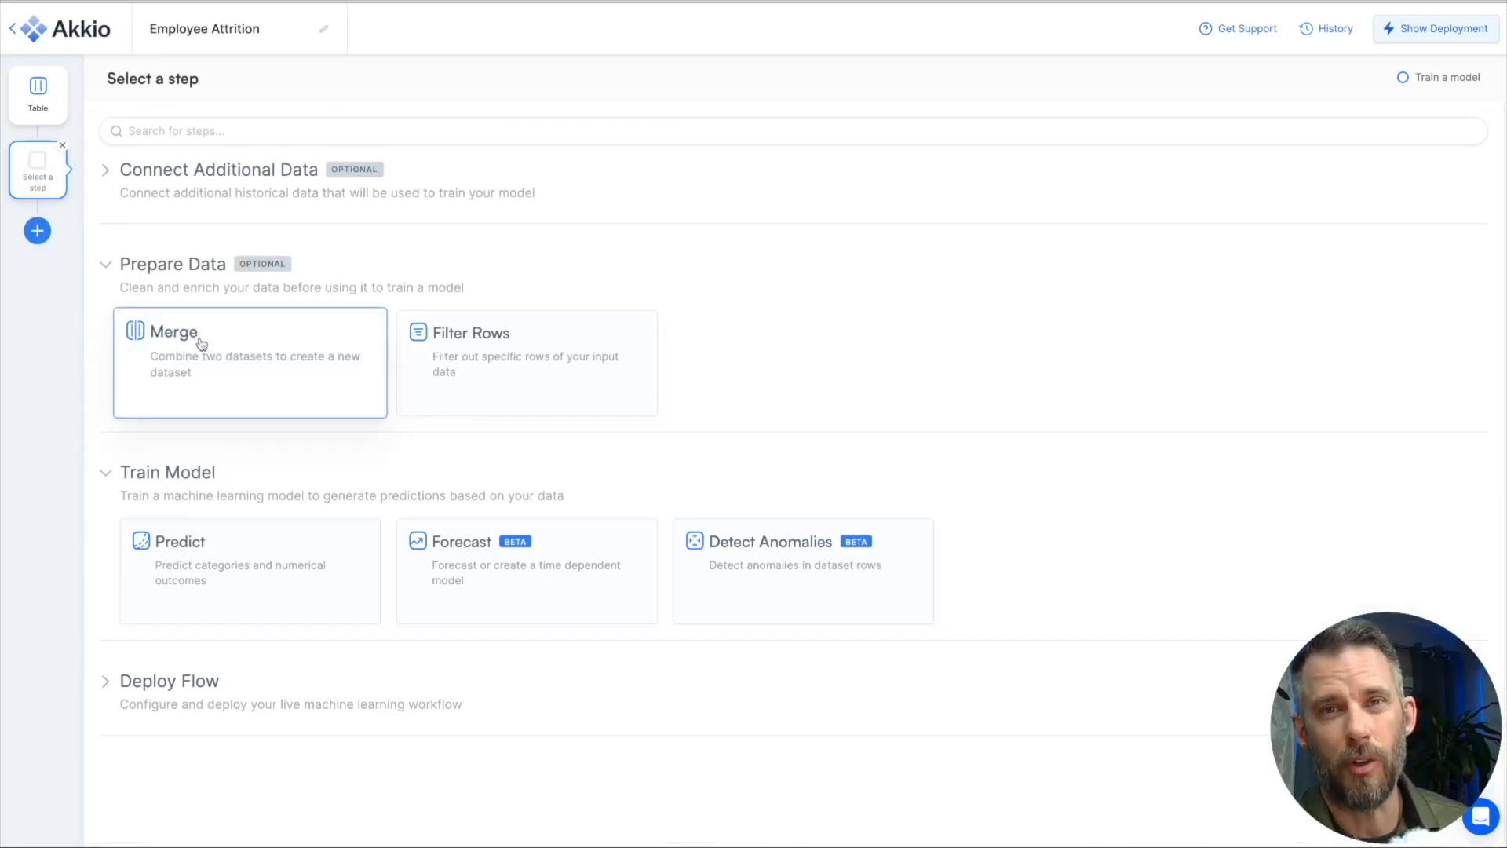
{"action": "mouse_move", "coordinate": [206, 351]}
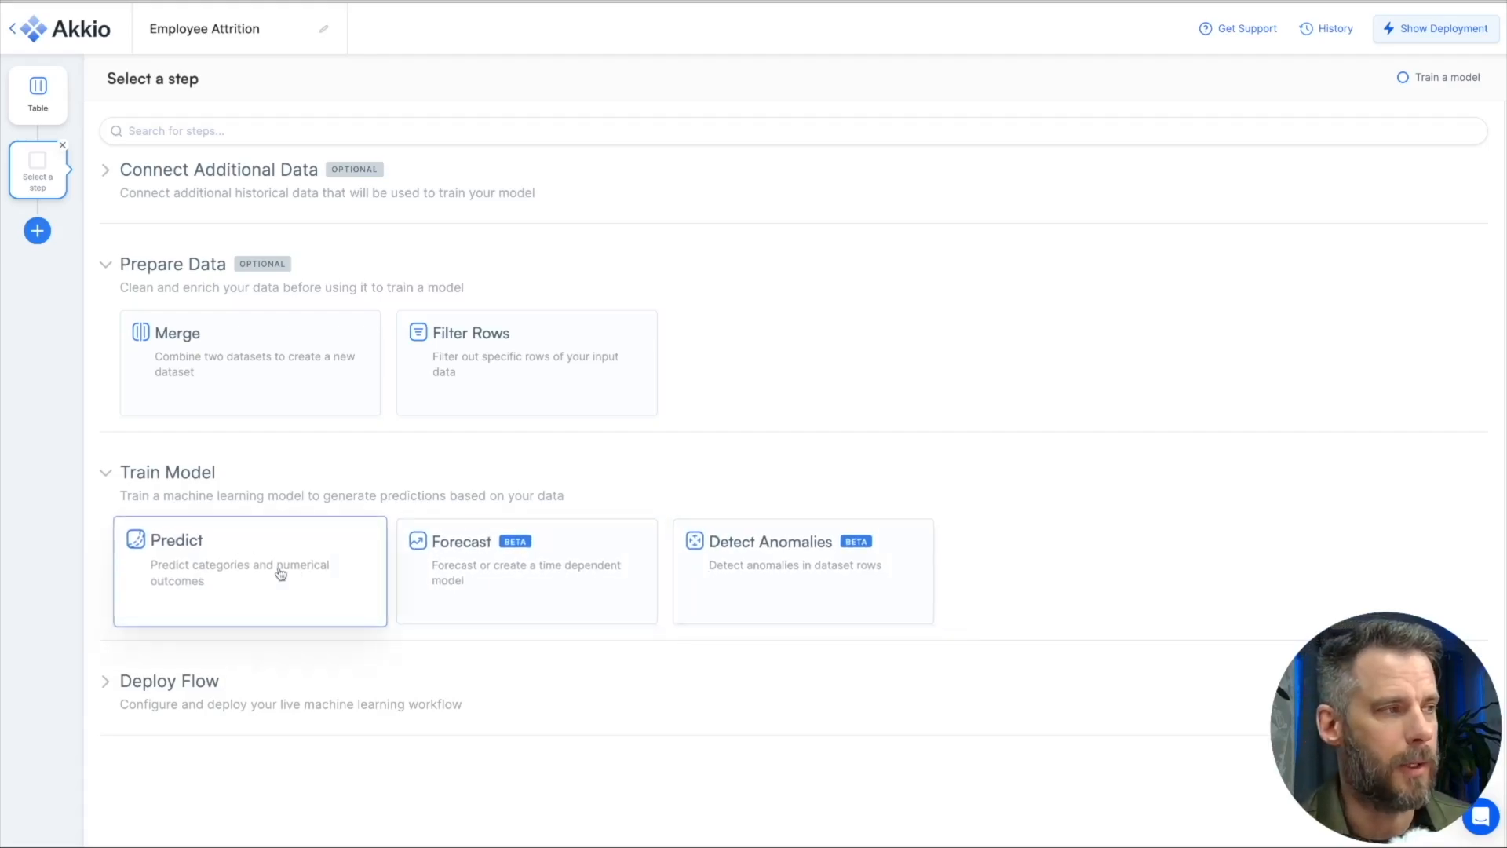
{"action": "mouse_move", "coordinate": [526, 582]}
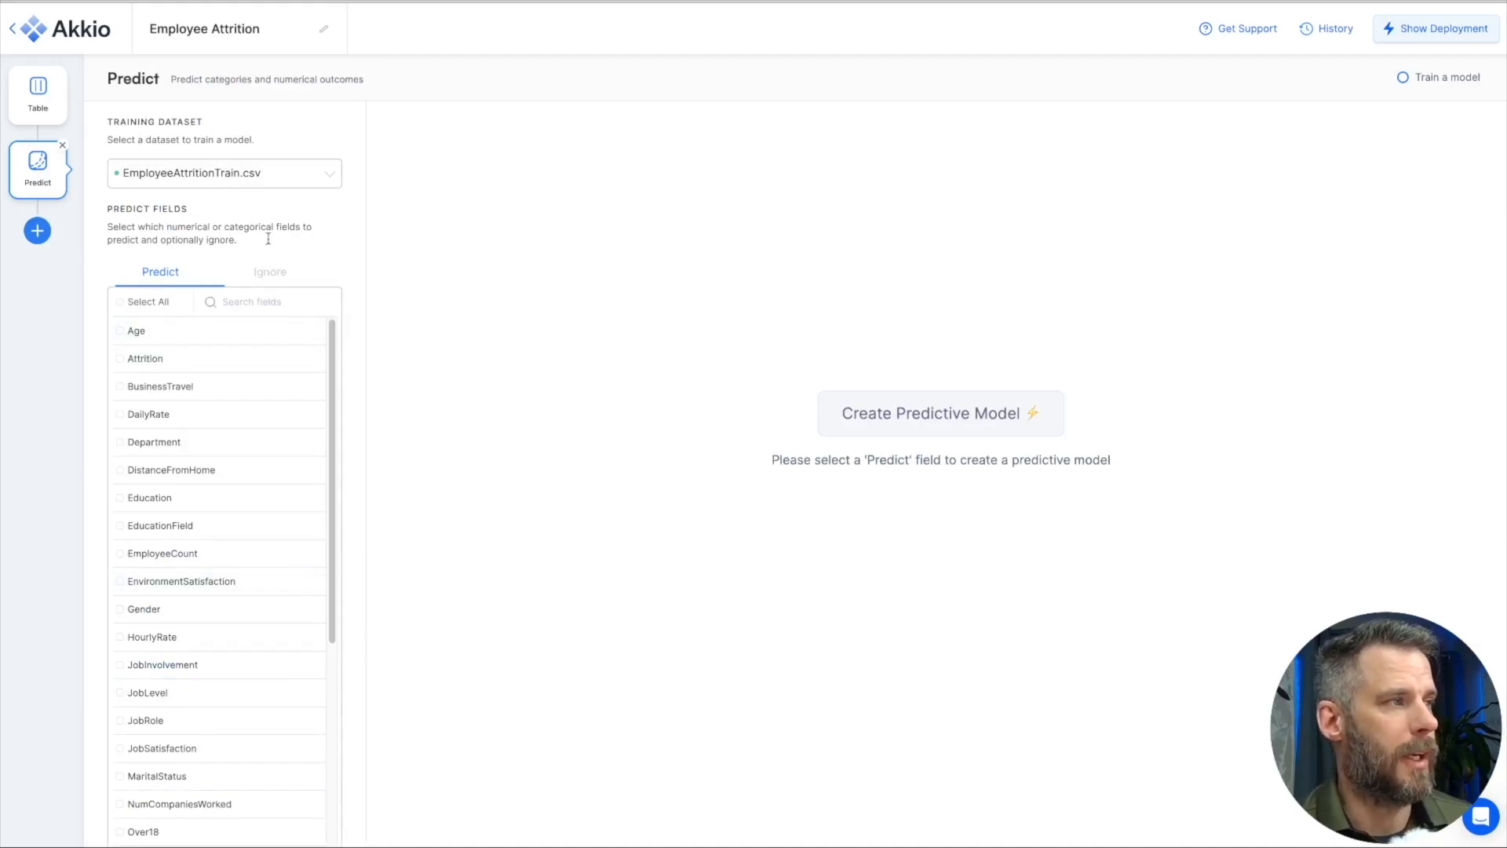
Step: Set Attrition as the prediction field with Fastest training mode and review advanced settings
{"action": "left_click", "coordinate": [145, 358]}
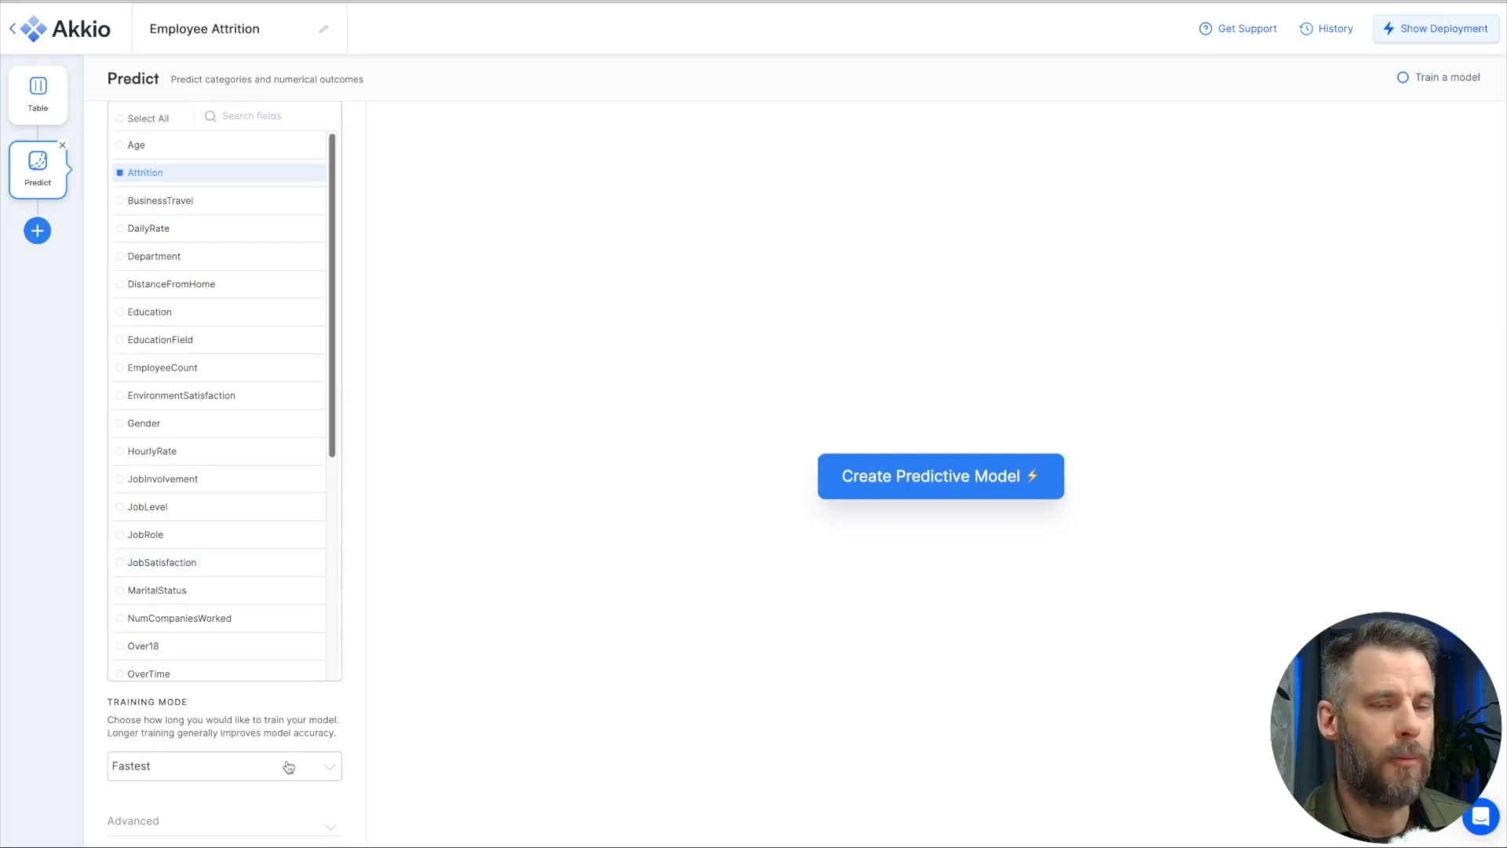
{"action": "left_click", "coordinate": [223, 766]}
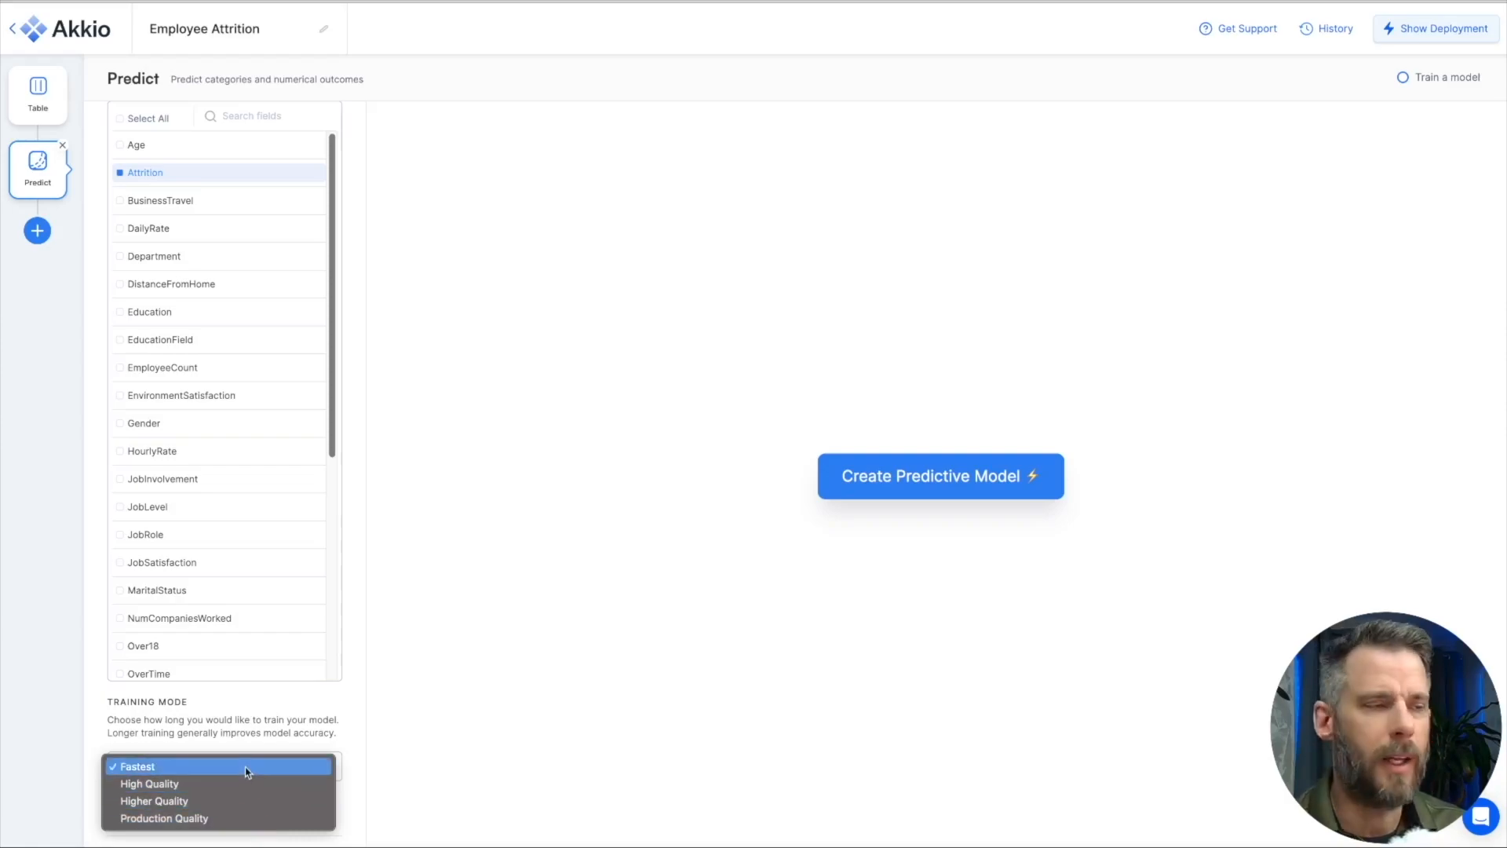
{"action": "left_click", "coordinate": [137, 766]}
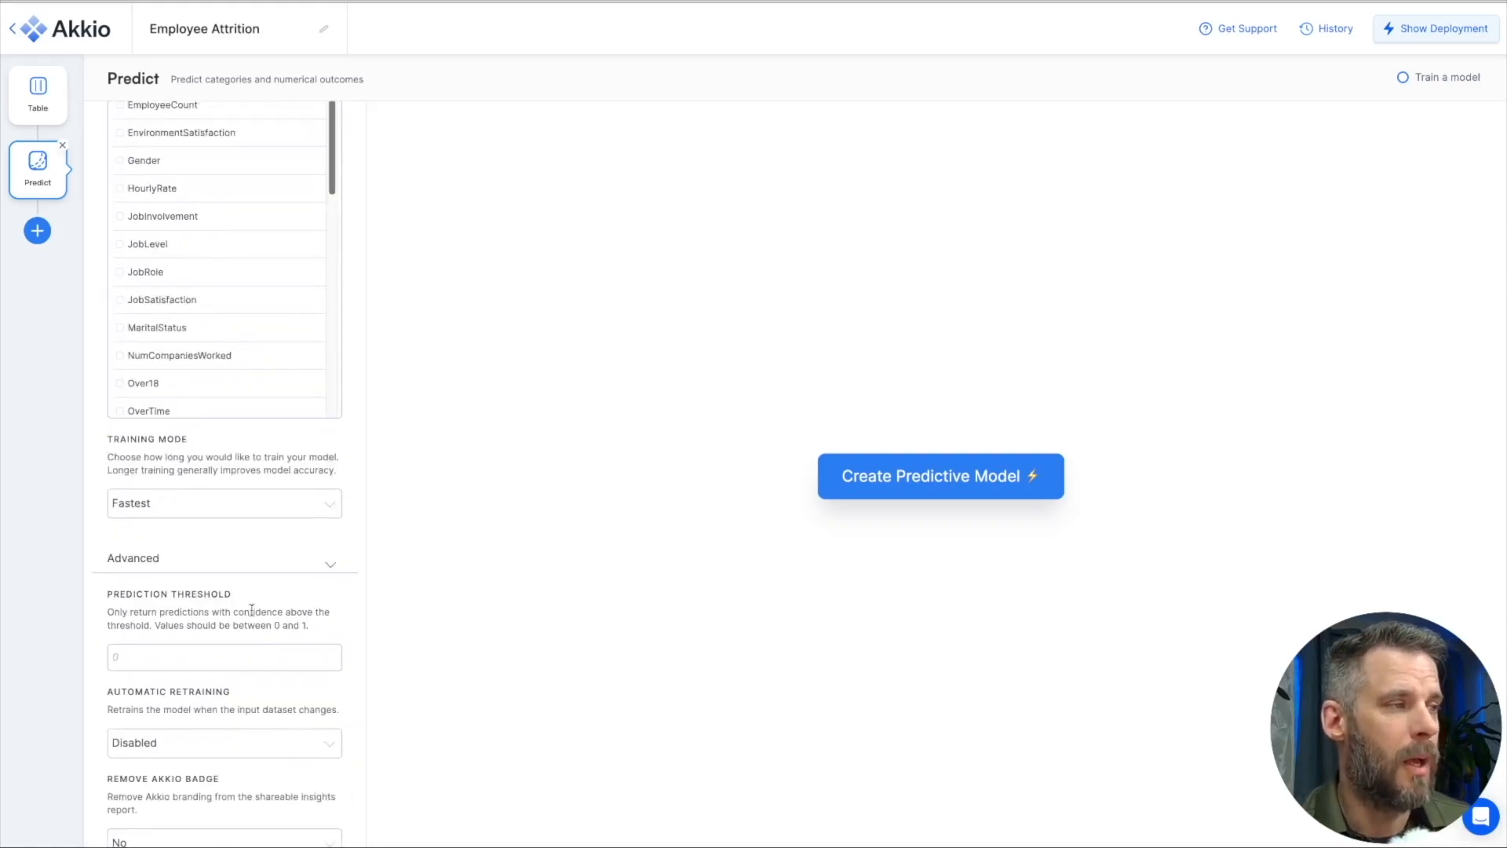
{"action": "mouse_move", "coordinate": [363, 621]}
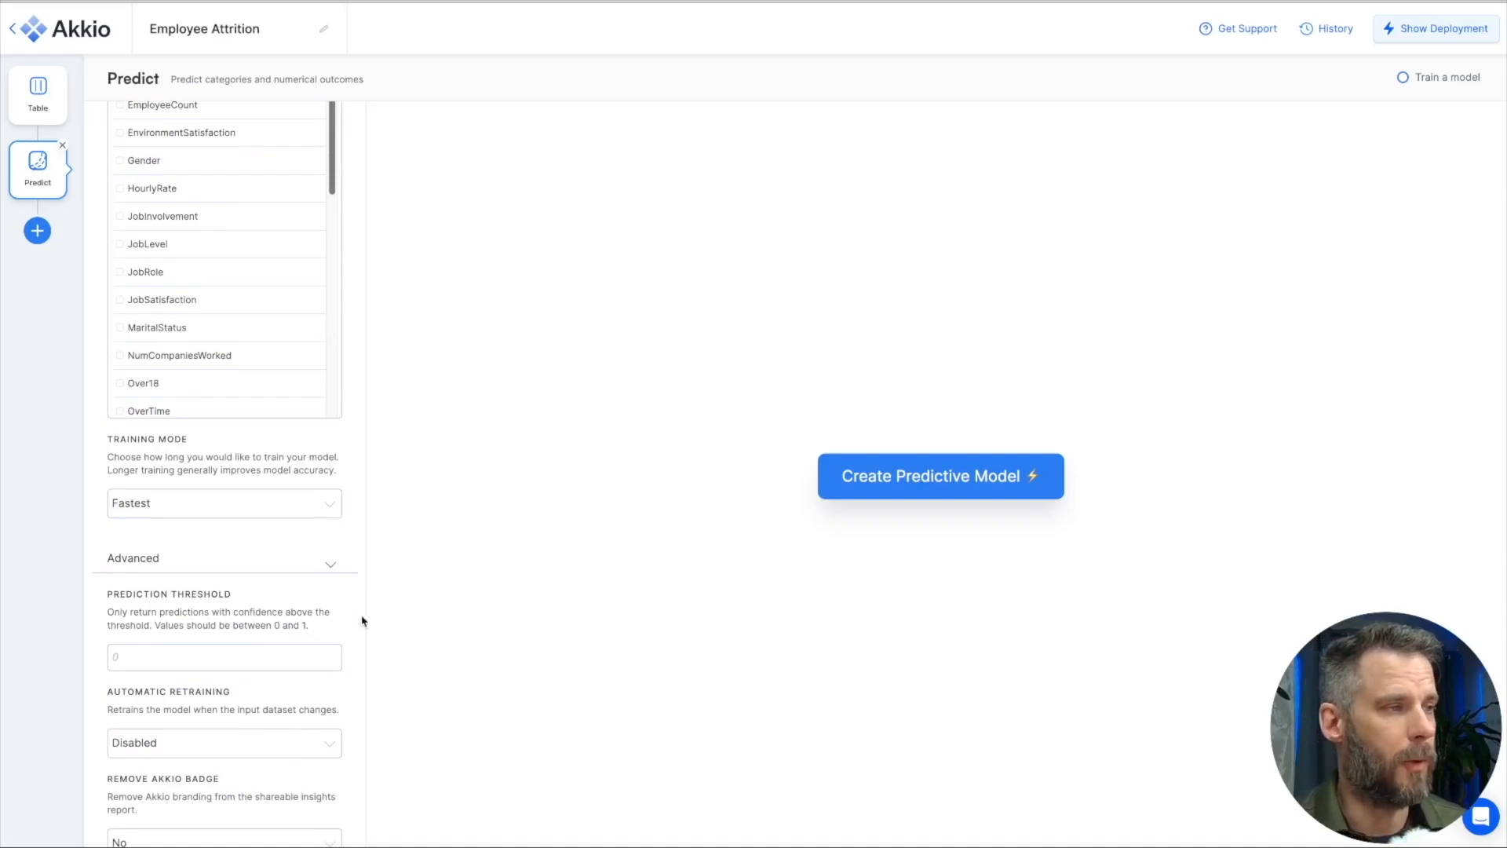
{"action": "scroll", "scroll_direction": "down", "scroll_amount": 3}
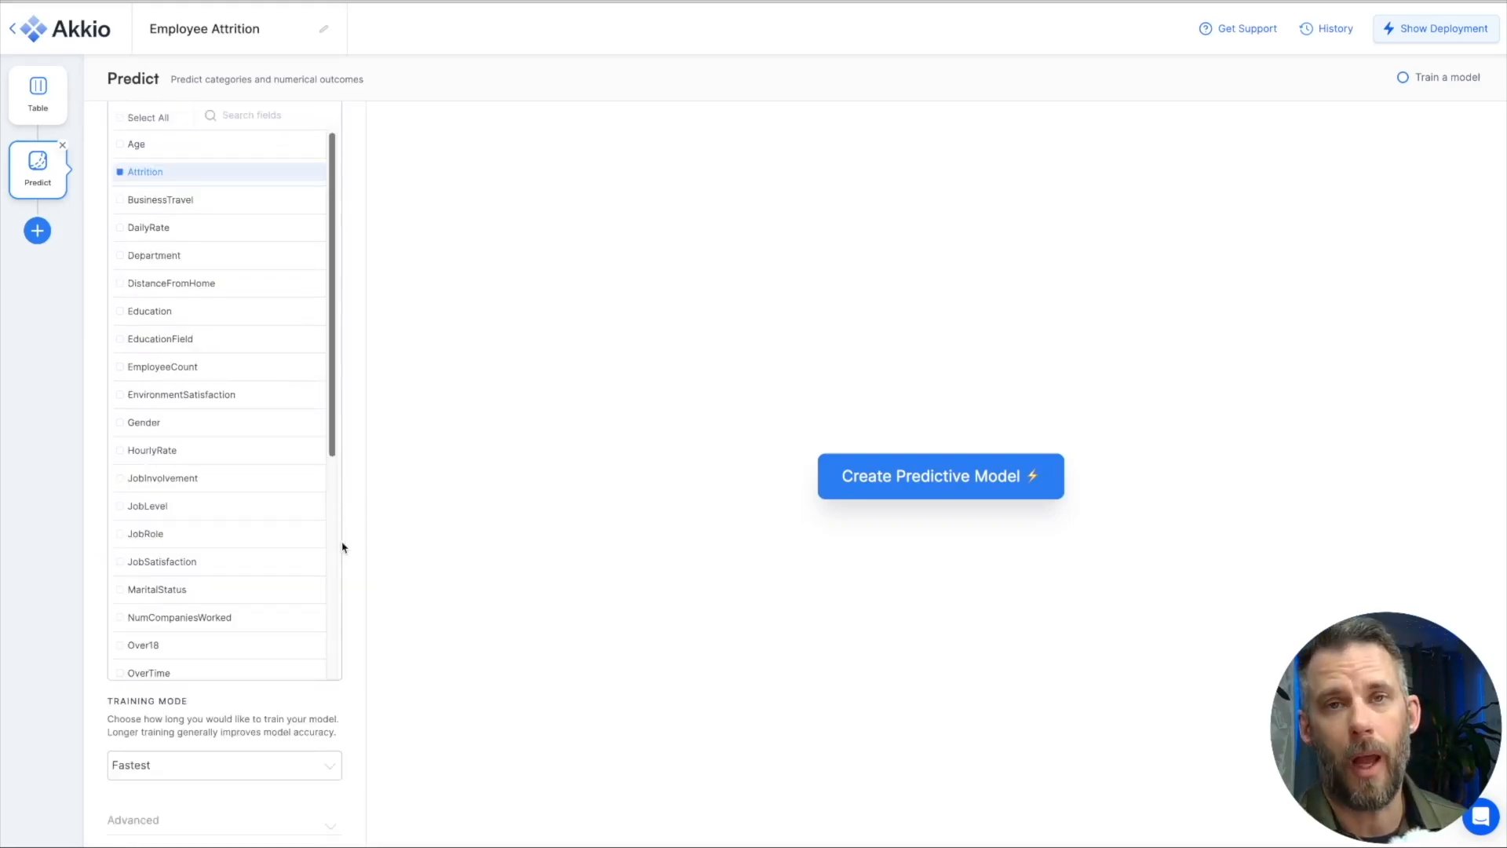
{"action": "mouse_move", "coordinate": [856, 500]}
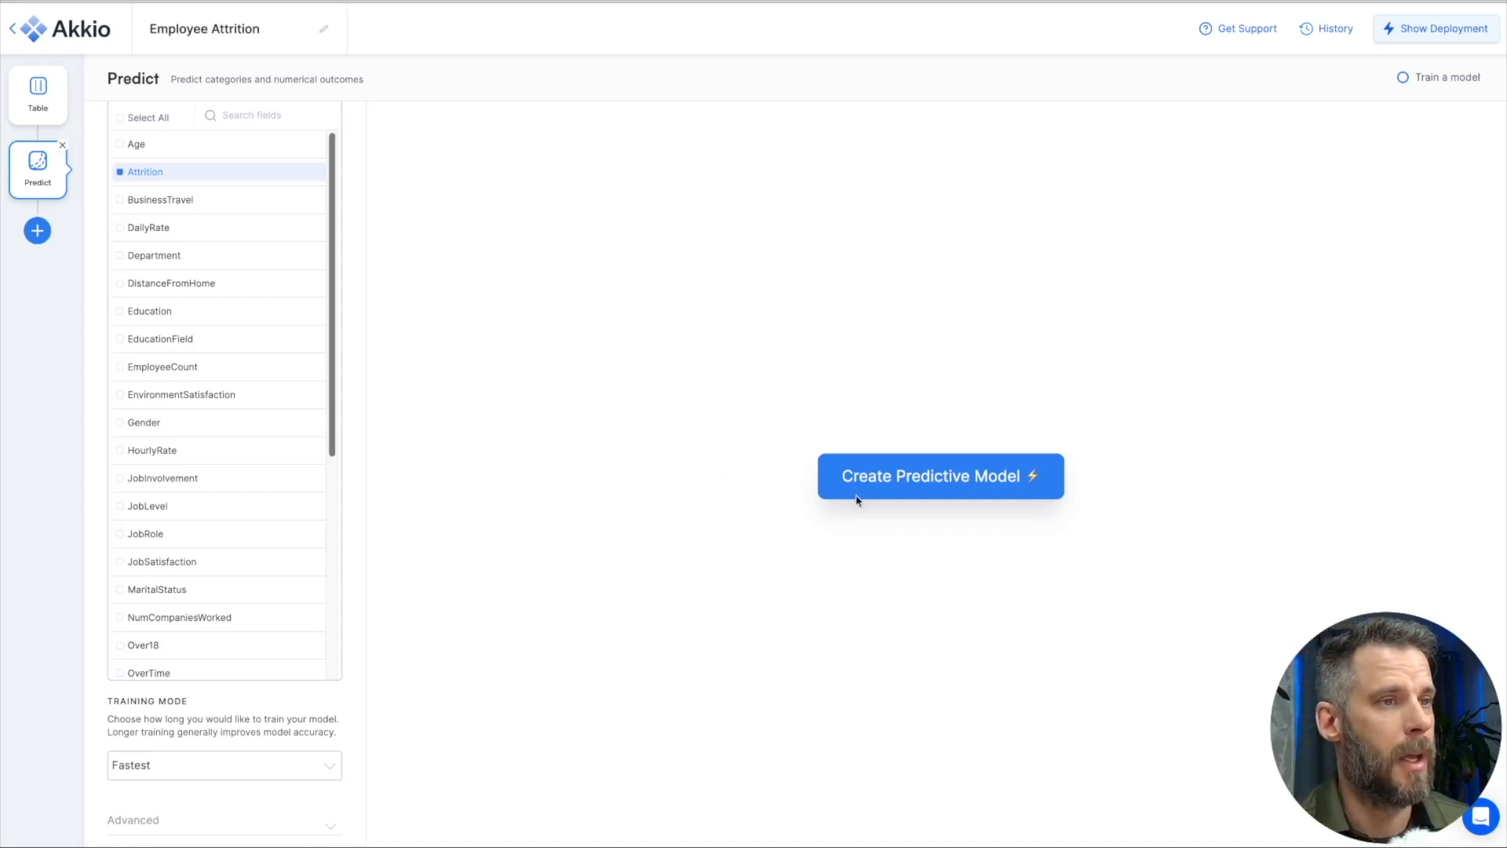
{"action": "left_click", "coordinate": [939, 476]}
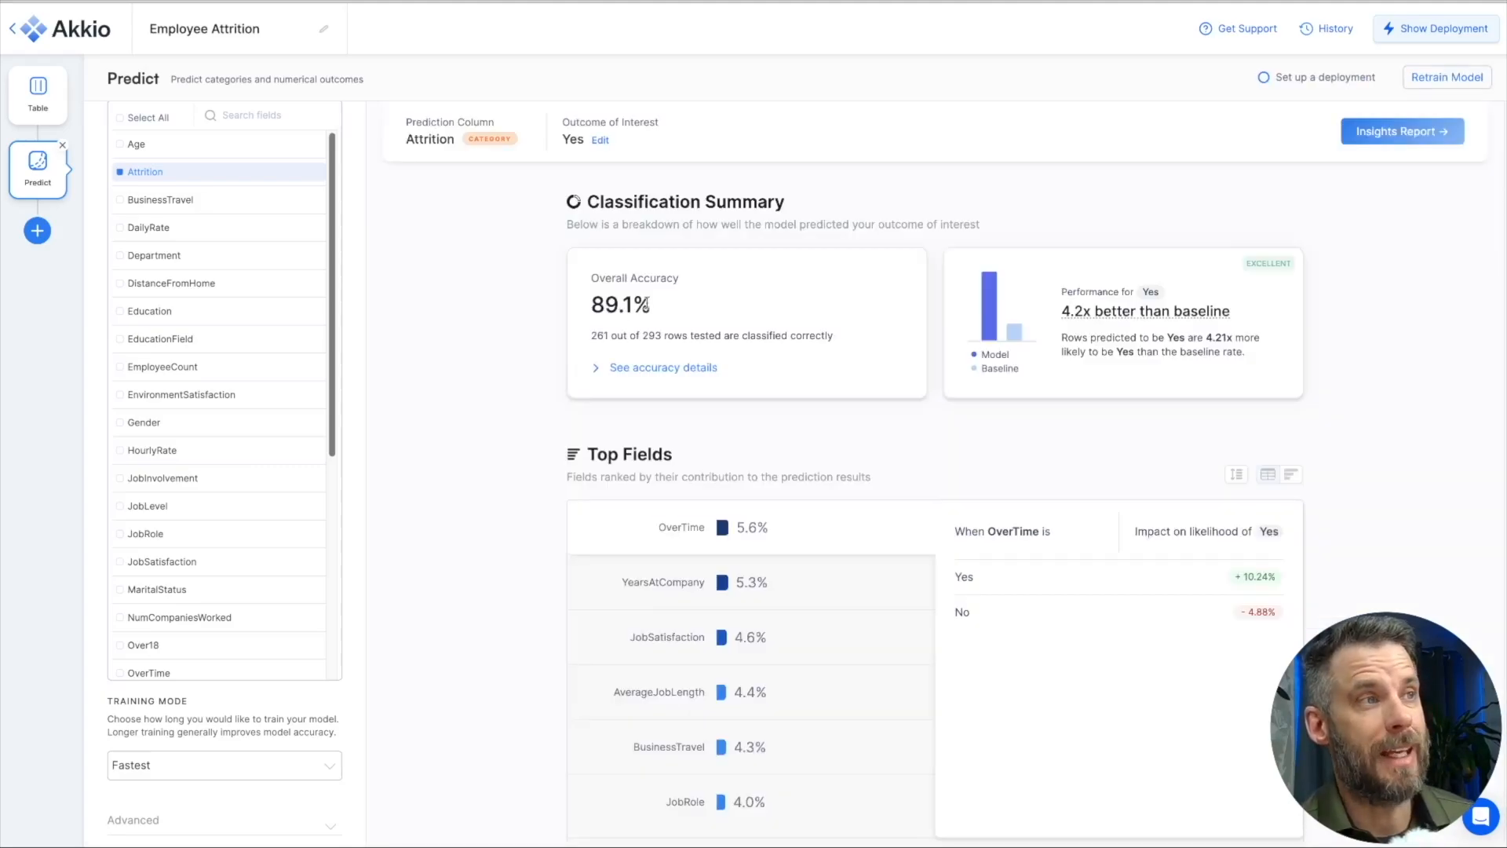
{"action": "mouse_move", "coordinate": [429, 138]}
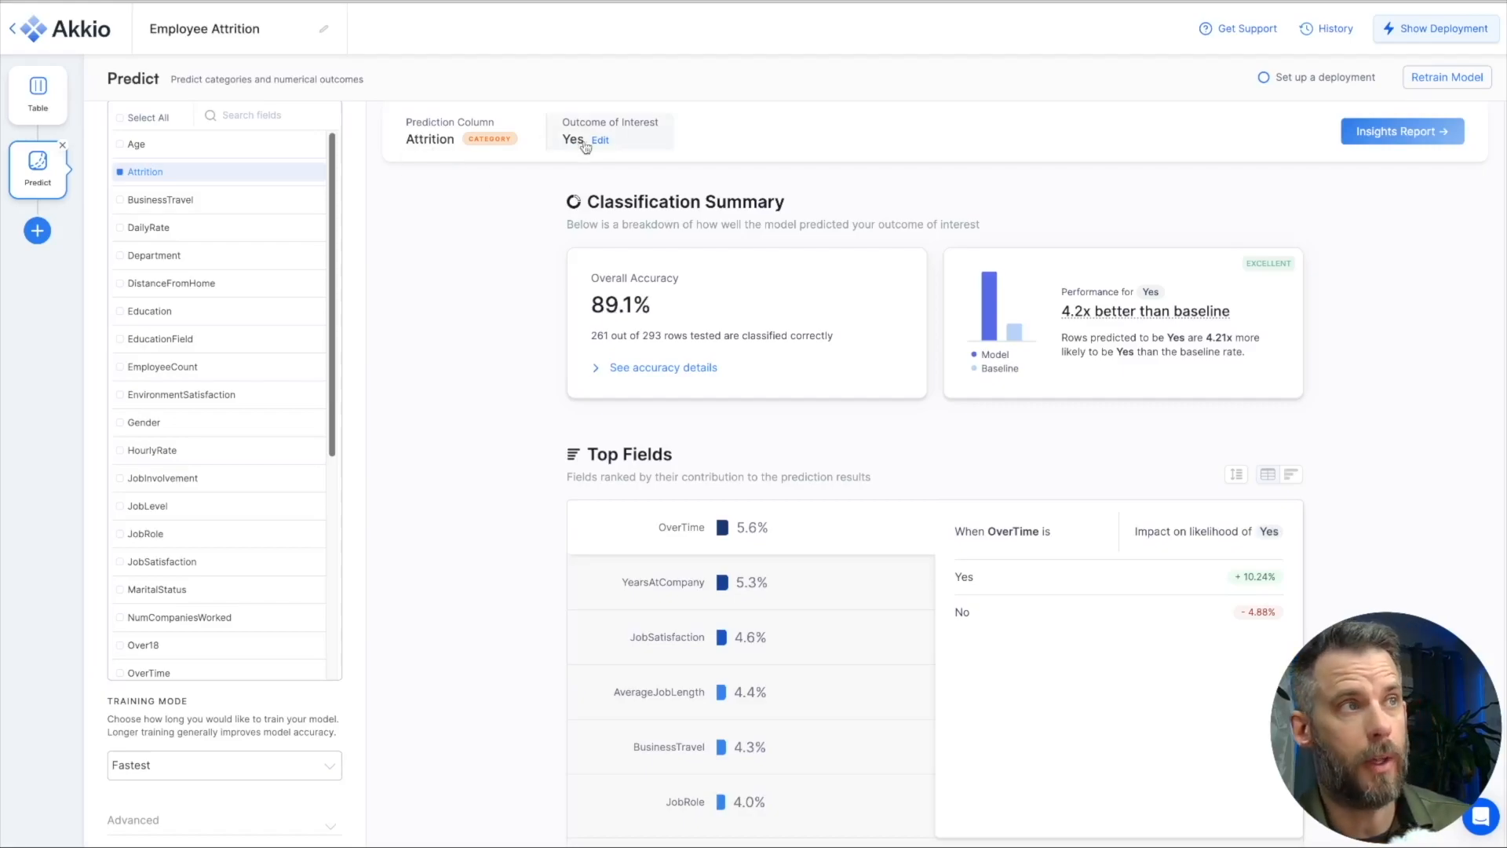
{"action": "left_click", "coordinate": [600, 140]}
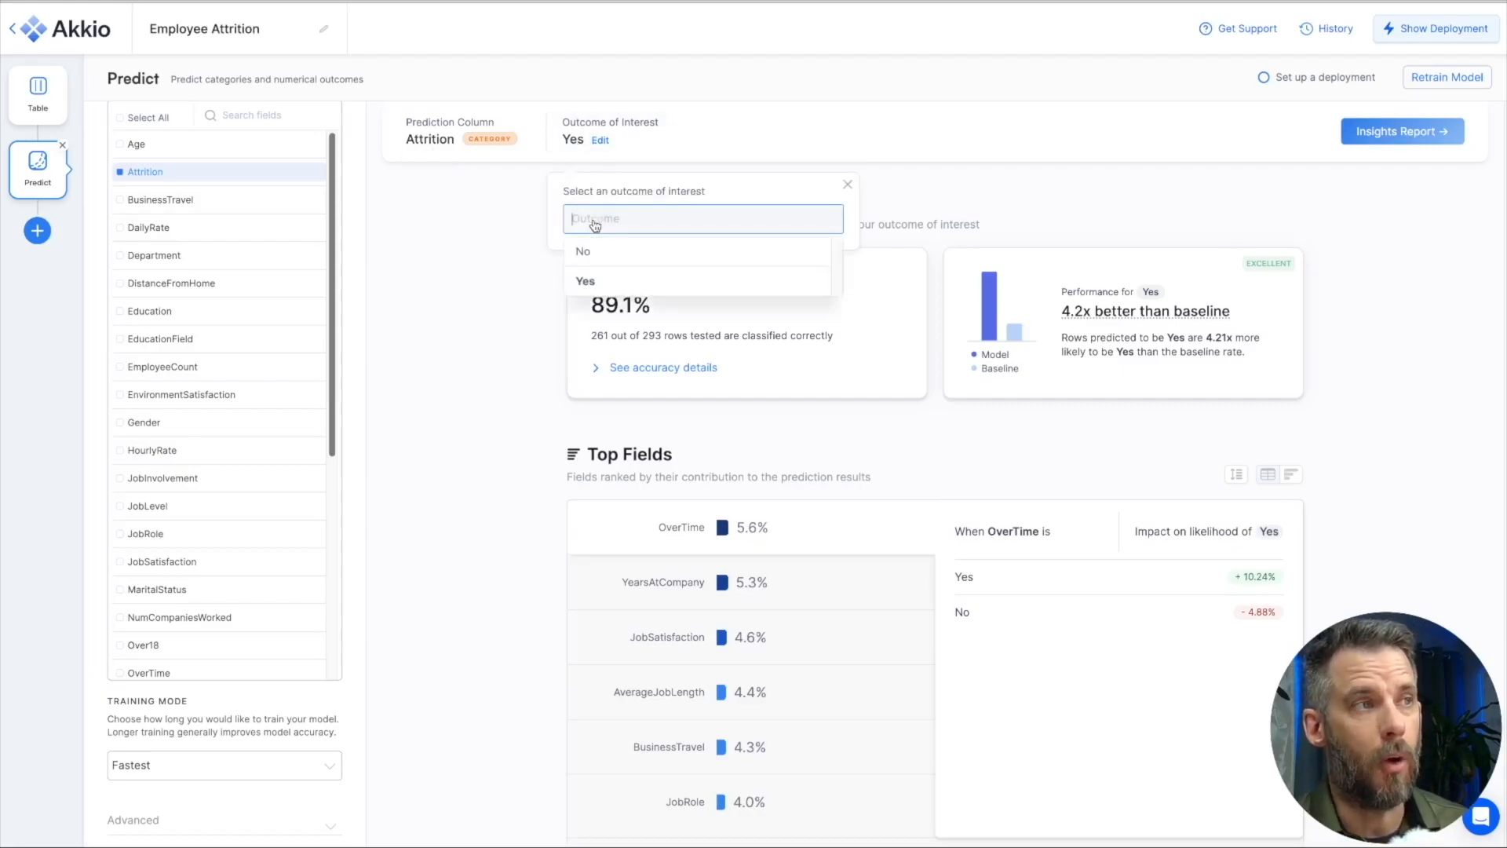
{"action": "left_click", "coordinate": [847, 184]}
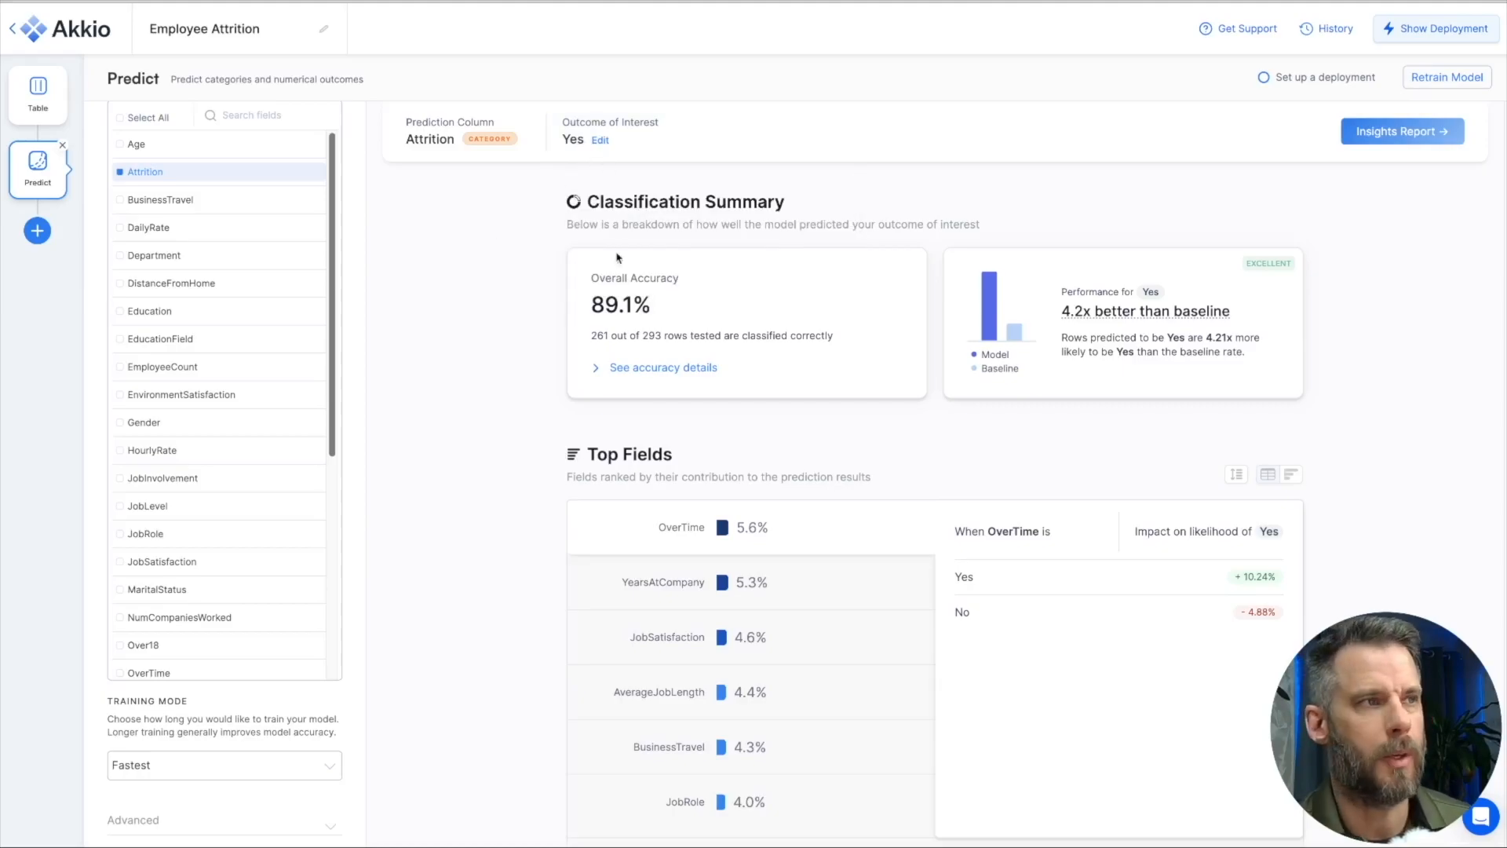
{"action": "mouse_move", "coordinate": [1096, 335]}
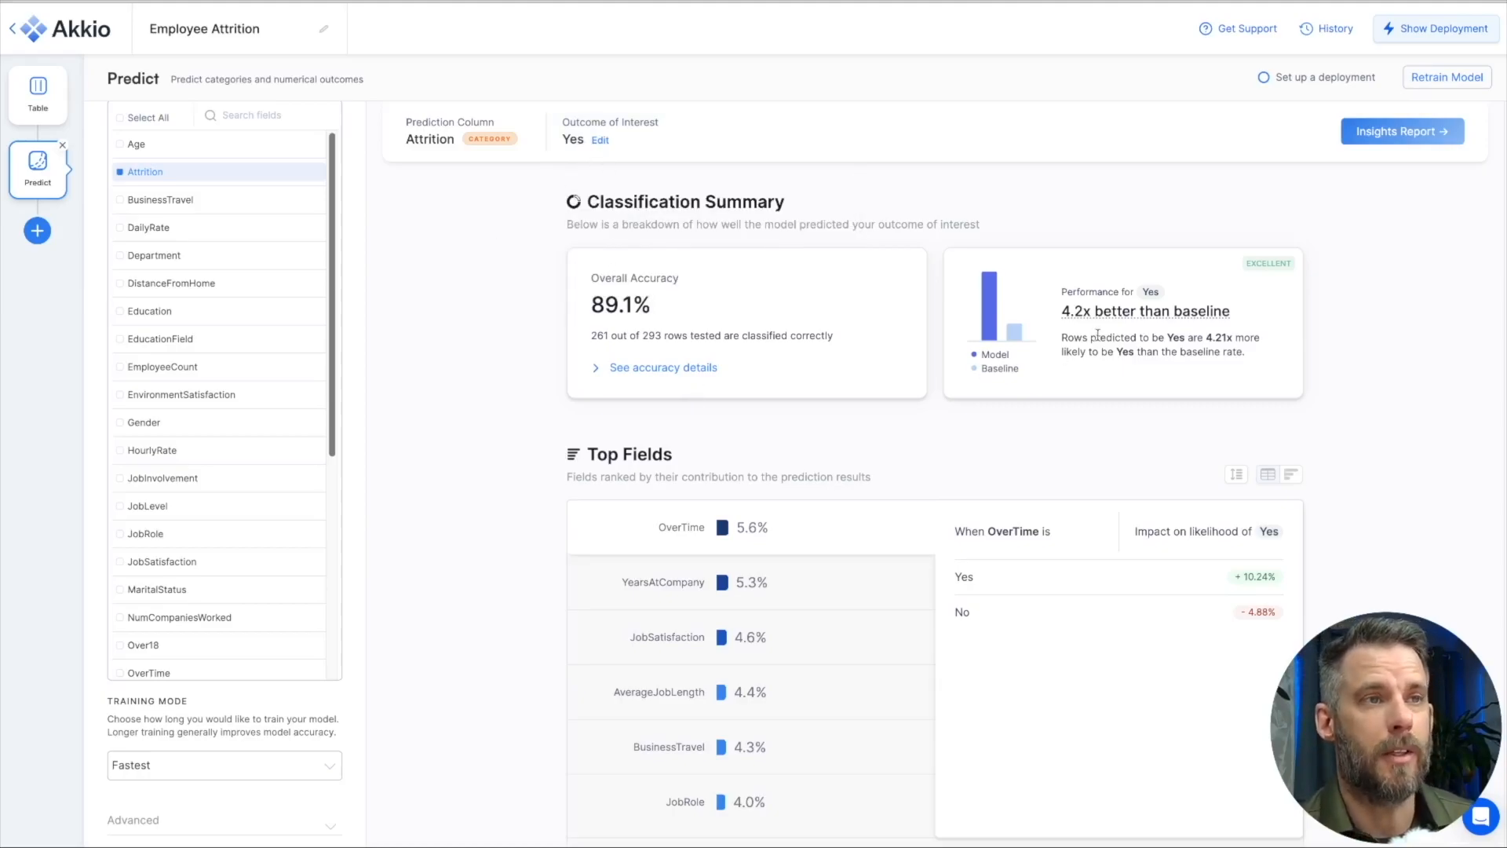
{"action": "mouse_move", "coordinate": [1121, 308]}
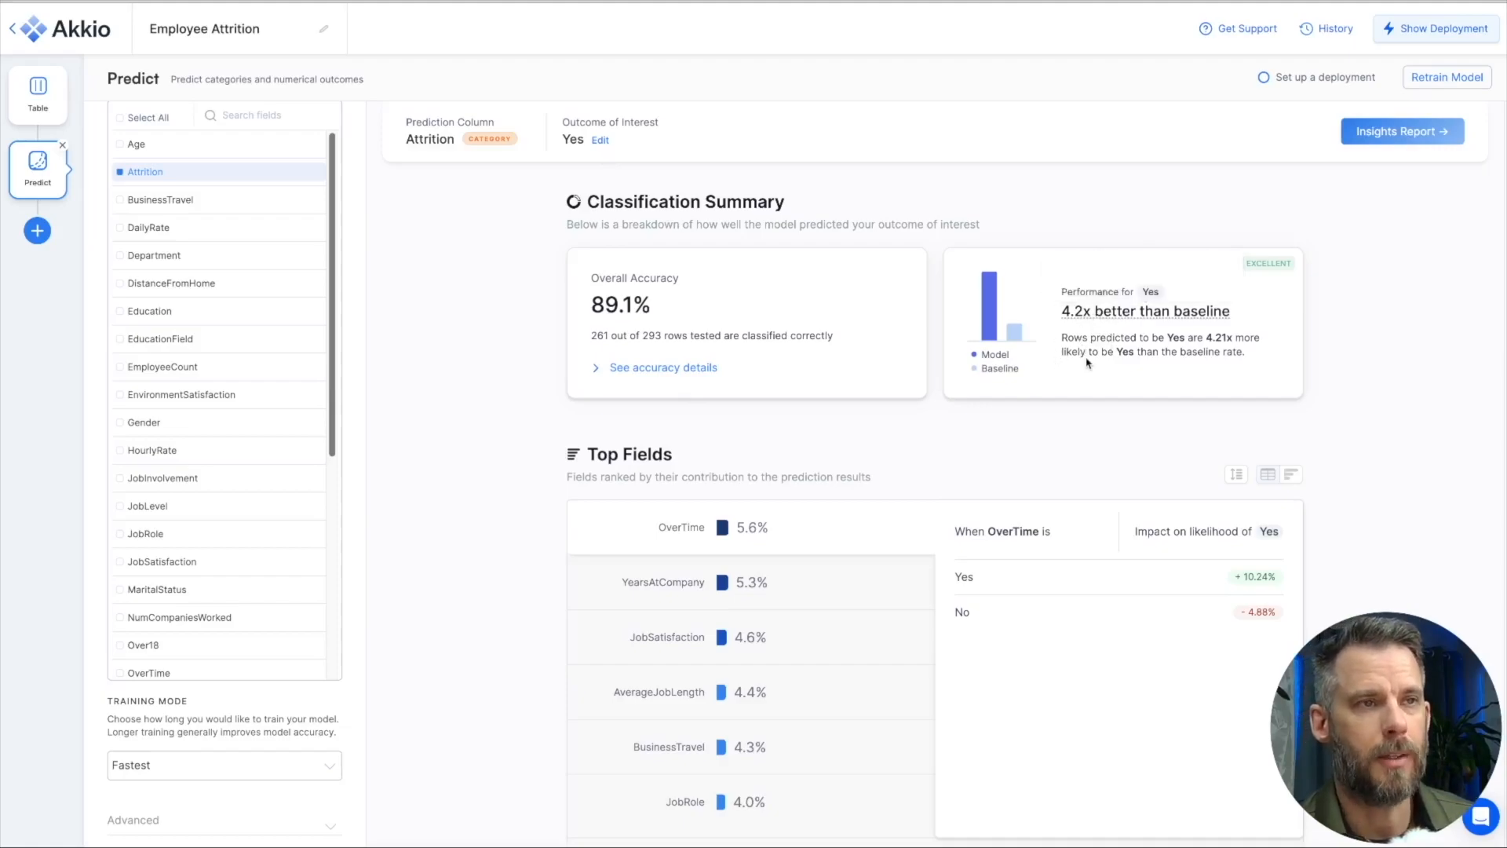
Step: Expand accuracy details and review true/false positives, negatives, precision, recall and F1 scores
{"action": "left_click", "coordinate": [662, 367]}
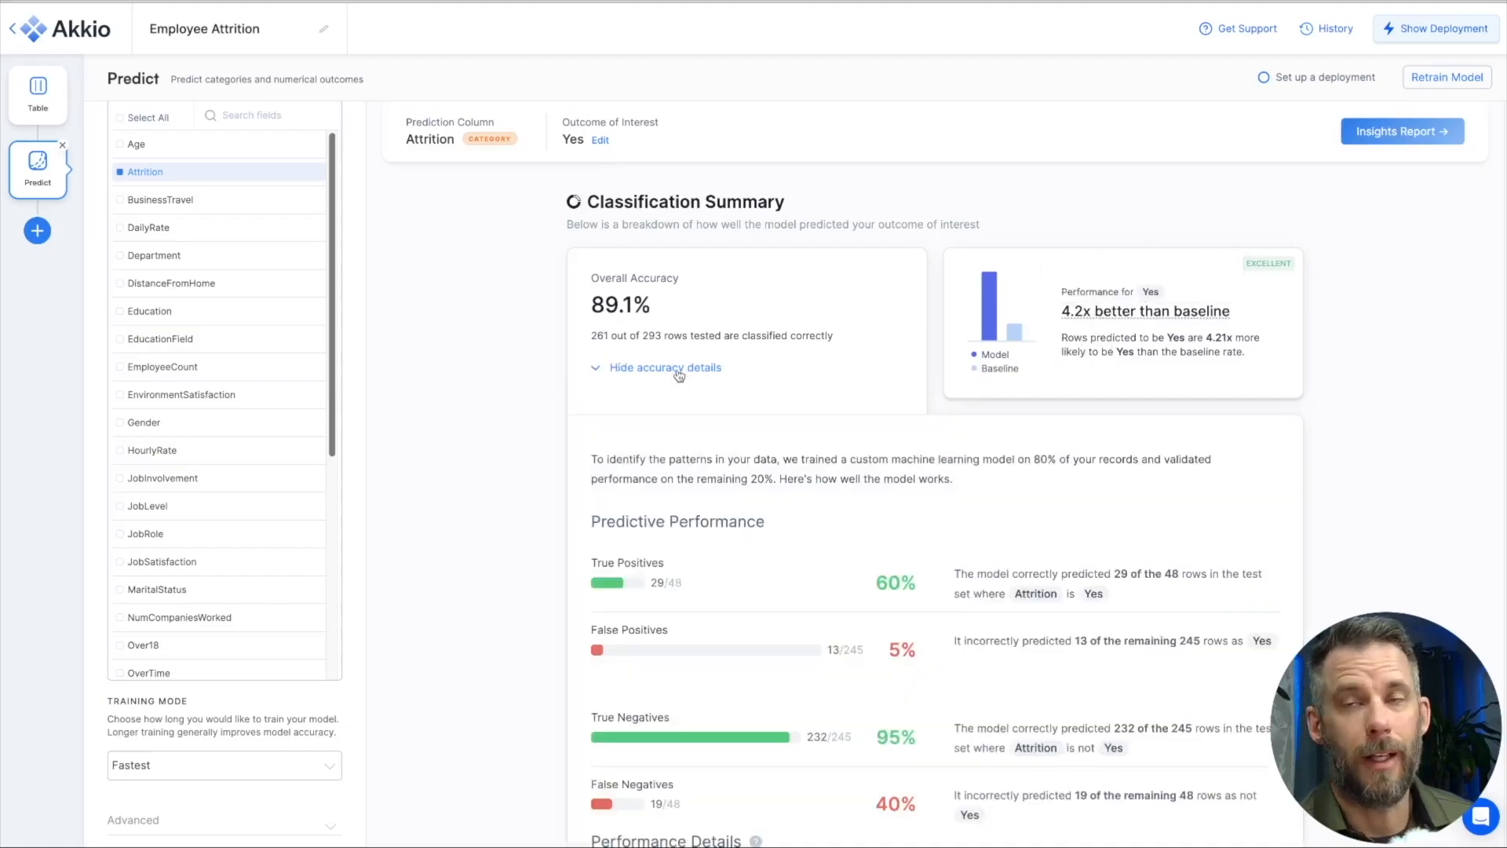
{"action": "scroll", "scroll_direction": "down", "scroll_amount": 3}
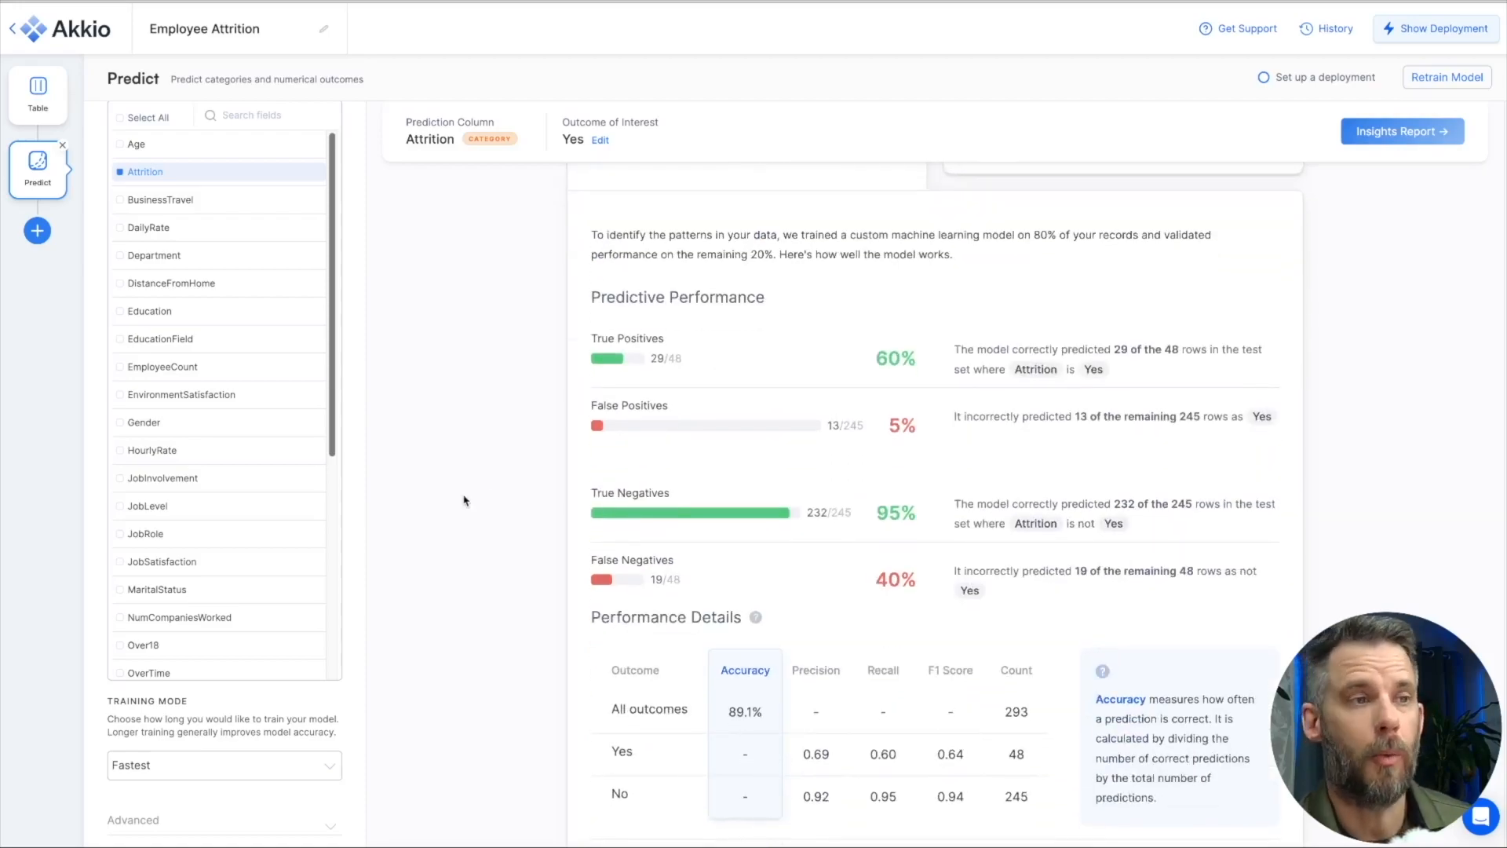
{"action": "mouse_move", "coordinate": [690, 443]}
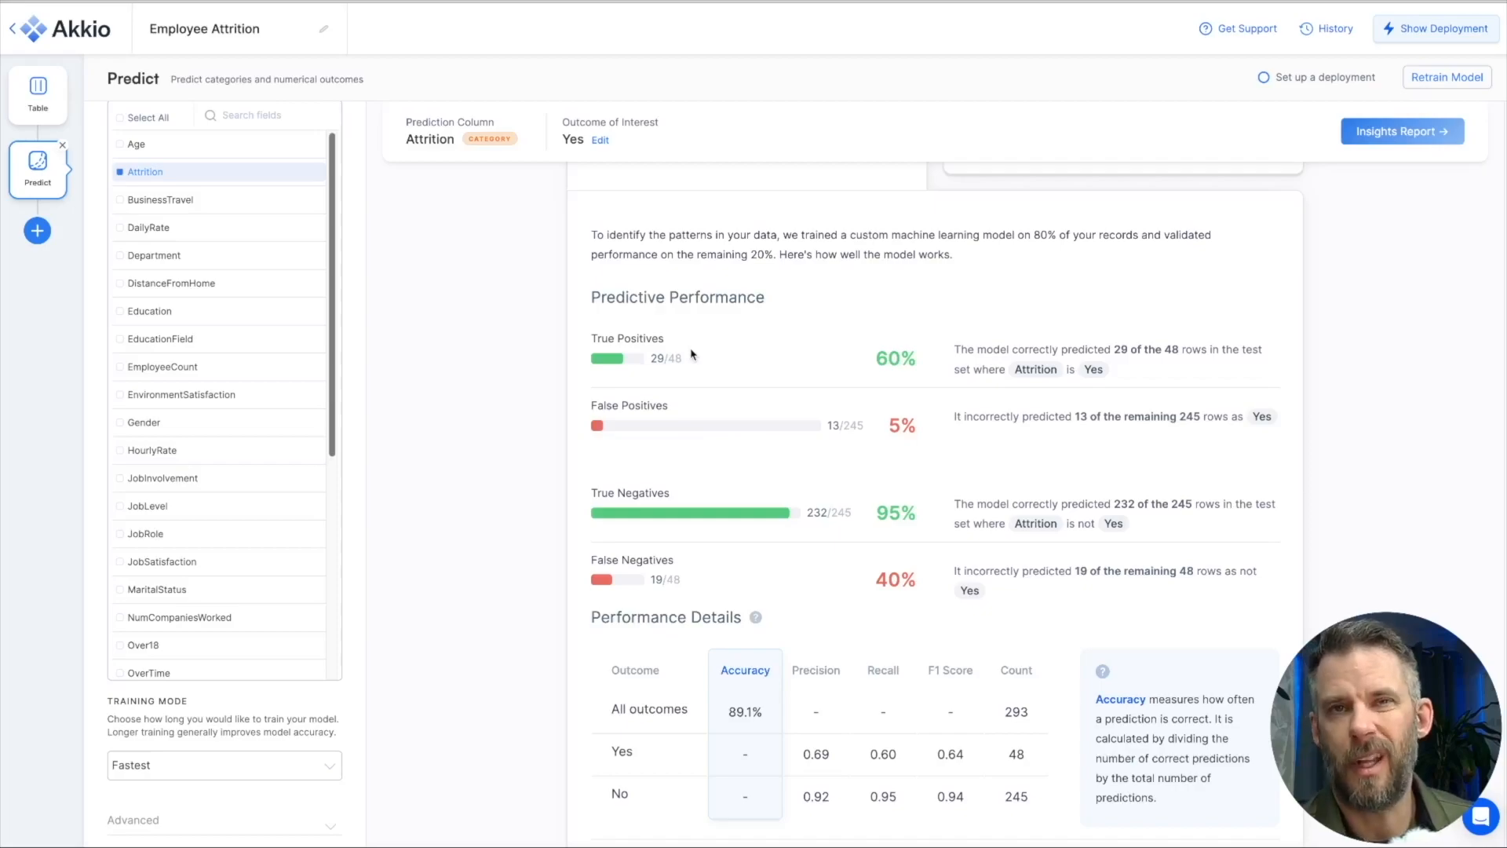
{"action": "double_click", "coordinate": [634, 337]}
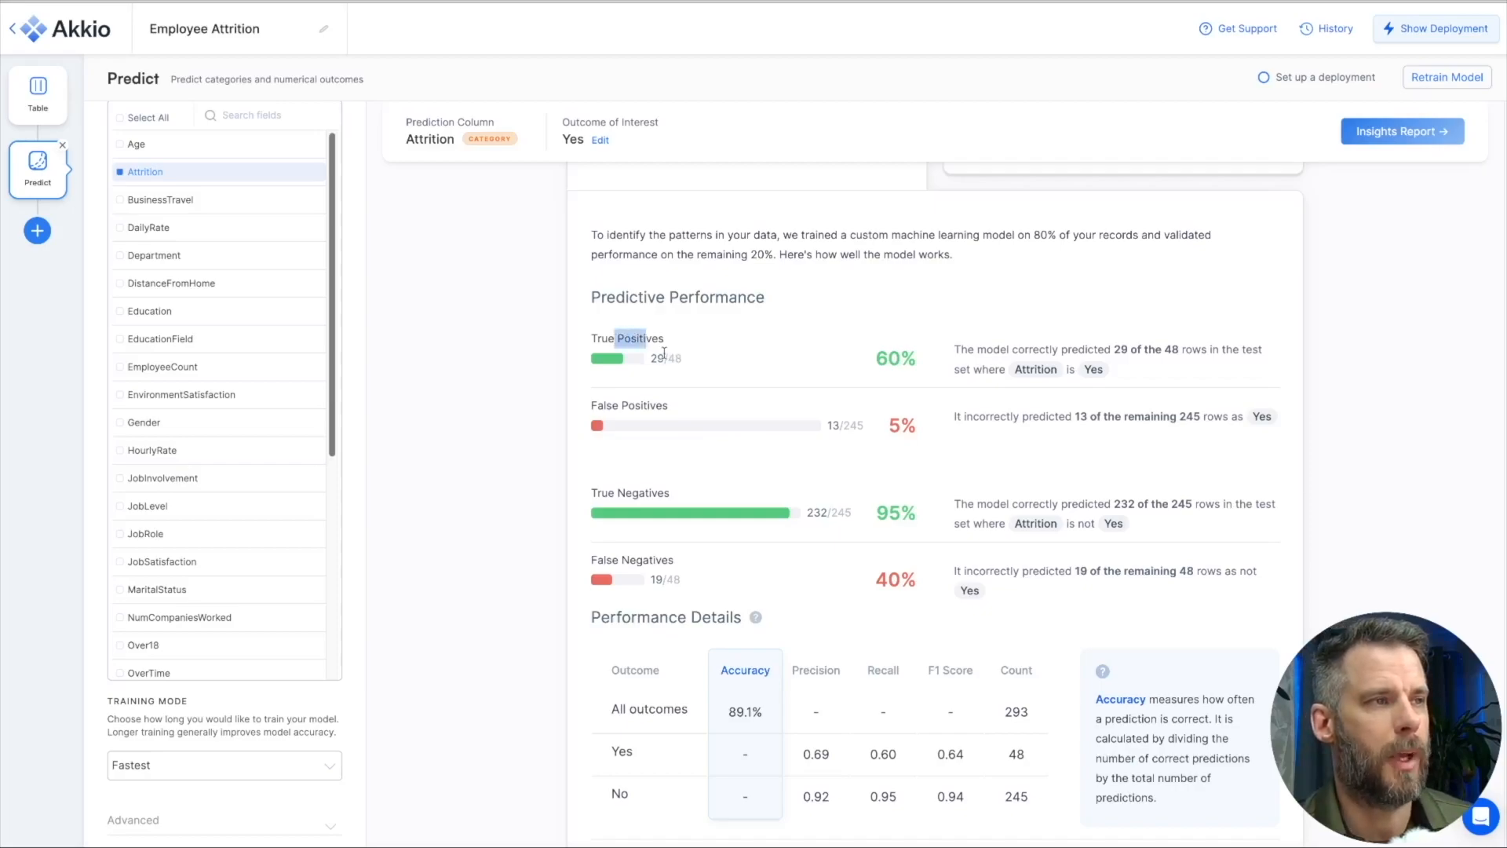
{"action": "mouse_move", "coordinate": [873, 491]}
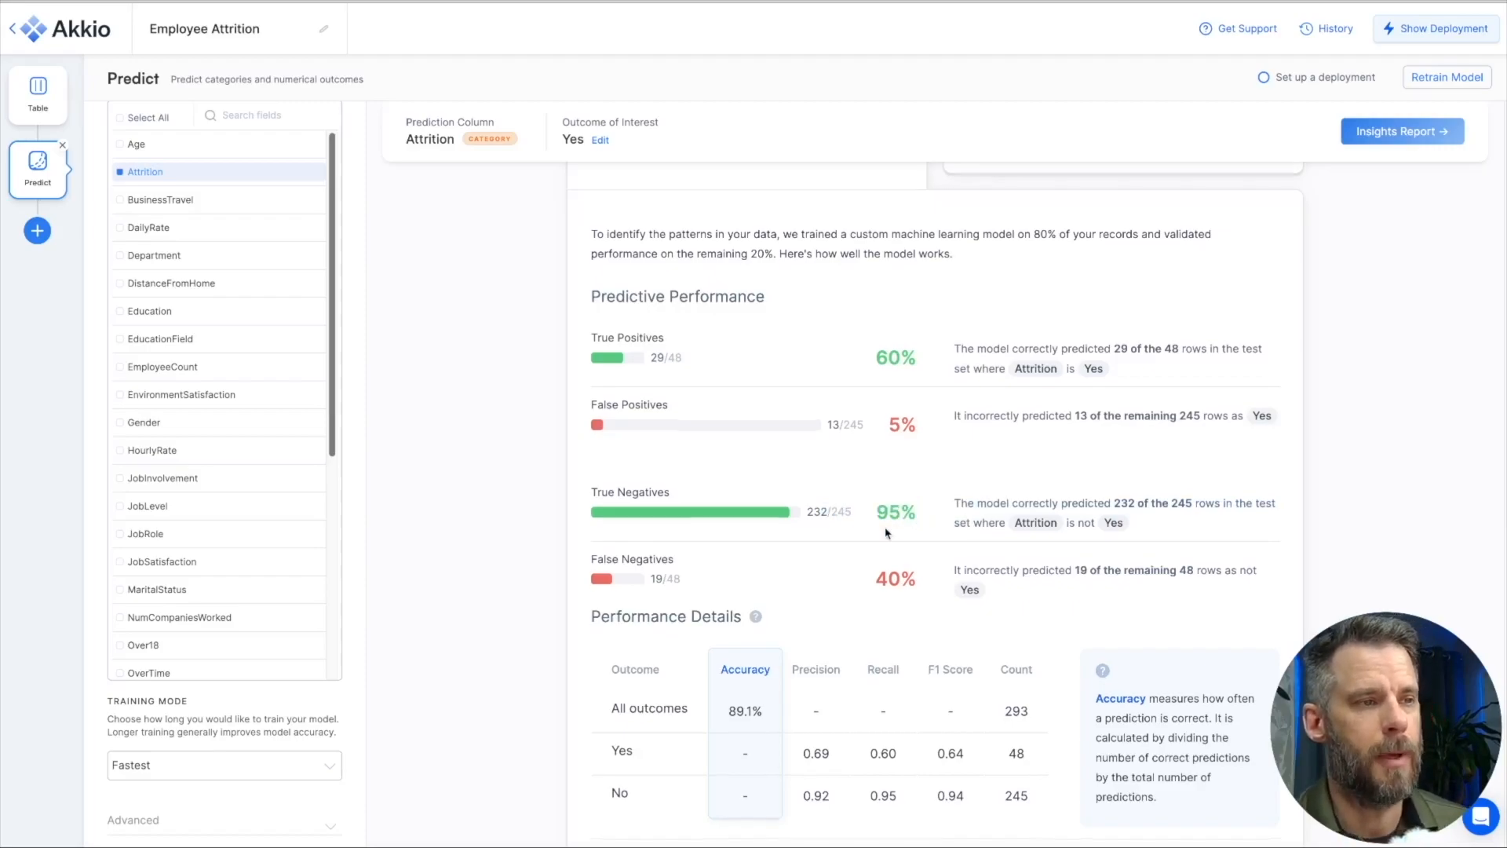
{"action": "scroll", "scroll_direction": "down", "scroll_amount": 3}
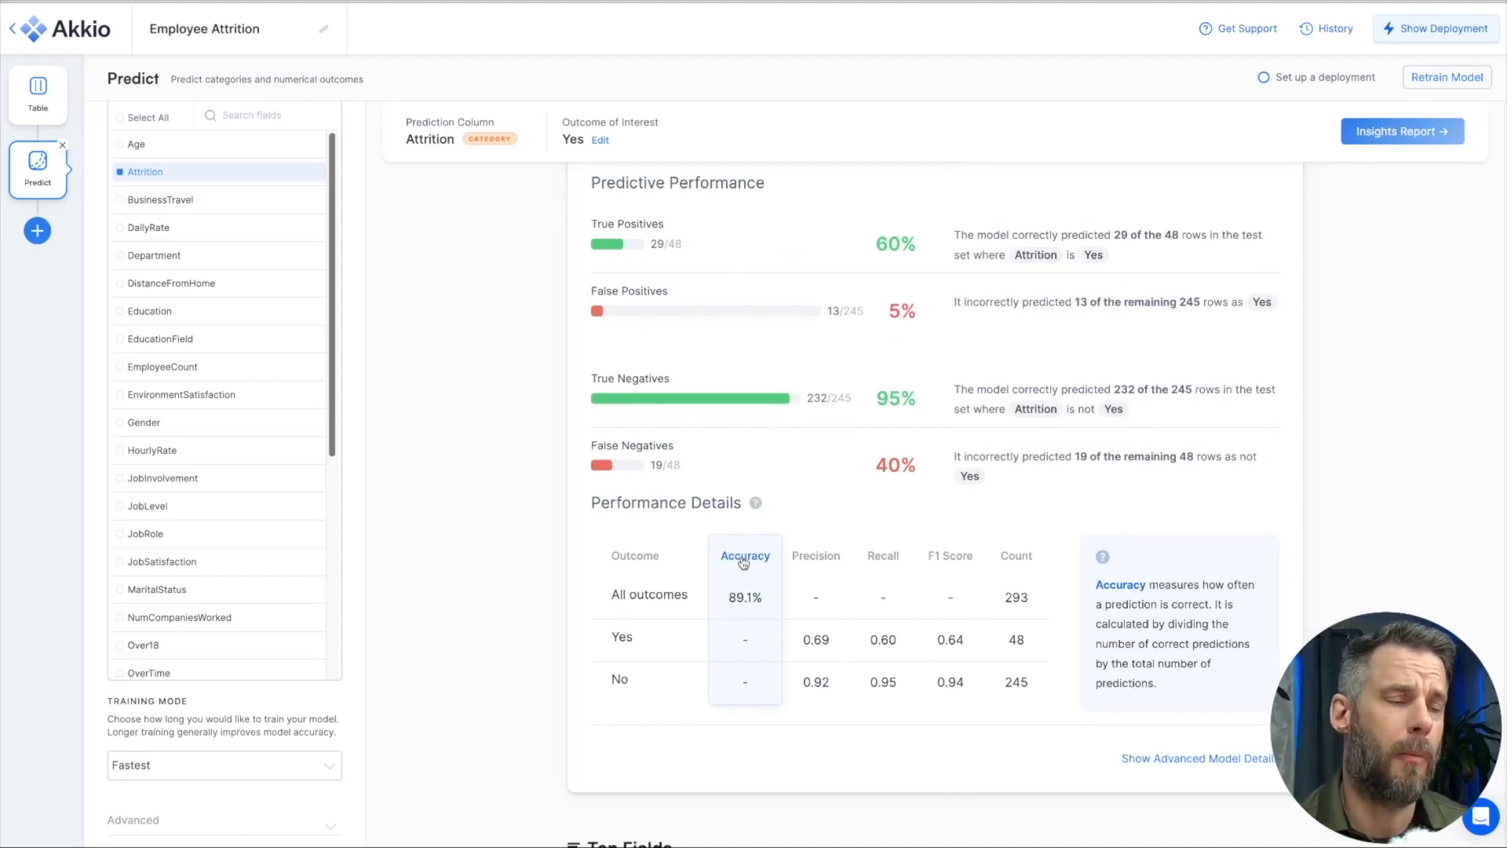
{"action": "mouse_move", "coordinate": [947, 562]}
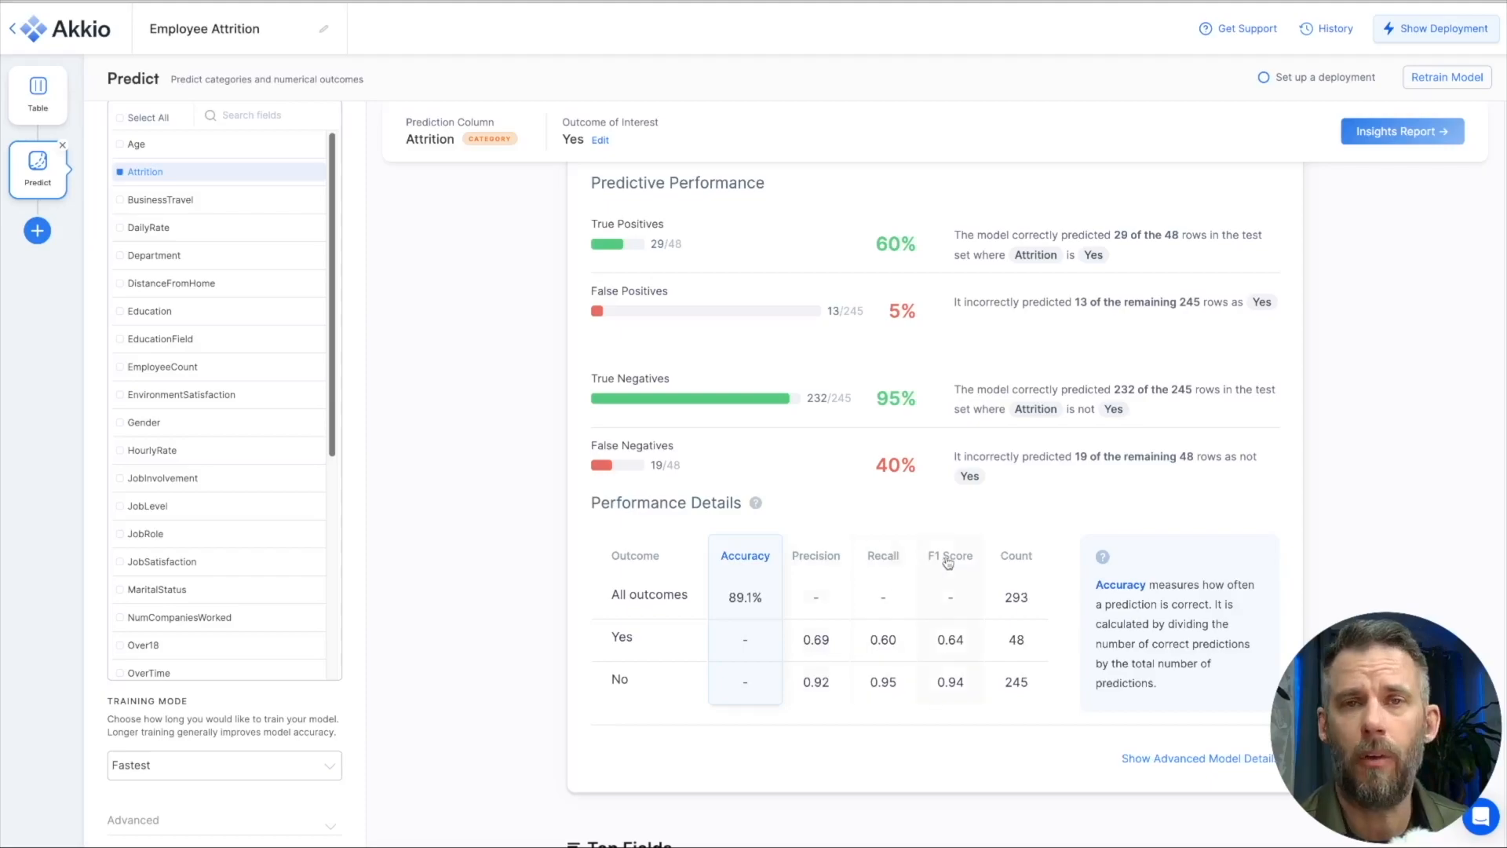
{"action": "mouse_move", "coordinate": [1070, 575]}
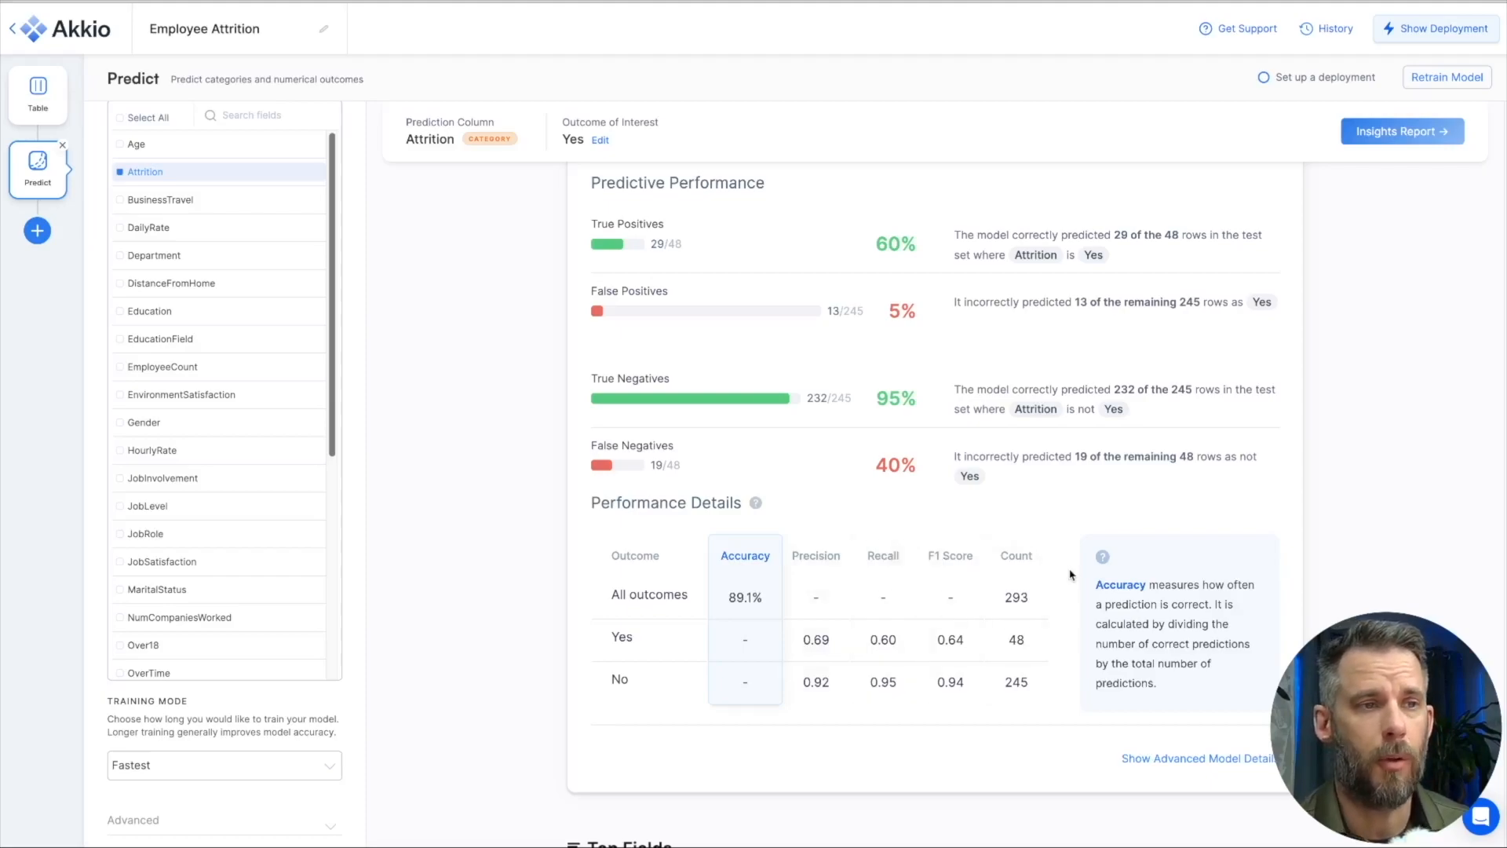
{"action": "scroll", "scroll_direction": "down", "scroll_amount": 3}
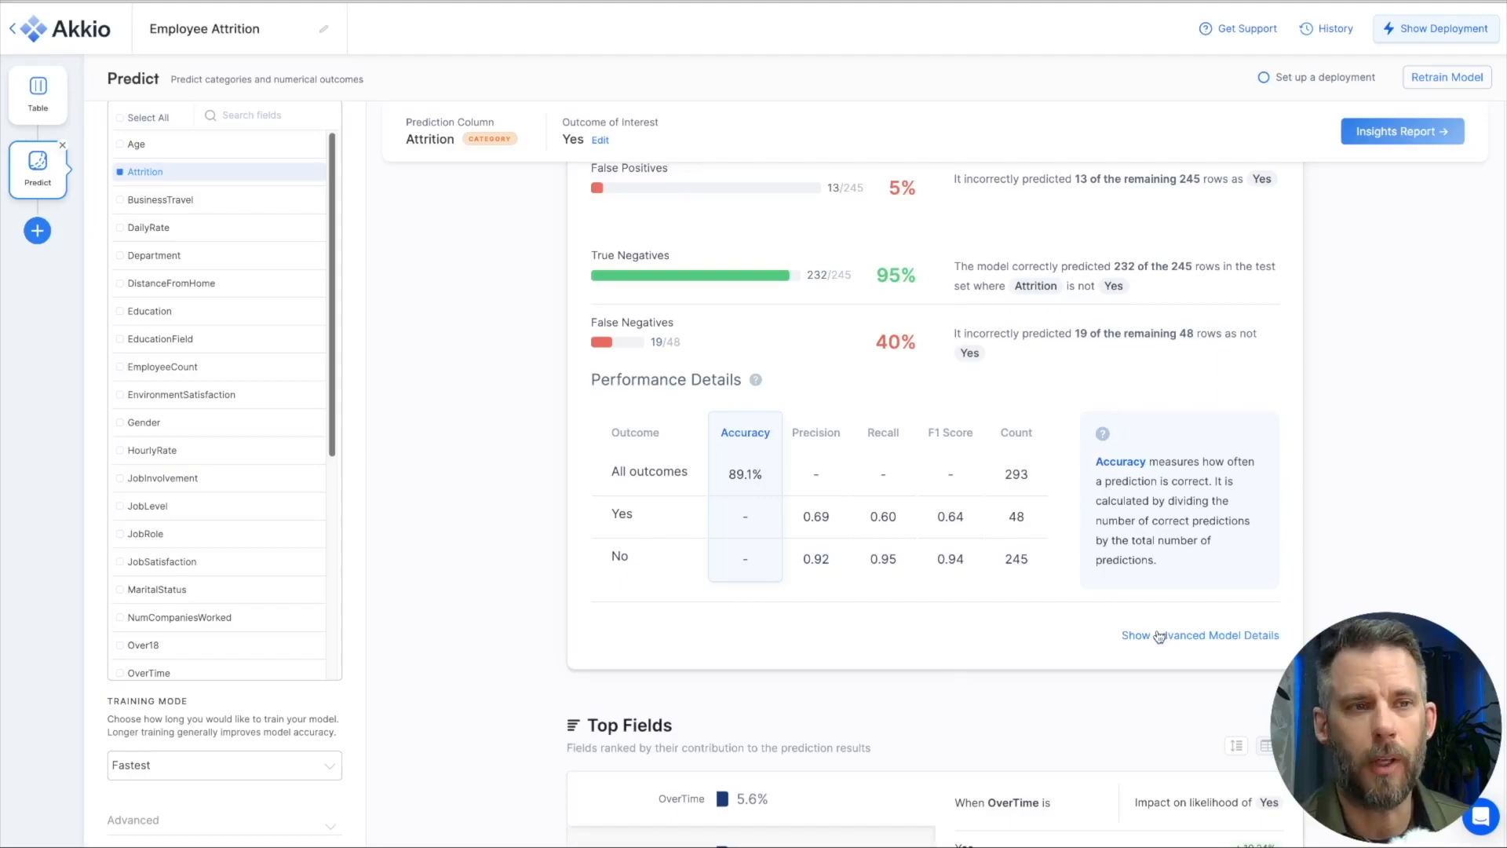
{"action": "left_click", "coordinate": [1200, 635]}
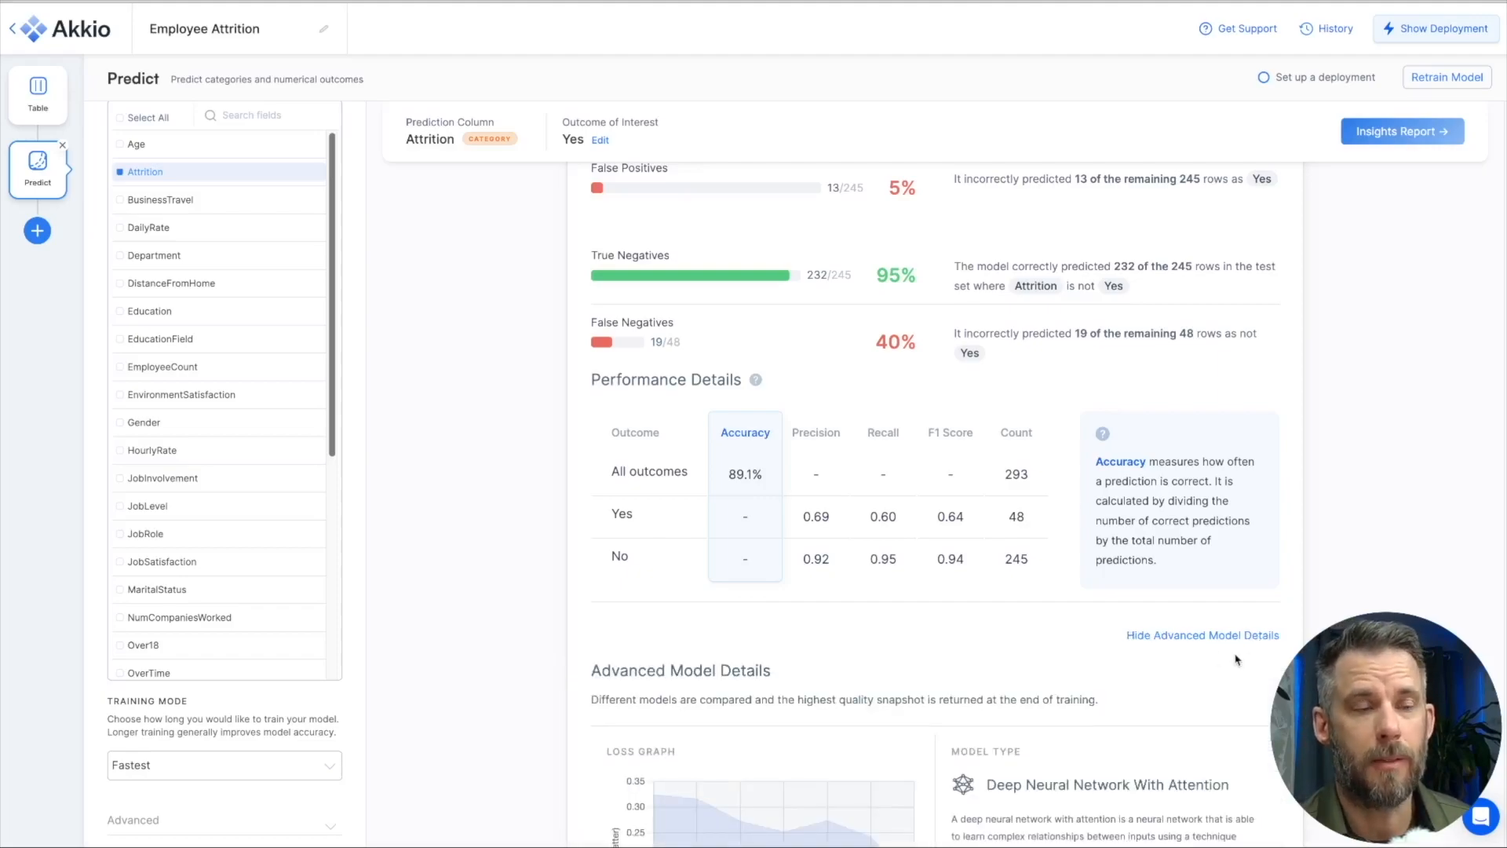
{"action": "scroll", "scroll_direction": "down", "scroll_amount": 3}
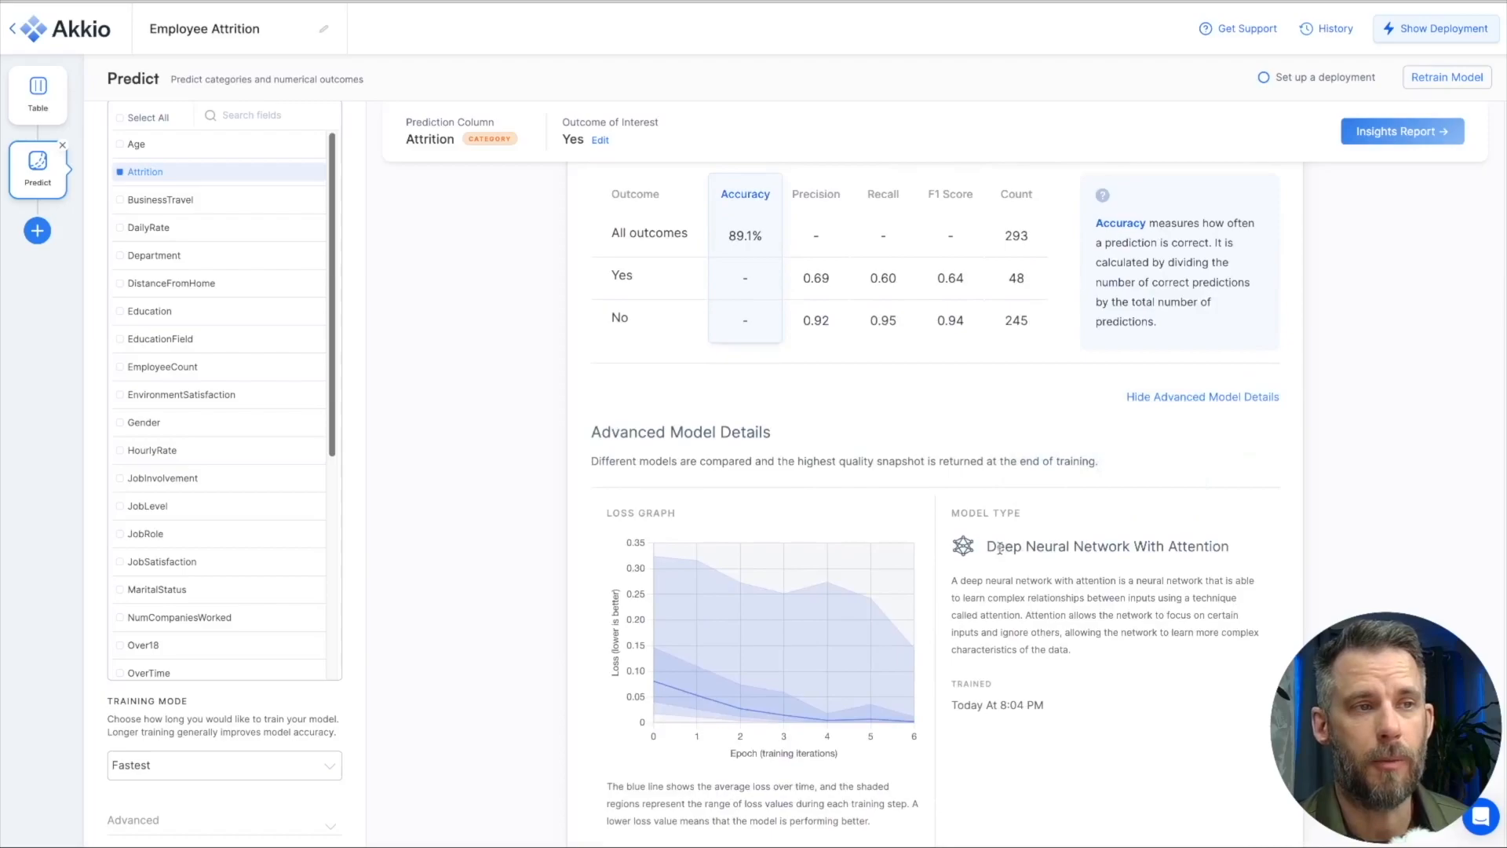
{"action": "scroll", "scroll_direction": "down", "scroll_amount": 3}
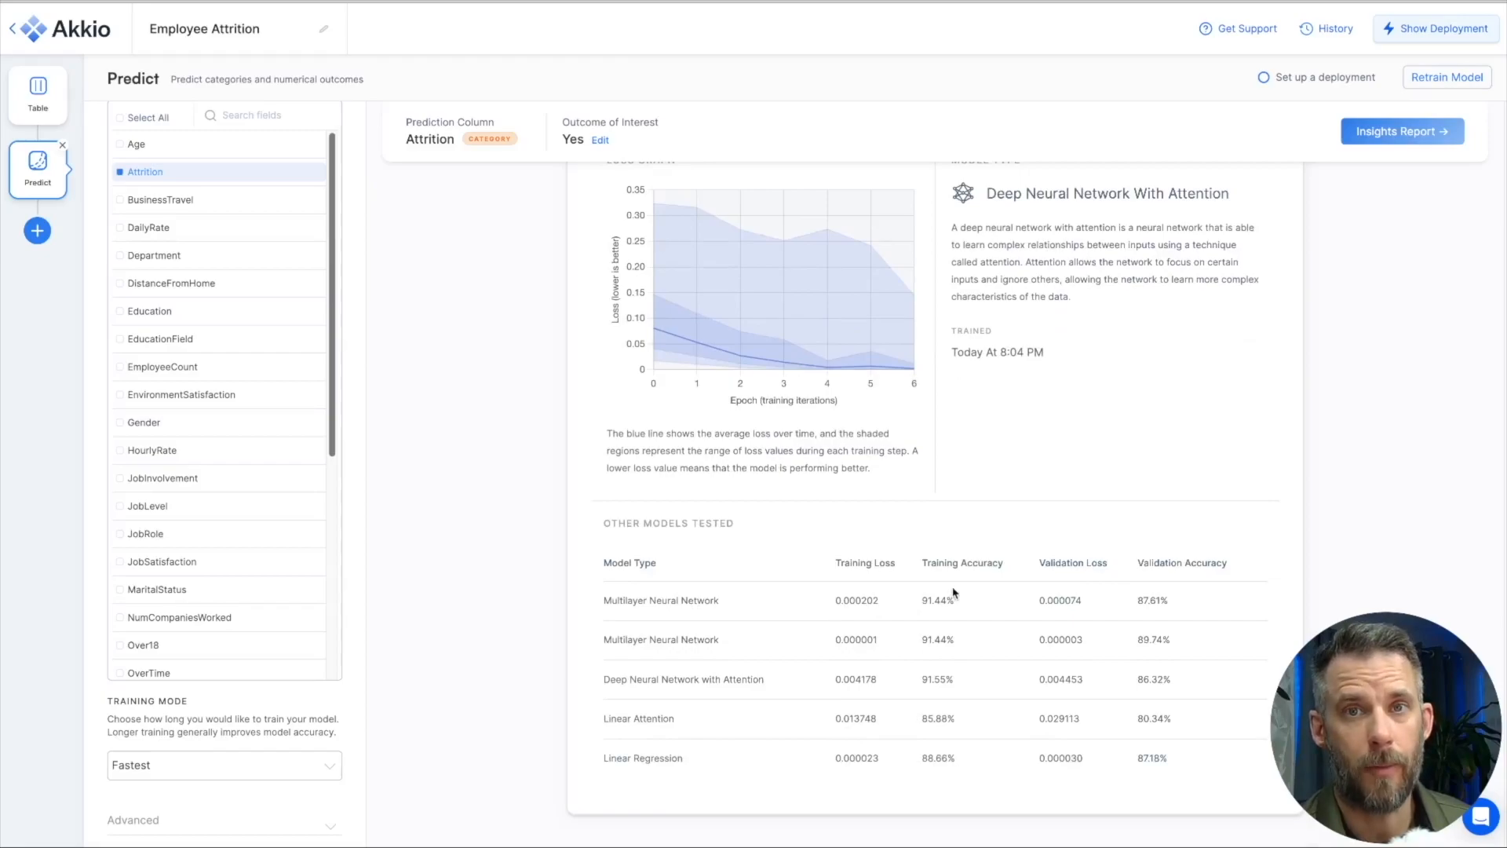
{"action": "scroll", "scroll_direction": "down", "scroll_amount": 3}
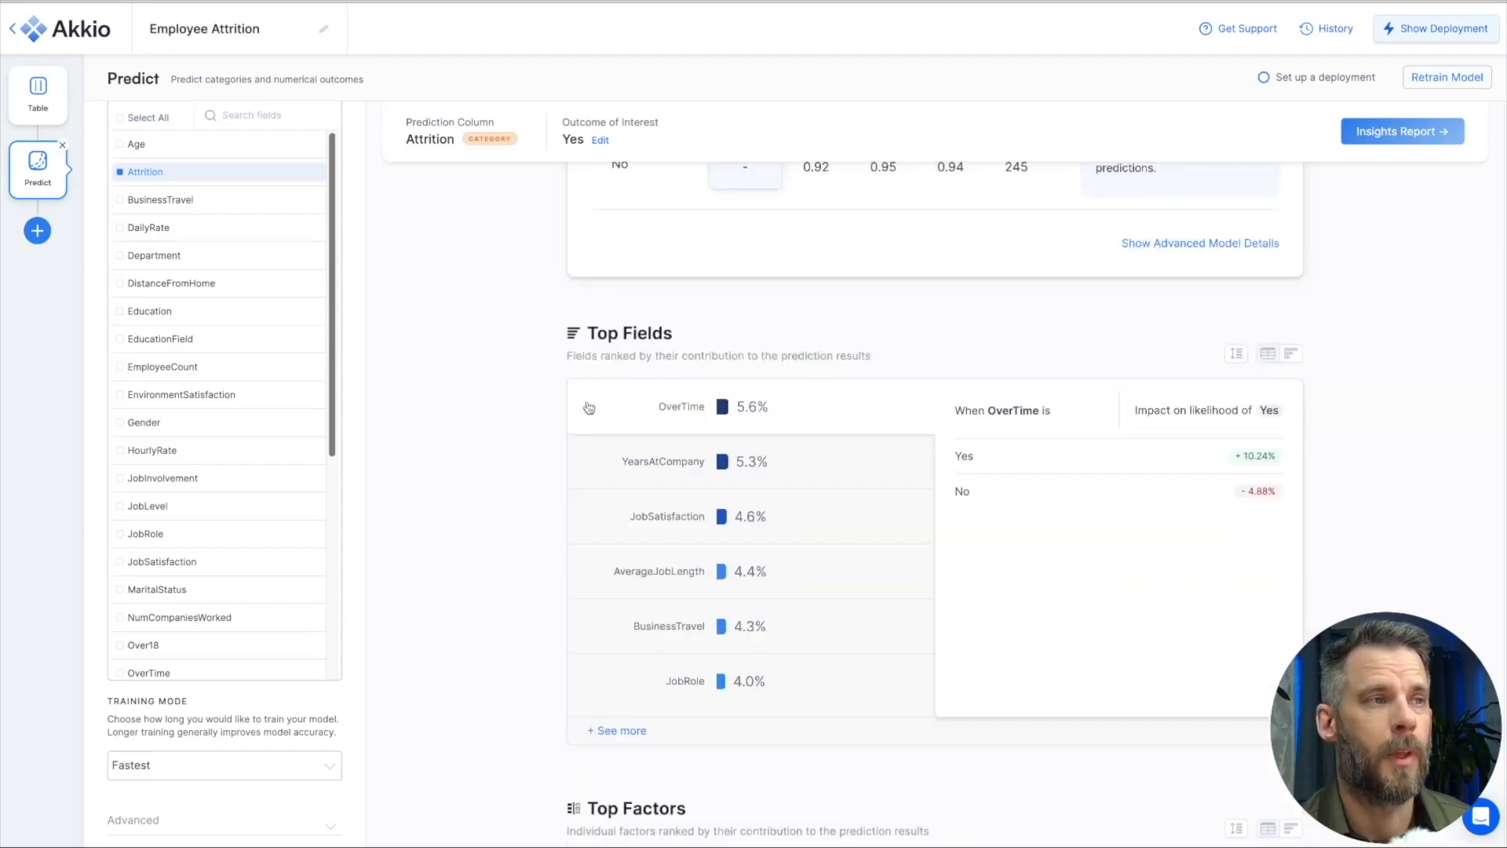
{"action": "mouse_move", "coordinate": [644, 420]}
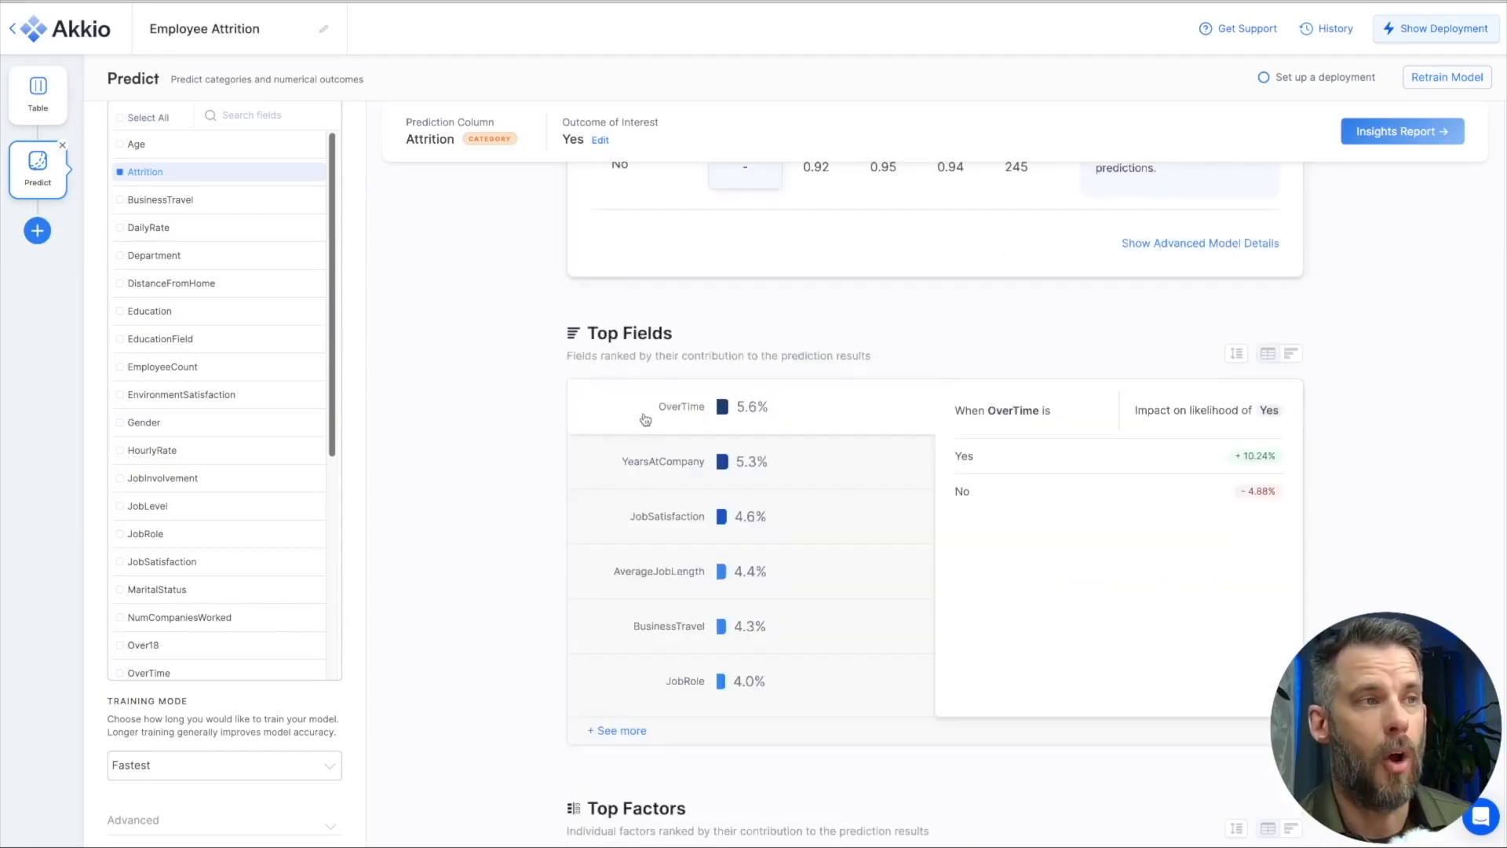
{"action": "mouse_move", "coordinate": [974, 436]}
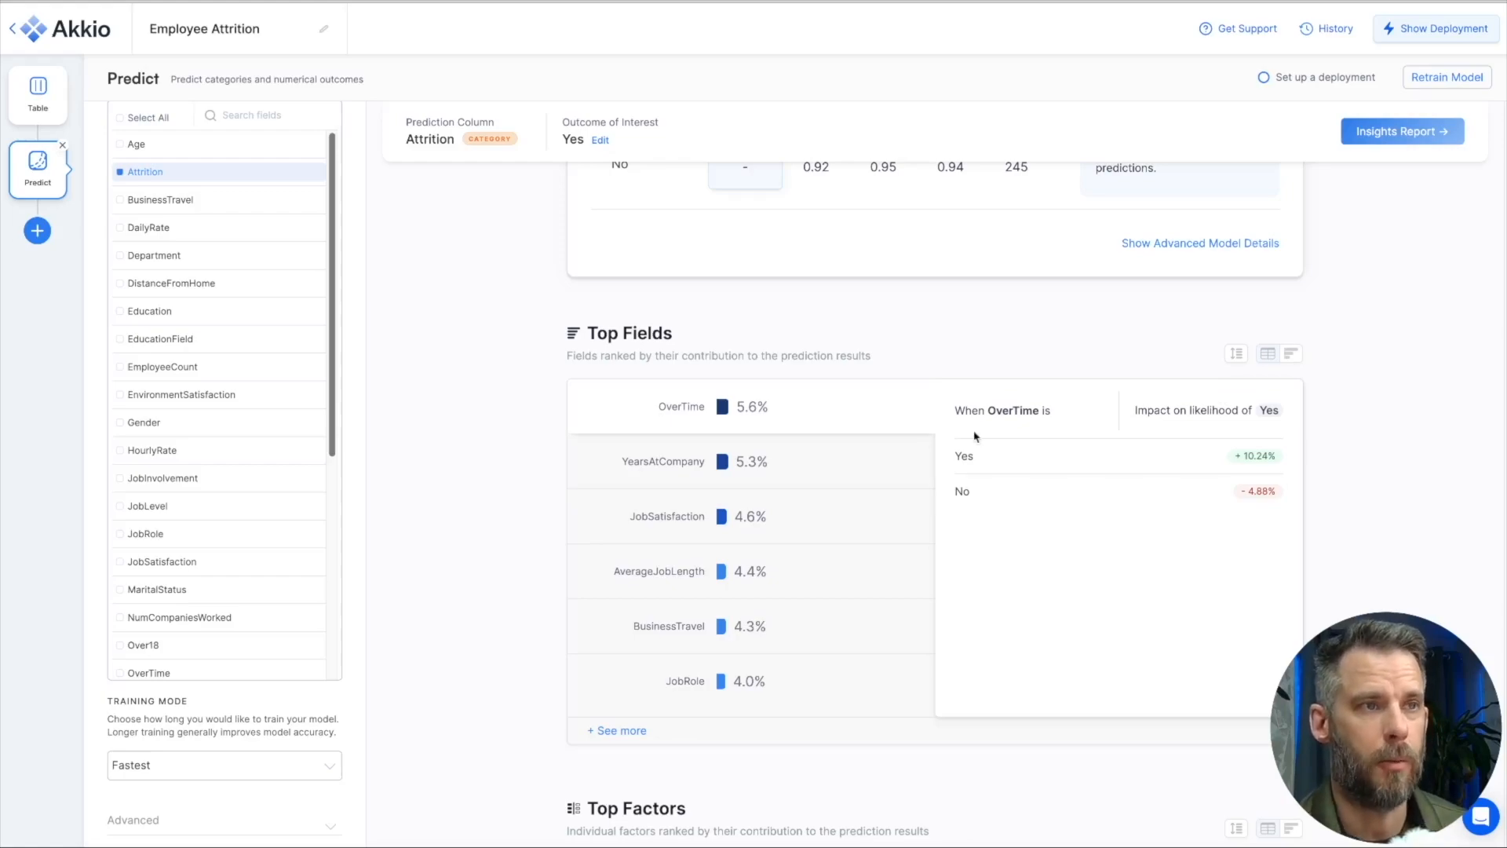
{"action": "mouse_move", "coordinate": [971, 459]}
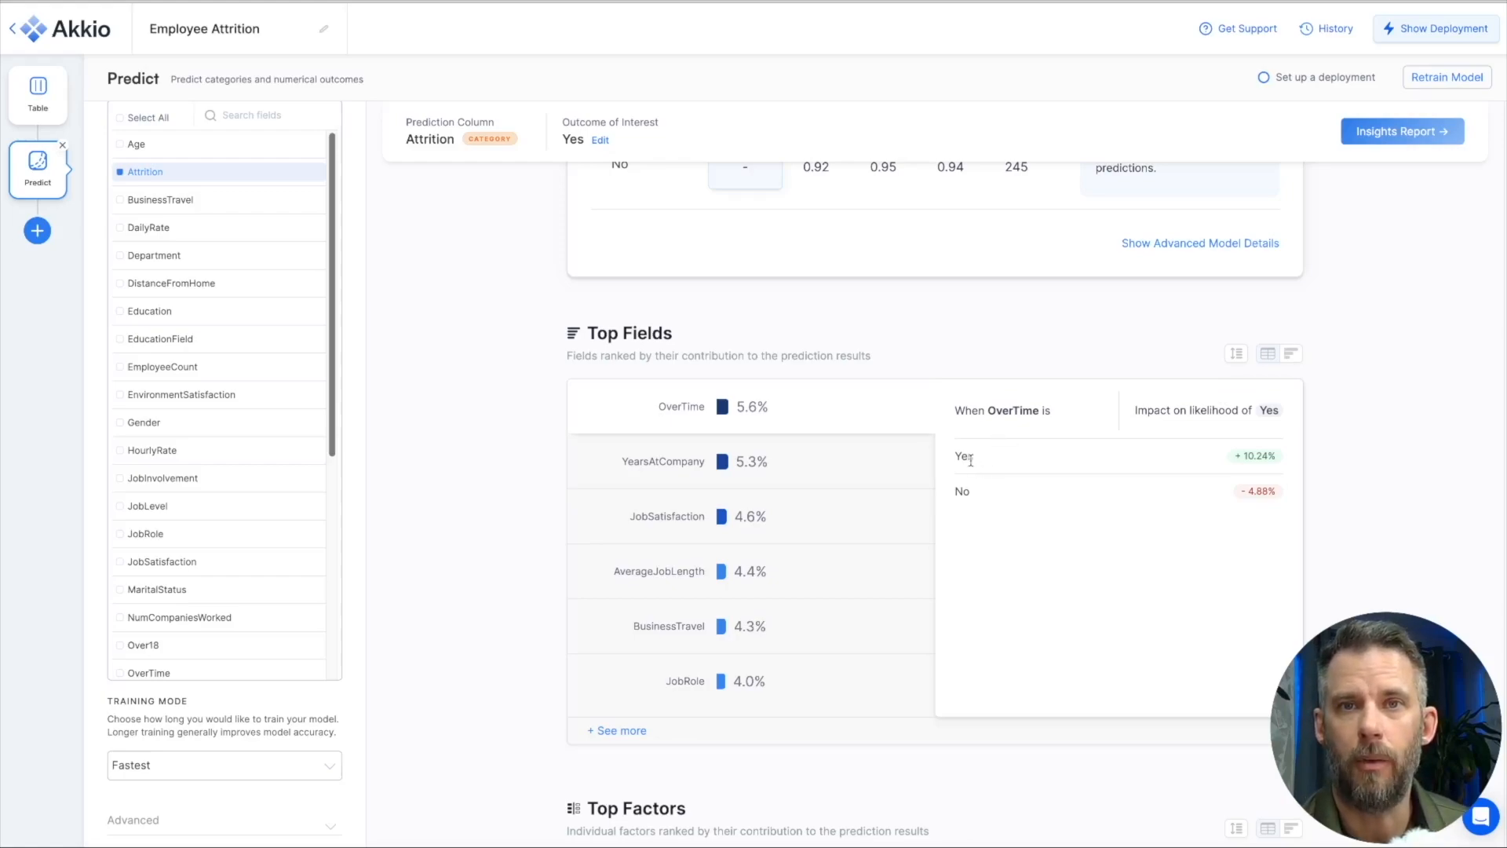
{"action": "mouse_move", "coordinate": [1251, 470]}
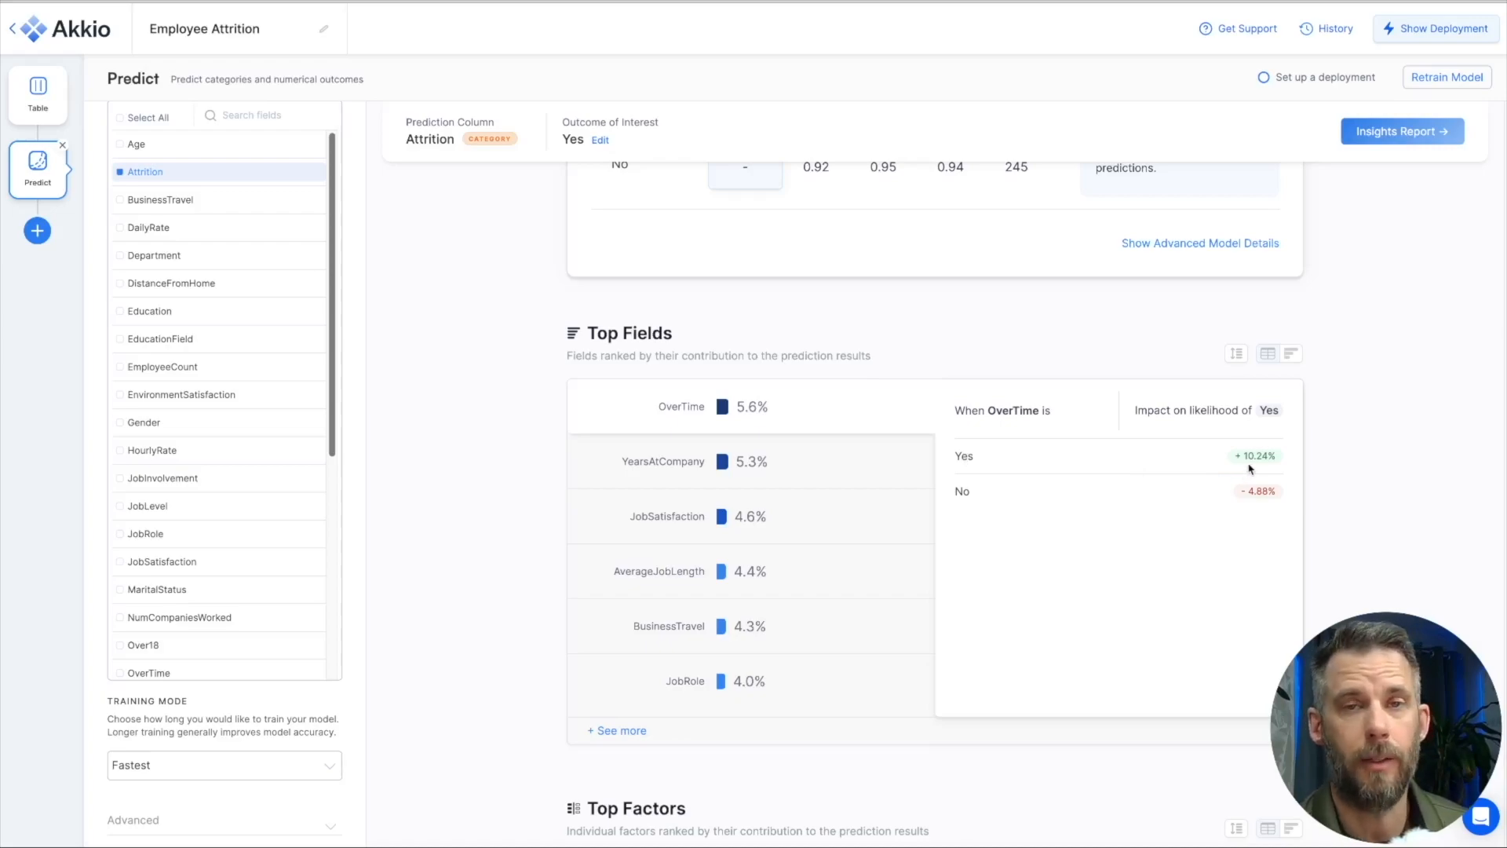
{"action": "mouse_move", "coordinate": [1076, 513]}
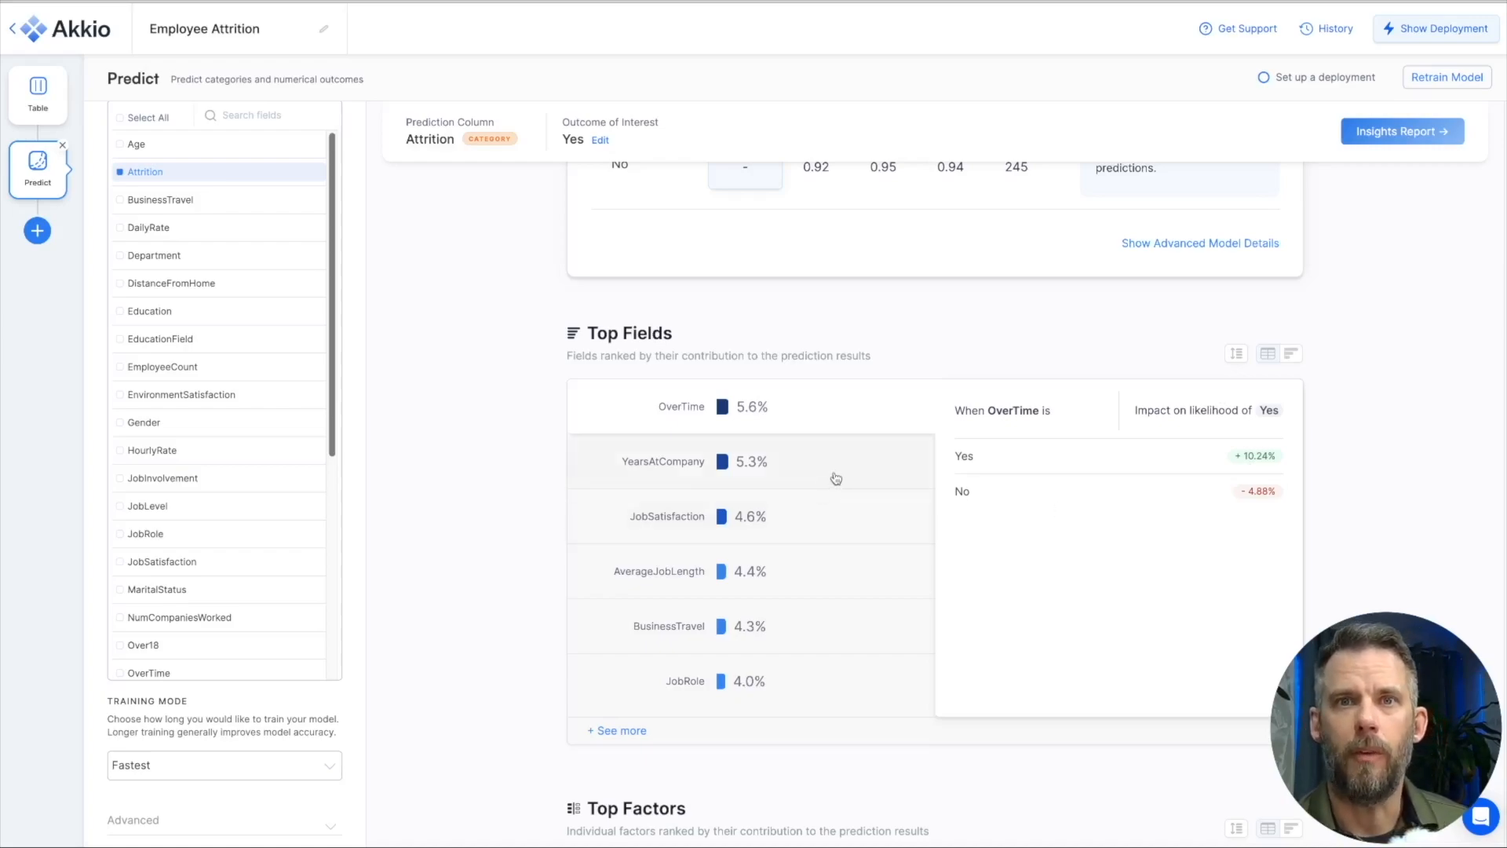
Step: View the attrition-likelihood breakdowns for YearsAtCompany and JobSatisfaction in Top Fields
{"action": "left_click", "coordinate": [662, 460]}
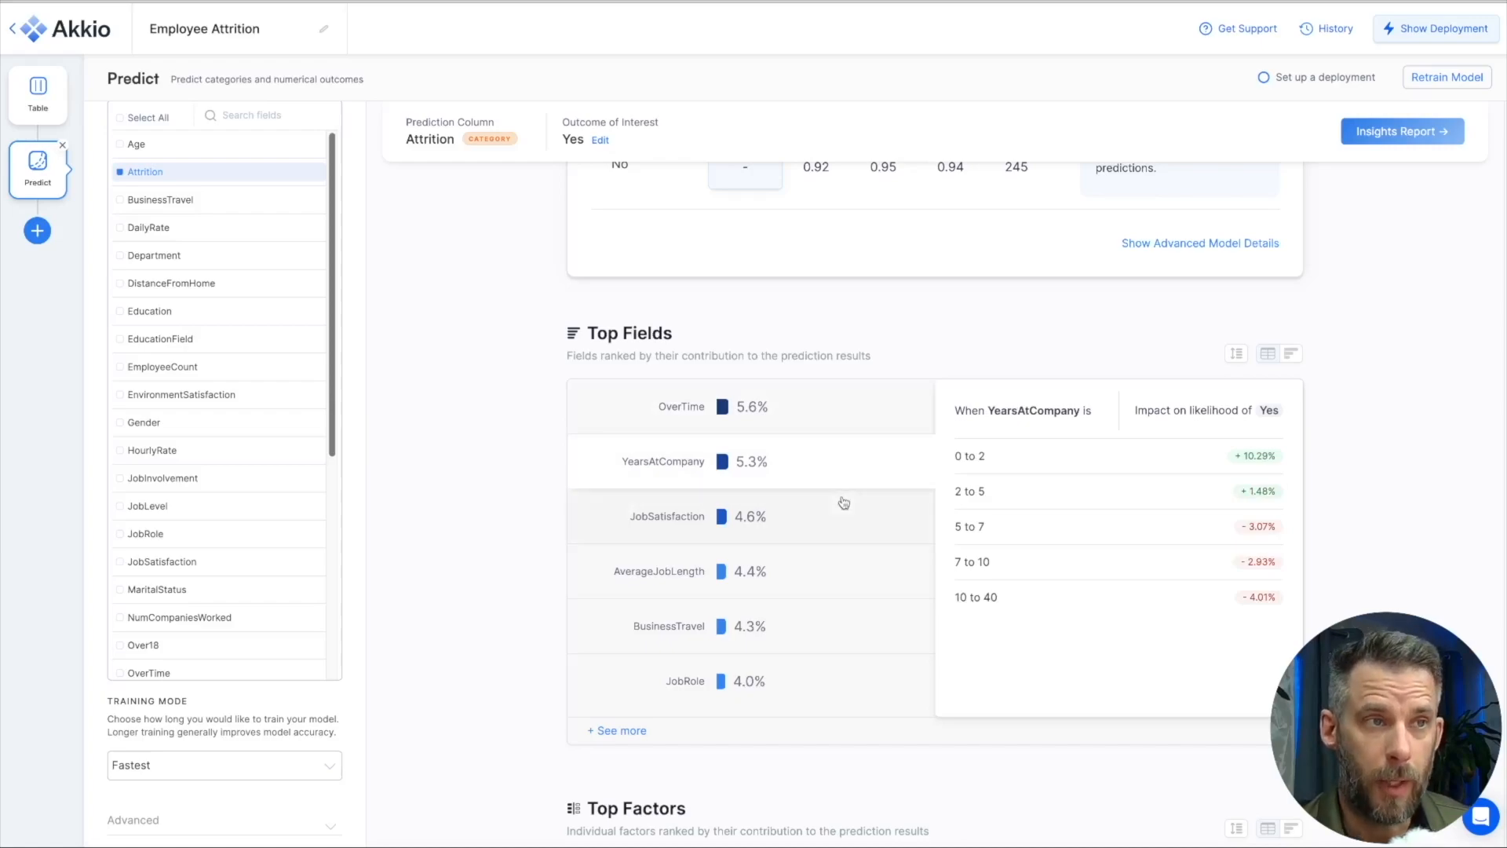
{"action": "mouse_move", "coordinate": [980, 476]}
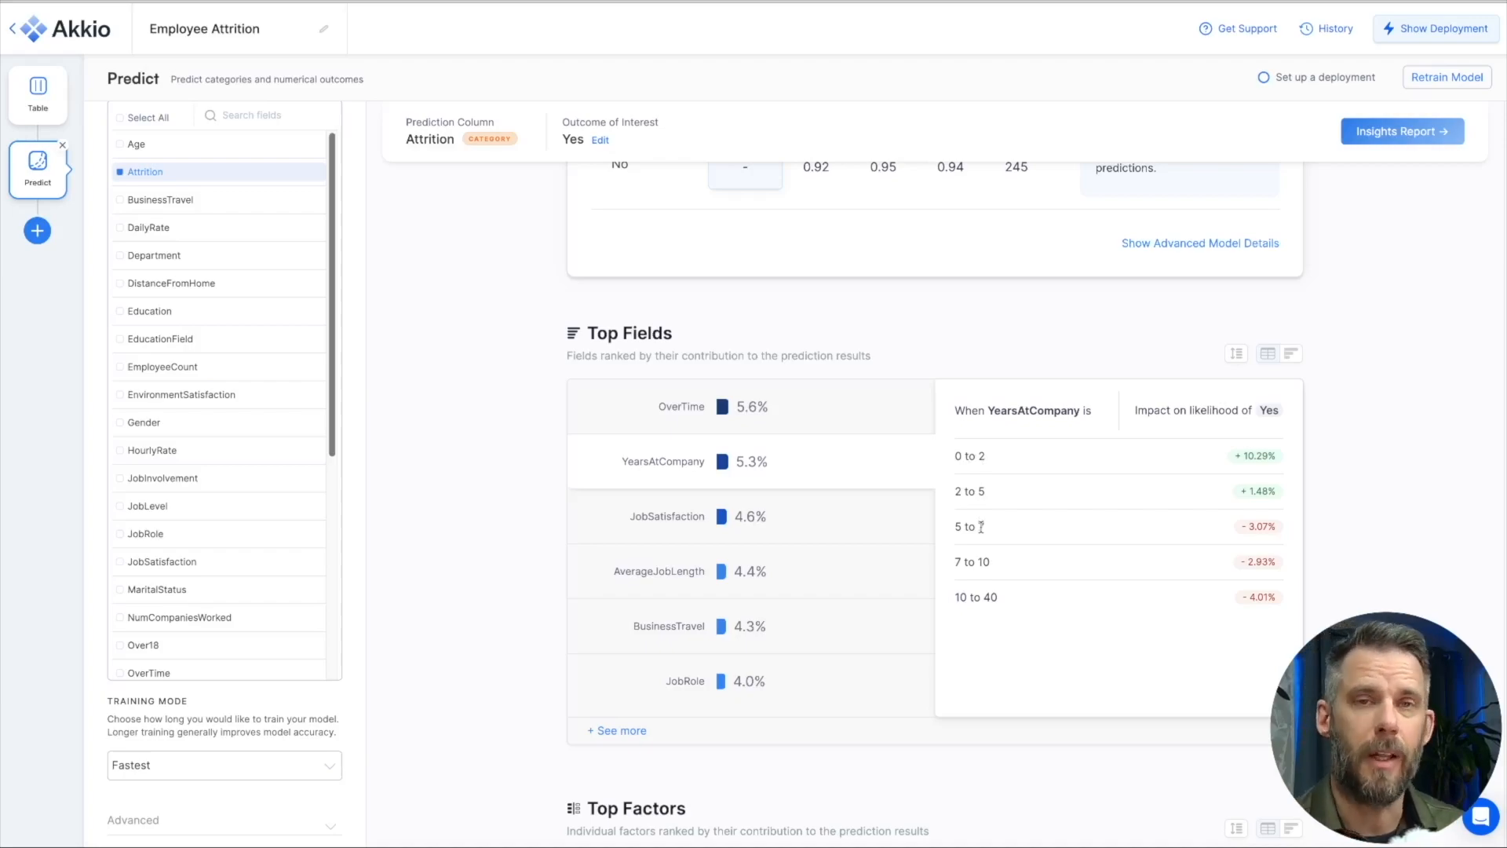
{"action": "left_click", "coordinate": [667, 517]}
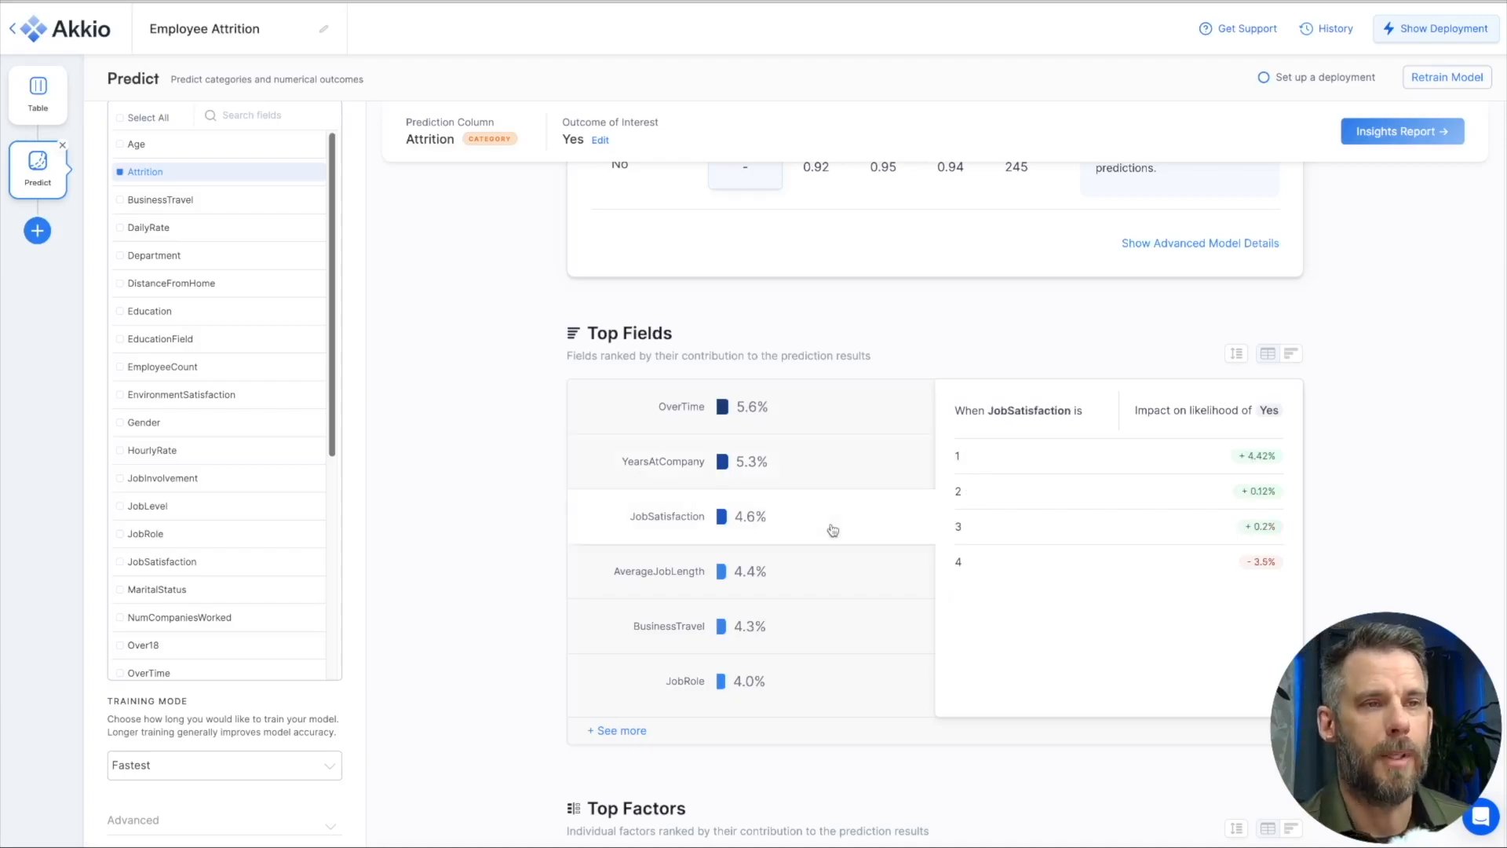
{"action": "mouse_move", "coordinate": [904, 490]}
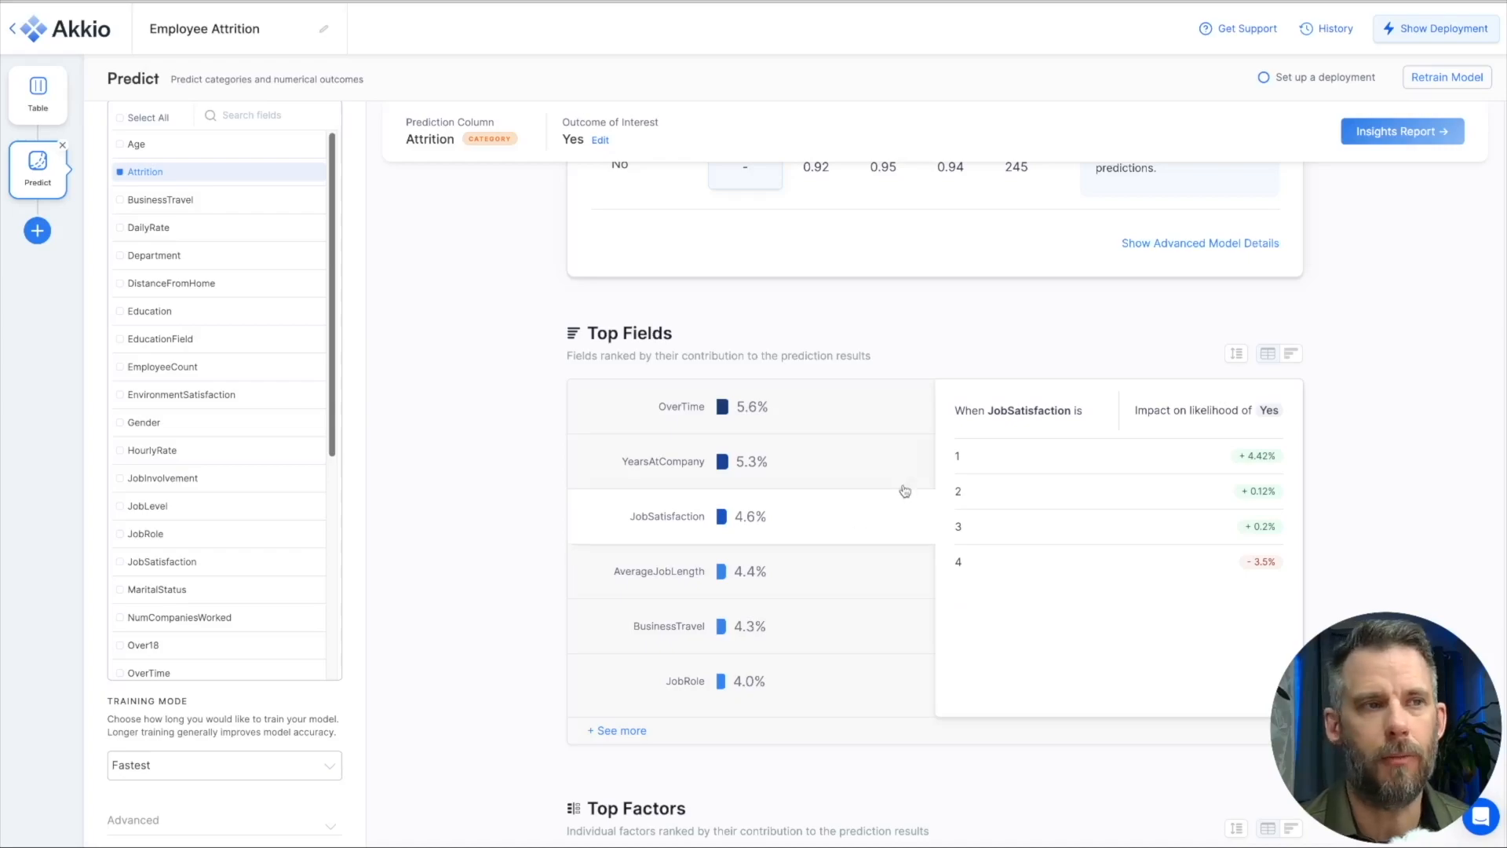
{"action": "mouse_move", "coordinate": [967, 584]}
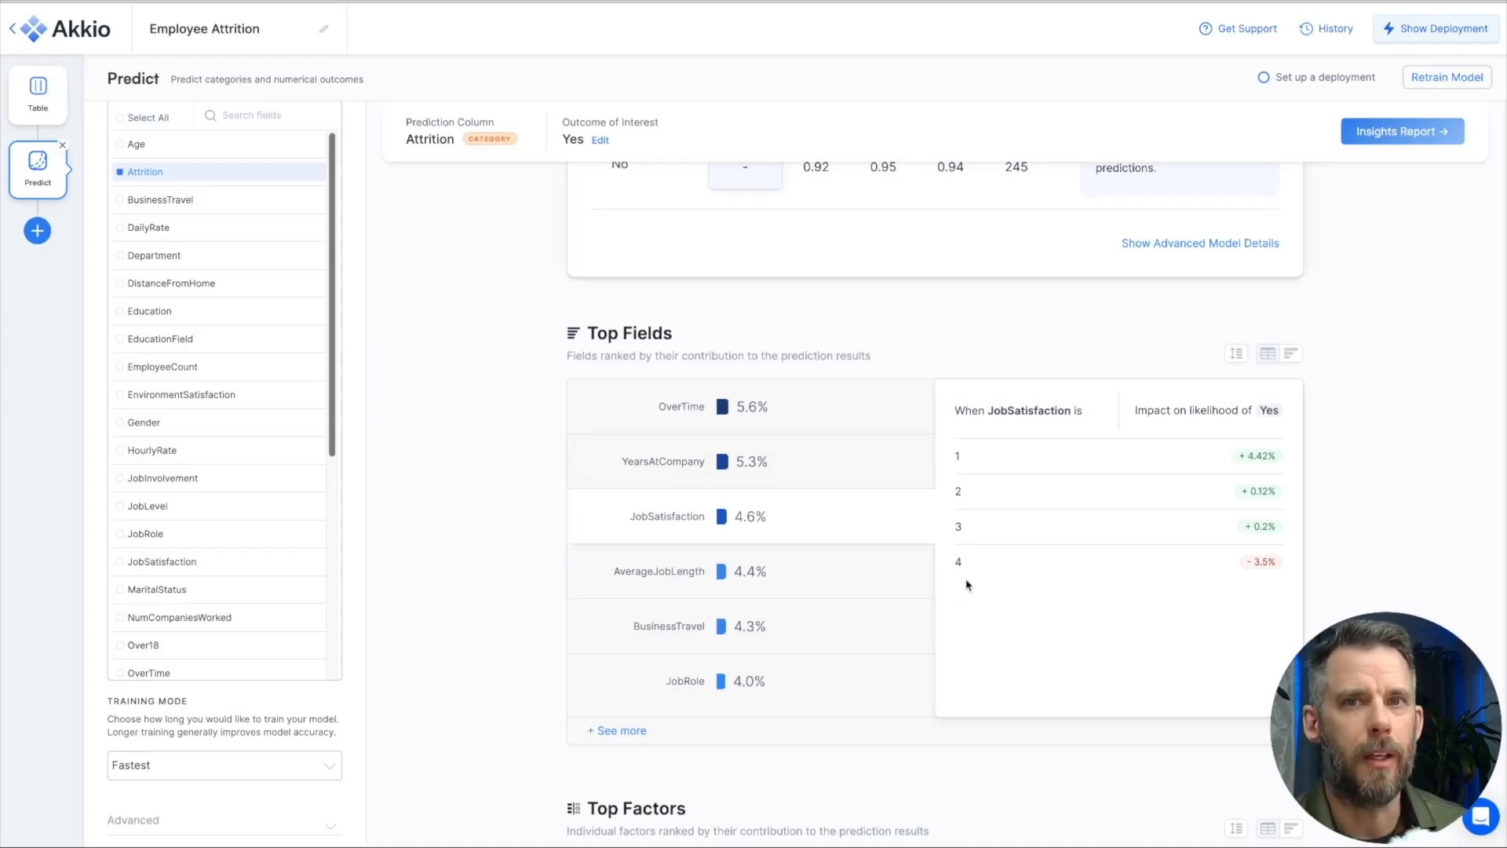
{"action": "mouse_move", "coordinate": [720, 588]}
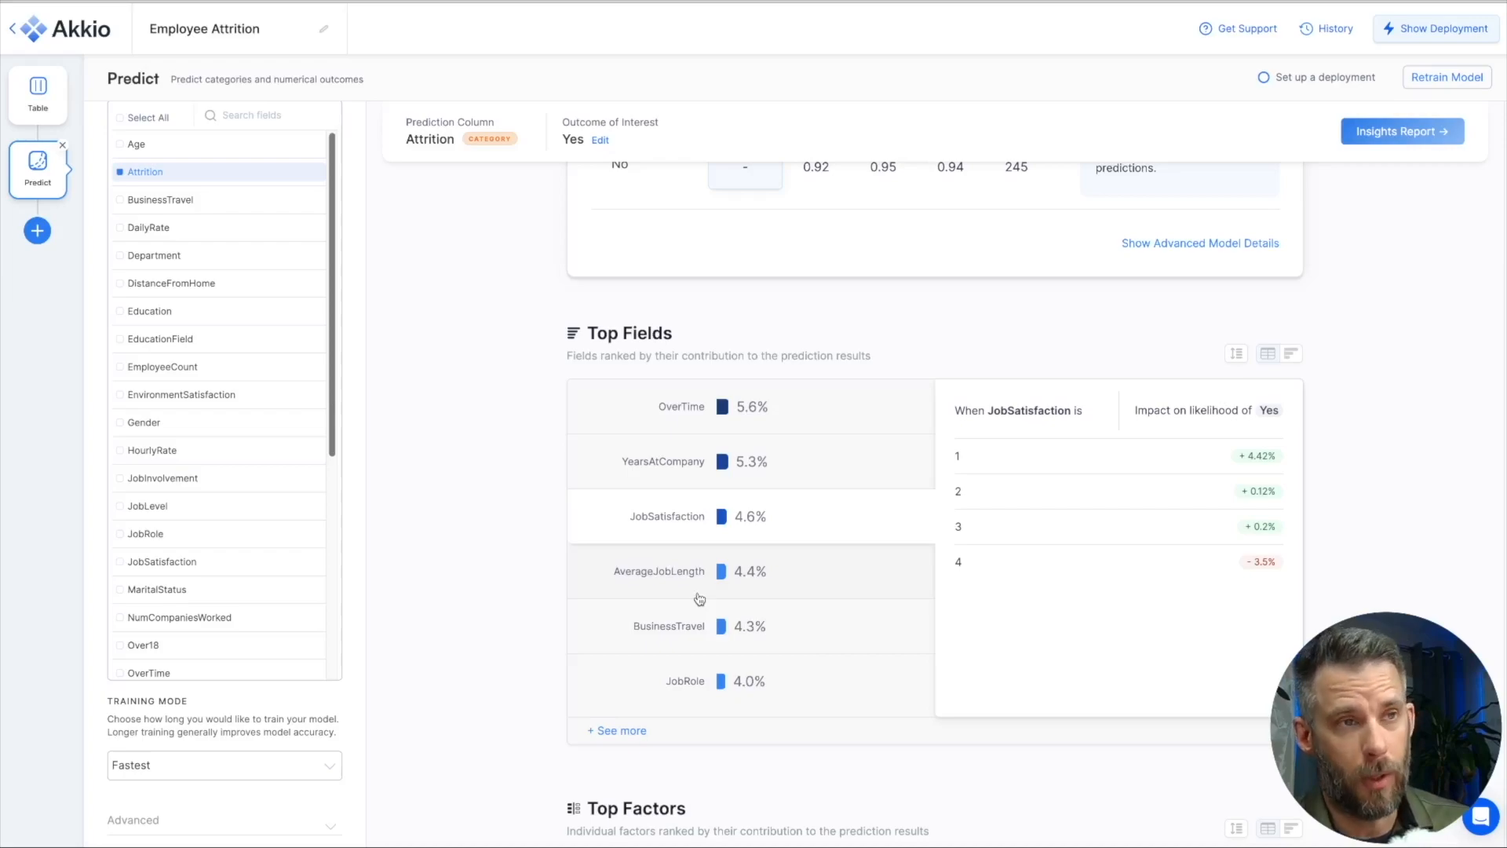
{"action": "mouse_move", "coordinate": [522, 600]}
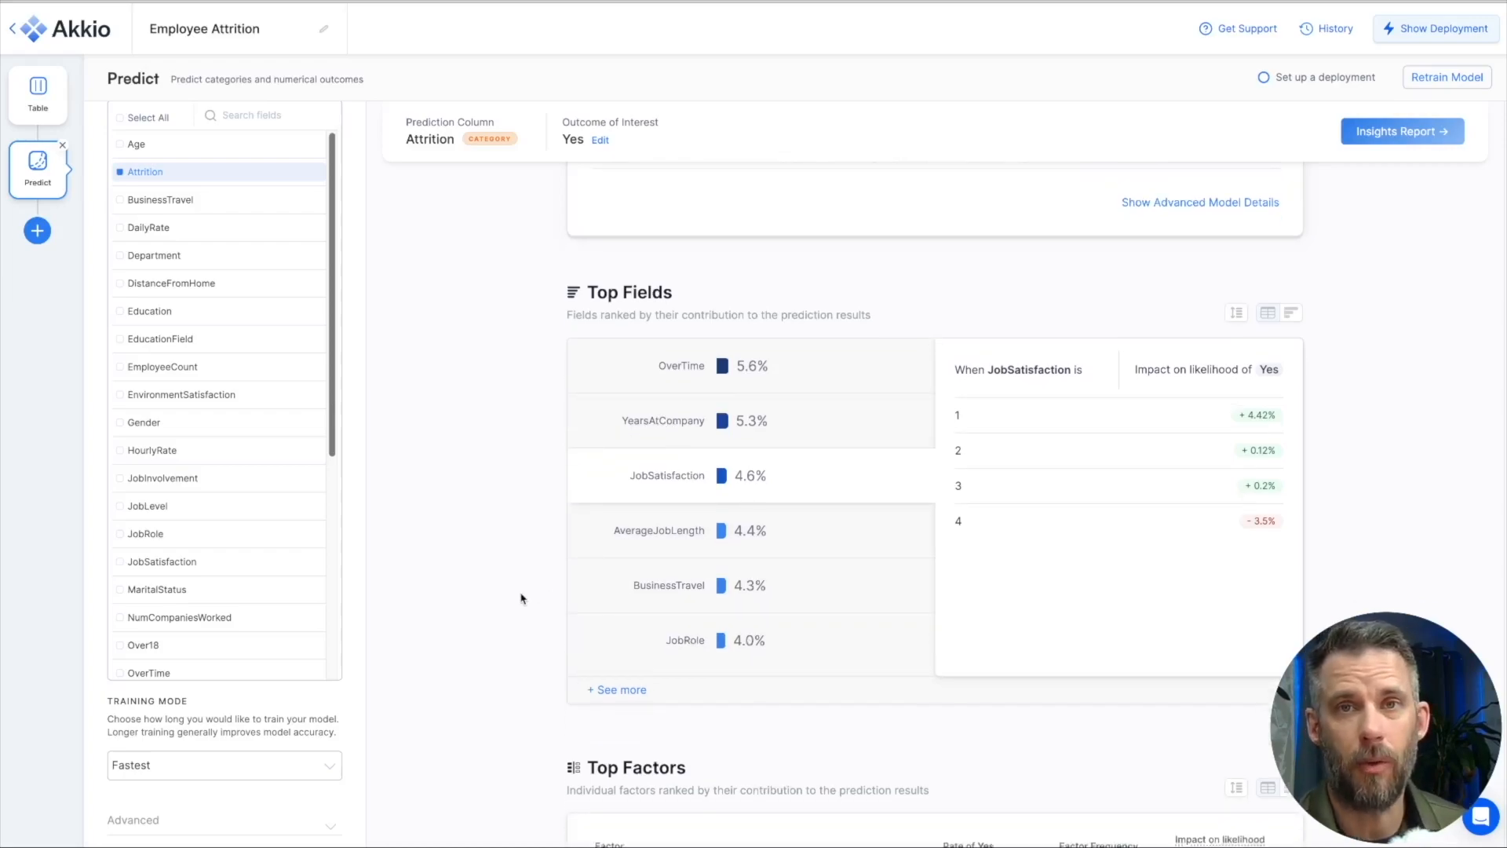
Step: Scroll to the Top Factors list, showing AverageJobLength between 0 and 1.83 as the leading attrition driver
{"action": "scroll", "scroll_direction": "down", "scroll_amount": 3}
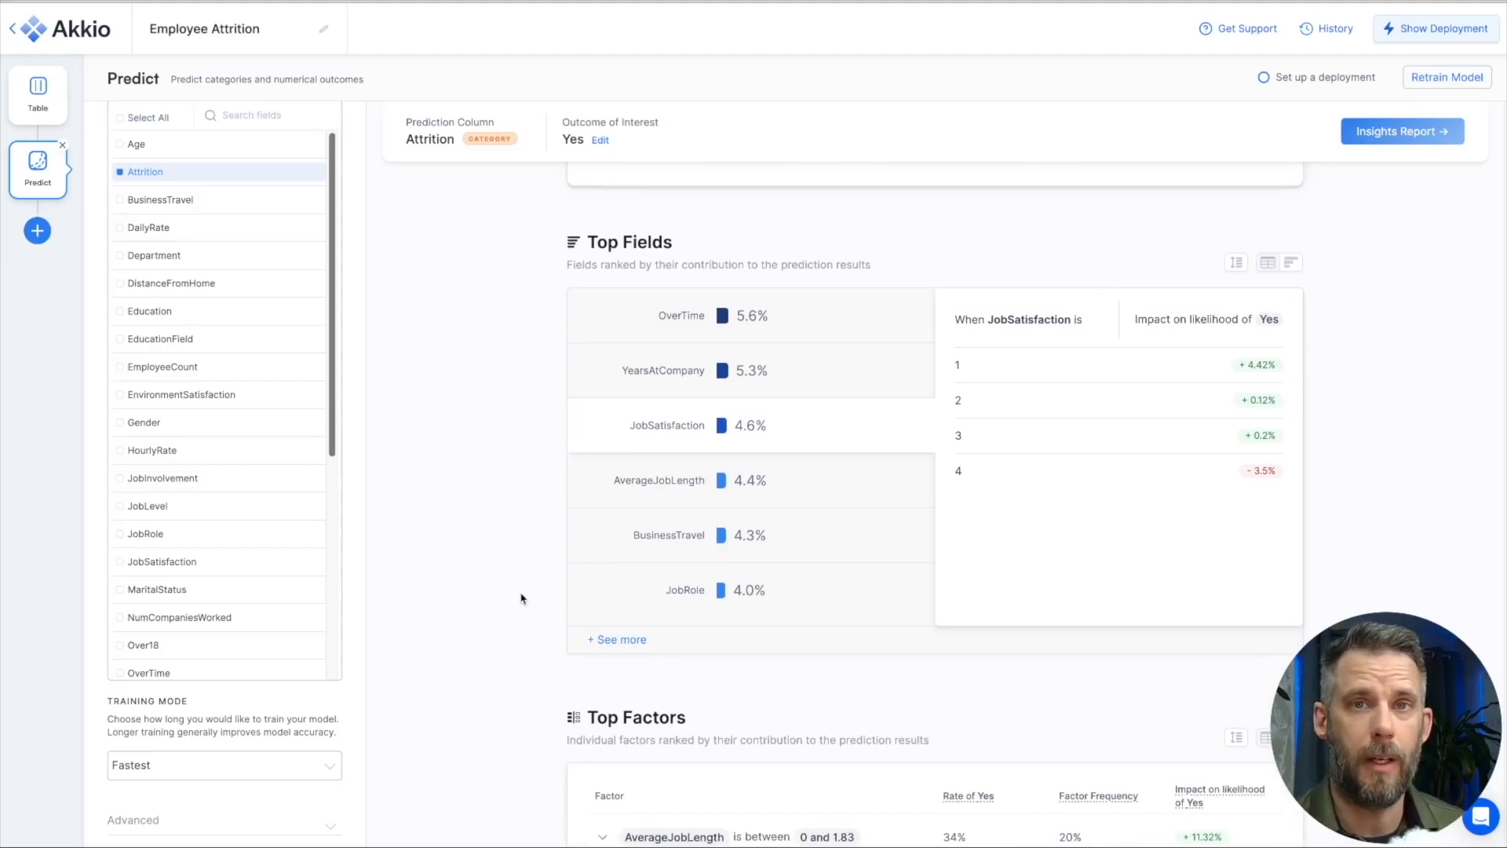
{"action": "scroll", "scroll_direction": "down", "scroll_amount": 3}
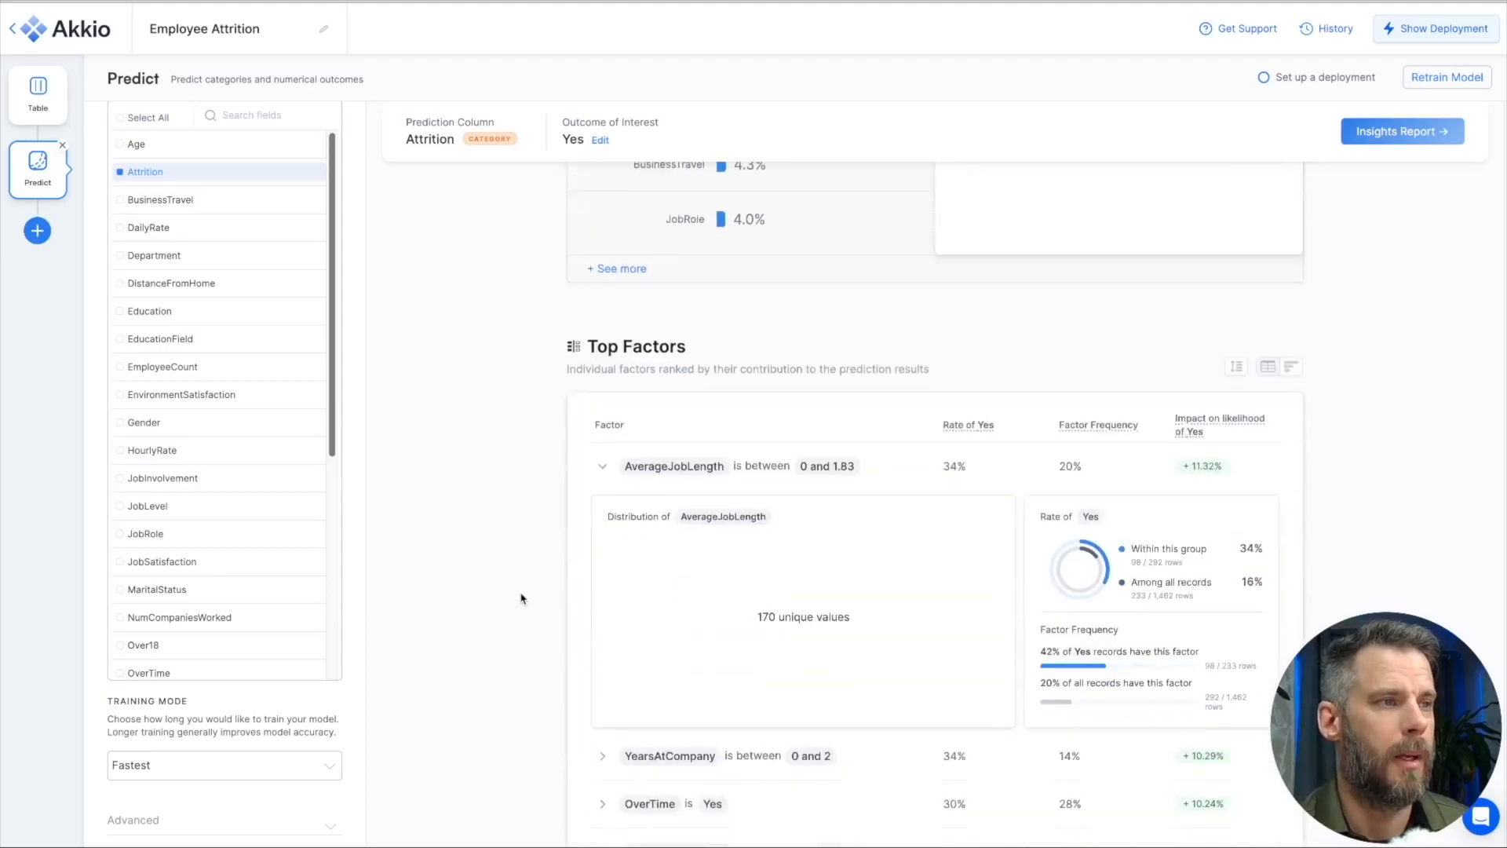
{"action": "scroll", "scroll_direction": "down", "scroll_amount": 3}
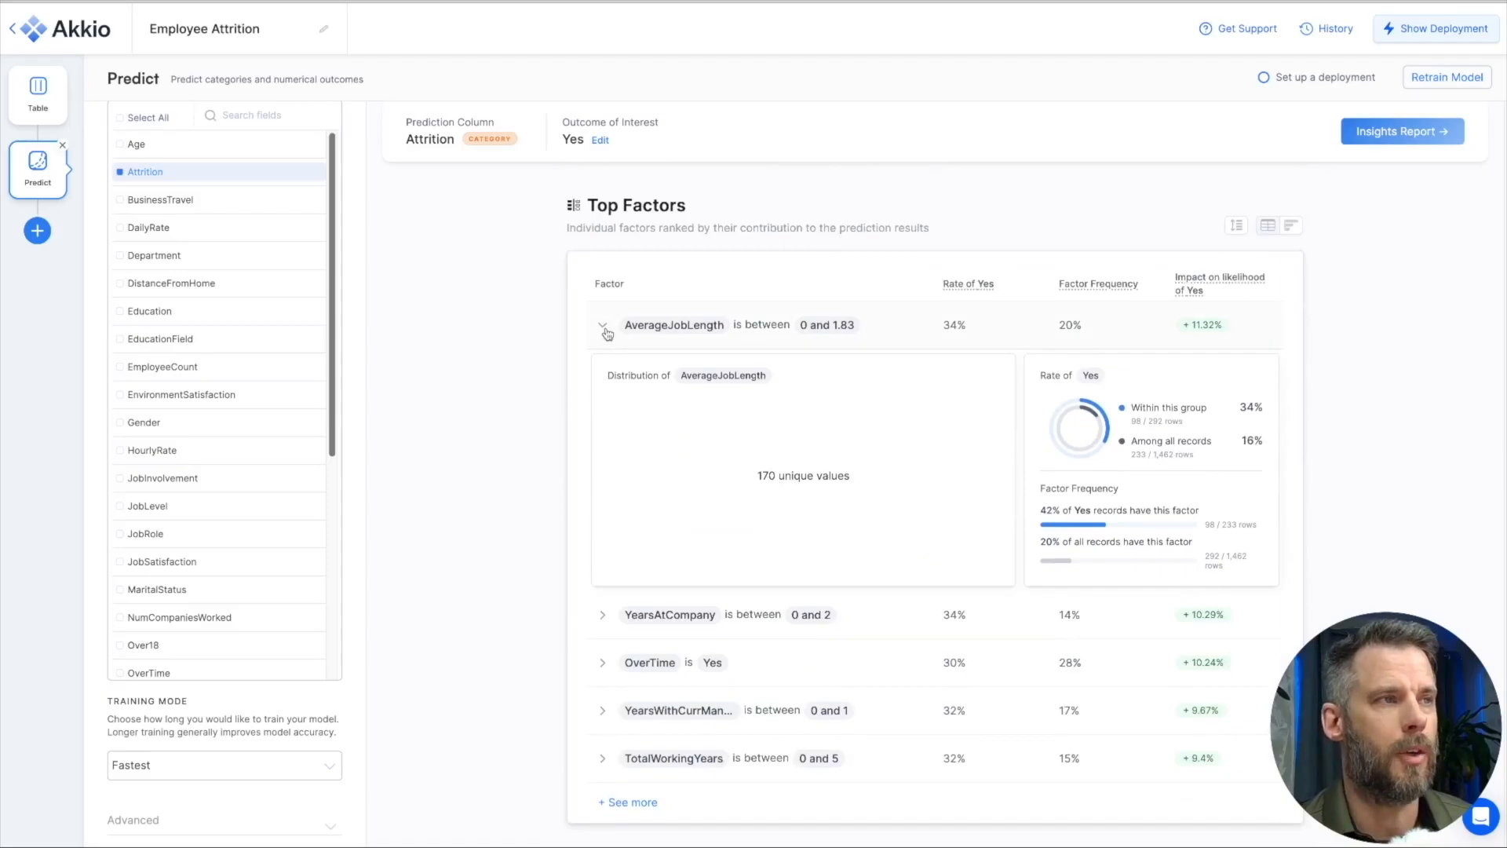
{"action": "mouse_move", "coordinate": [603, 333]}
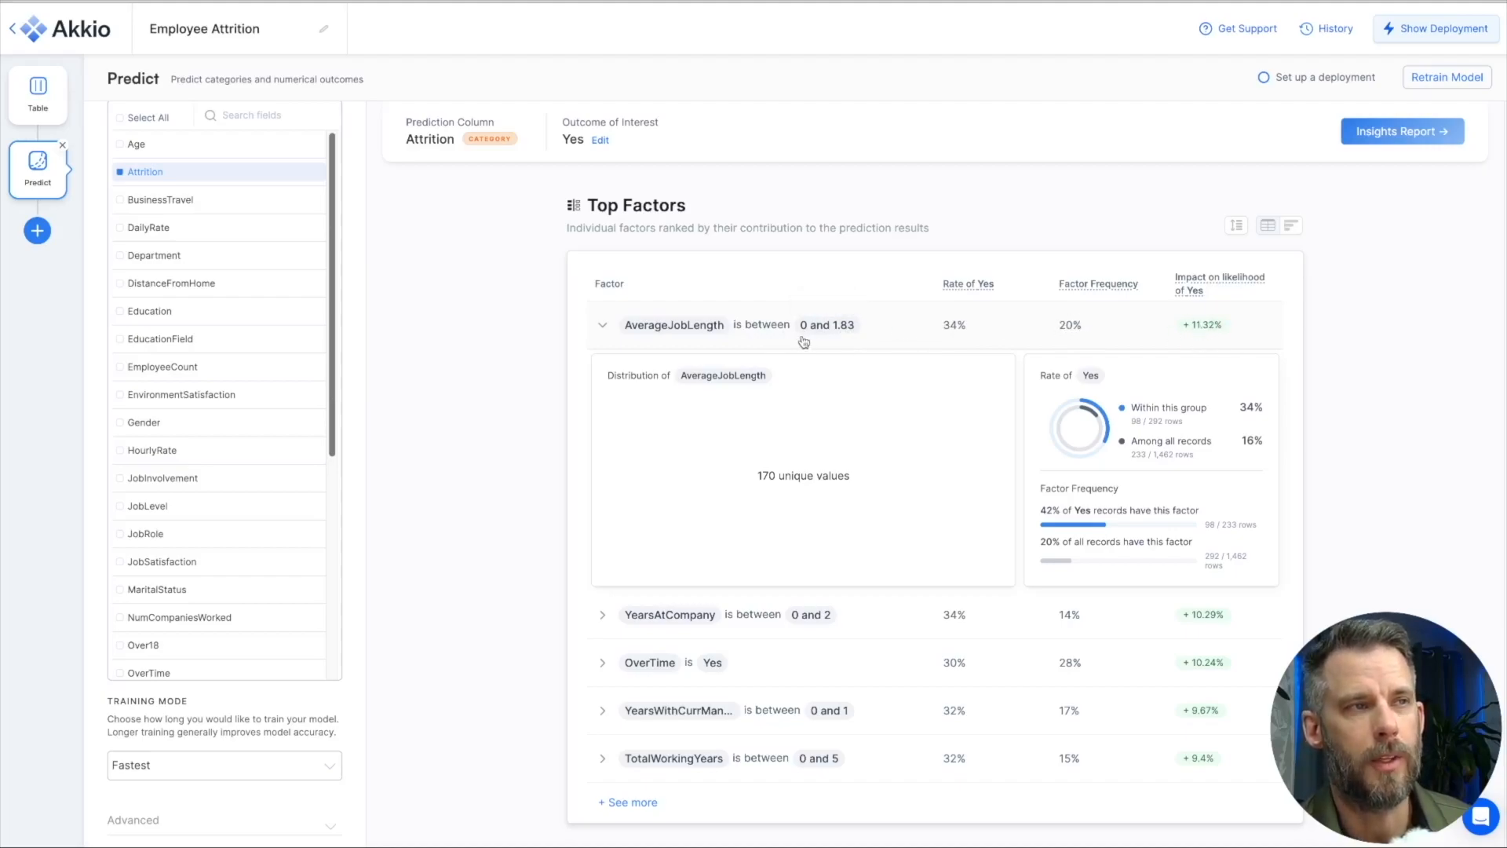
{"action": "mouse_move", "coordinate": [834, 343]}
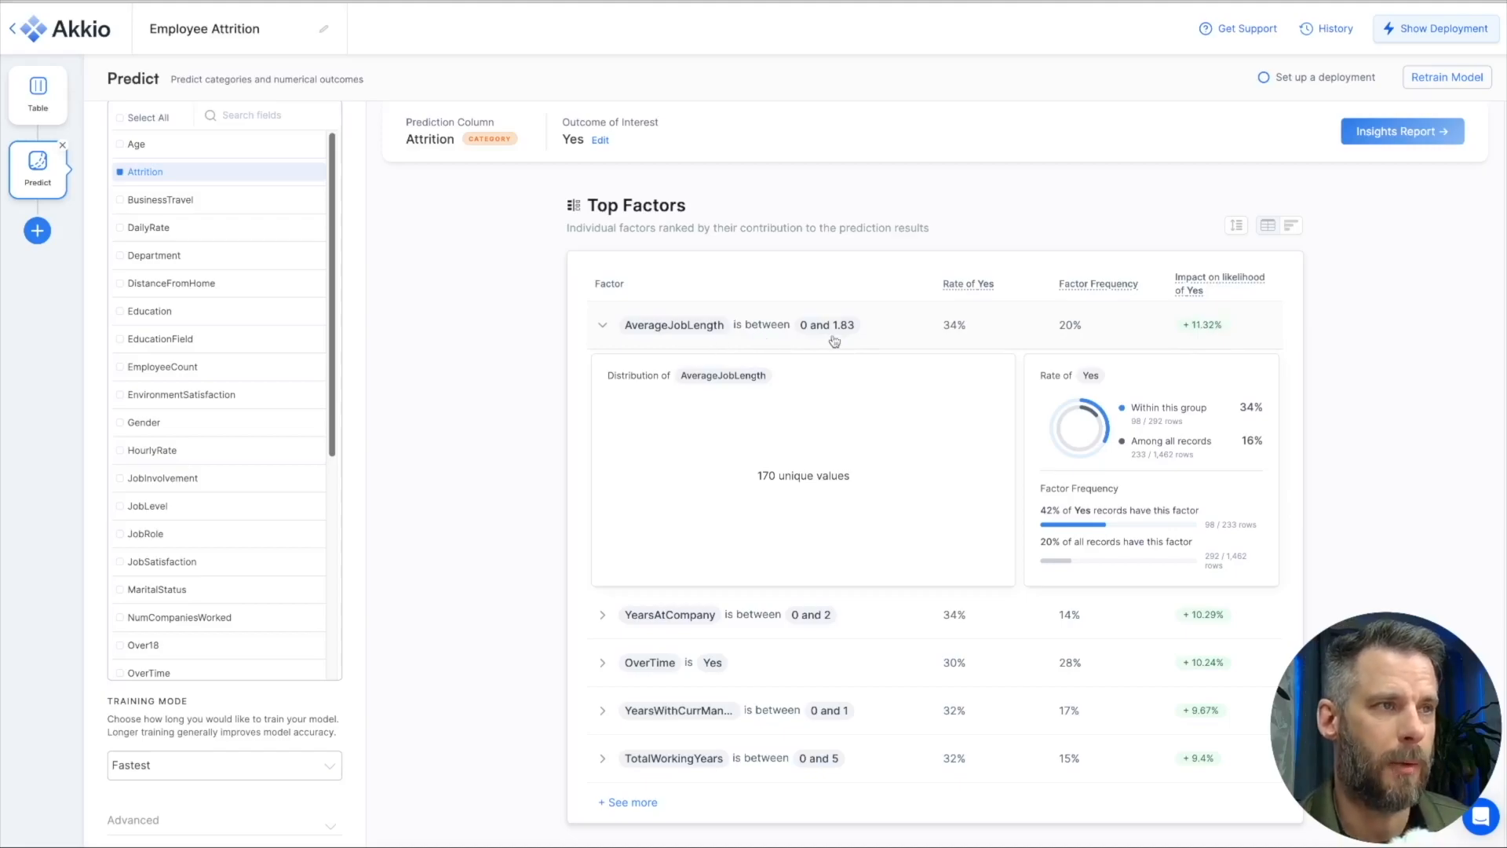
{"action": "mouse_move", "coordinate": [815, 318]}
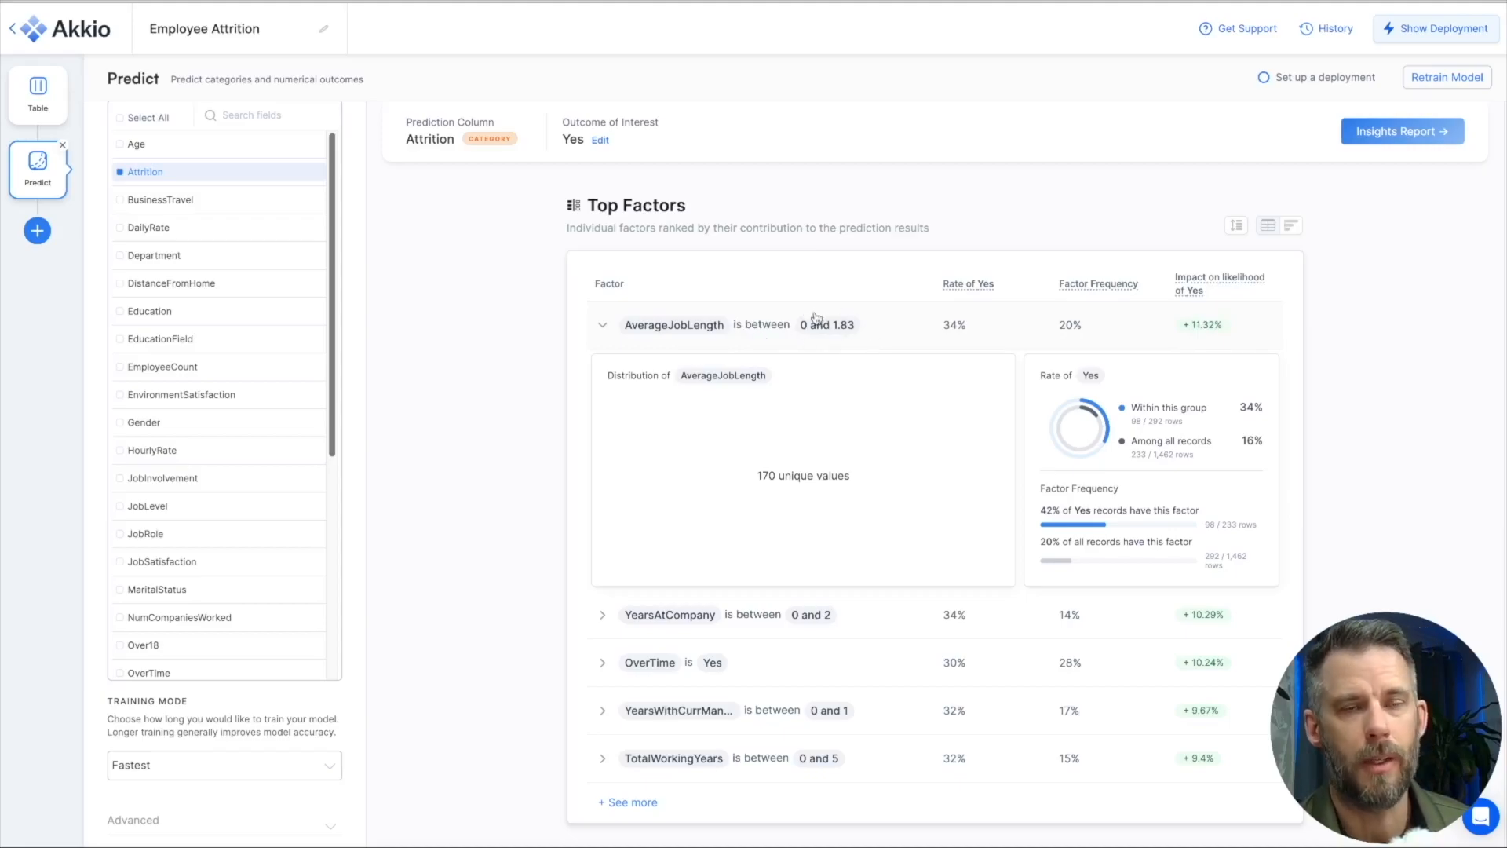
{"action": "mouse_move", "coordinate": [604, 336]}
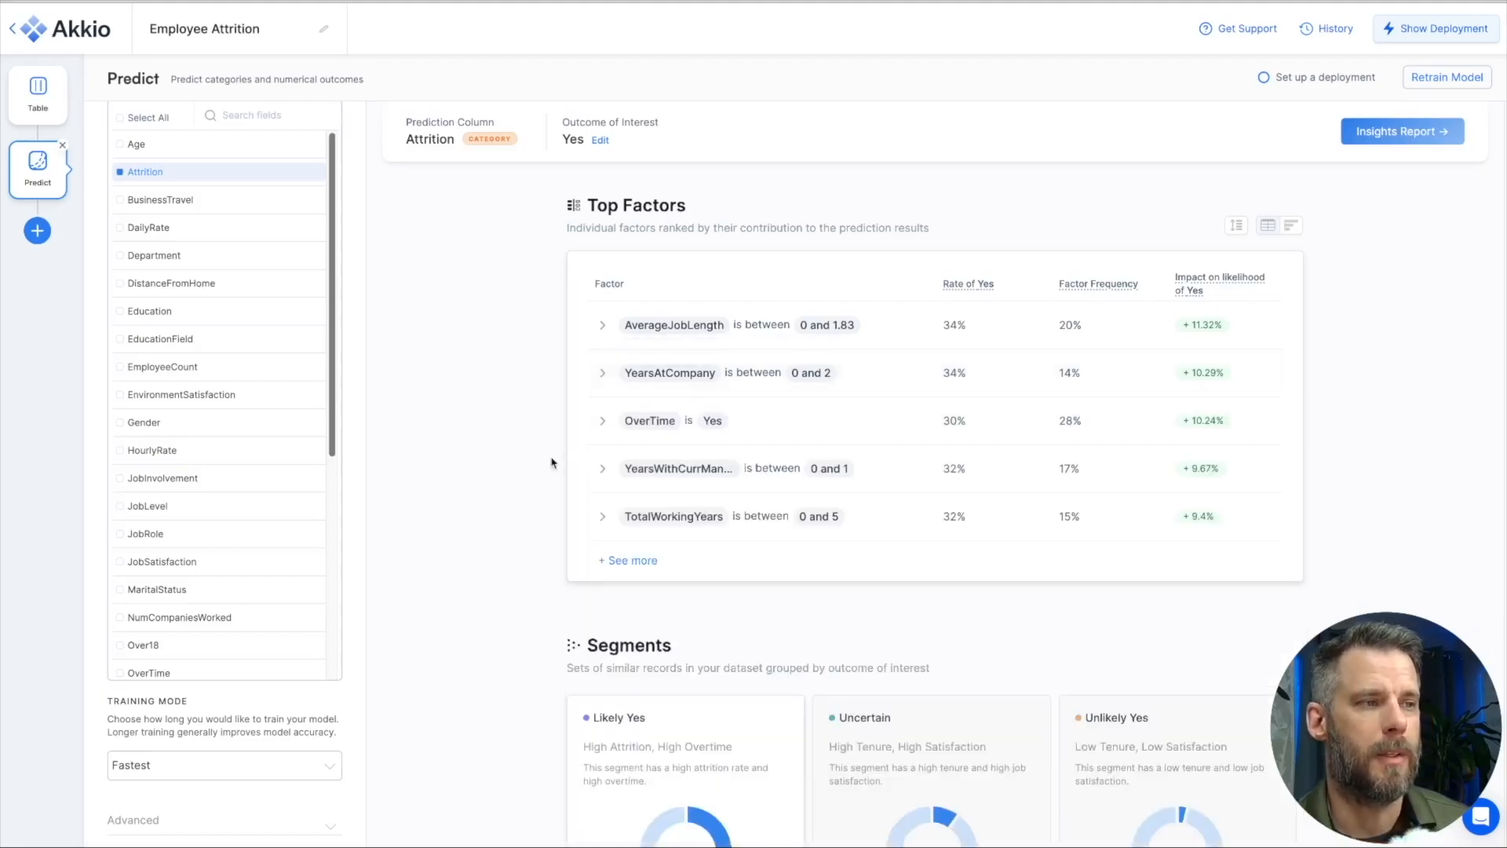
Step: Scroll through the Segments section to the Likely Yes and Unlikely Yes key similarities
{"action": "scroll", "scroll_direction": "down", "scroll_amount": 3}
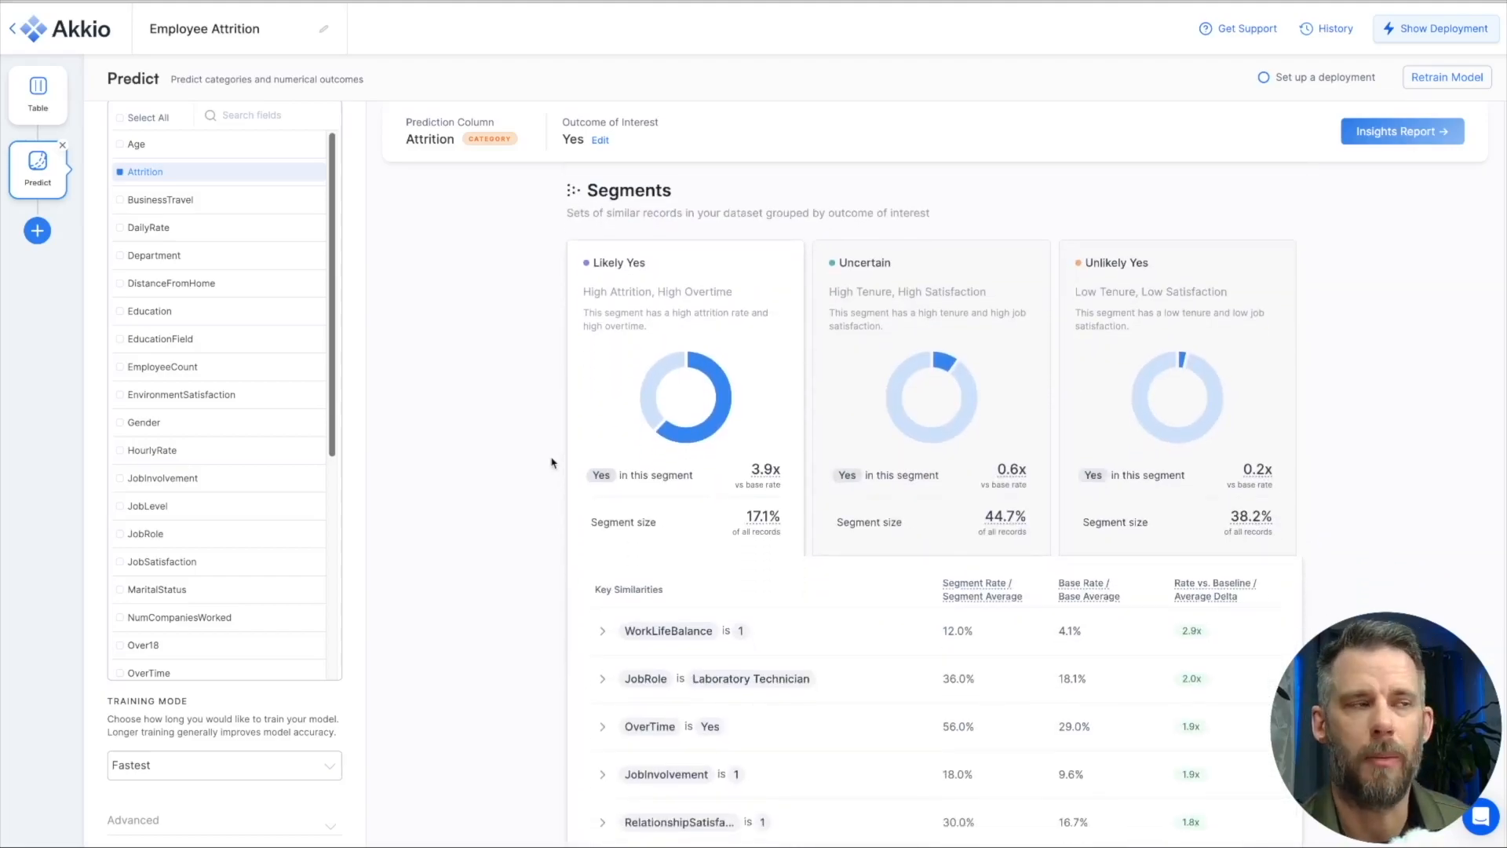
{"action": "mouse_move", "coordinate": [613, 307]}
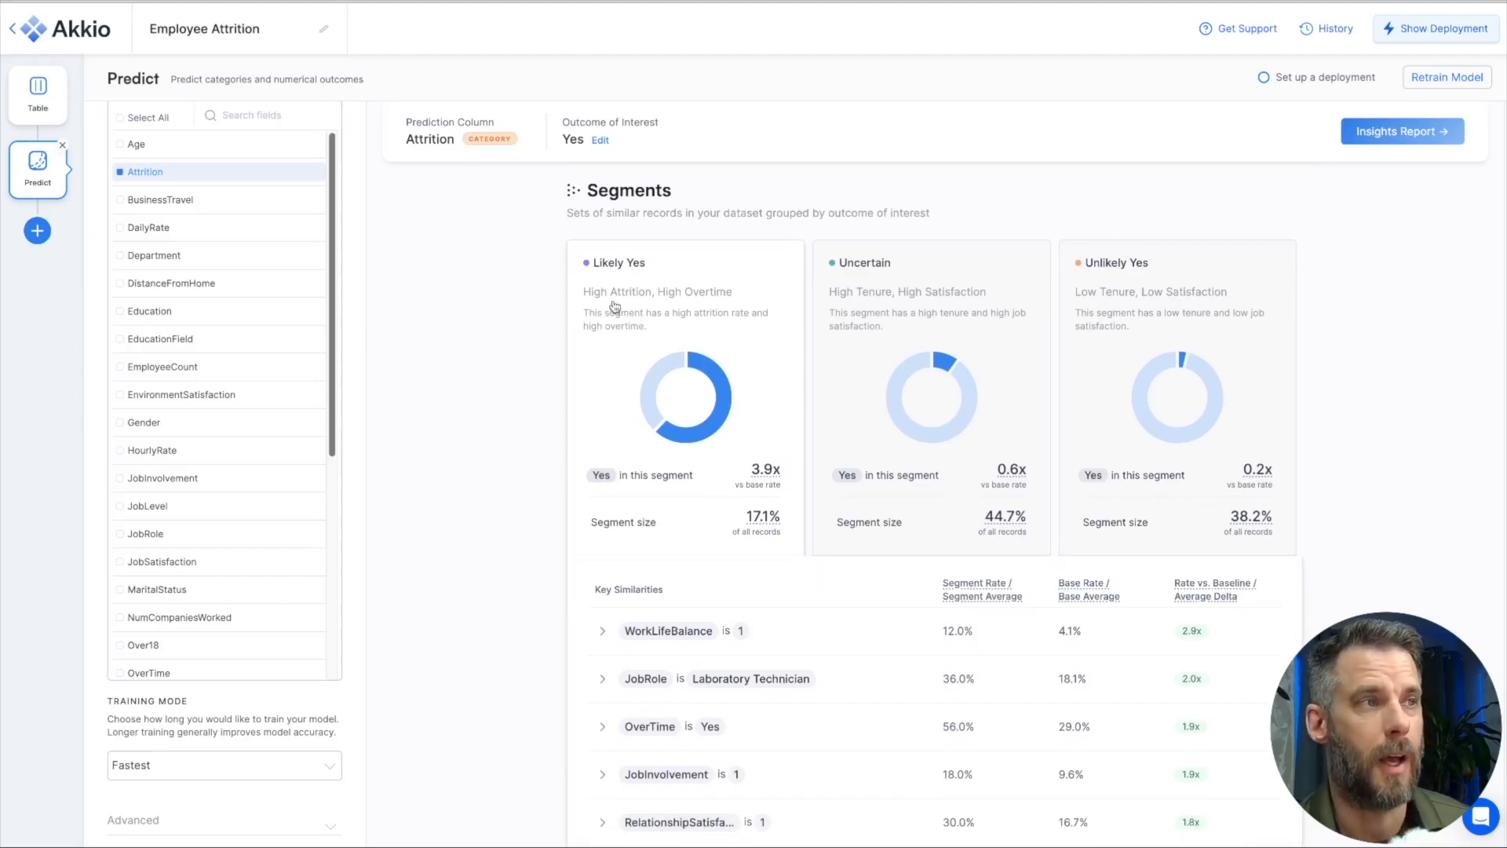
{"action": "mouse_move", "coordinate": [658, 641]}
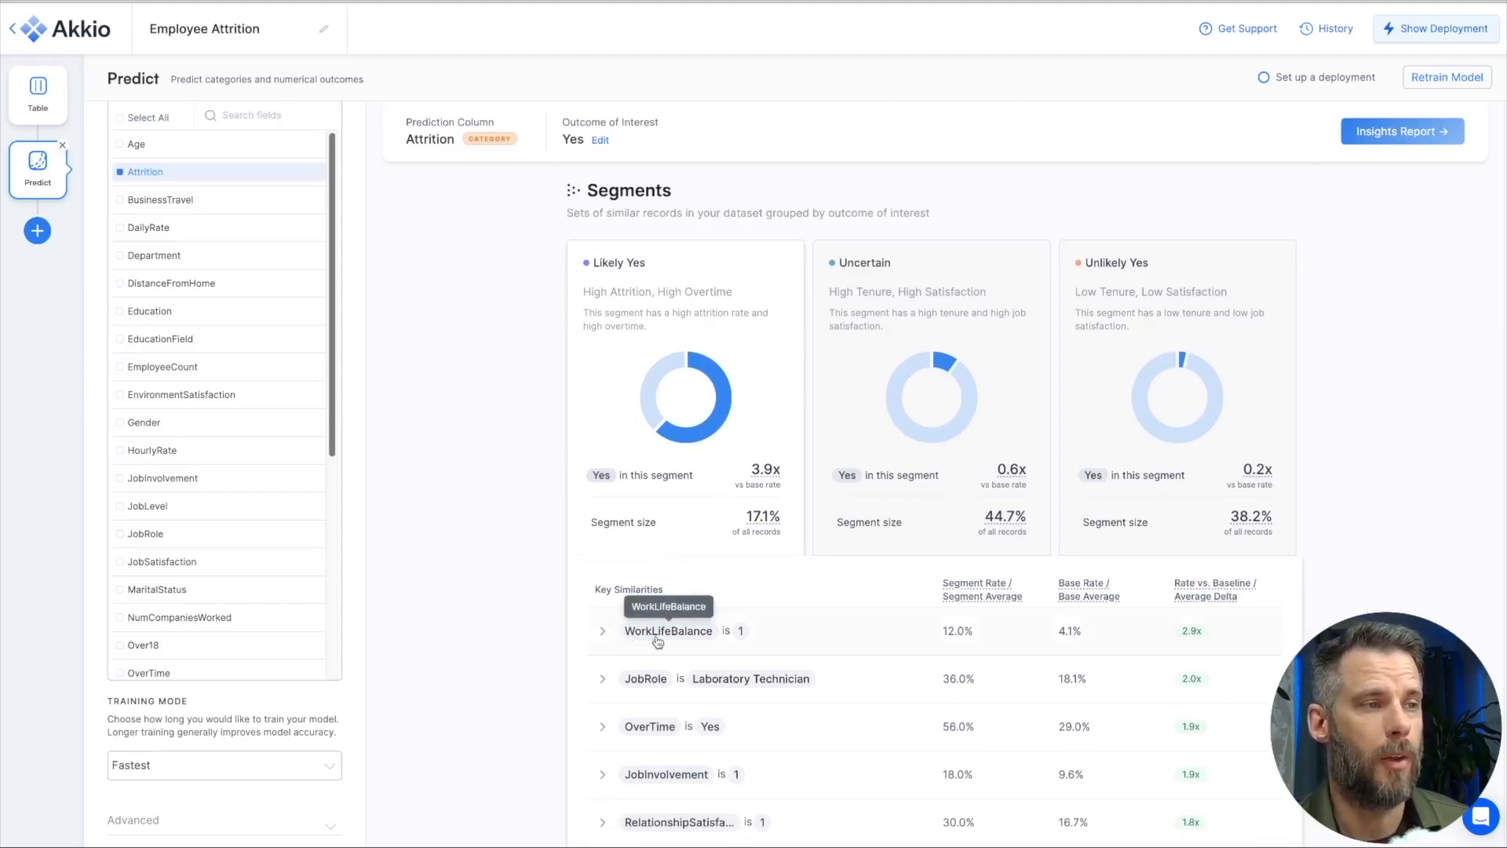
{"action": "mouse_move", "coordinate": [680, 686]}
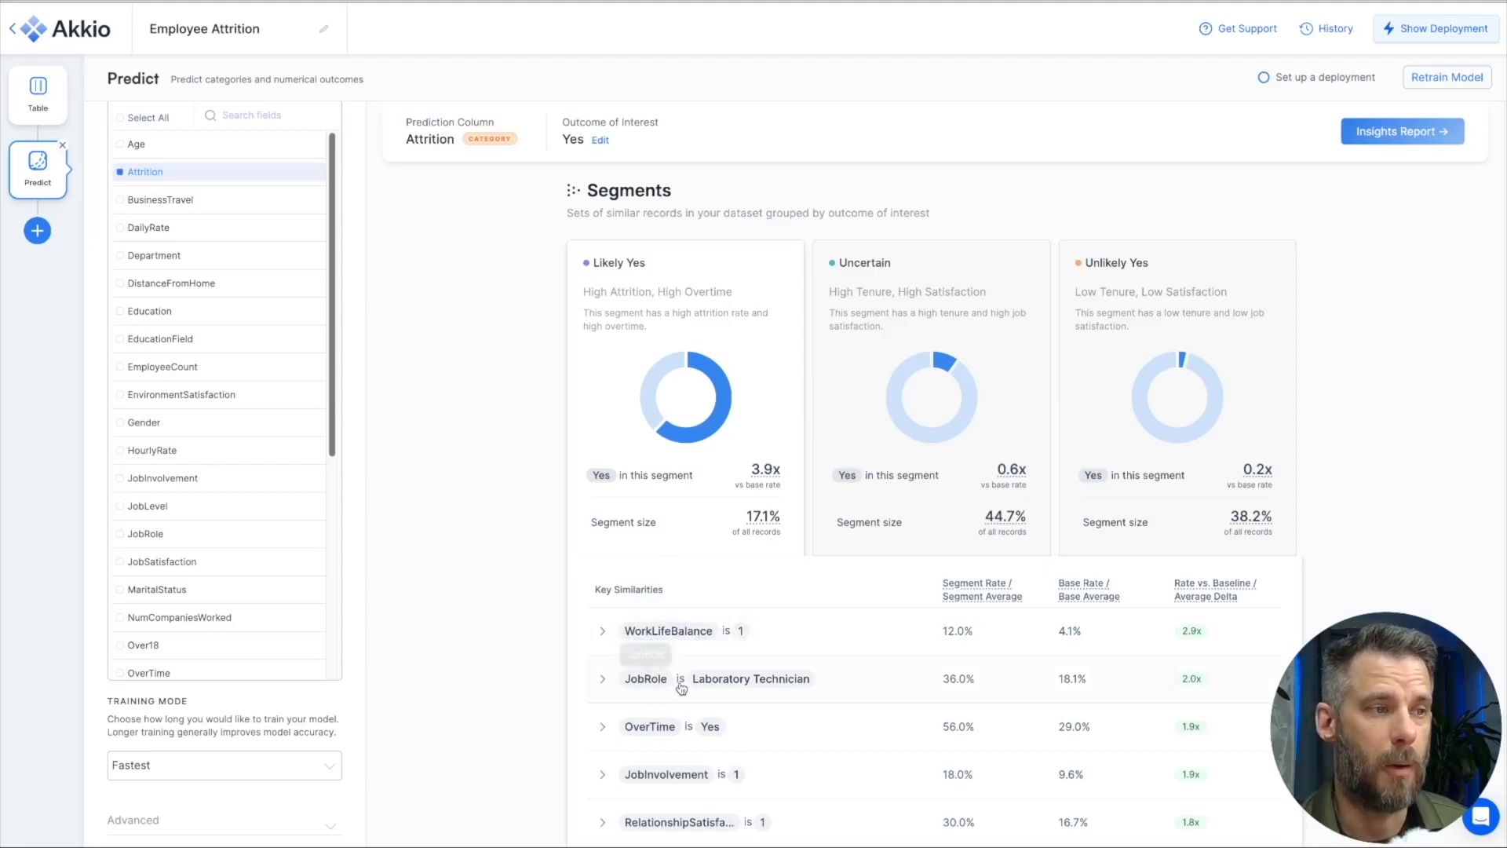
{"action": "mouse_move", "coordinate": [664, 743]}
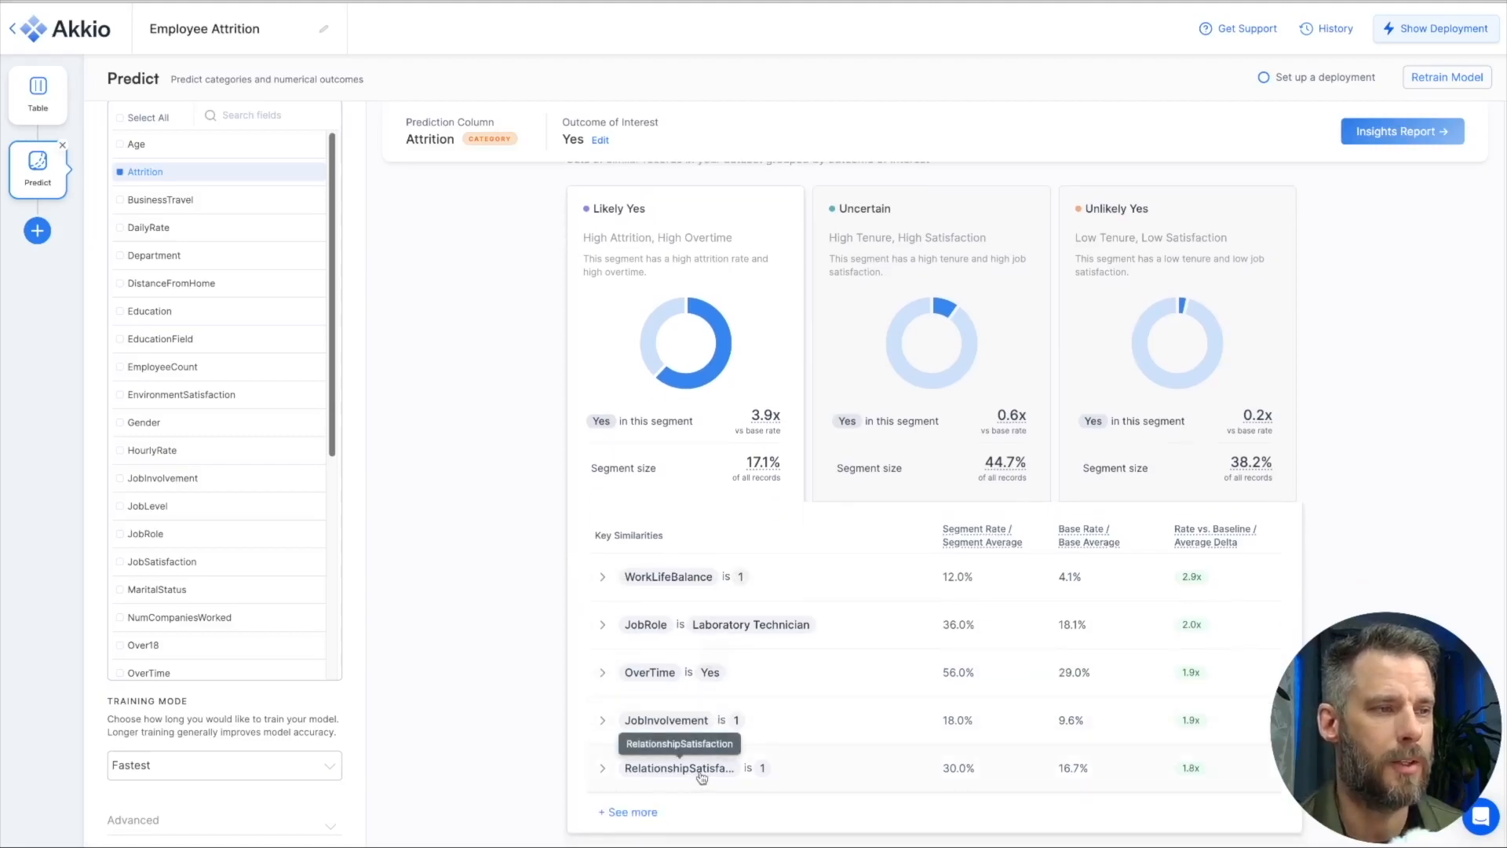
{"action": "mouse_move", "coordinate": [758, 772]}
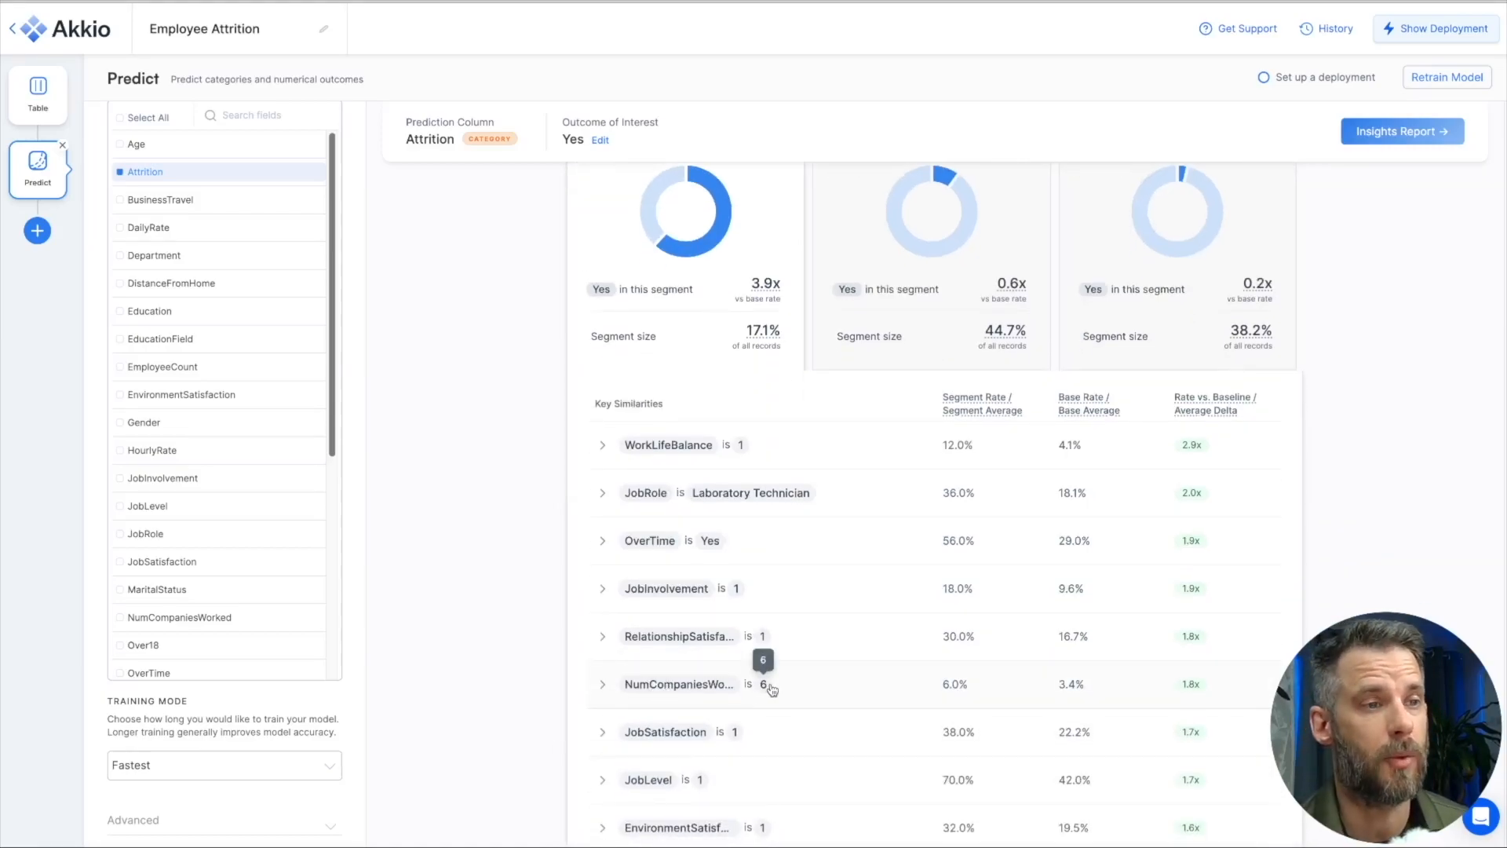
{"action": "mouse_move", "coordinate": [801, 700]}
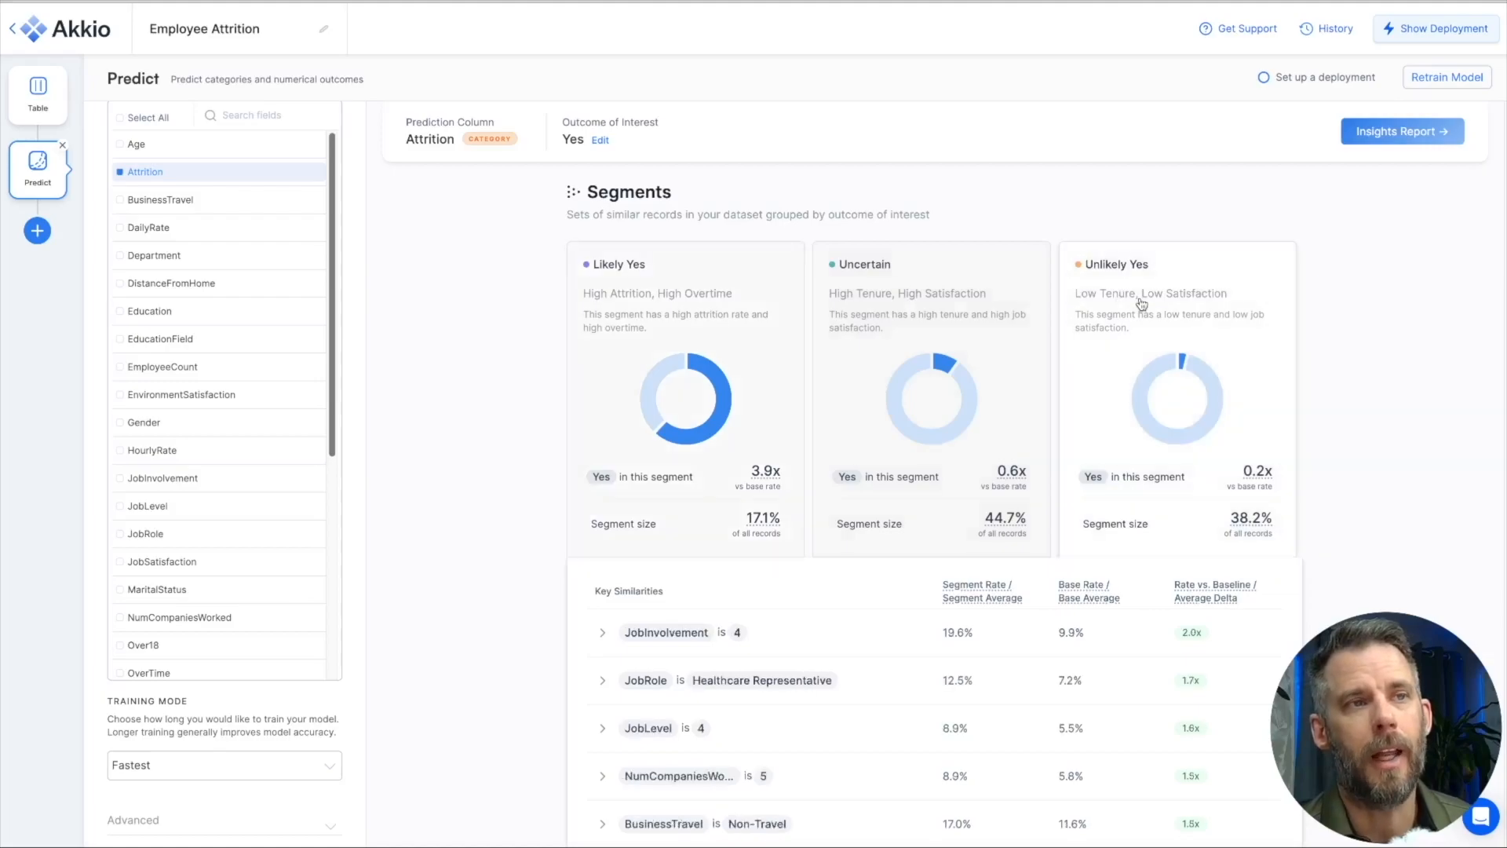
{"action": "mouse_move", "coordinate": [740, 643]}
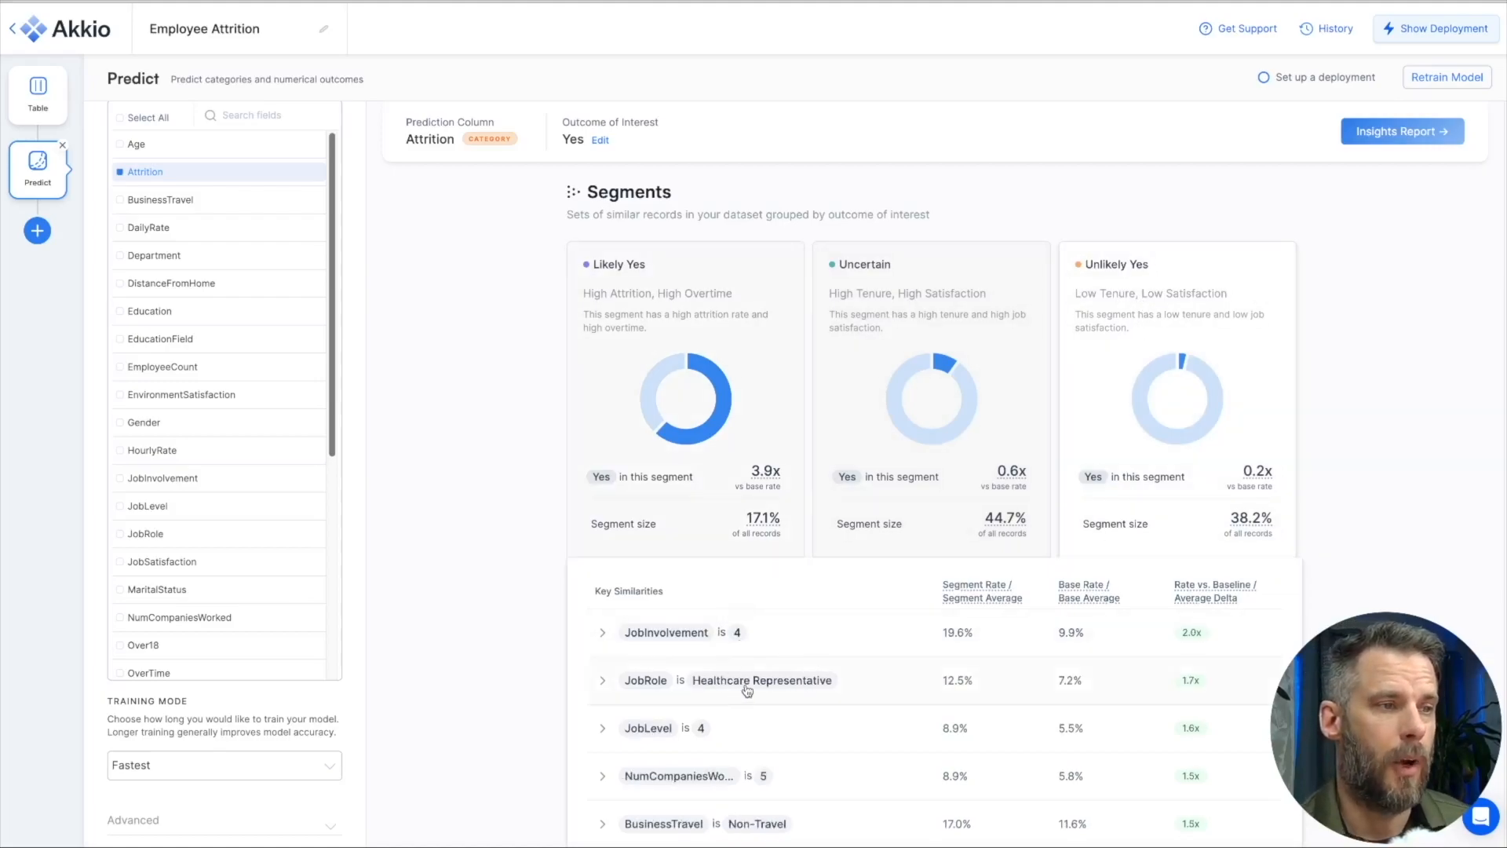
{"action": "mouse_move", "coordinate": [693, 731]}
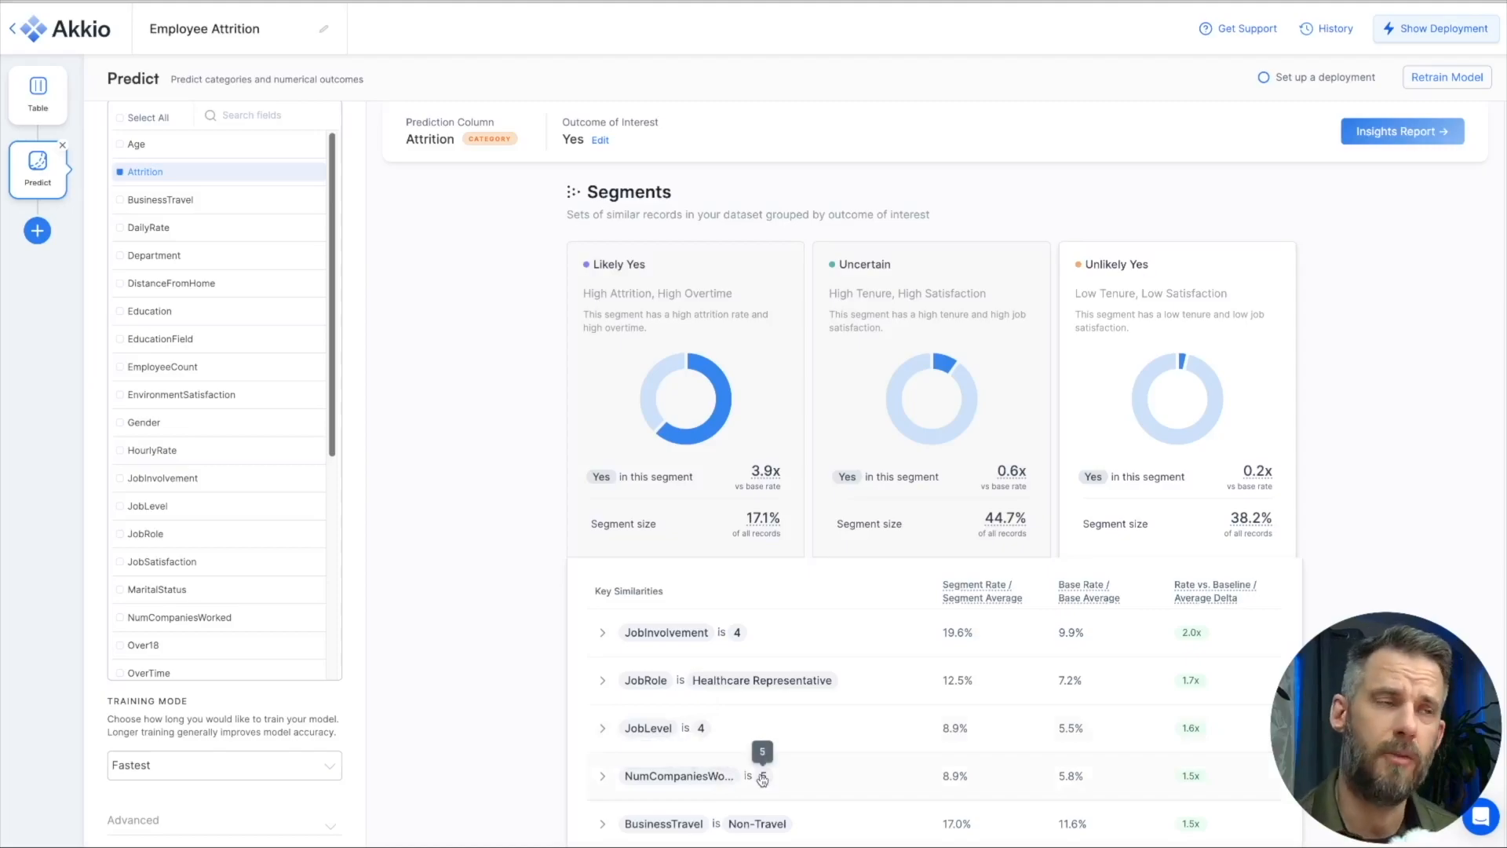
{"action": "scroll", "scroll_direction": "down", "scroll_amount": 3}
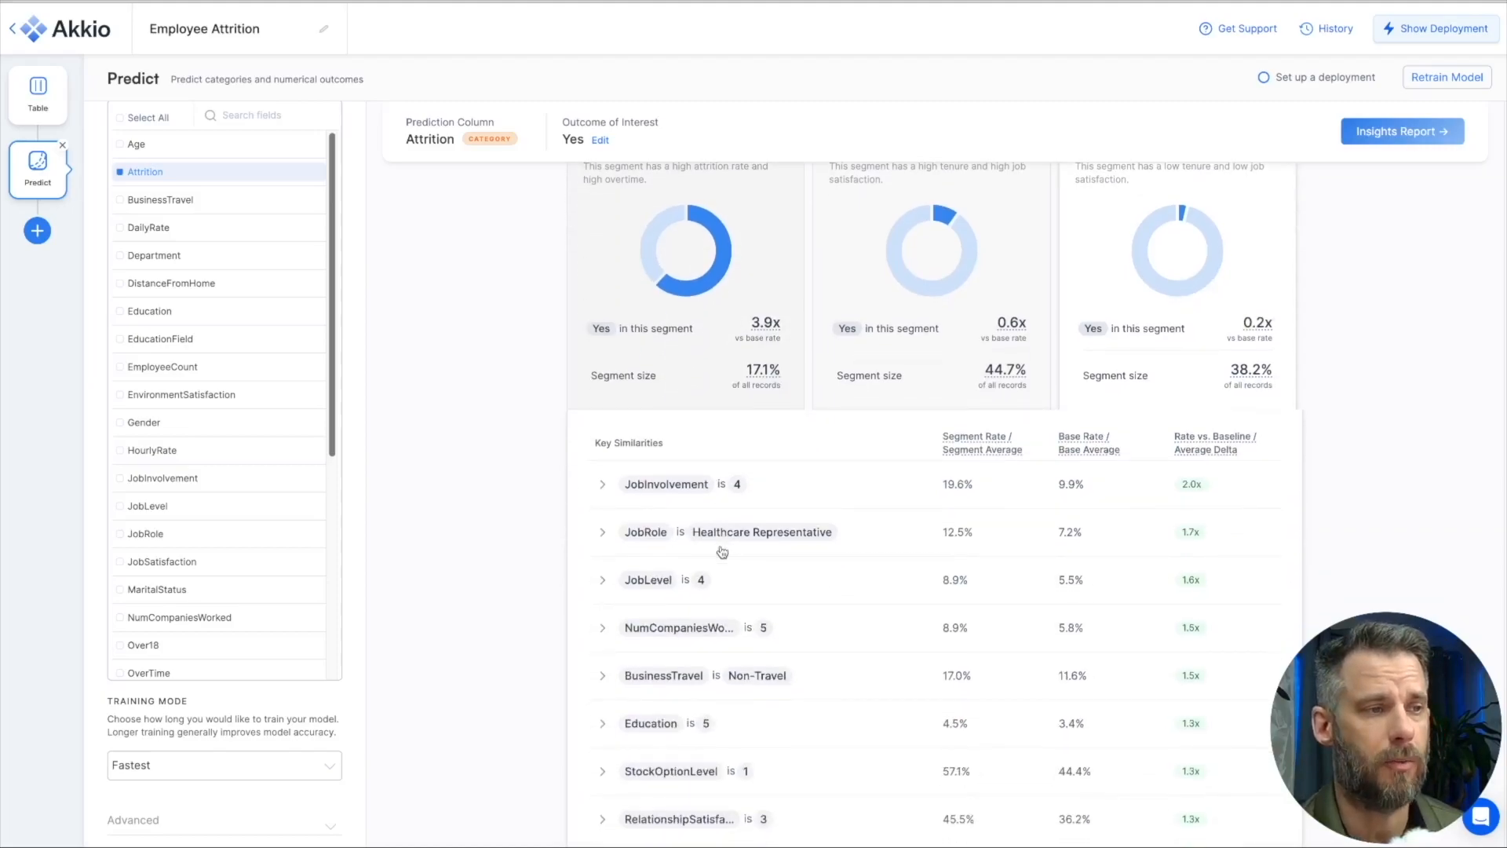
{"action": "mouse_move", "coordinate": [759, 678]}
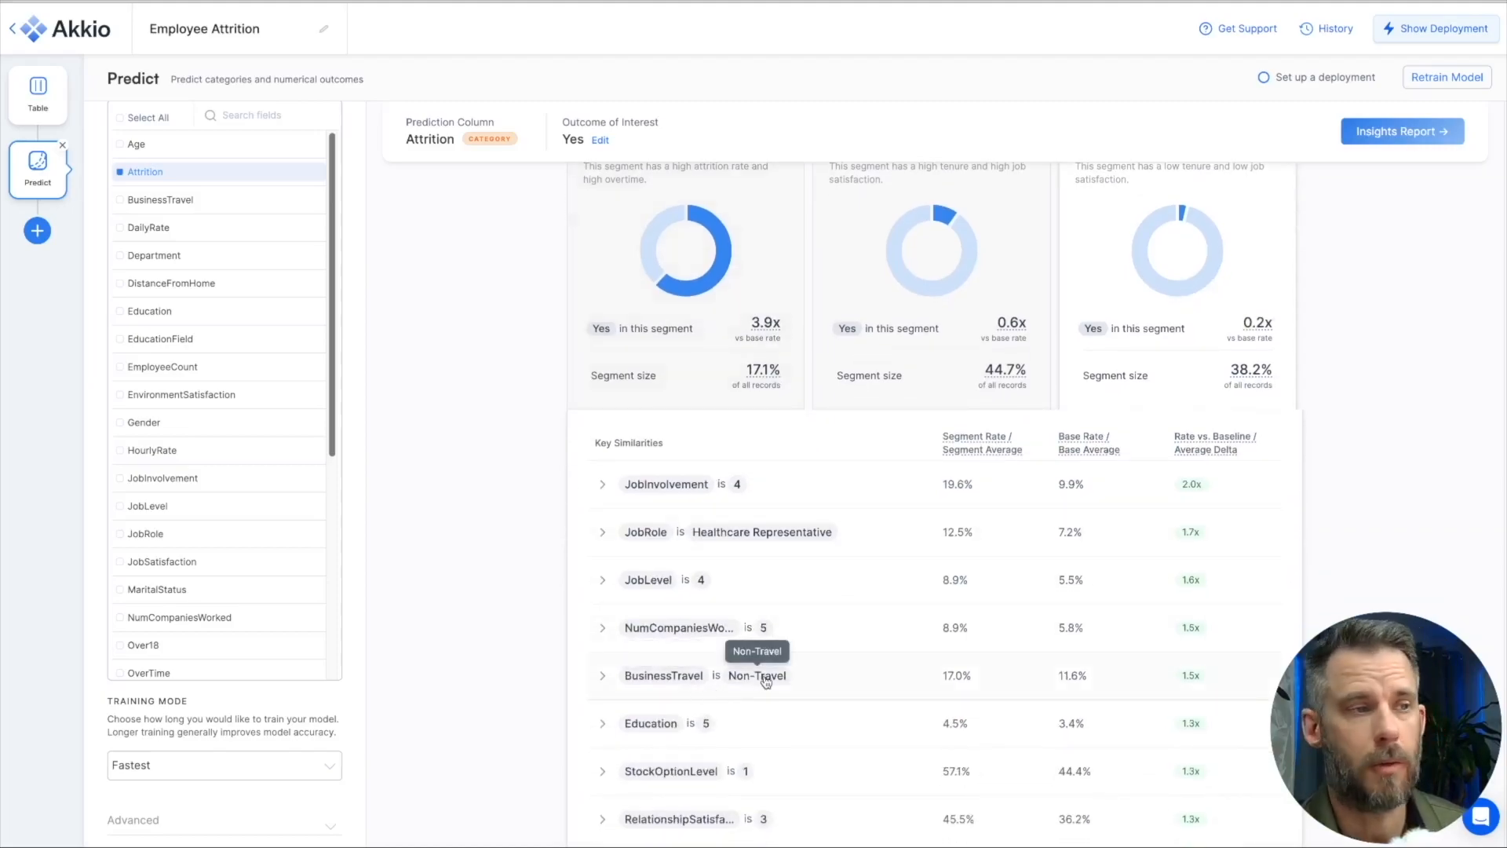
{"action": "mouse_move", "coordinate": [708, 729]}
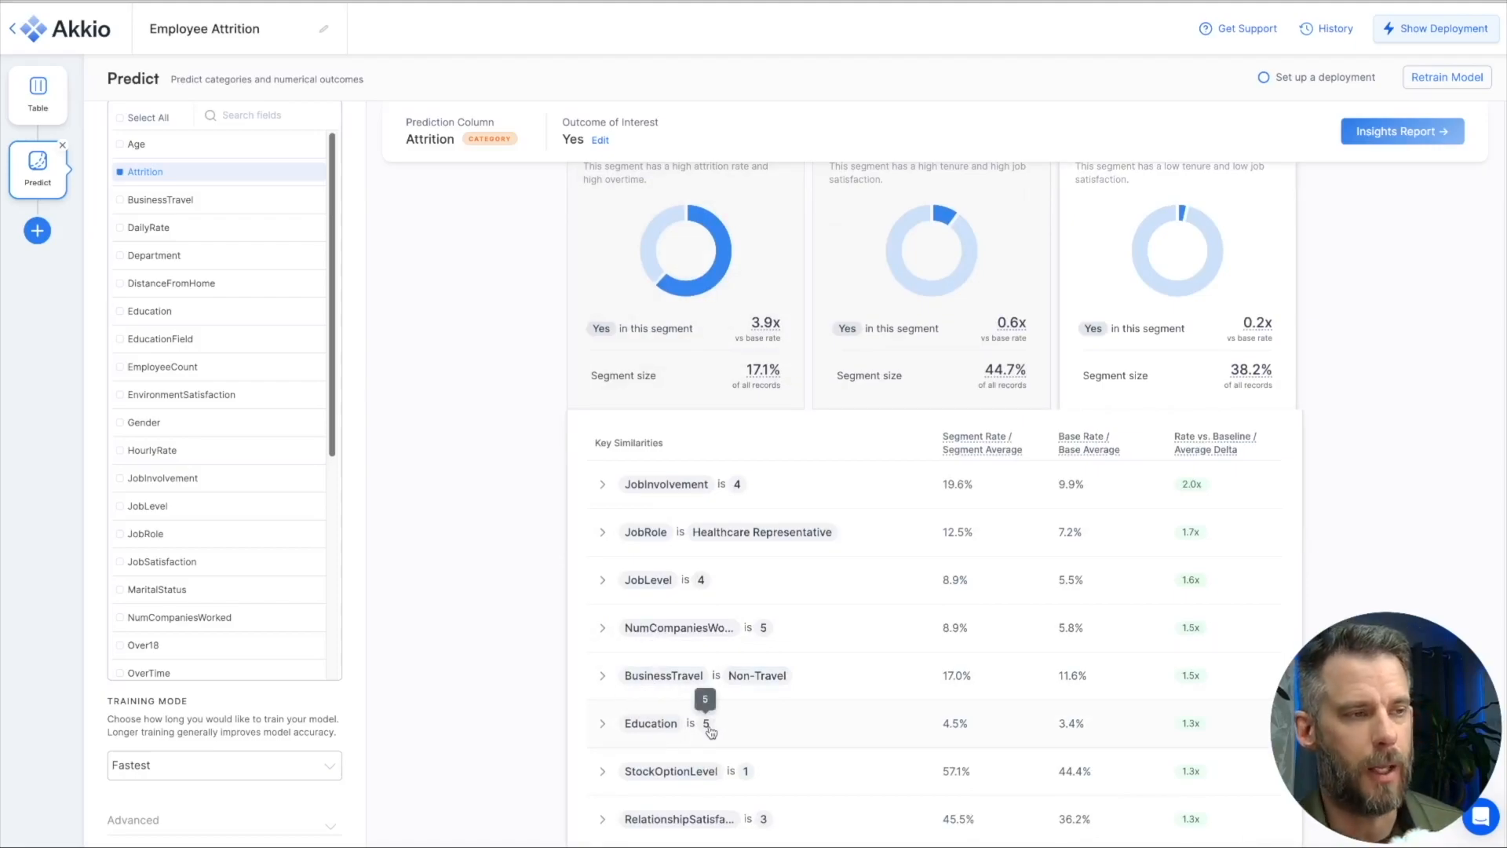
{"action": "mouse_move", "coordinate": [528, 738]}
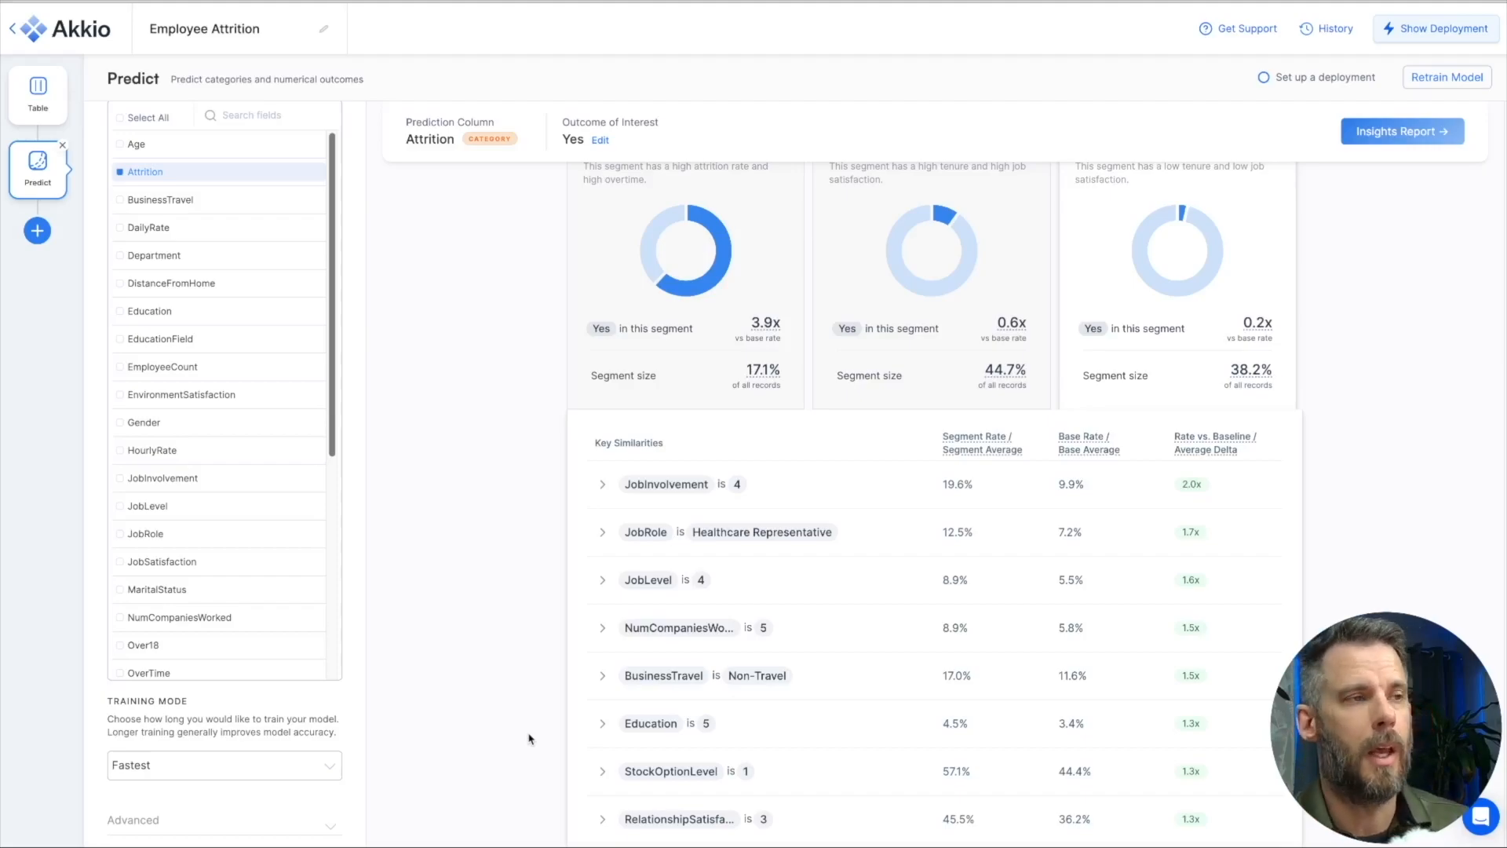
{"action": "scroll", "scroll_direction": "down", "scroll_amount": 3}
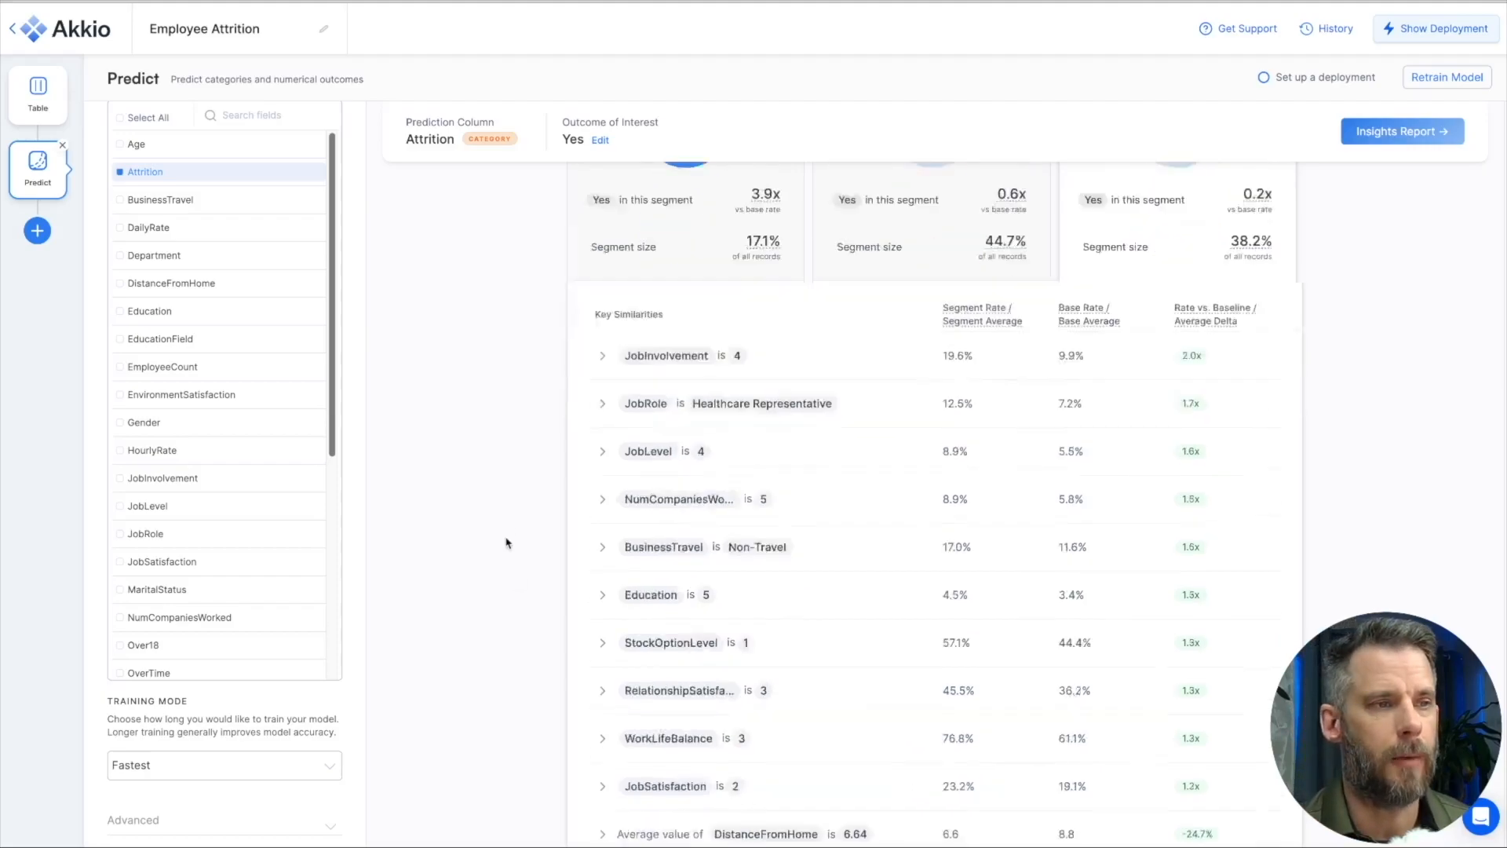
{"action": "scroll", "scroll_direction": "down", "scroll_amount": 3}
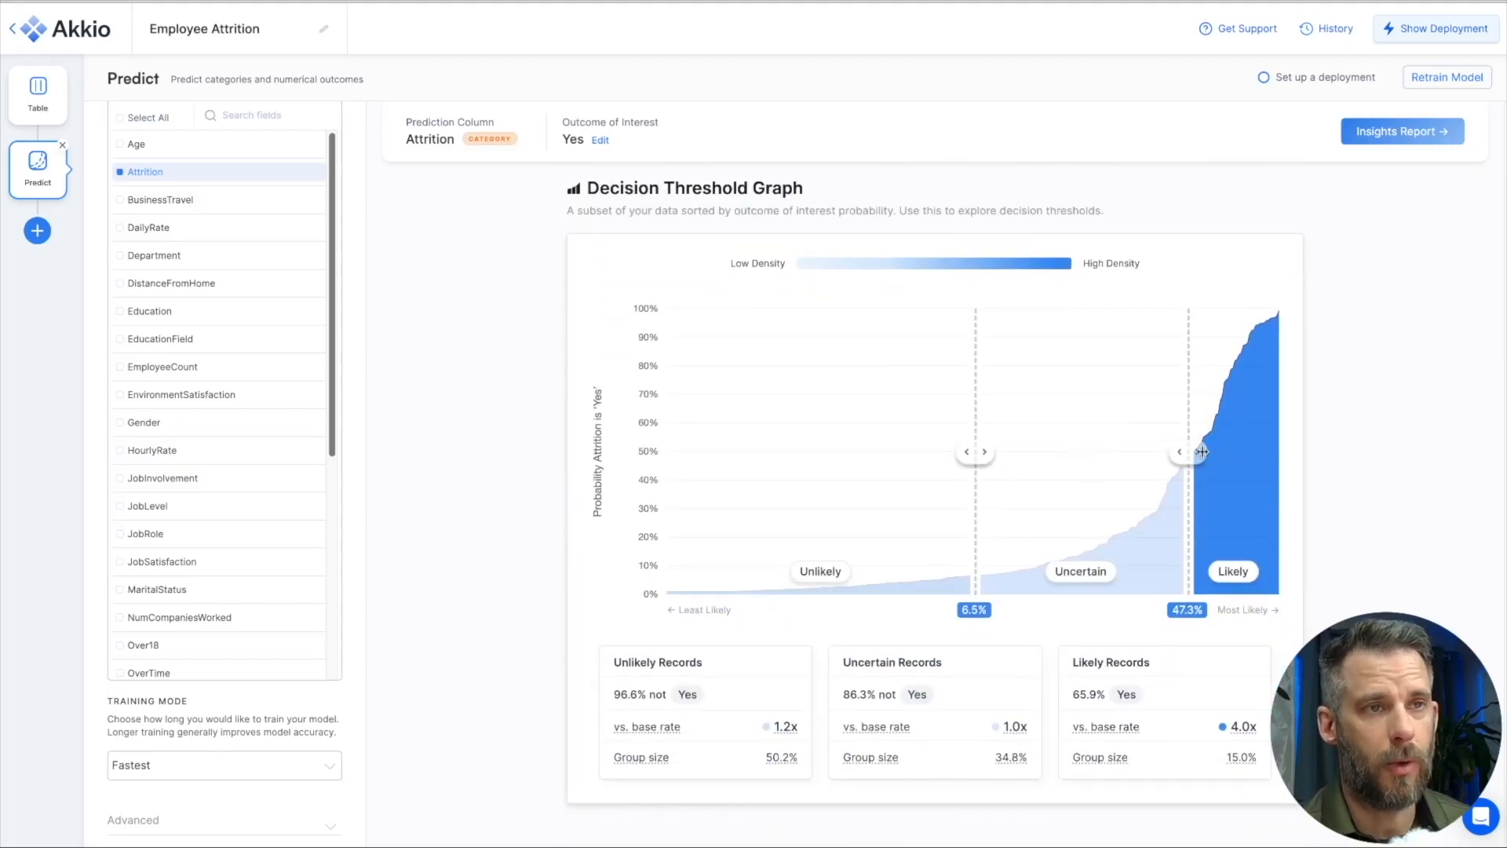
{"action": "left_click_drag", "start_coordinate": [1199, 451], "coordinate": [1223, 451]}
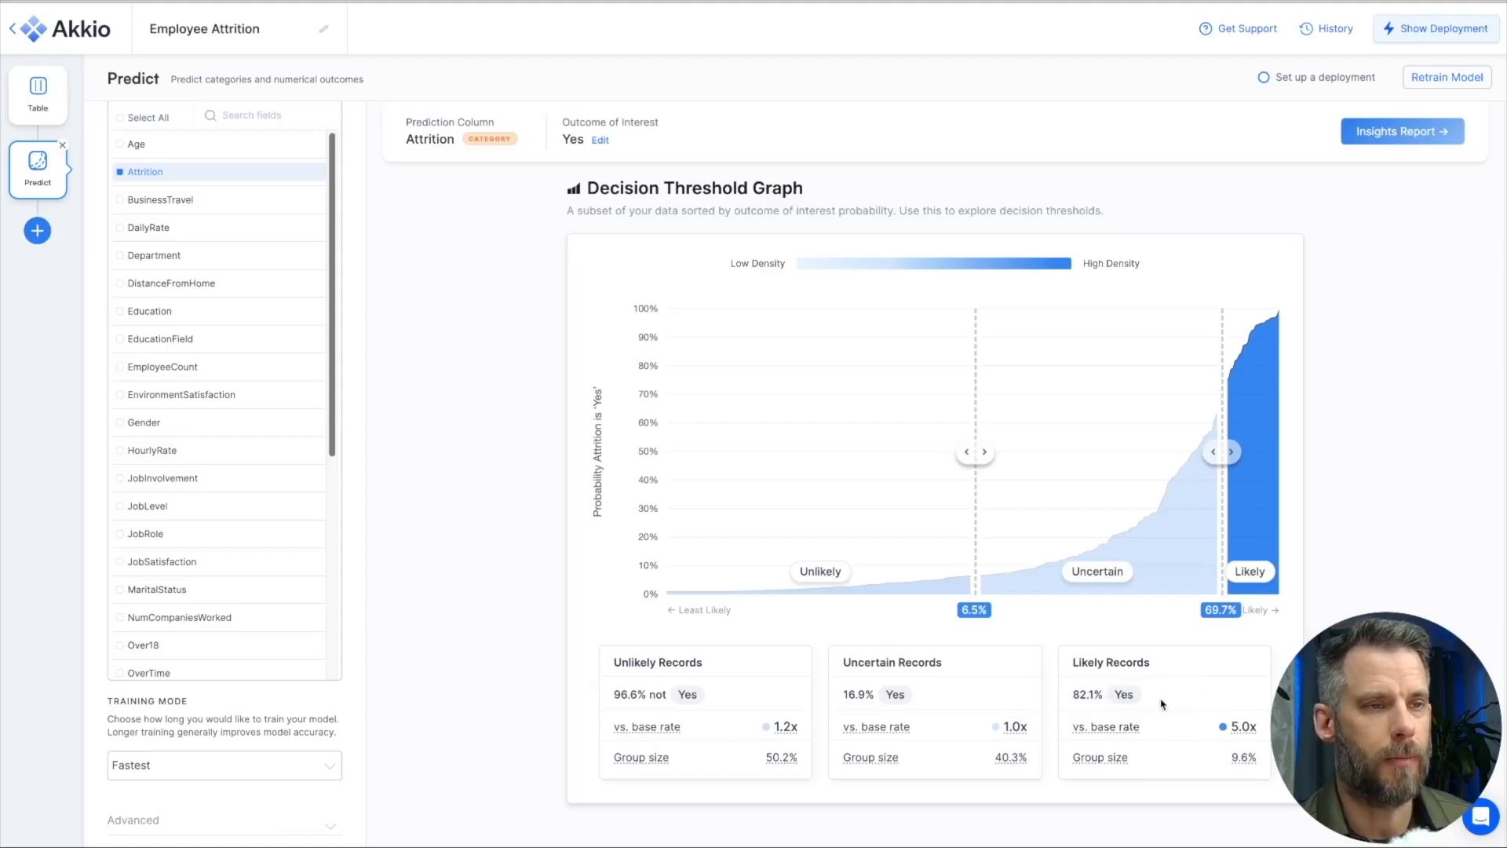
{"action": "mouse_move", "coordinate": [1182, 655]}
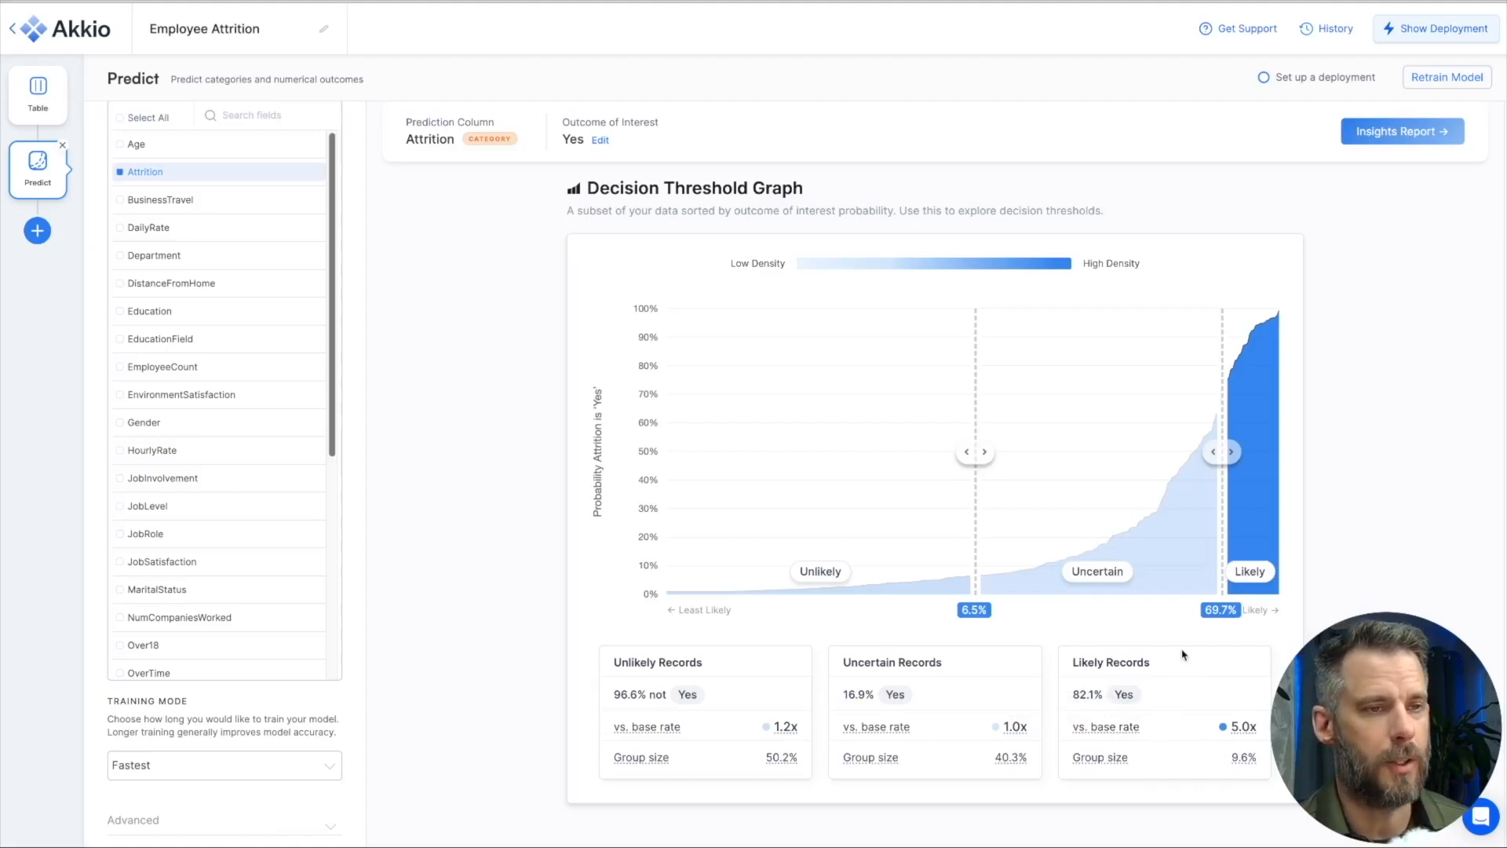
{"action": "scroll", "scroll_direction": "down", "scroll_amount": 3}
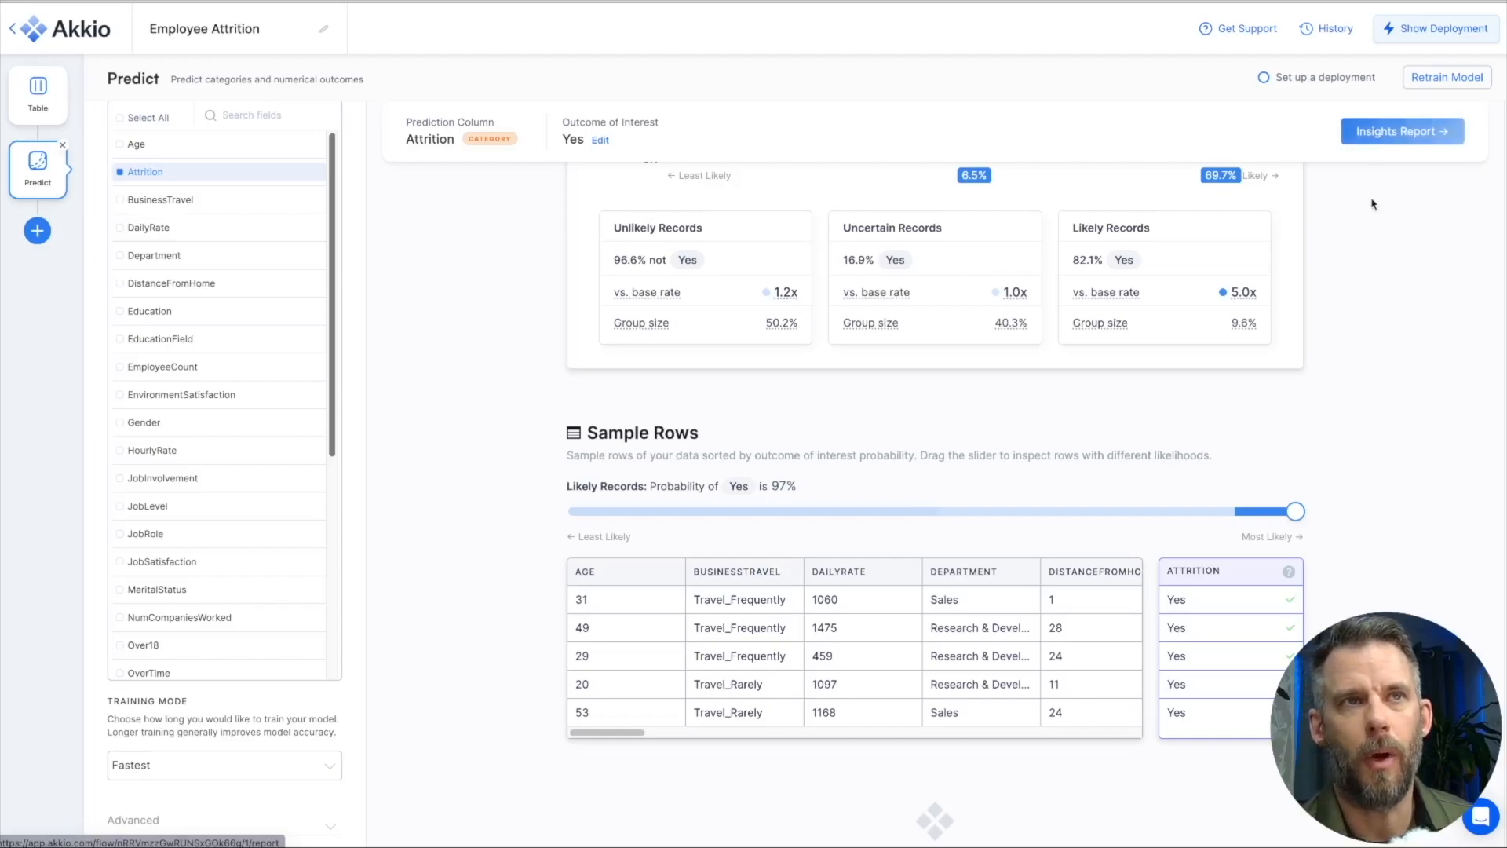
{"action": "mouse_move", "coordinate": [57, 231]}
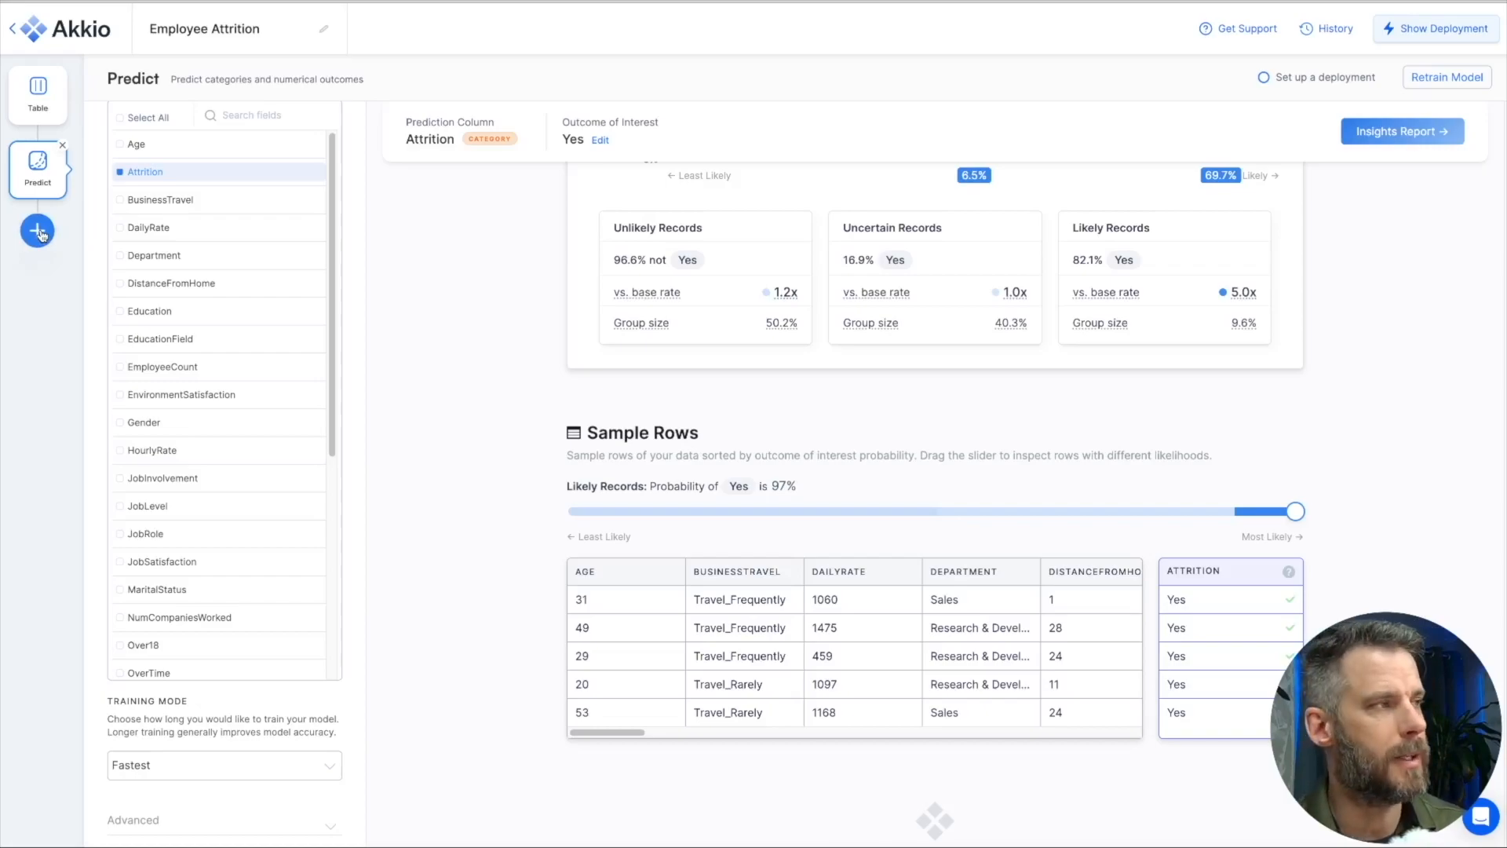
Step: Add a step after Predict and bring up the Deploy Flow choices such as API and Web App
{"action": "left_click", "coordinate": [38, 231]}
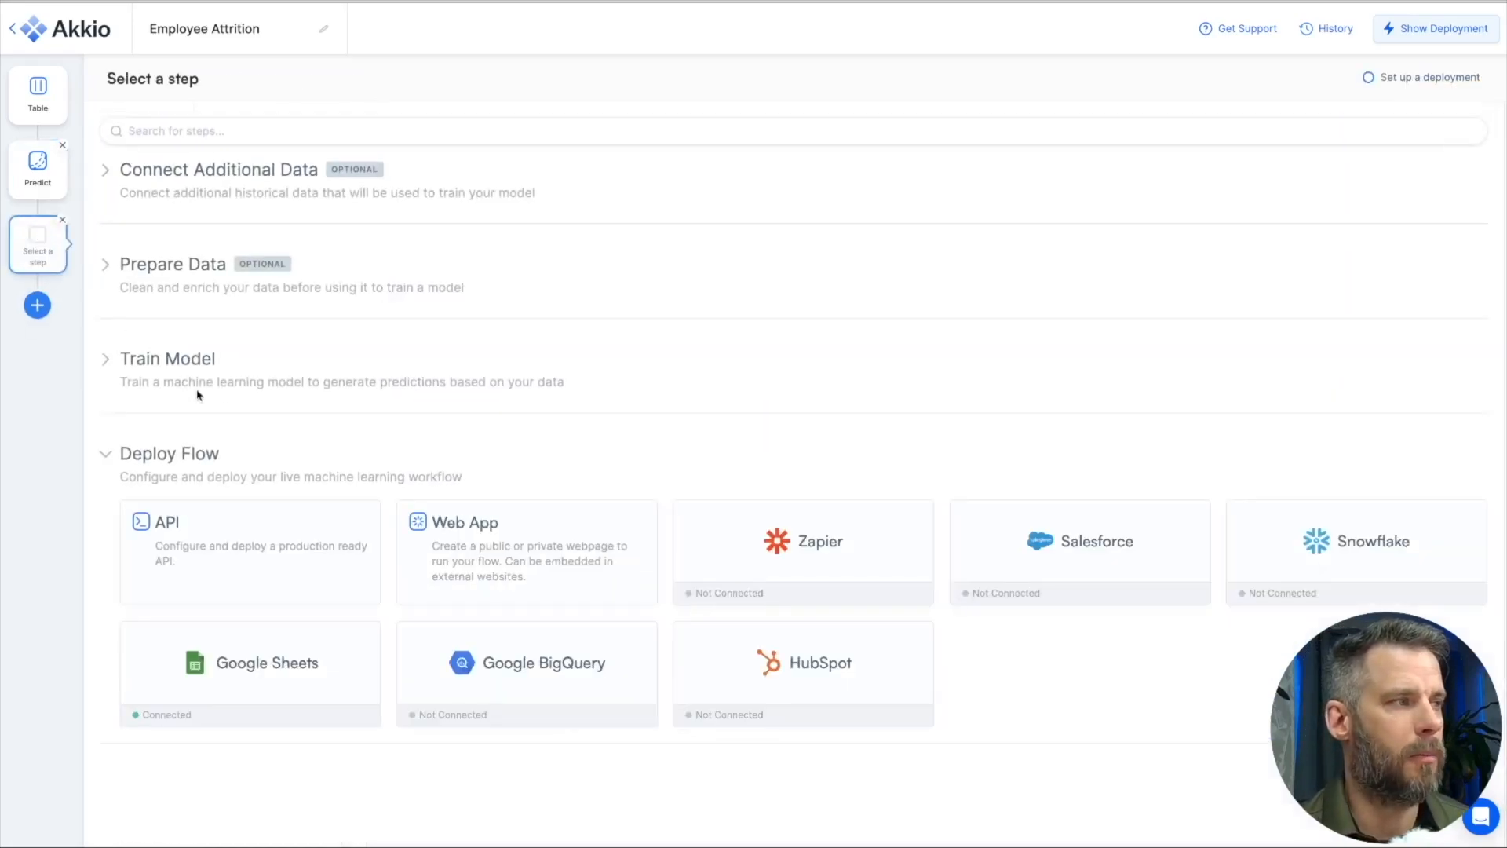
{"action": "mouse_move", "coordinate": [328, 506]}
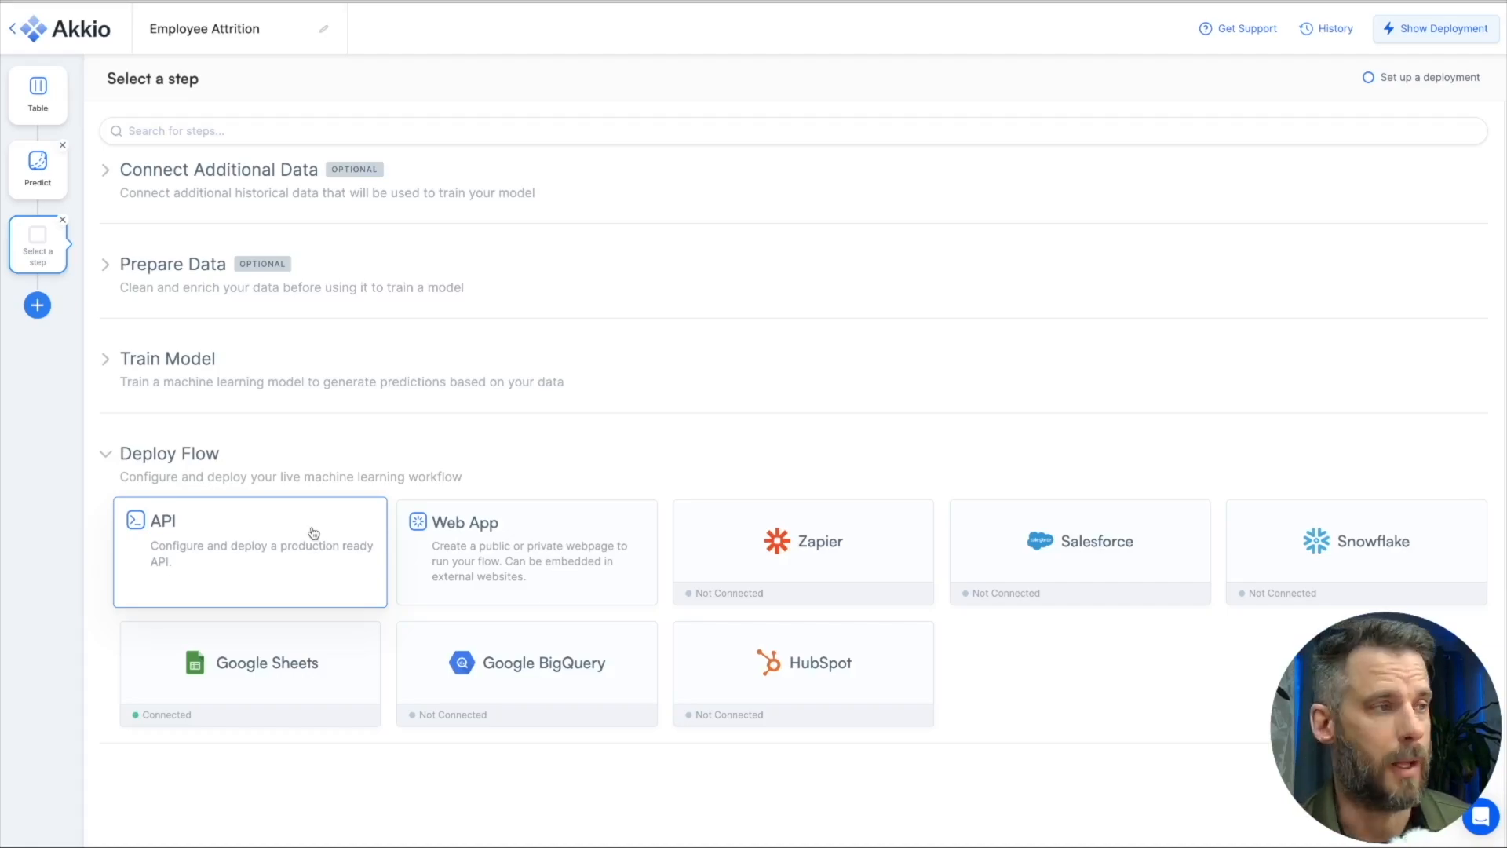
{"action": "left_click", "coordinate": [526, 552]}
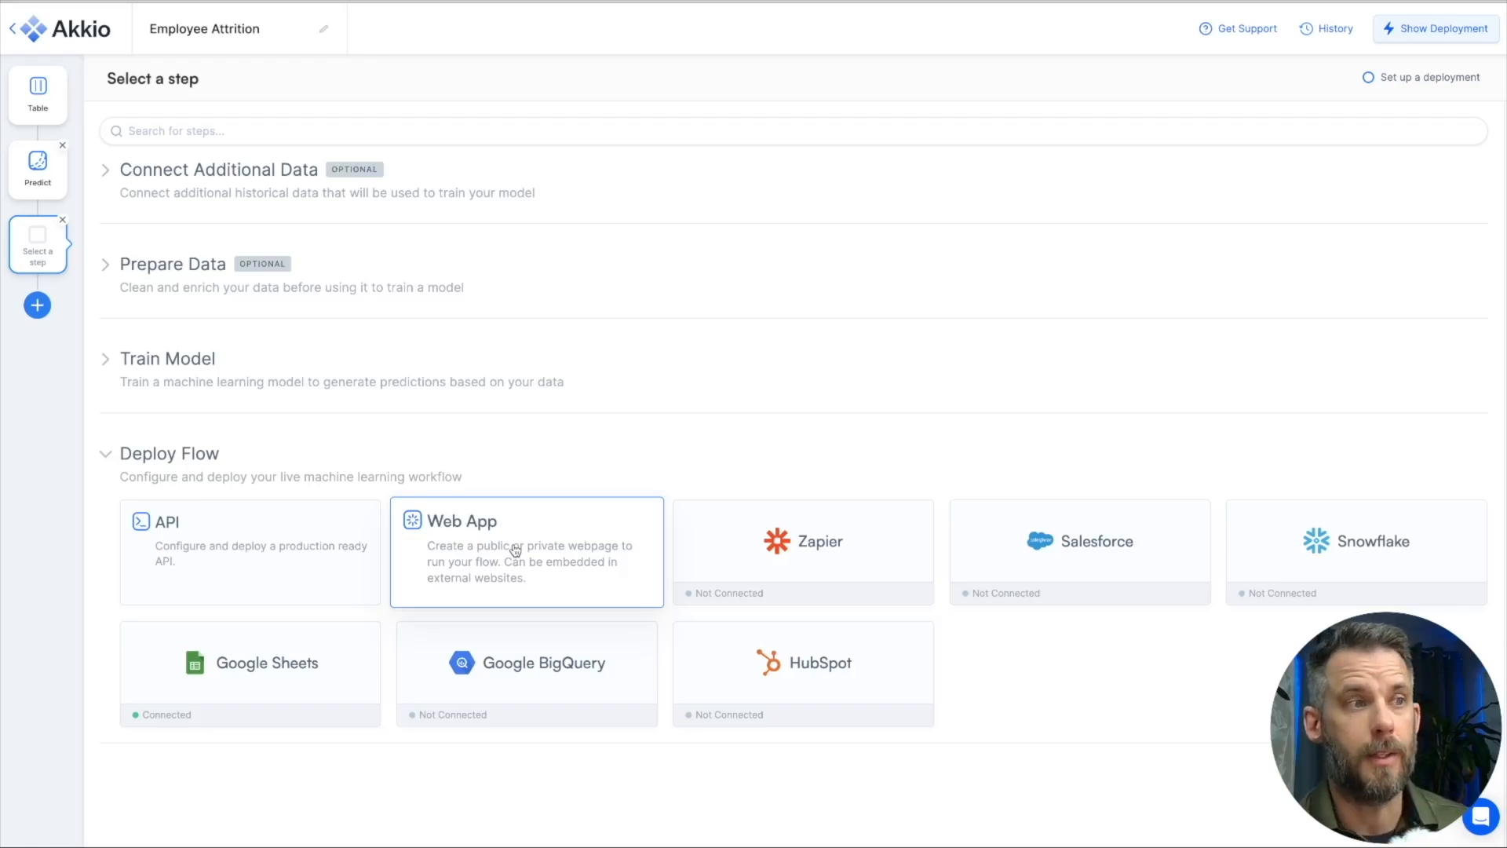
{"action": "mouse_move", "coordinate": [599, 678]}
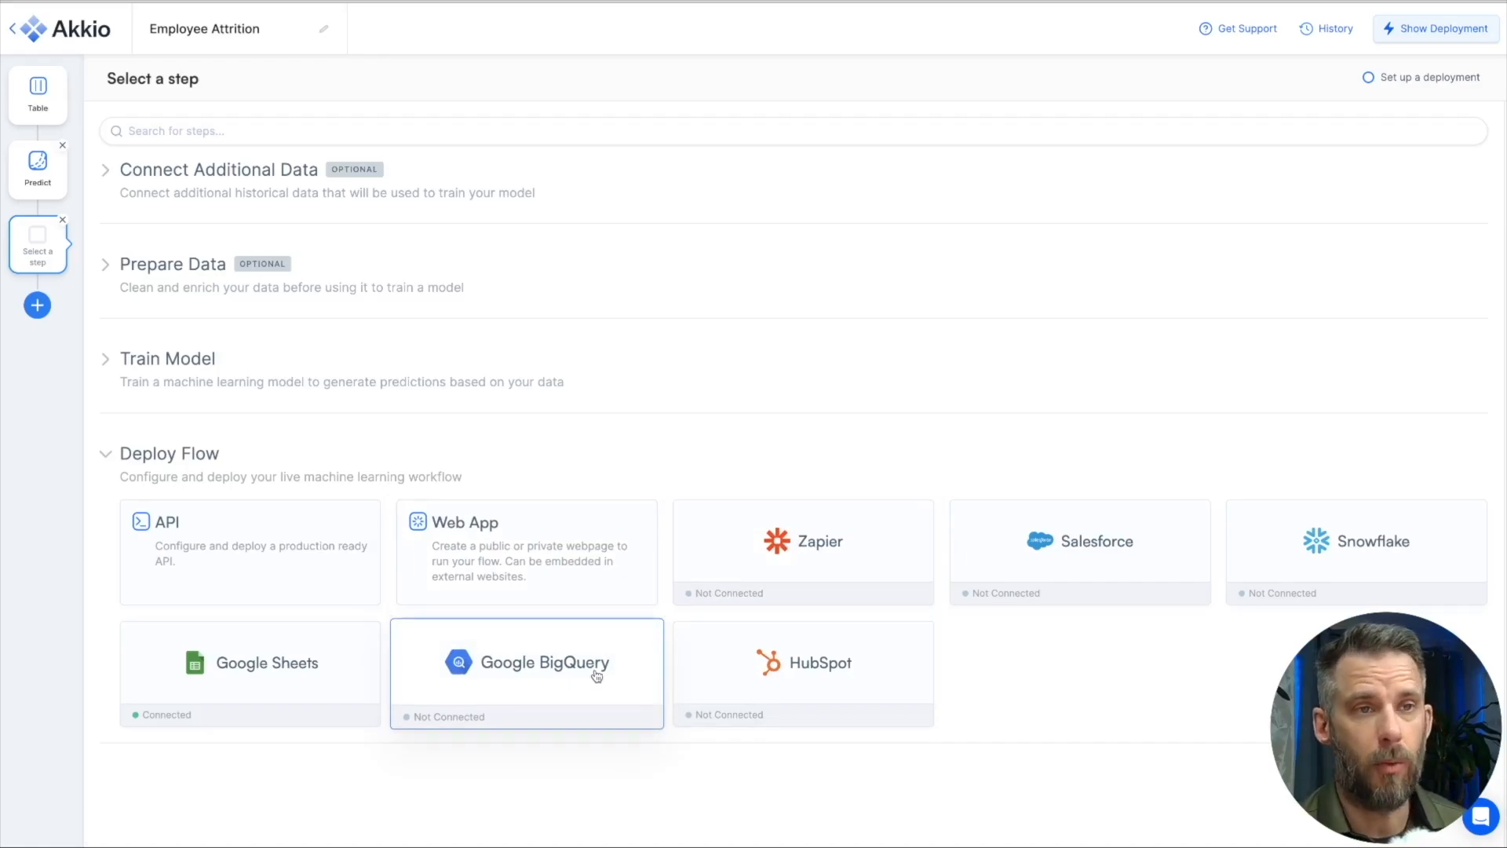
{"action": "mouse_move", "coordinate": [656, 609]}
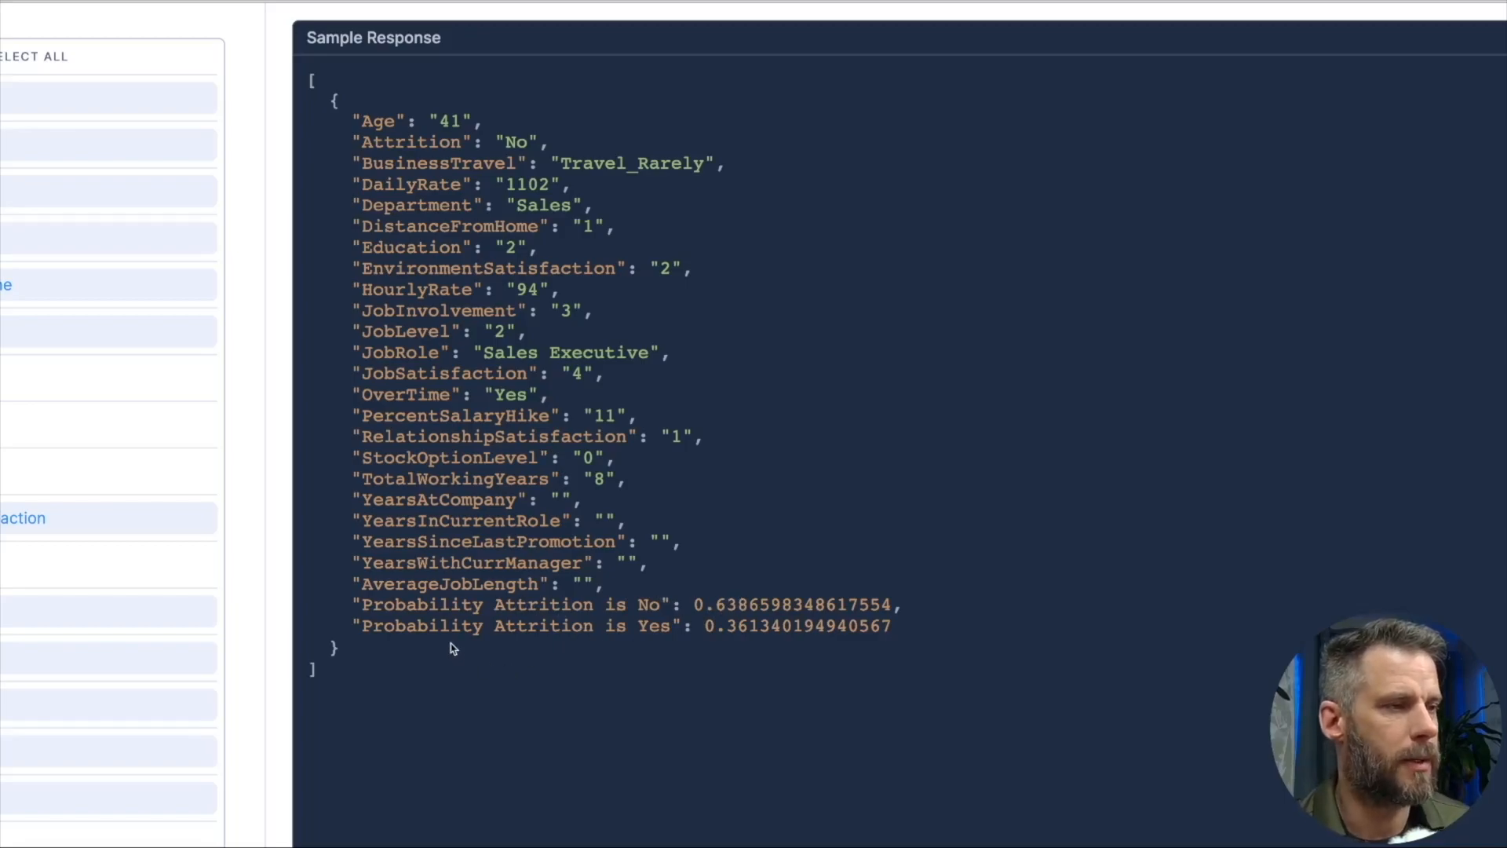
{"action": "mouse_move", "coordinate": [762, 628]}
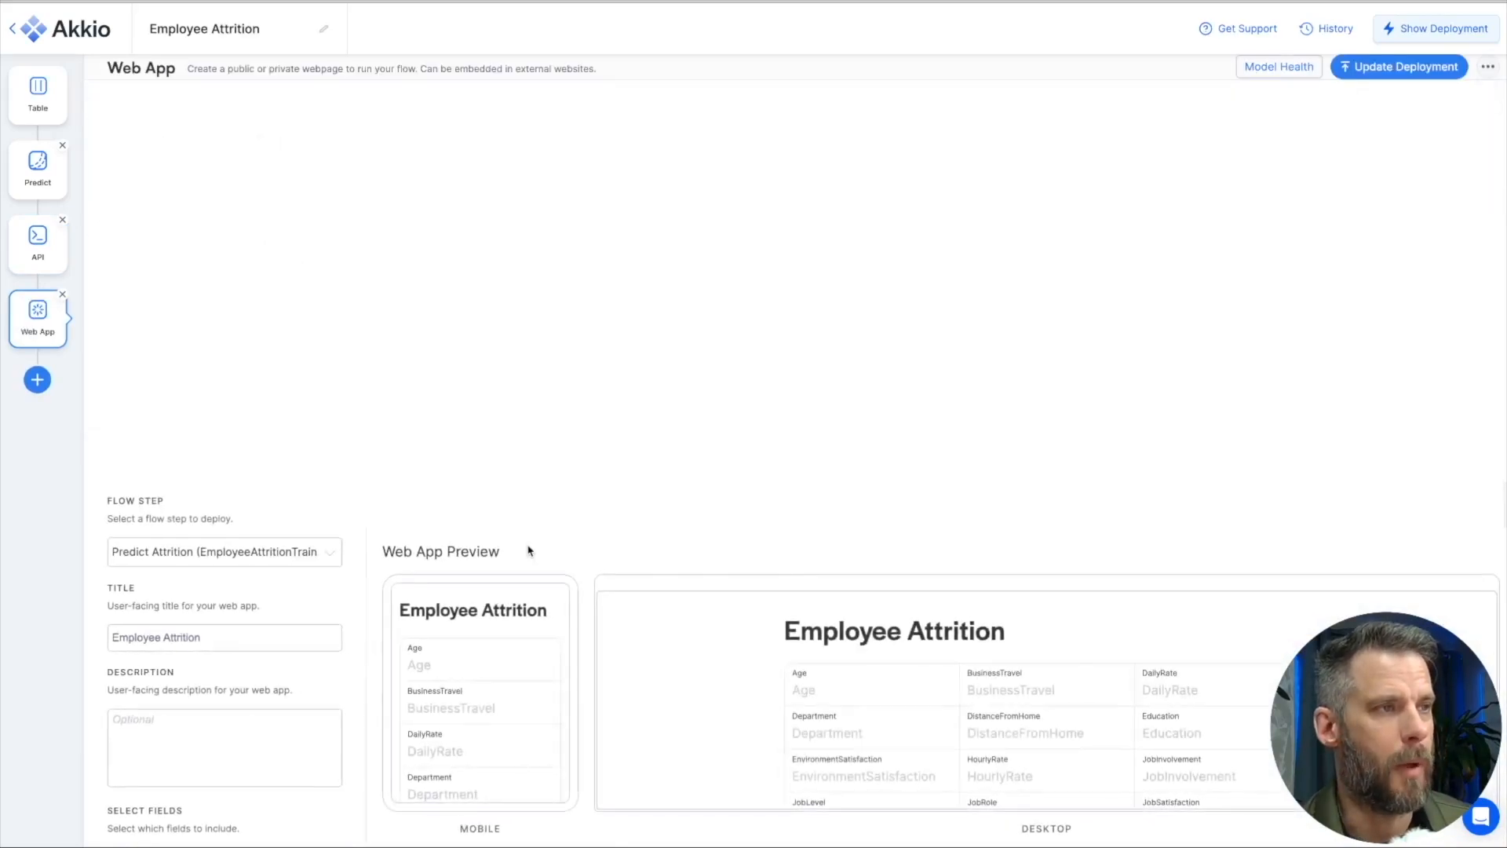
Step: Update the Employee Attrition deployment and go to the live public web app
{"action": "scroll", "scroll_direction": "down", "scroll_amount": 3}
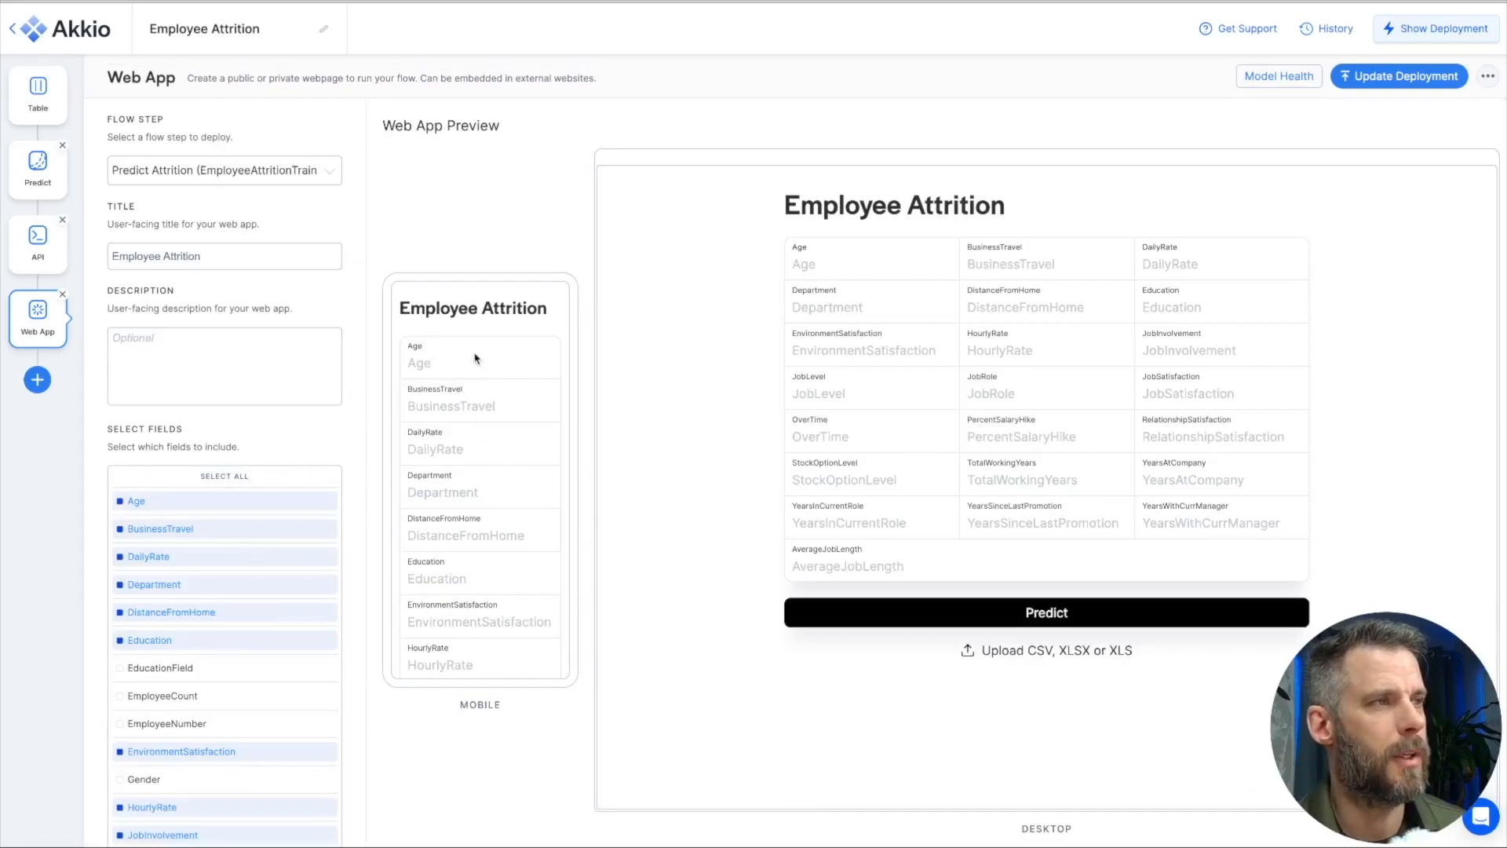
{"action": "mouse_move", "coordinate": [1116, 273]}
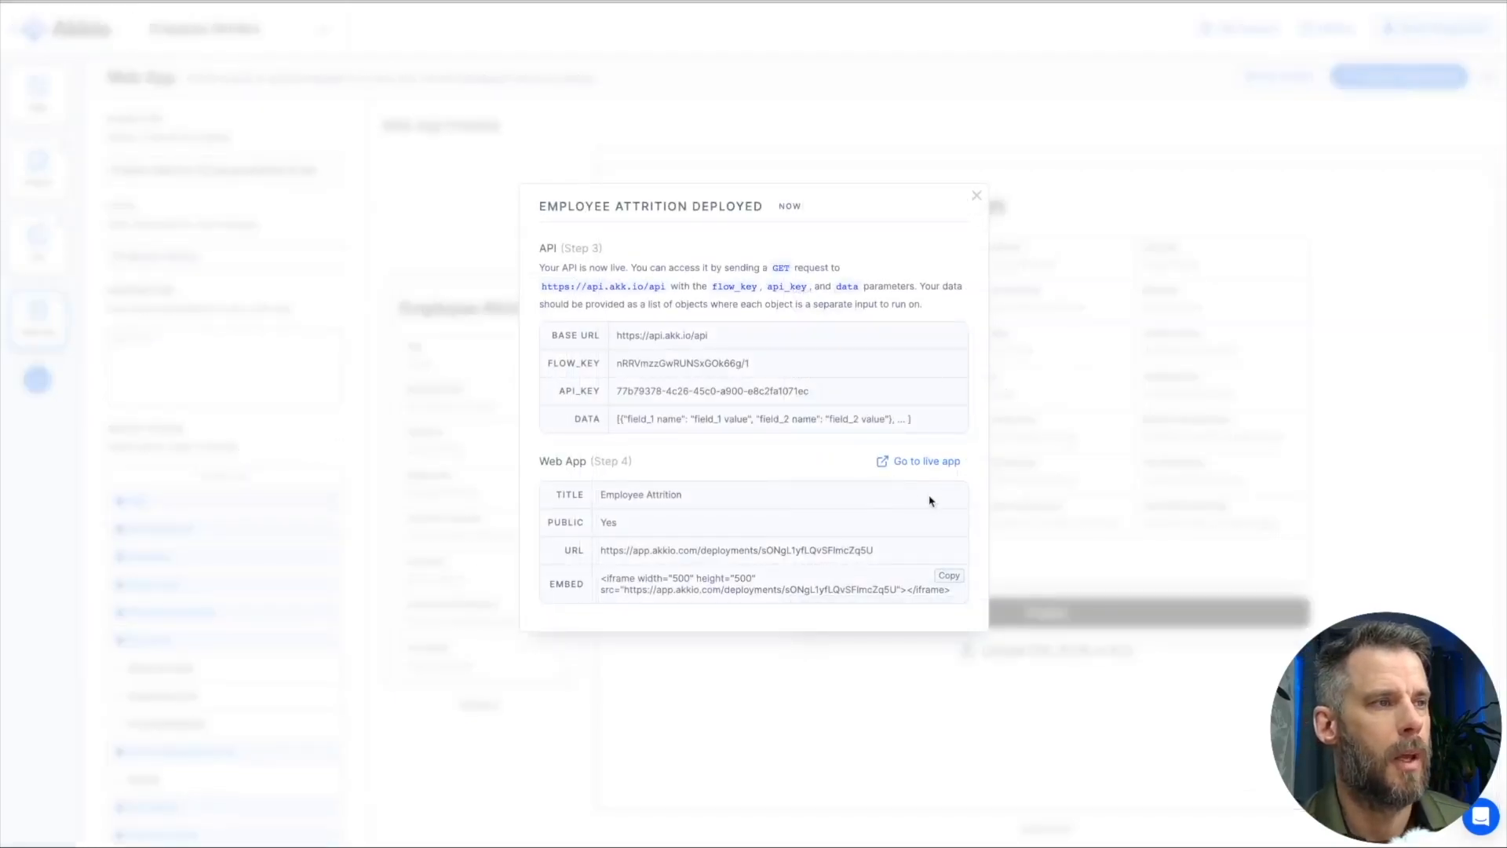
{"action": "left_click", "coordinate": [924, 461]}
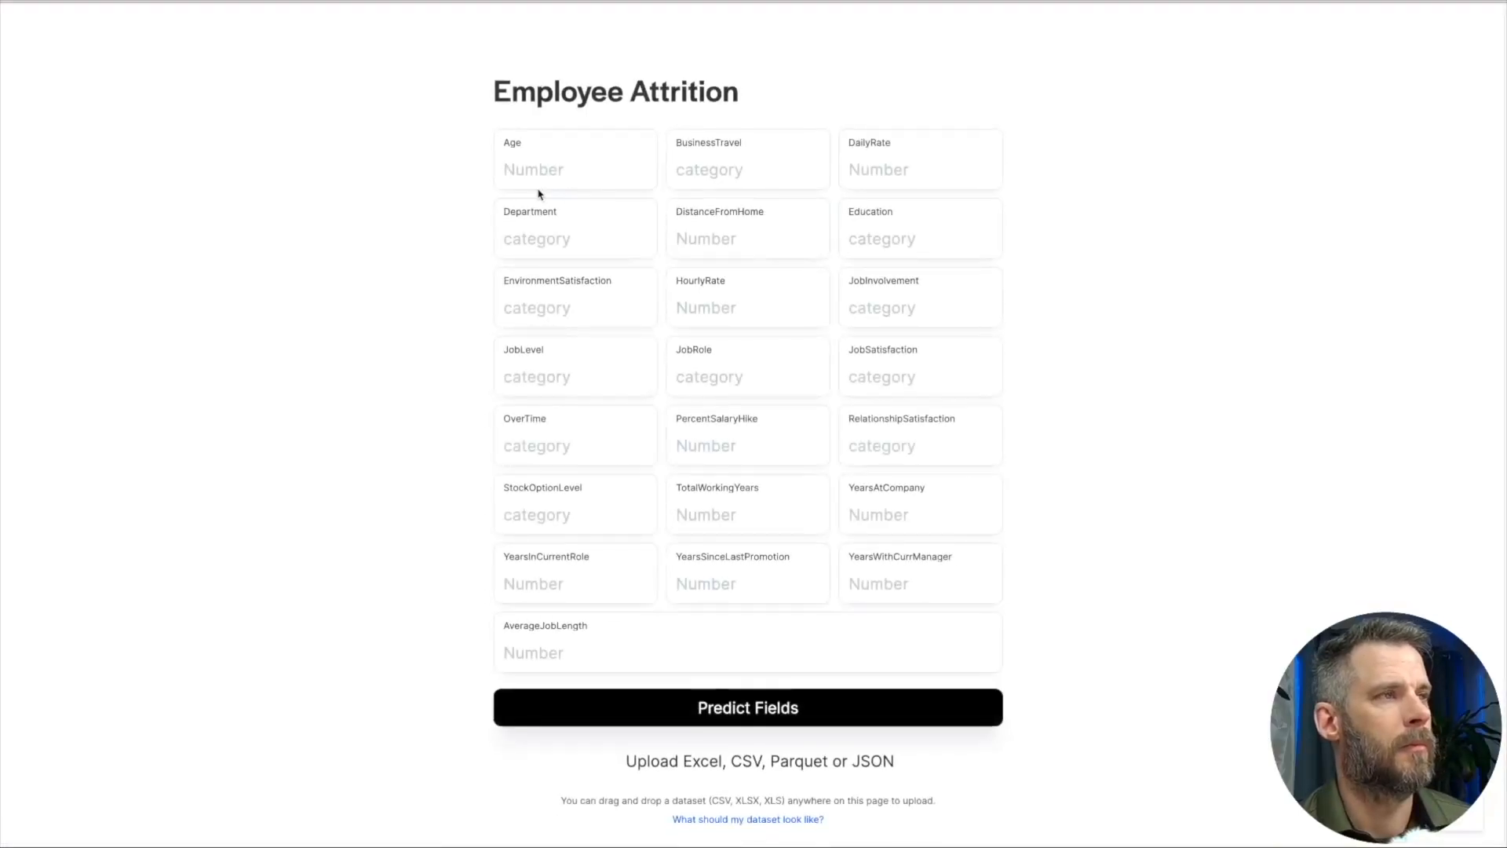
Step: Enter Age 29, BusinessTravel Travel_Frequently and the remaining employee values, then request a prediction
{"action": "type", "text": "29"}
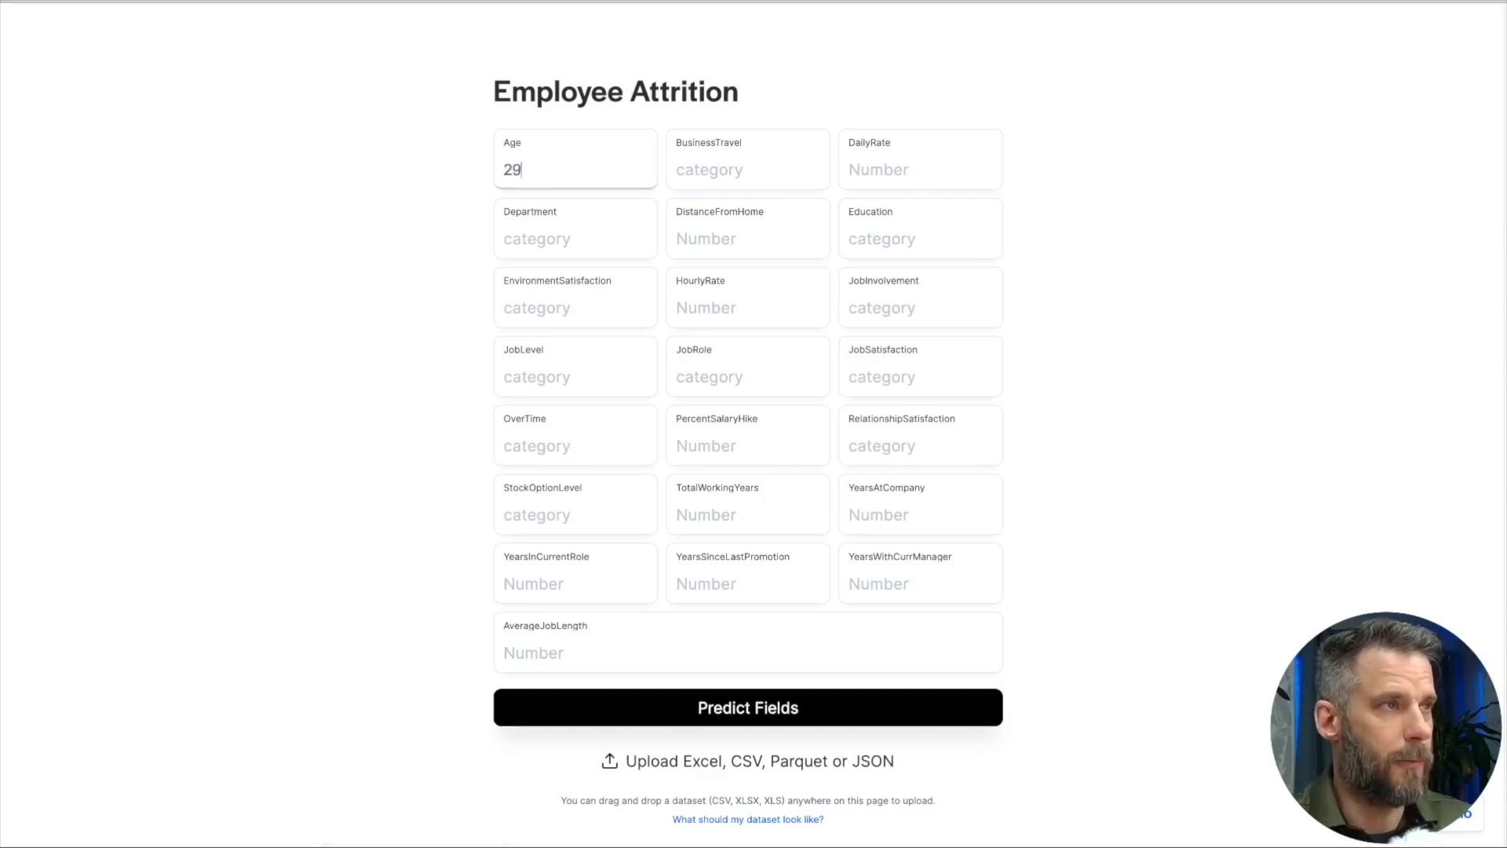
{"action": "left_click", "coordinate": [746, 170]}
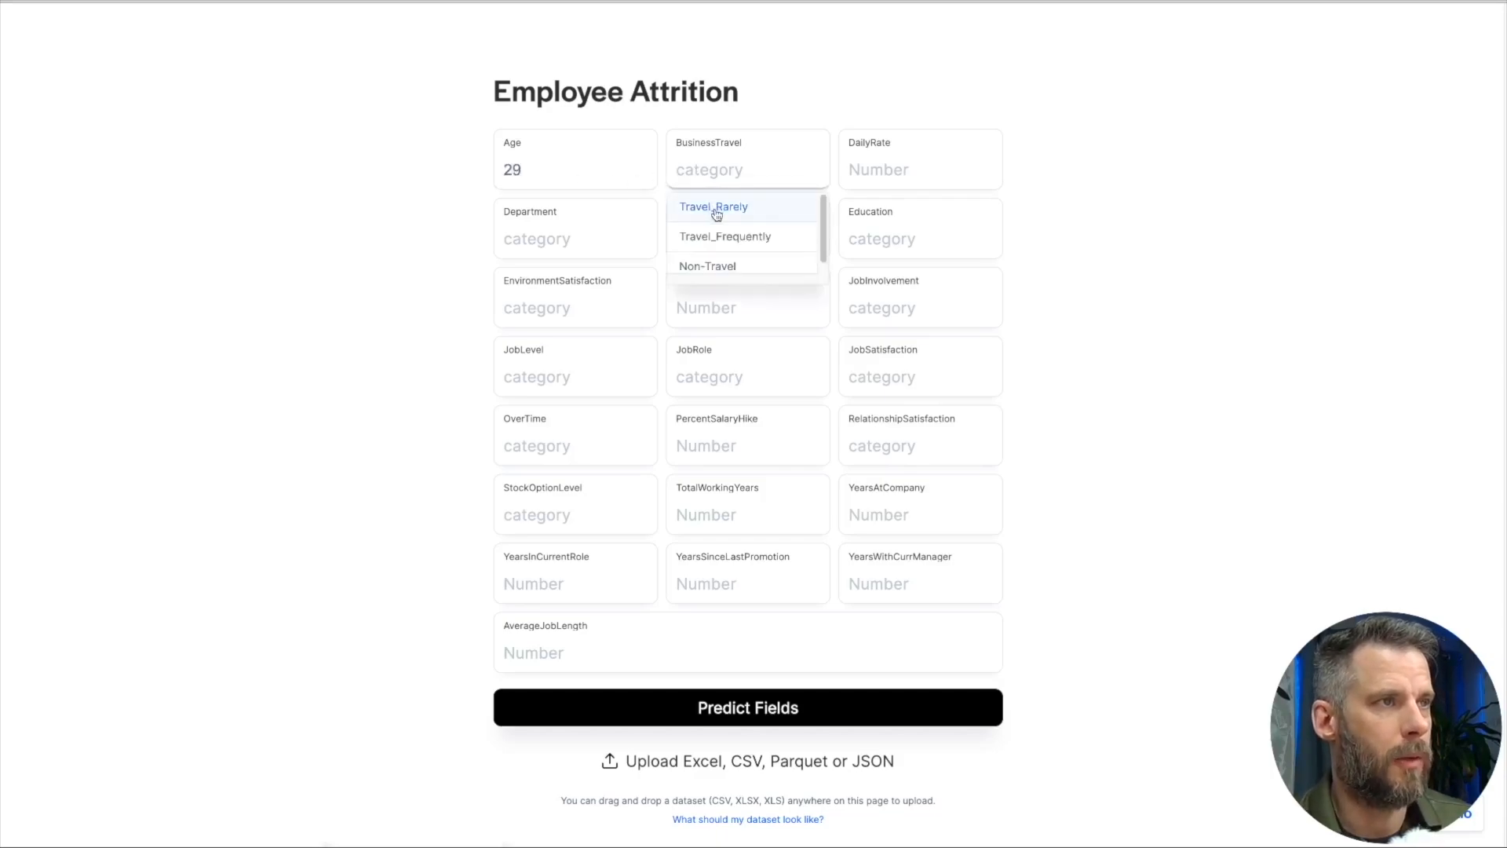
{"action": "left_click", "coordinate": [725, 235]}
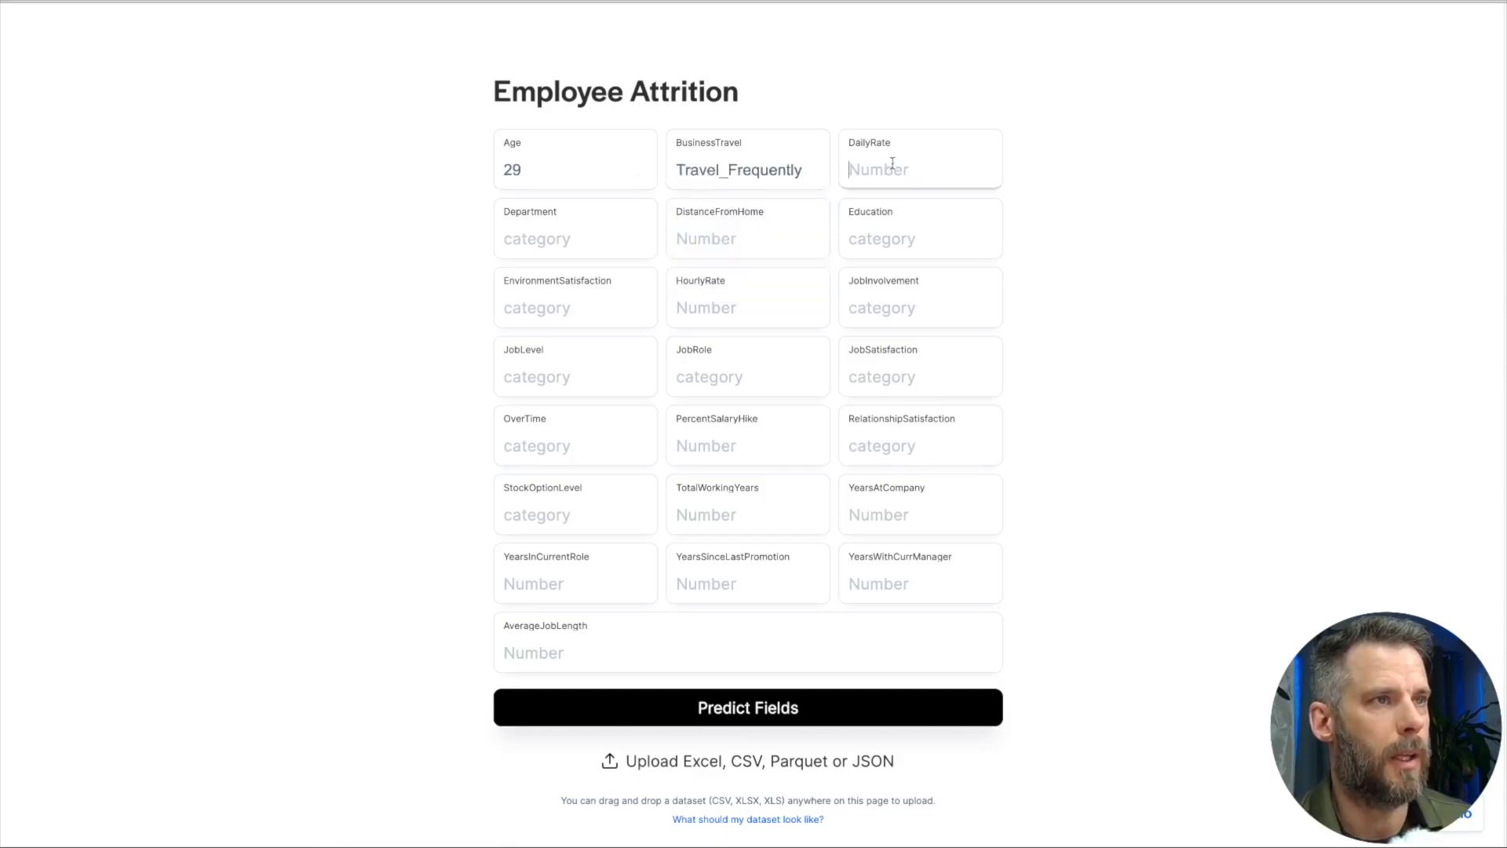
{"action": "left_click", "coordinate": [575, 239]}
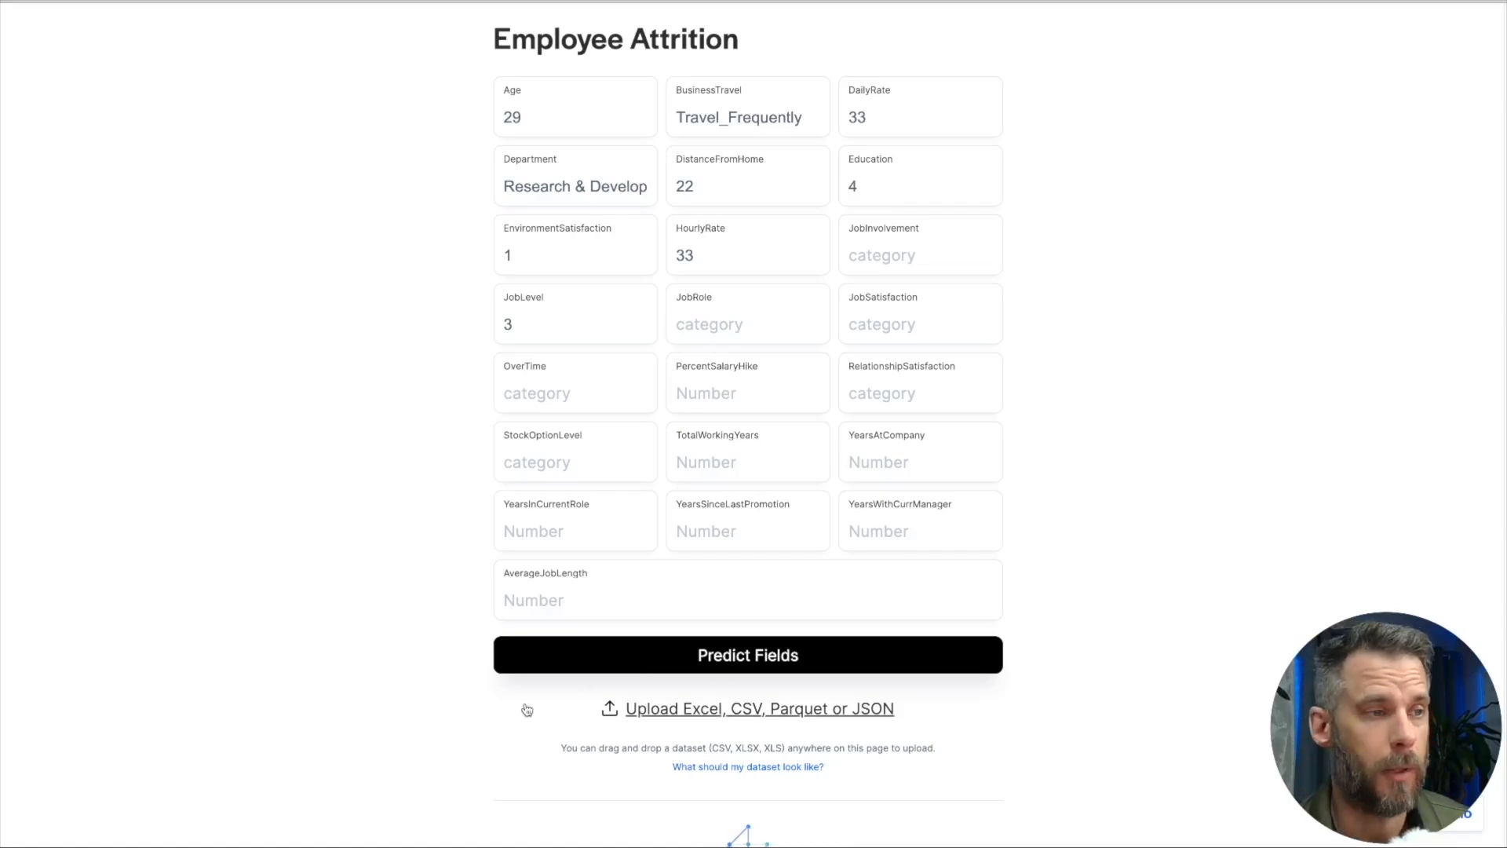
{"action": "left_click", "coordinate": [747, 655]}
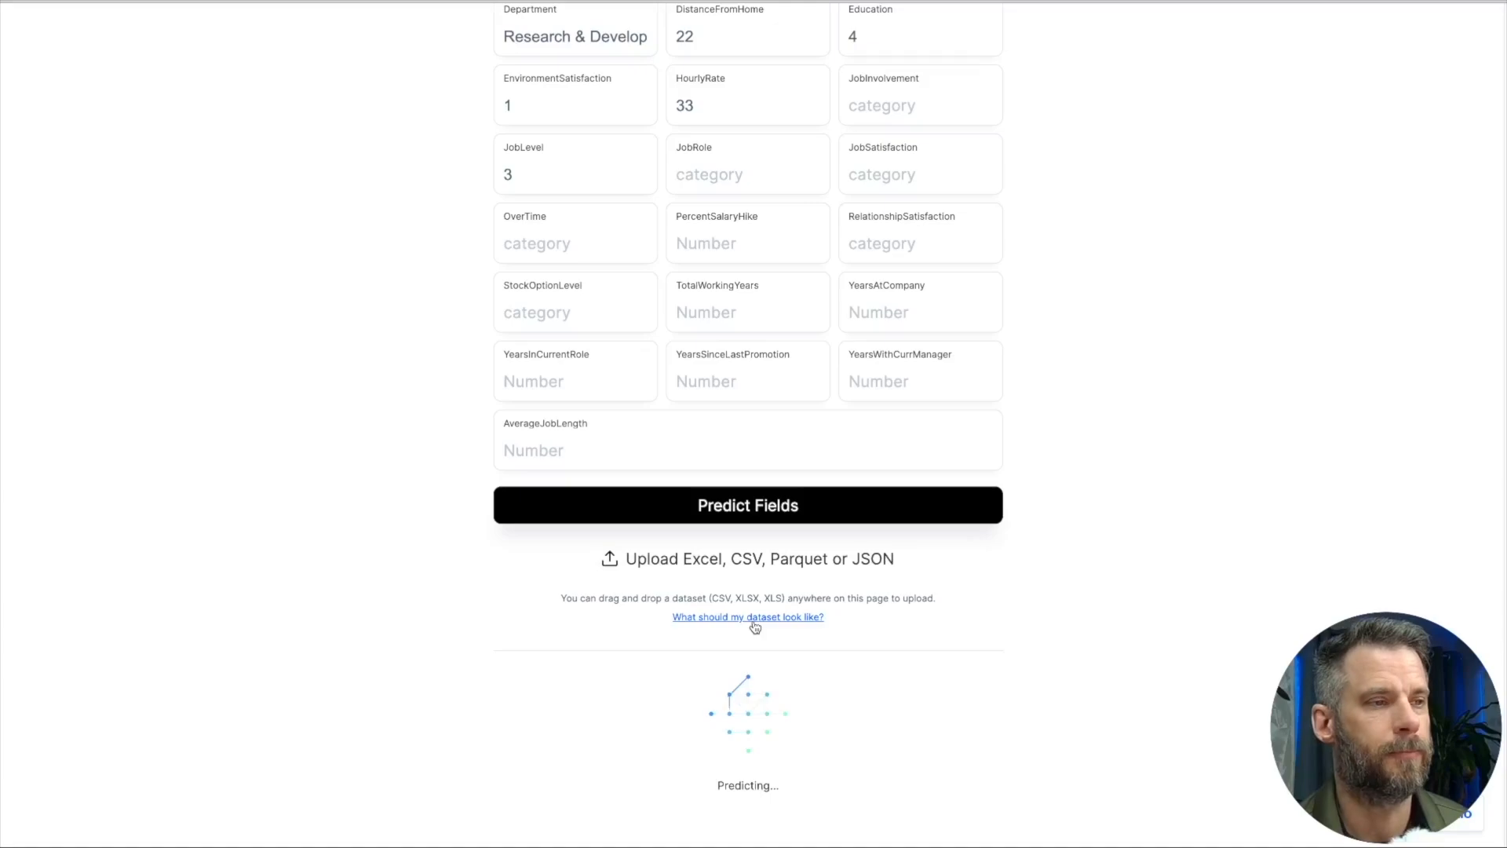
Step: Review the Yes attrition prediction at 93.22% and return to the Akkio Web App tab
{"action": "left_click", "coordinate": [747, 504]}
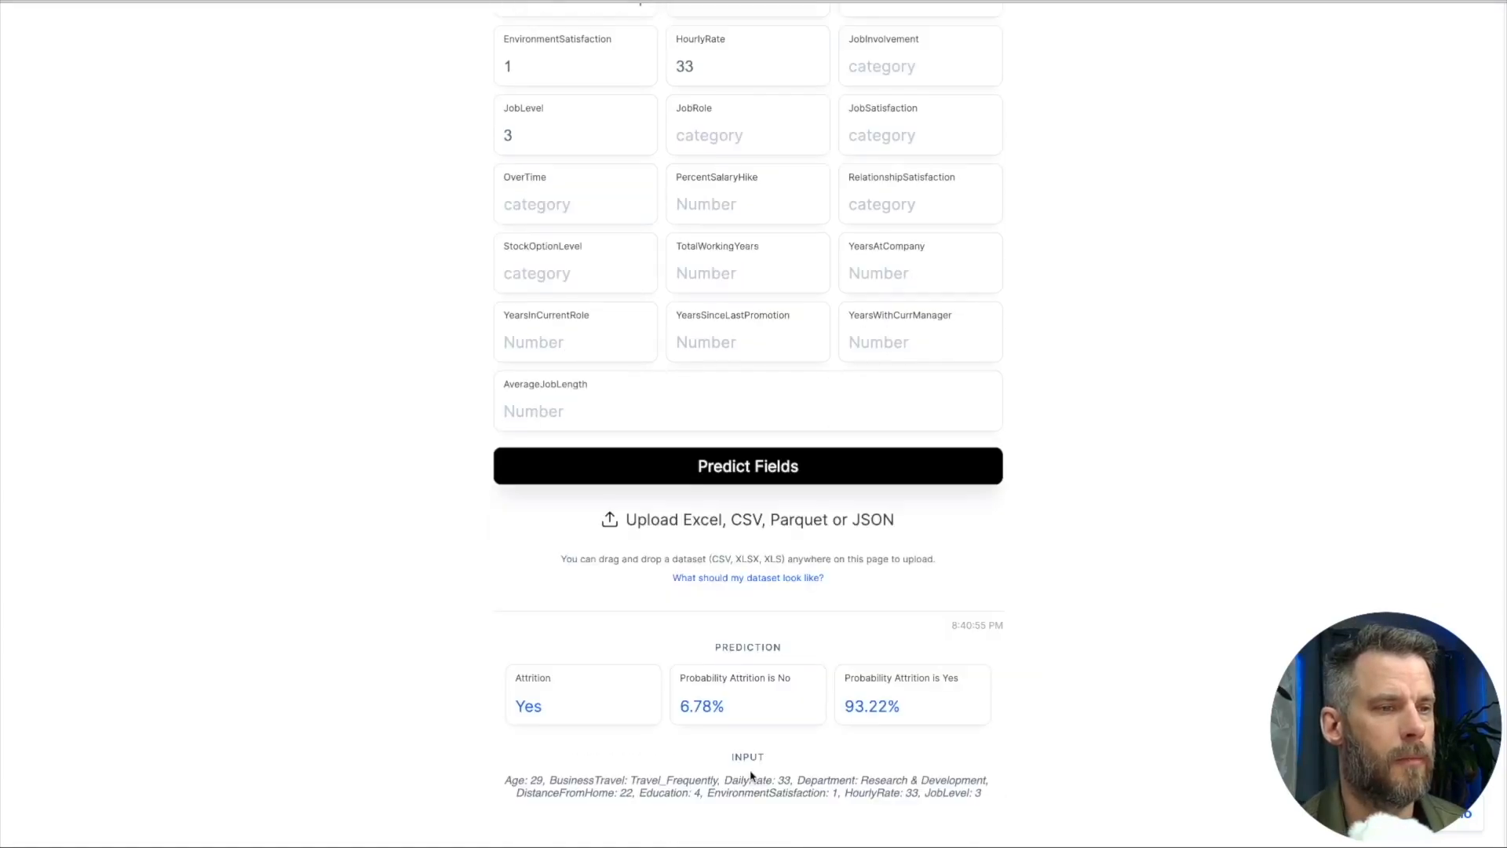
{"action": "scroll", "scroll_direction": "down", "scroll_amount": 3}
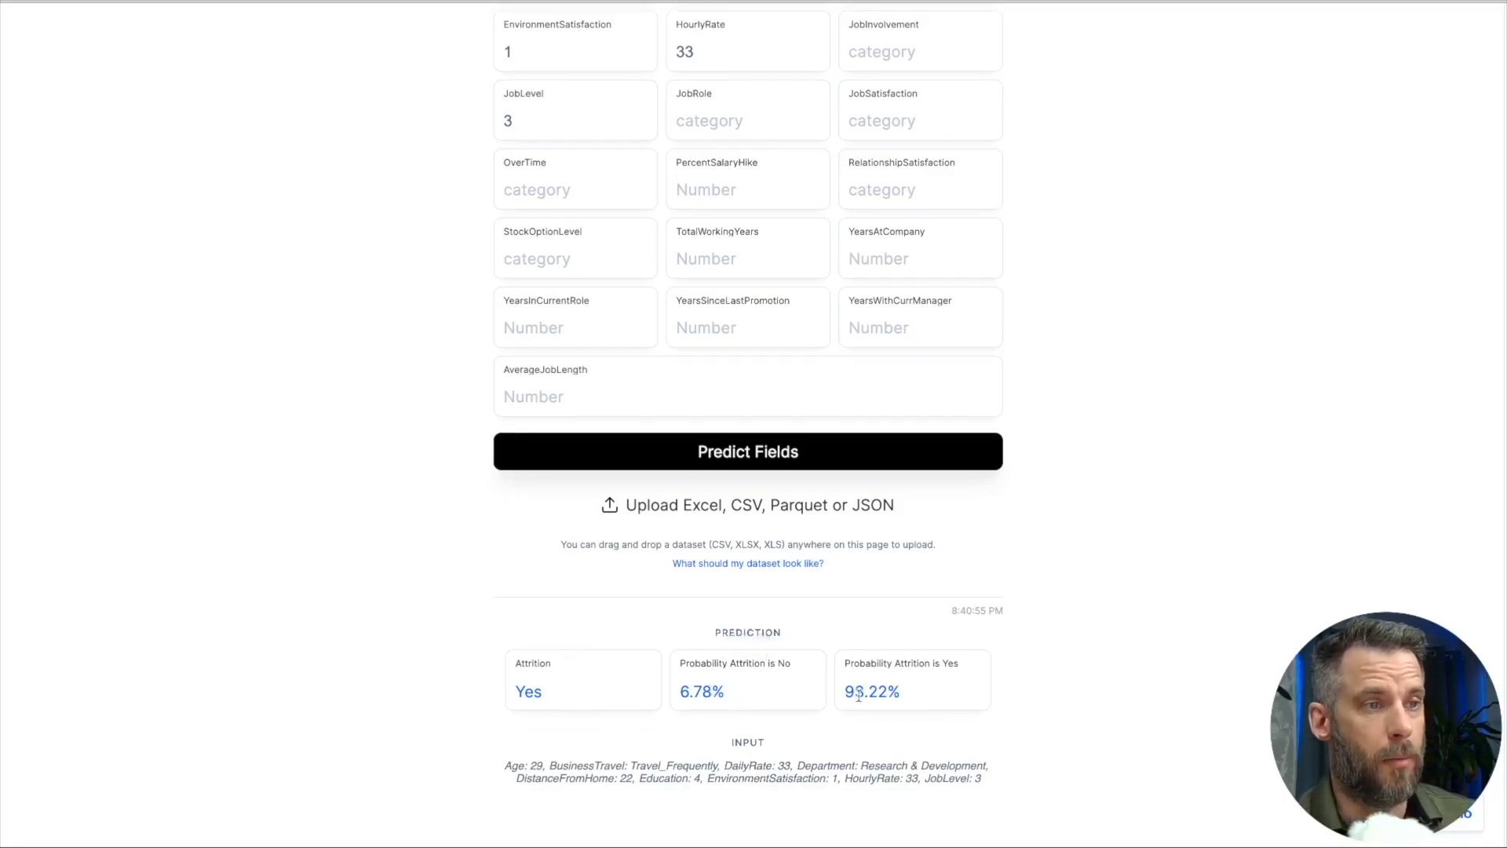
{"action": "mouse_move", "coordinate": [871, 691]}
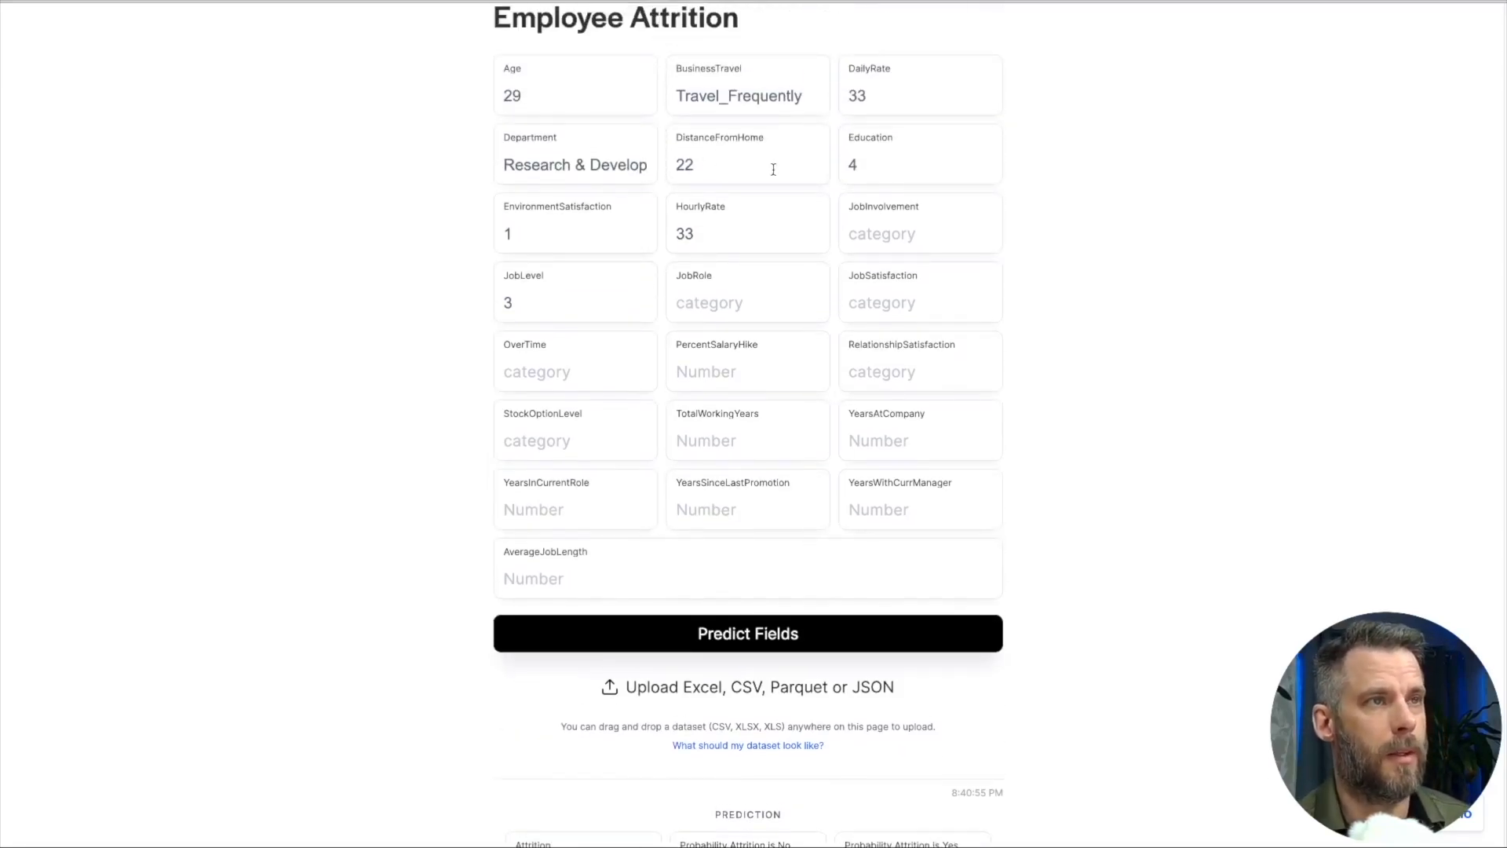
{"action": "mouse_move", "coordinate": [738, 95]}
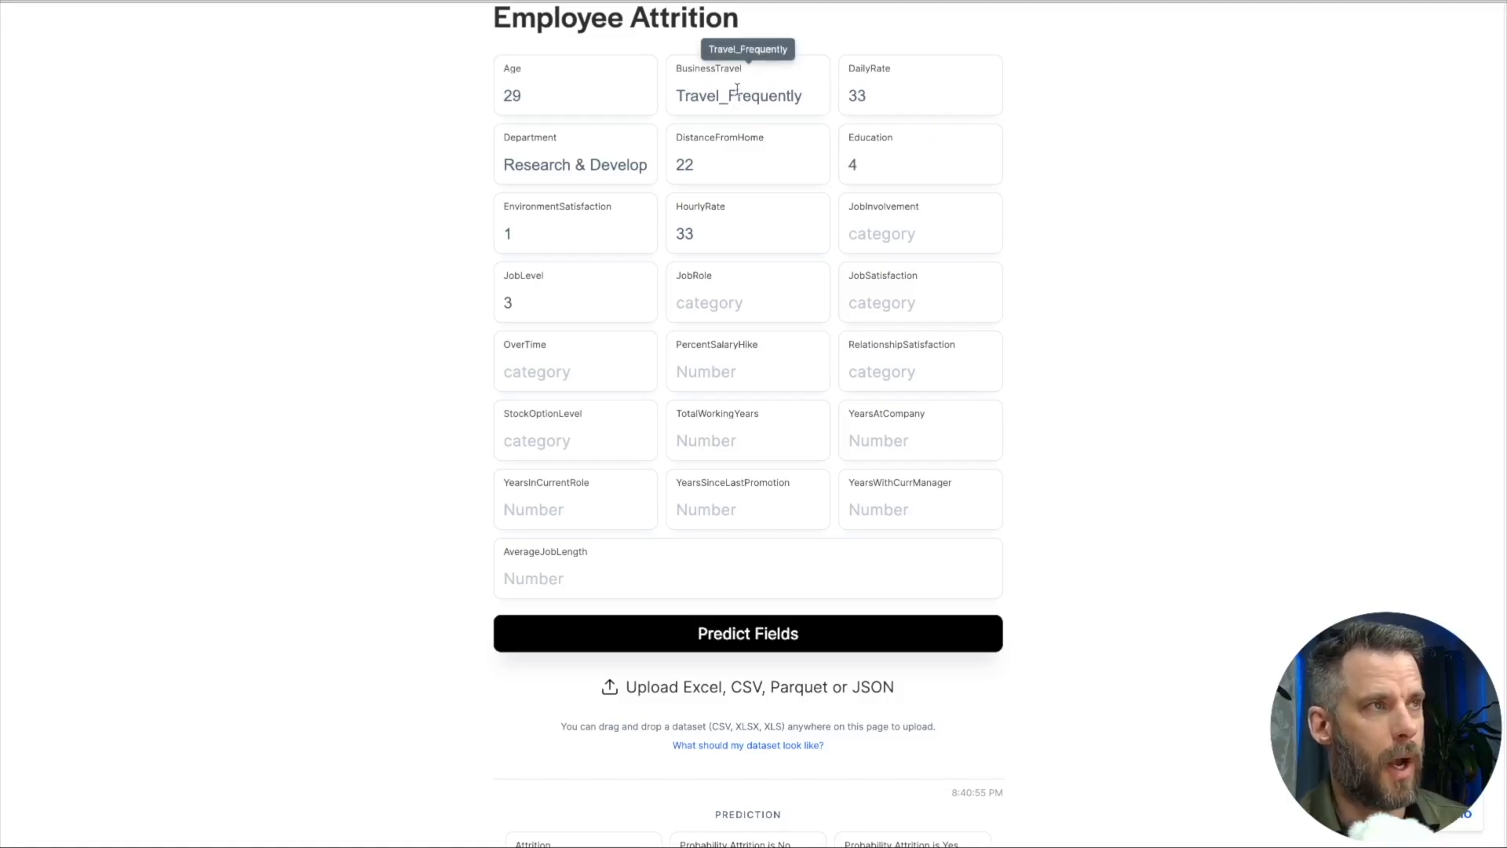
{"action": "mouse_move", "coordinate": [542, 260]}
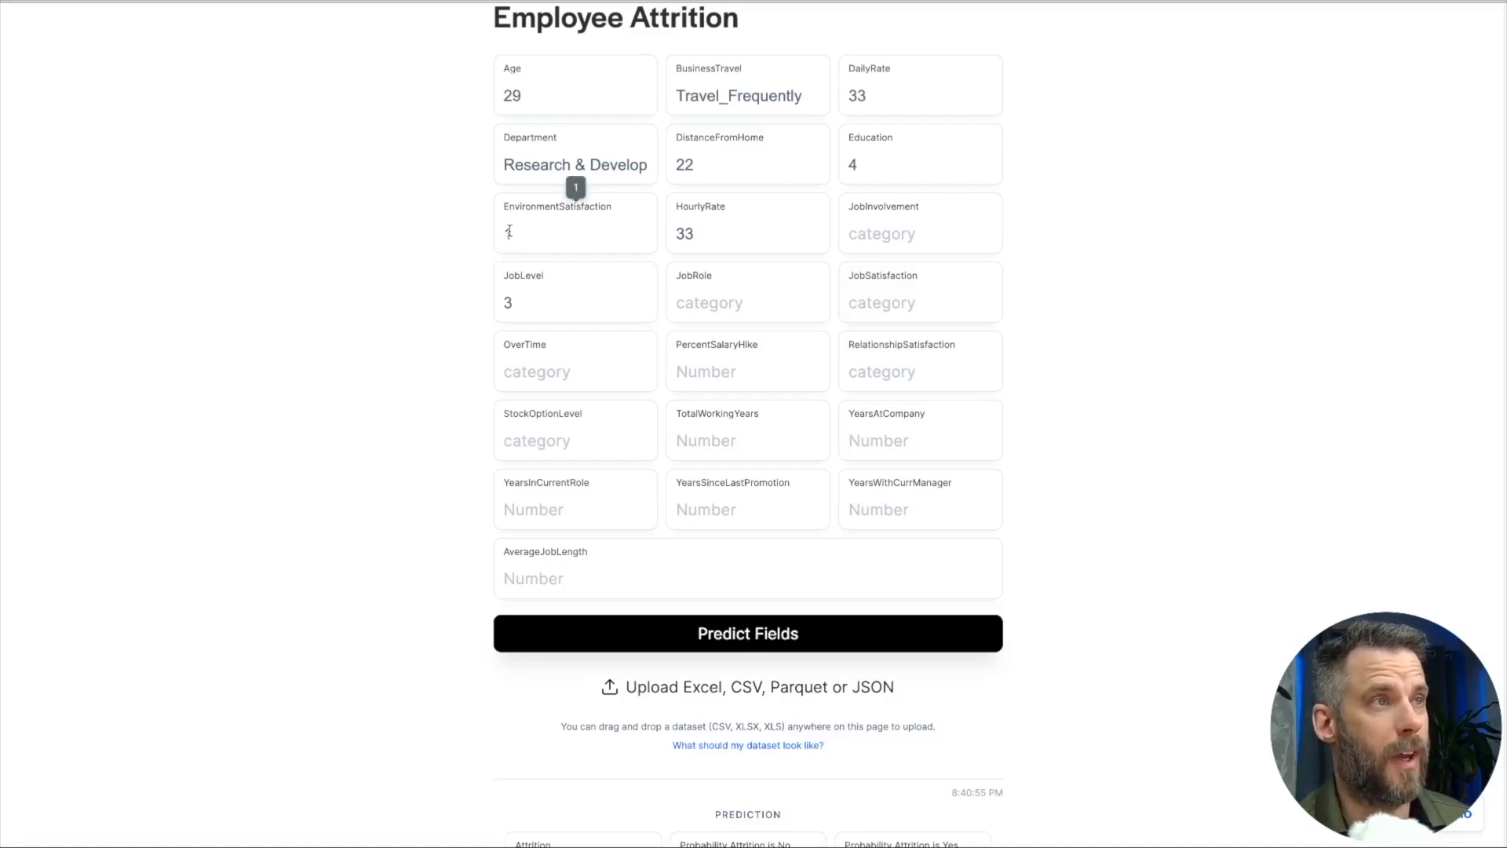
{"action": "type", "text": "1"}
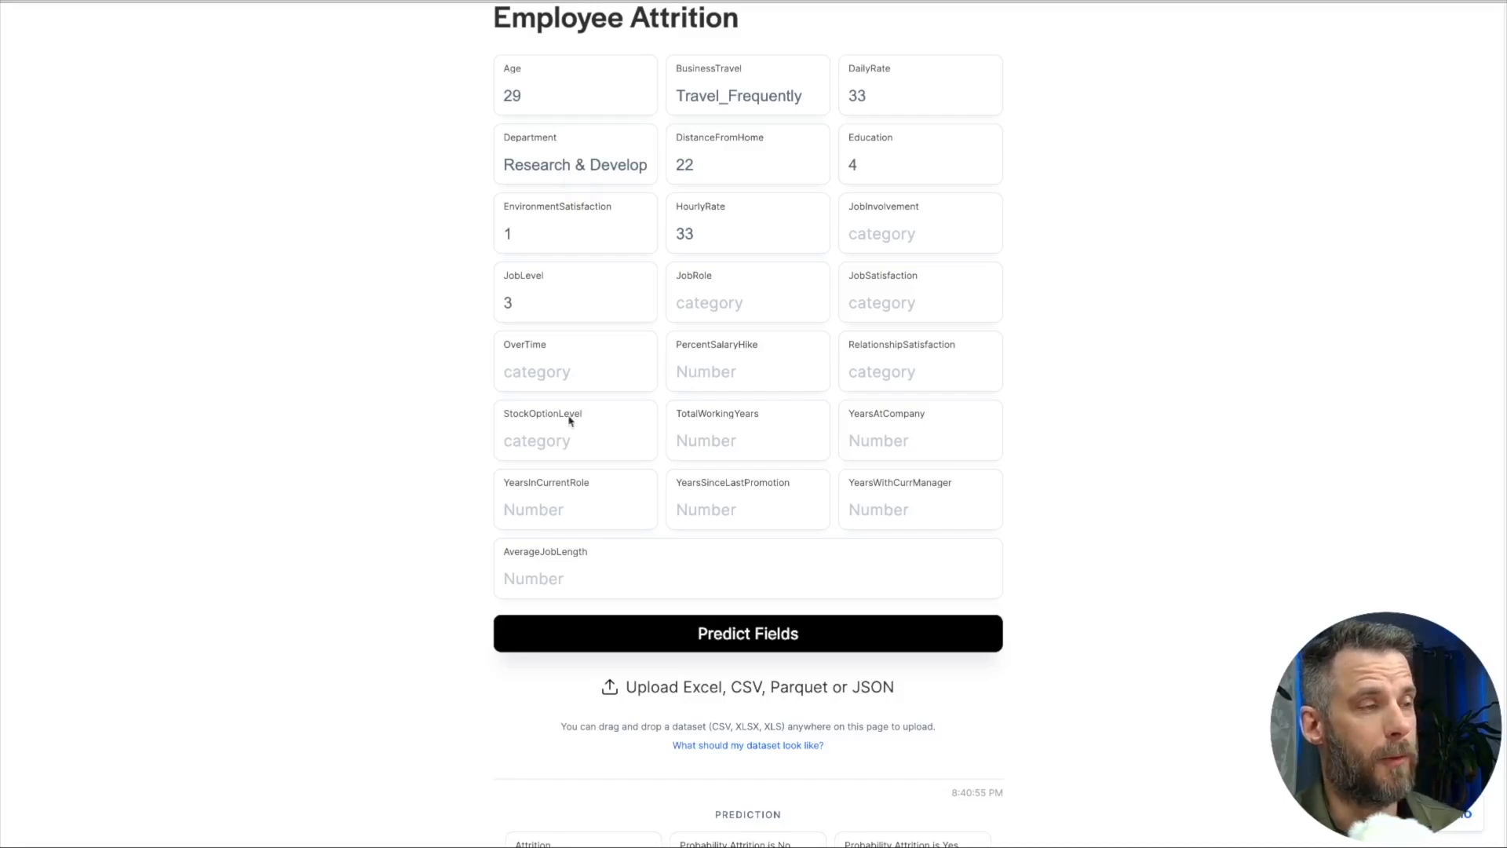
{"action": "mouse_move", "coordinate": [264, 157]}
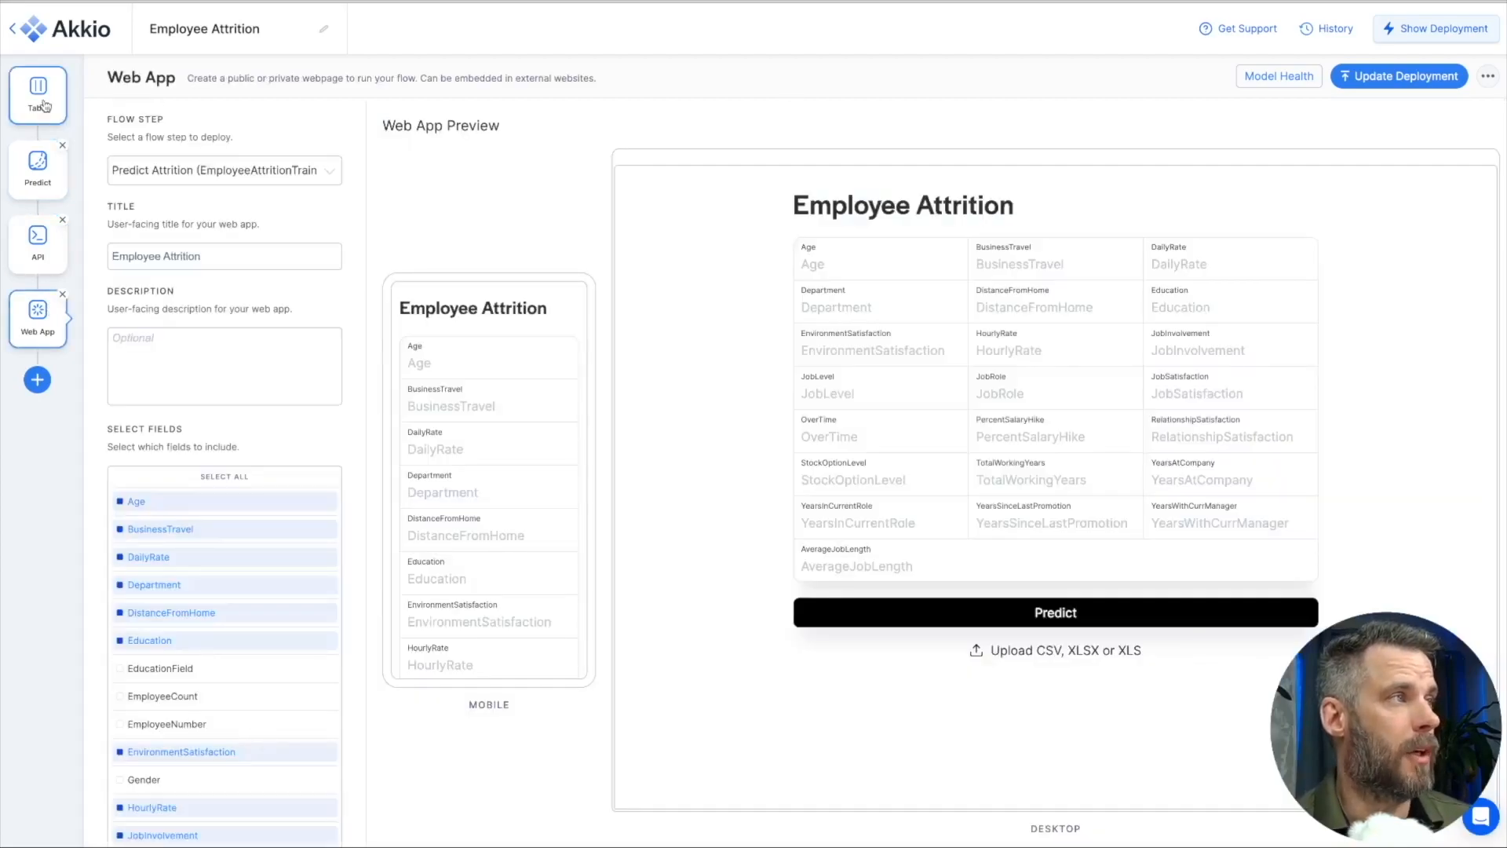
Step: Revisit the training Table and its Report charts, then return to the Predict step's 89.1% accuracy summary
{"action": "left_click", "coordinate": [37, 94]}
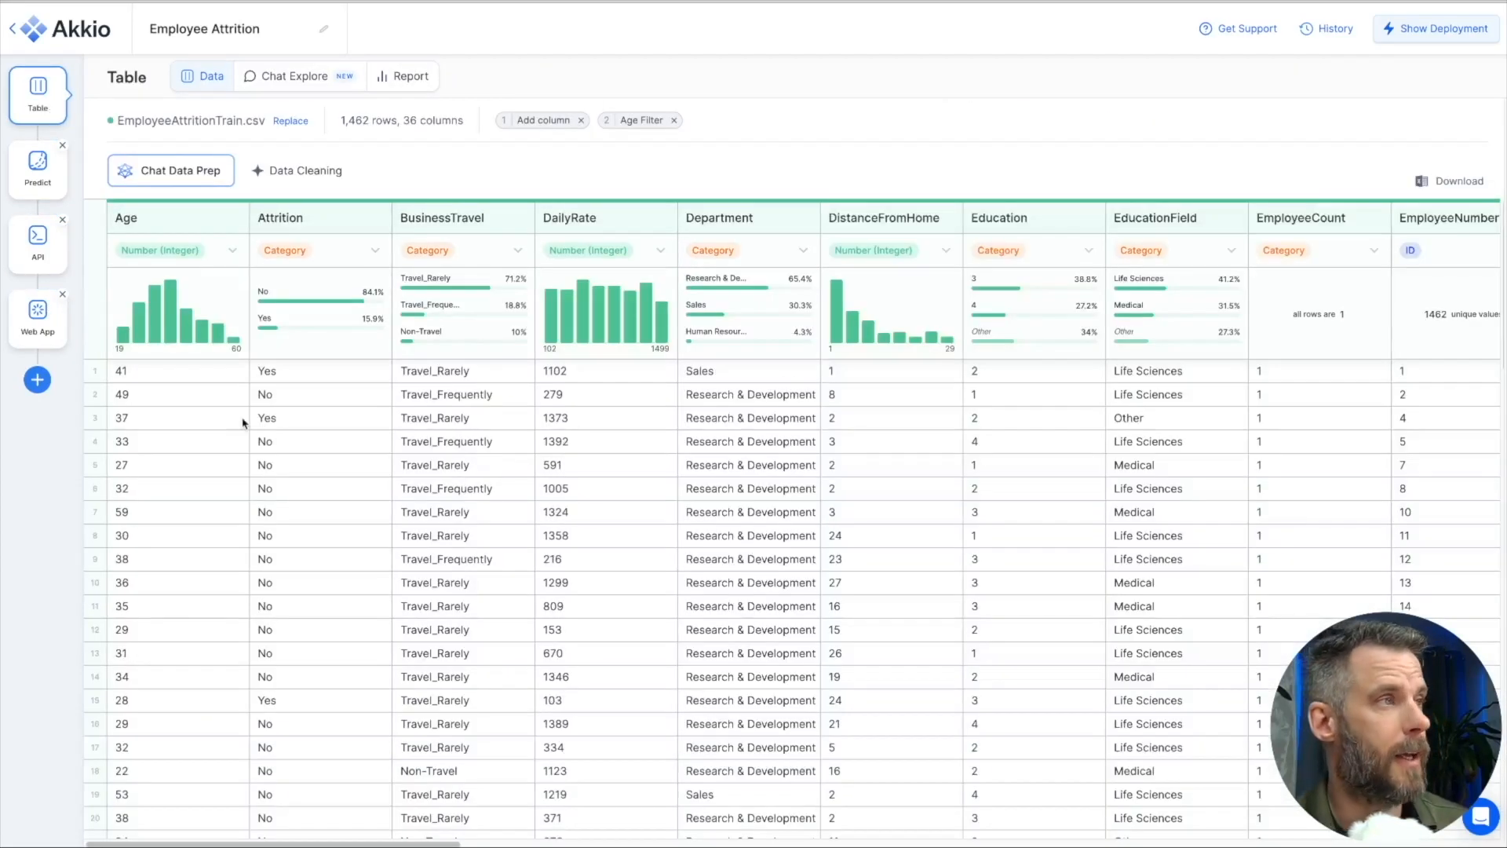
{"action": "mouse_move", "coordinate": [616, 221]}
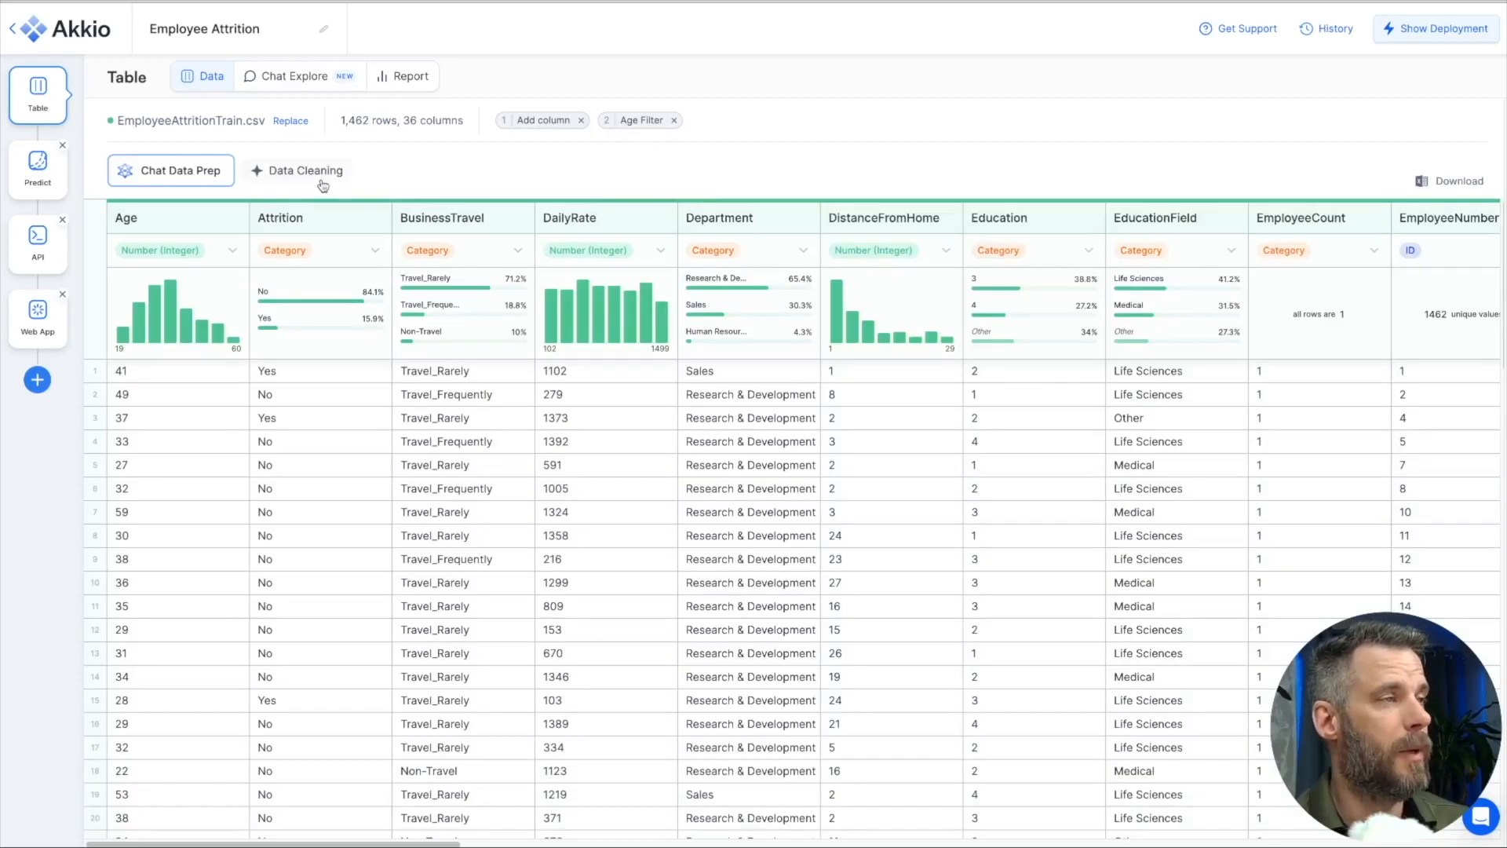
{"action": "mouse_move", "coordinate": [282, 73]}
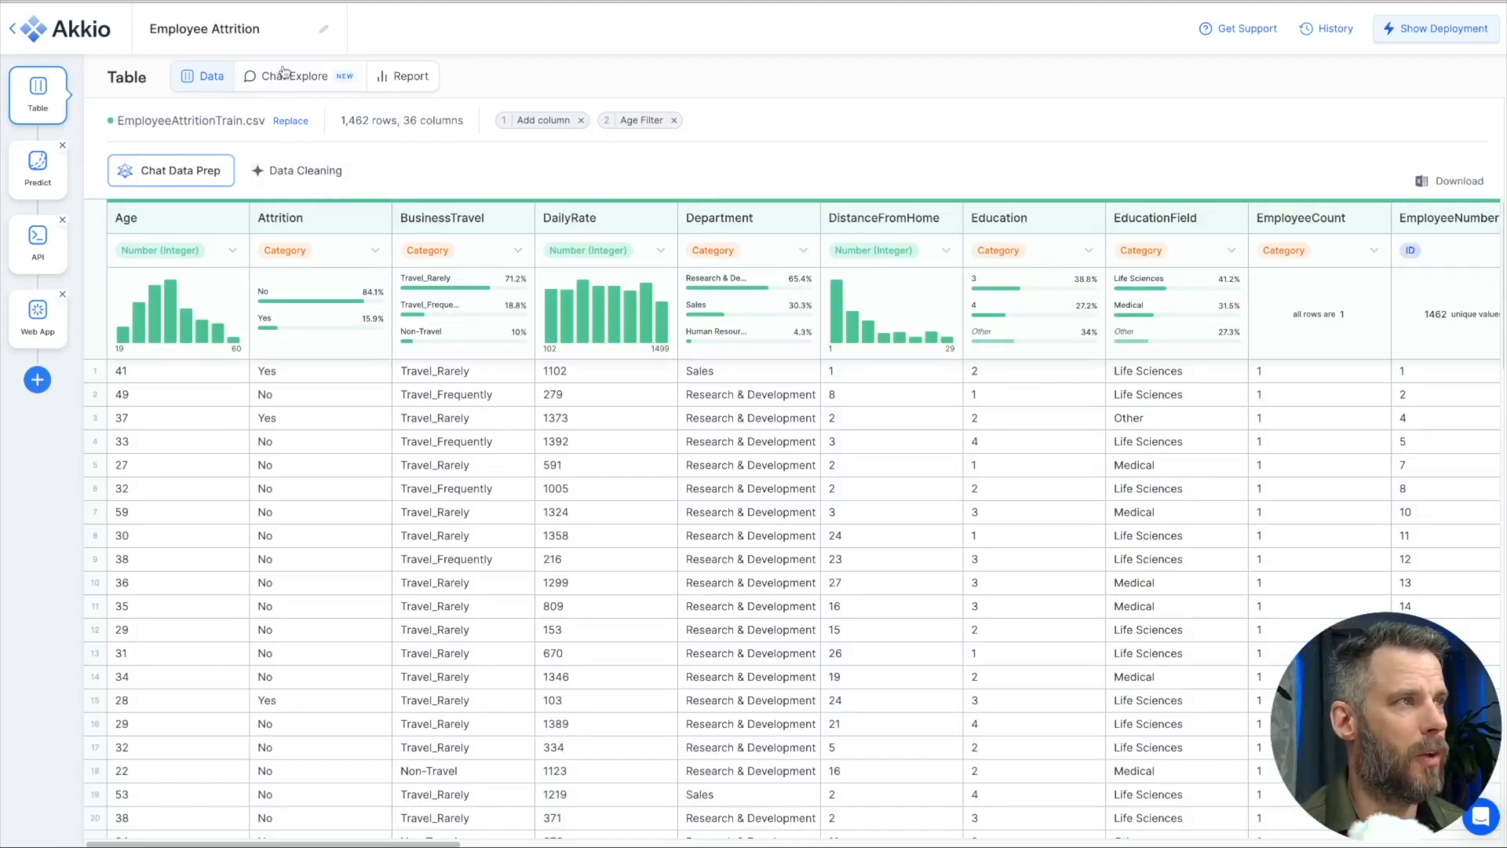
{"action": "left_click", "coordinate": [402, 76]}
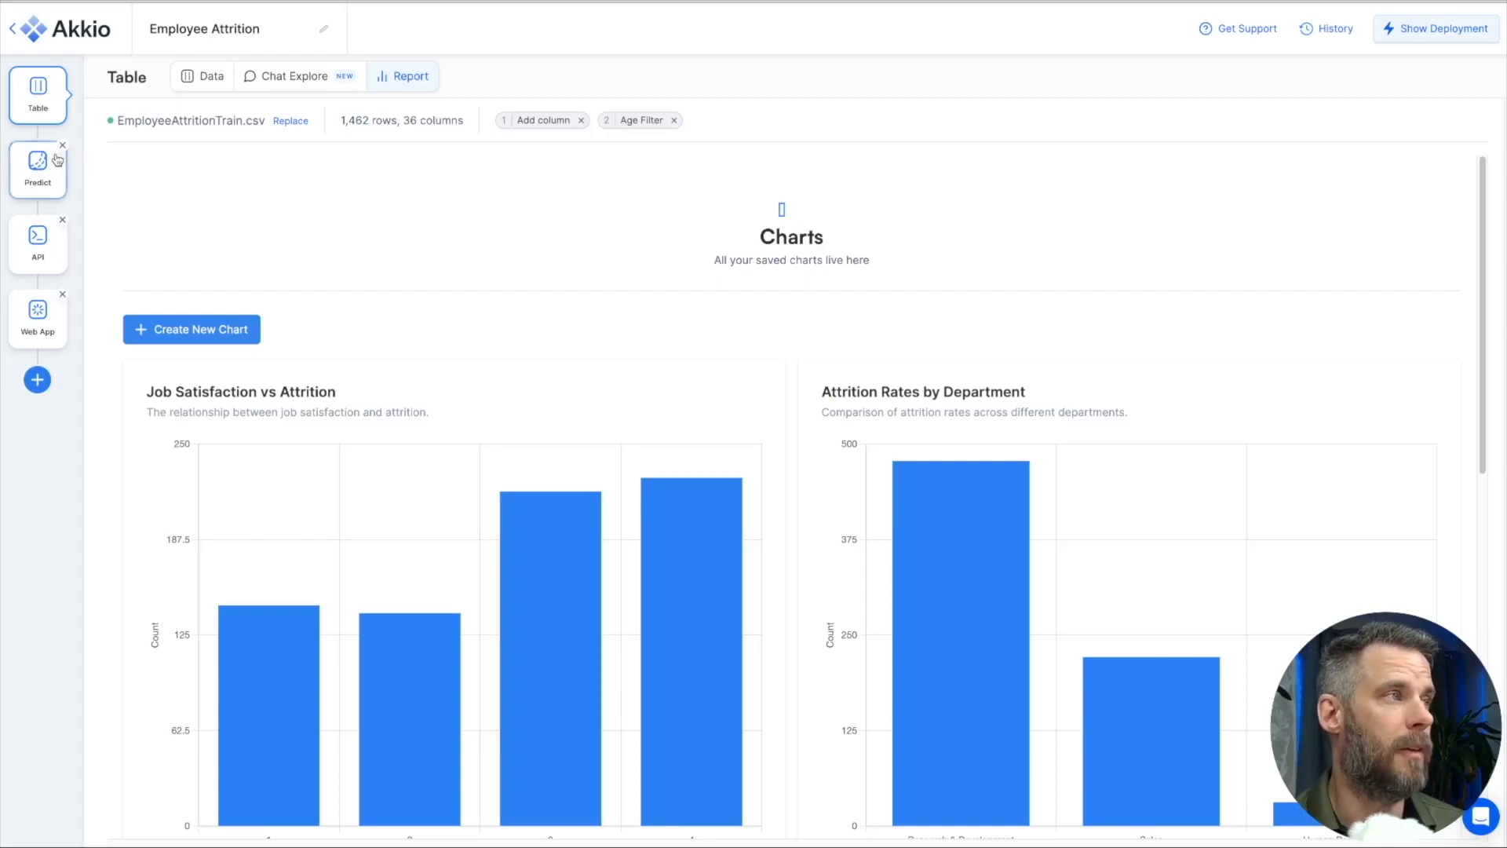
{"action": "left_click", "coordinate": [37, 168]}
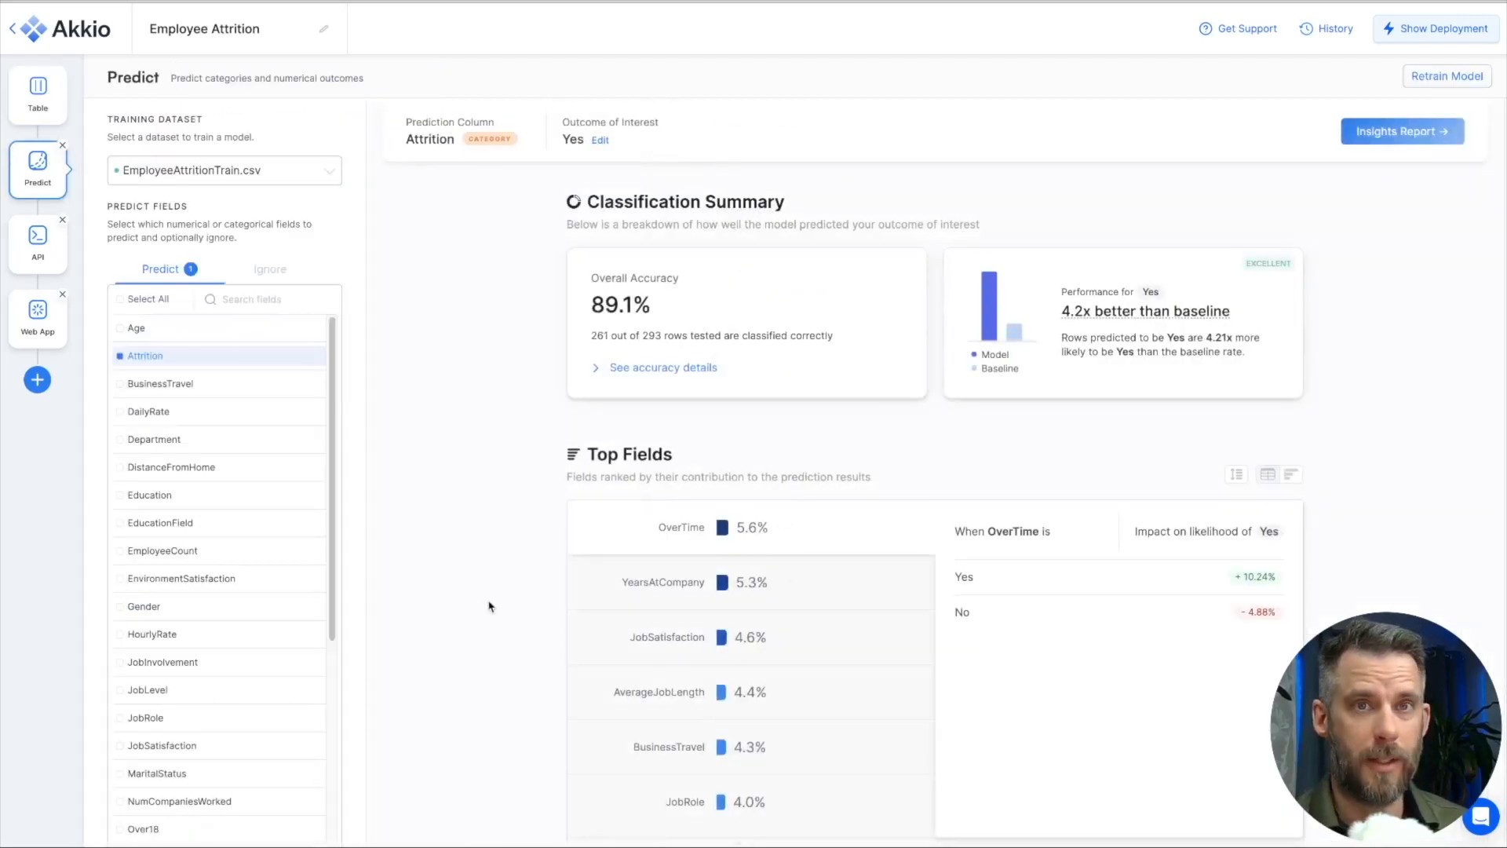